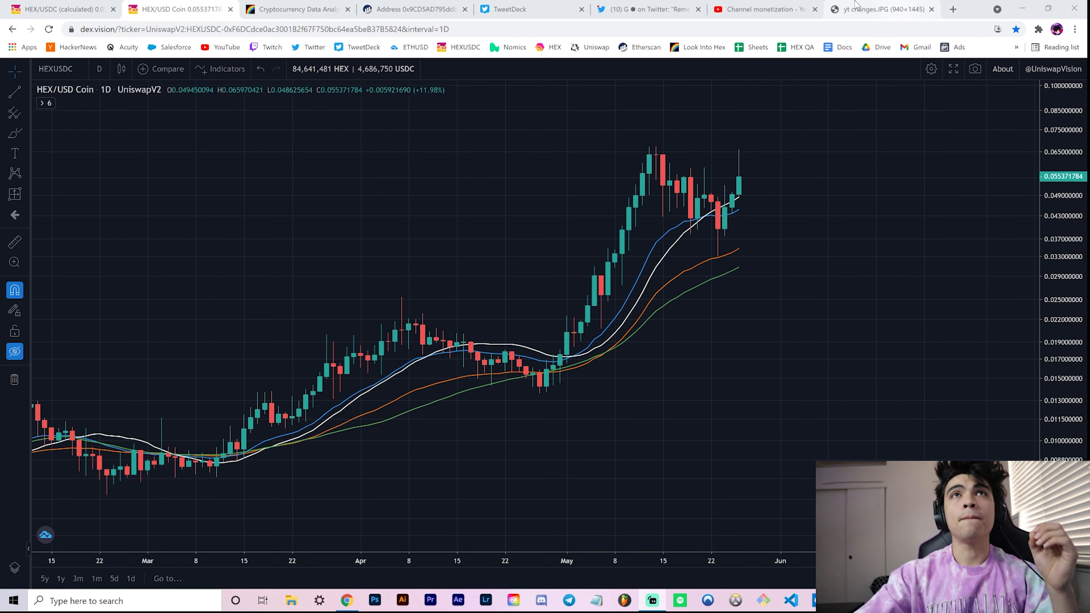
Step: View the enlarged falling-wedge HEX chart image from the 'Remember last time?' tweet in TweetDeck
{"action": "left_click", "coordinate": [514, 9]}
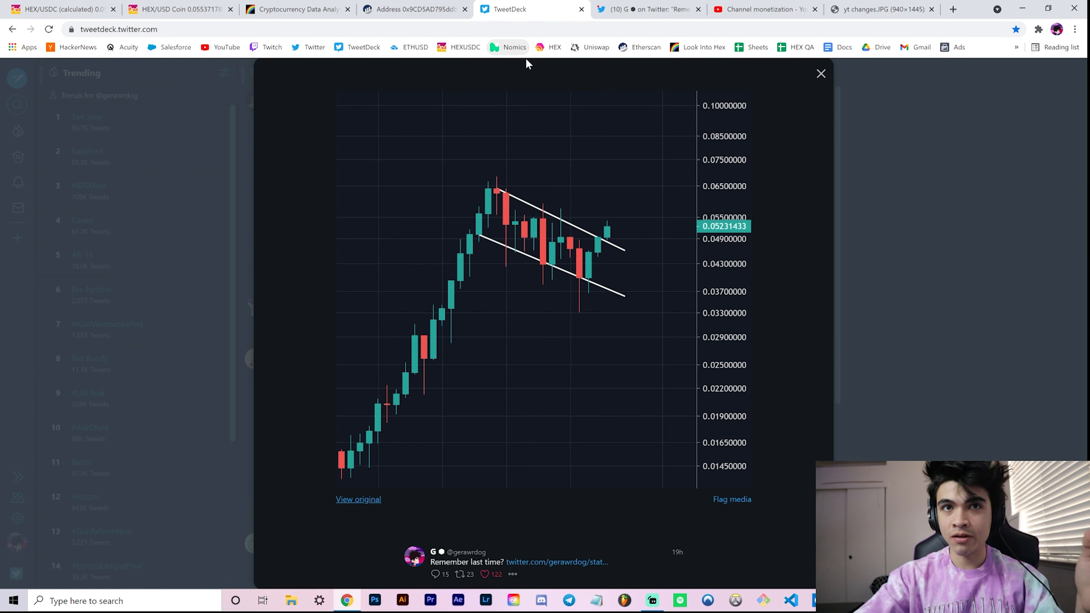
{"action": "mouse_move", "coordinate": [589, 280]}
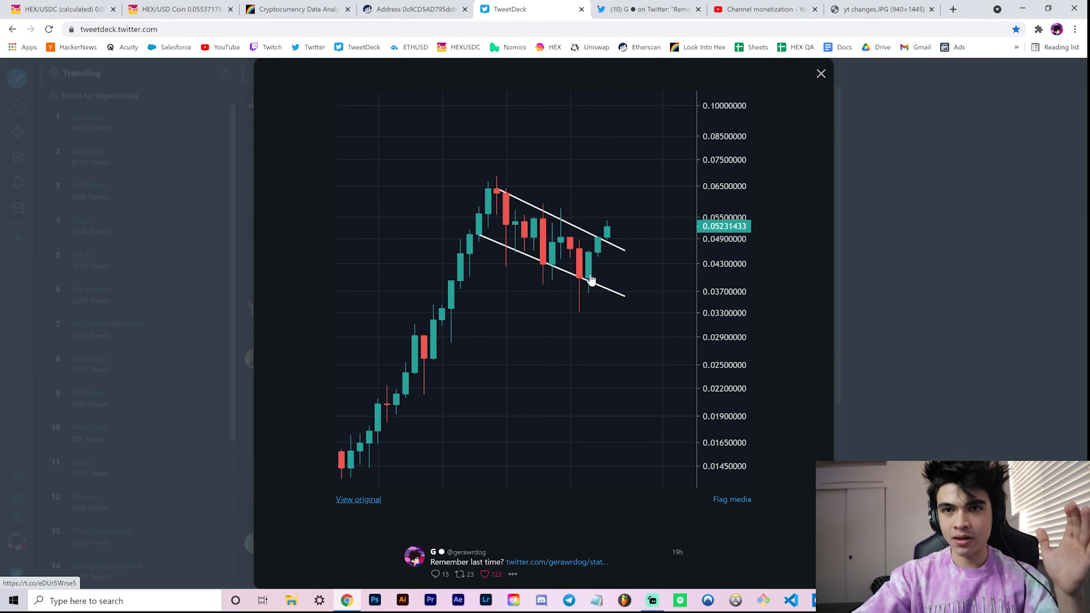
{"action": "mouse_move", "coordinate": [613, 273]}
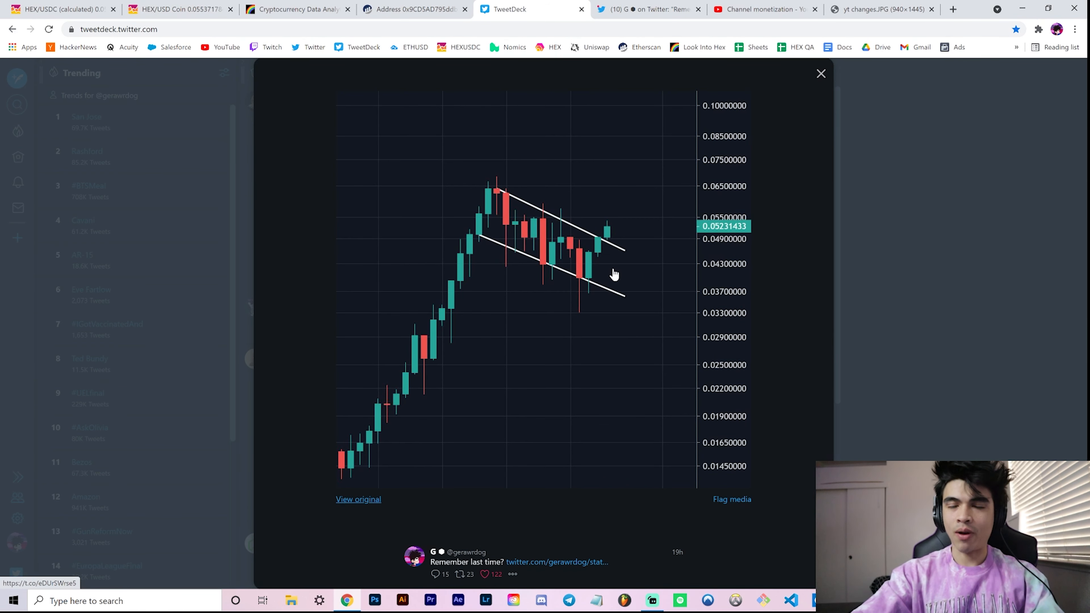
{"action": "mouse_move", "coordinate": [619, 270]}
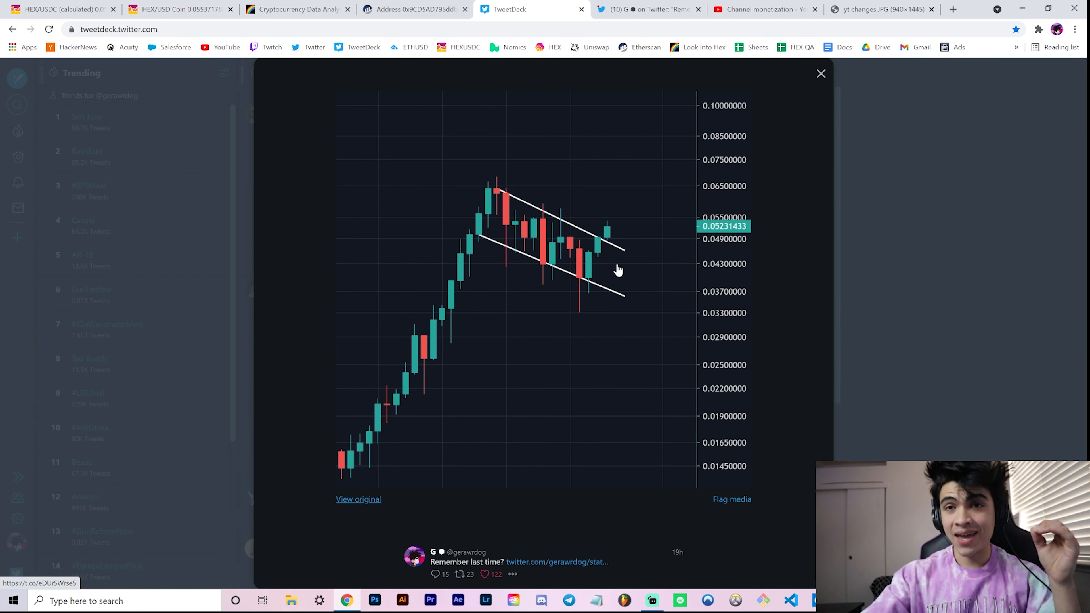
{"action": "mouse_move", "coordinate": [618, 227]}
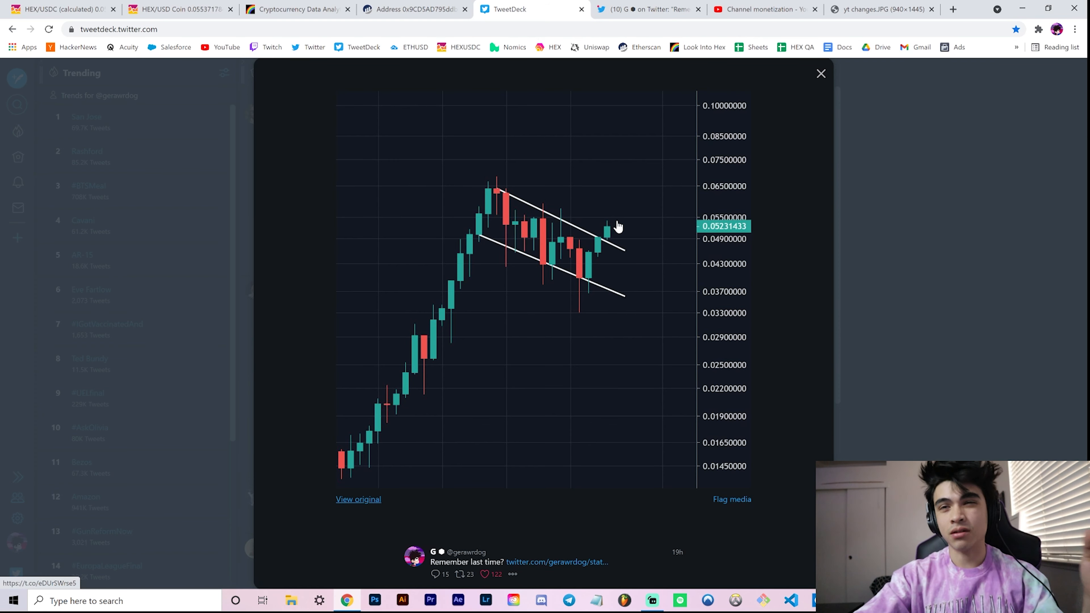
{"action": "mouse_move", "coordinate": [627, 269]}
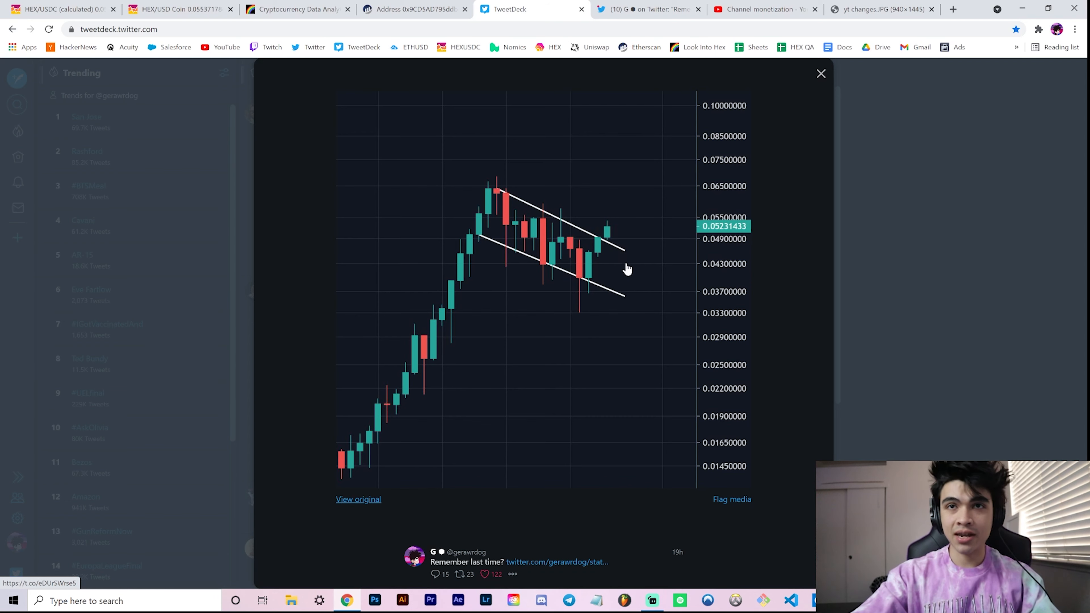
{"action": "mouse_move", "coordinate": [639, 284]}
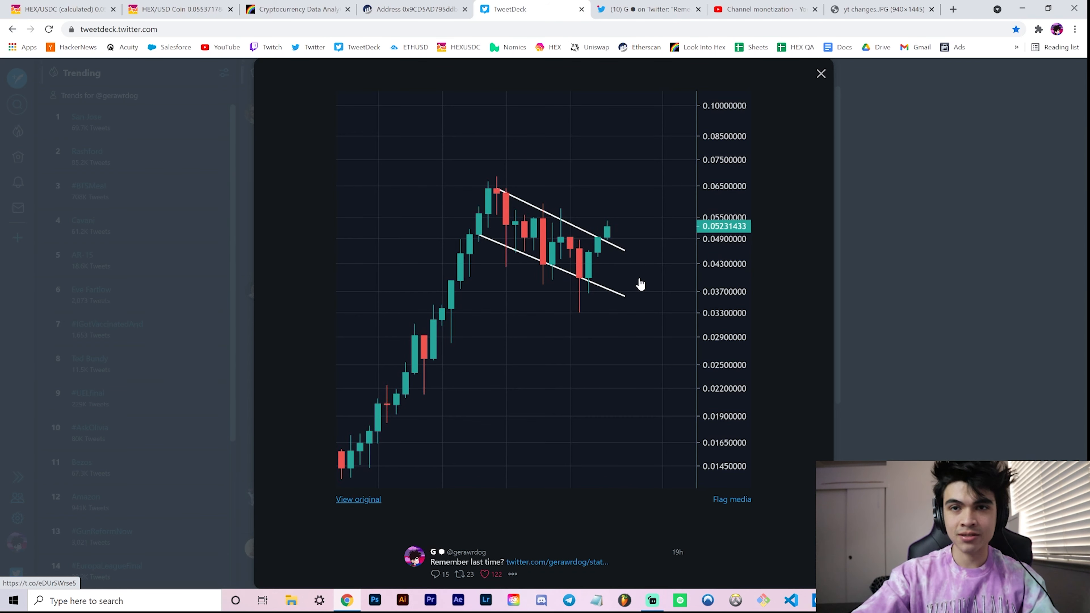
{"action": "mouse_move", "coordinate": [572, 53]}
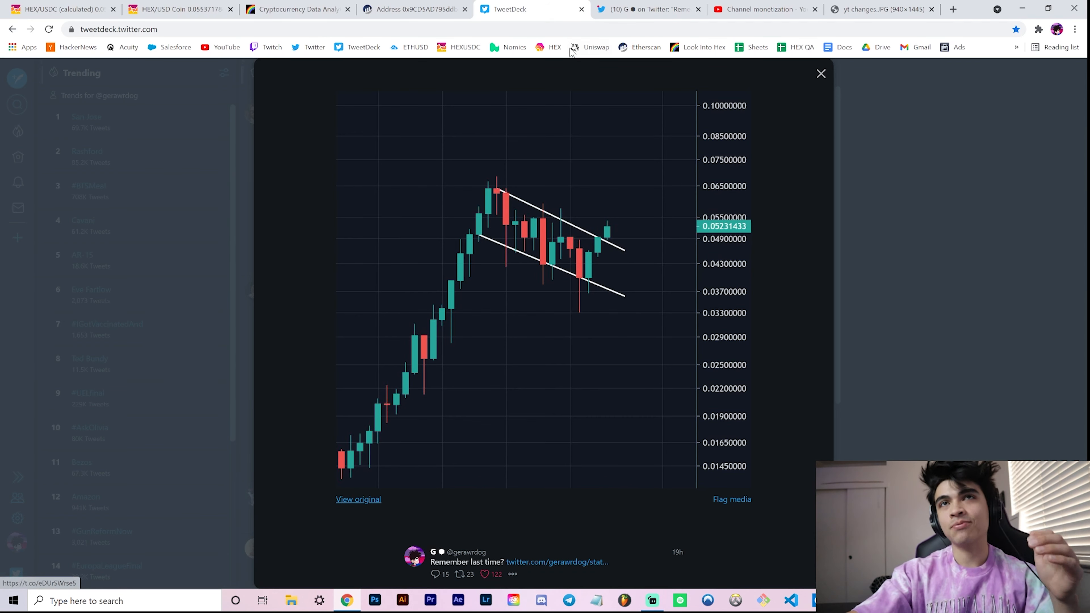
{"action": "mouse_move", "coordinate": [645, 47]}
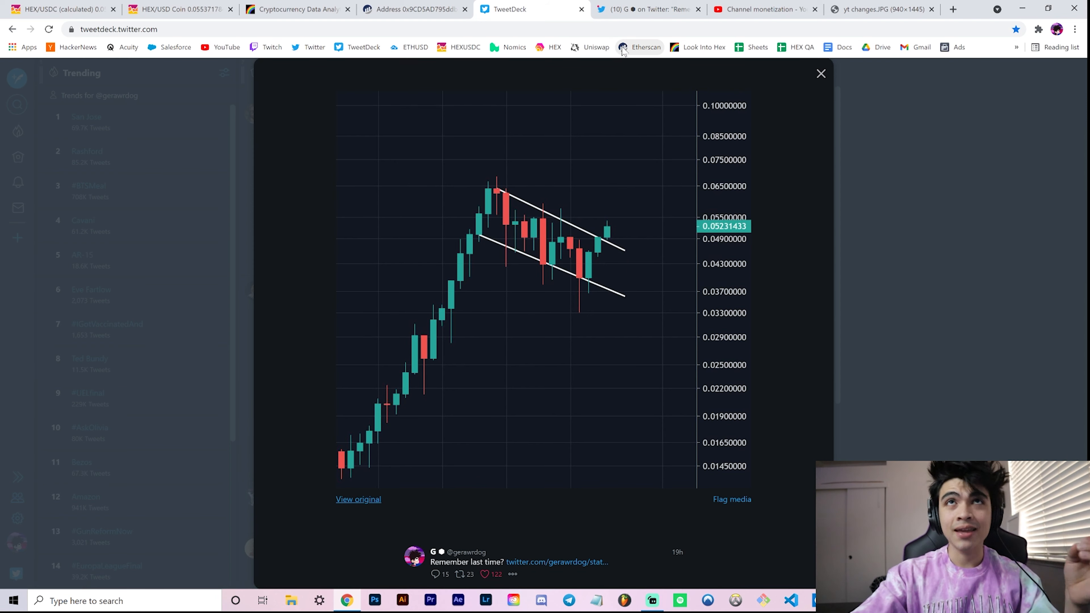
{"action": "mouse_move", "coordinate": [614, 300]}
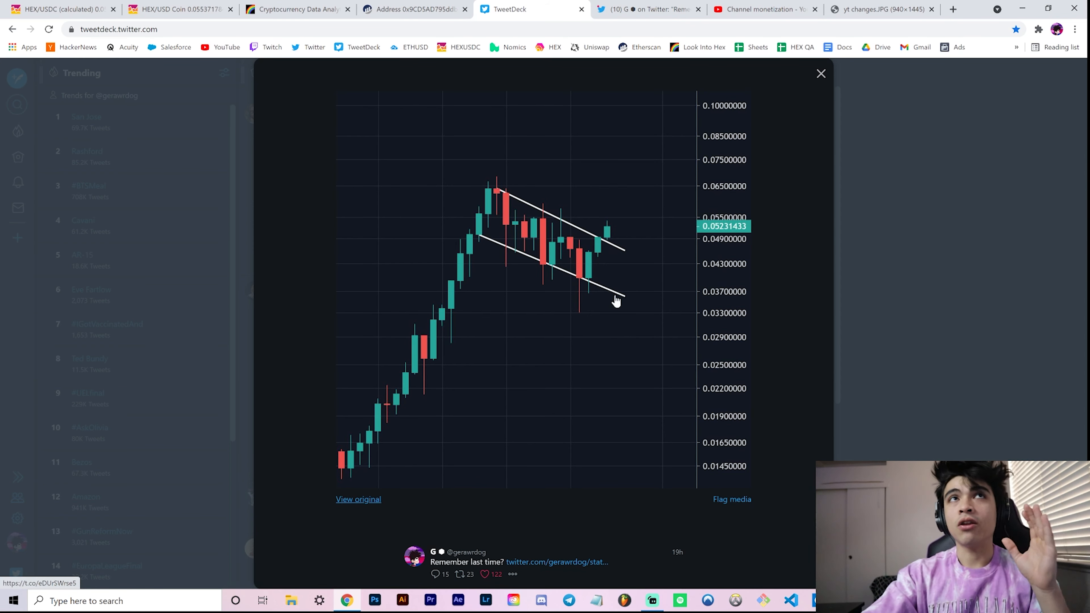
{"action": "mouse_move", "coordinate": [641, 309]}
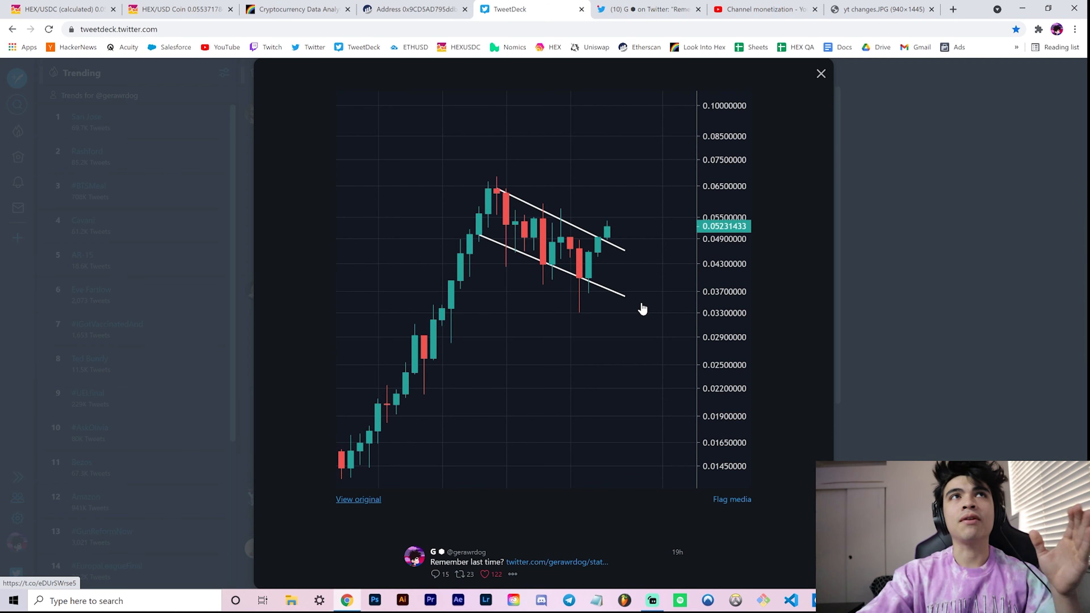
{"action": "mouse_move", "coordinate": [641, 294]}
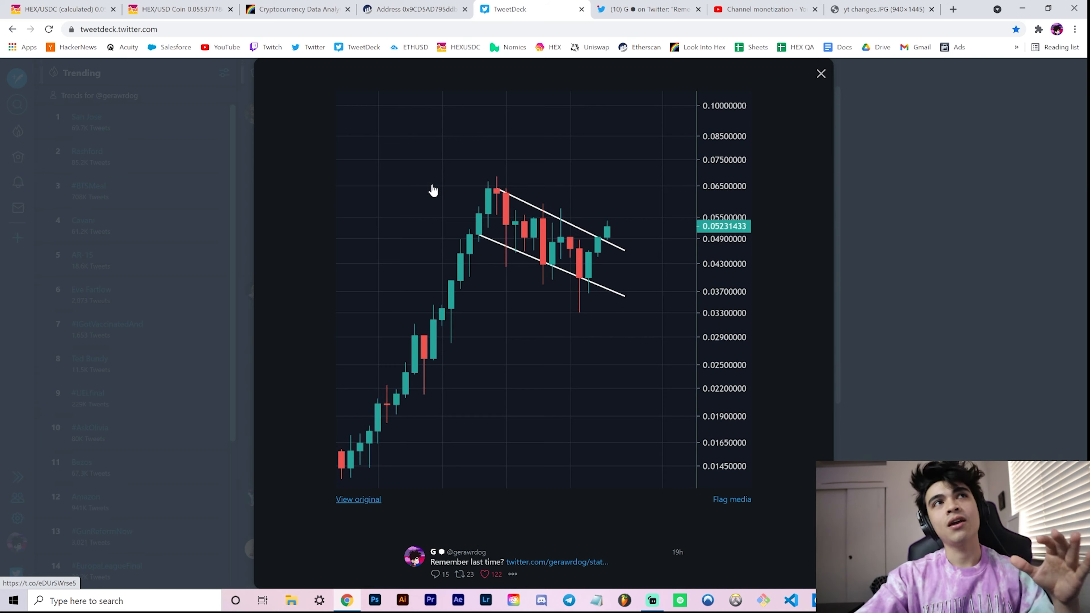
Step: Show the HEX/USD Coin V2 chart and hide its 50-period moving average line
{"action": "left_click", "coordinate": [55, 9]}
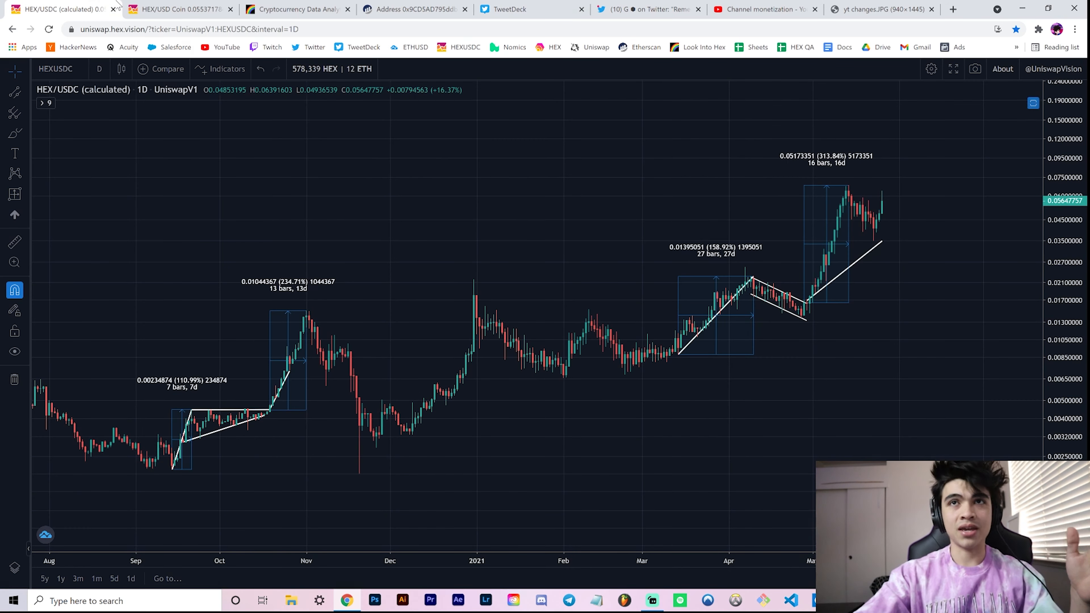
{"action": "left_click", "coordinate": [180, 9]}
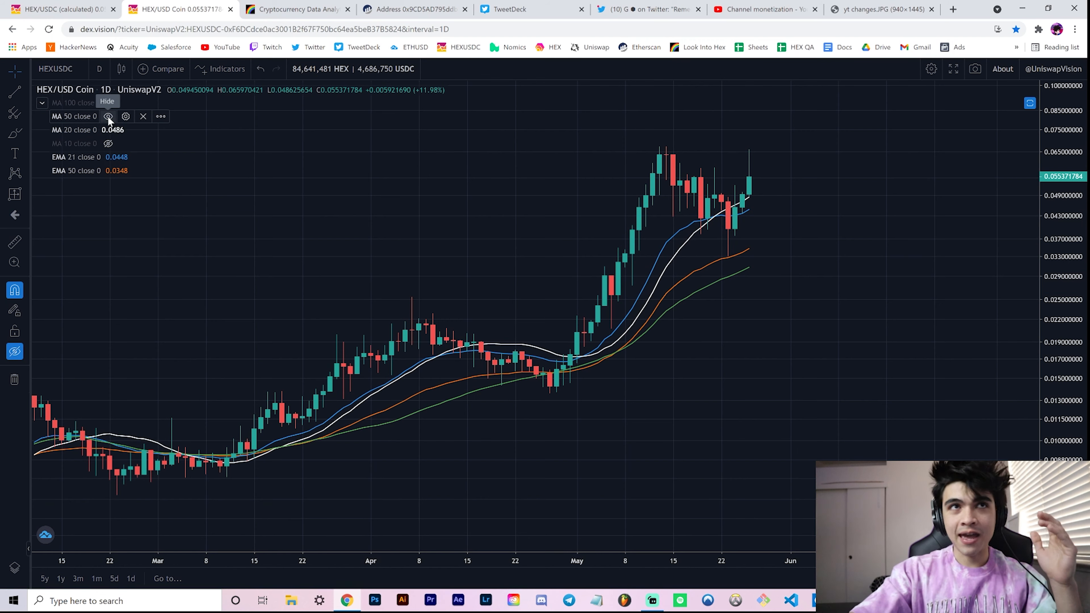
{"action": "left_click", "coordinate": [109, 116]}
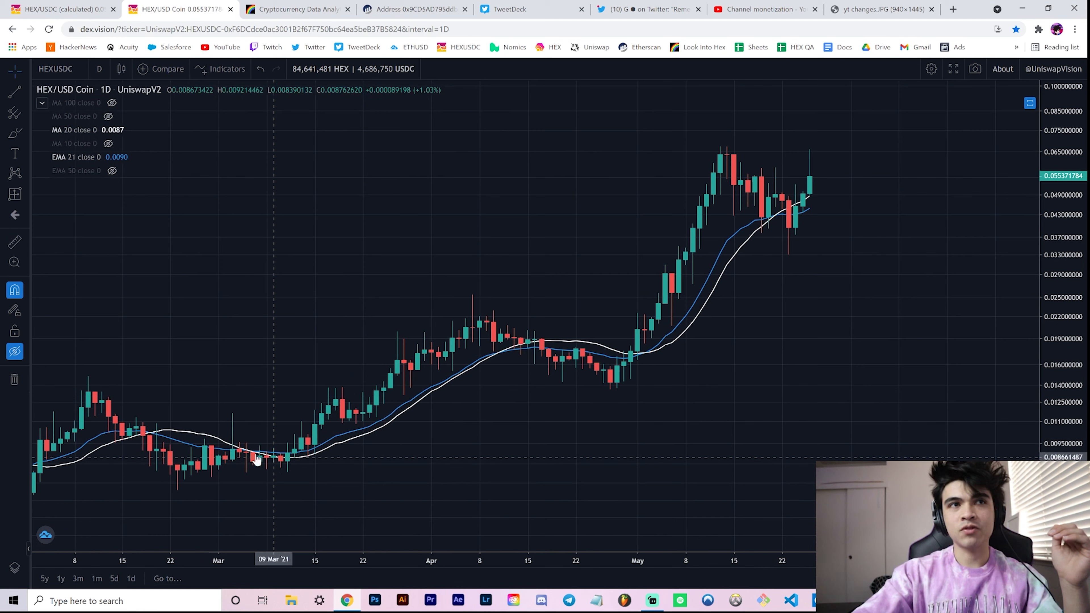
{"action": "mouse_move", "coordinate": [563, 403]}
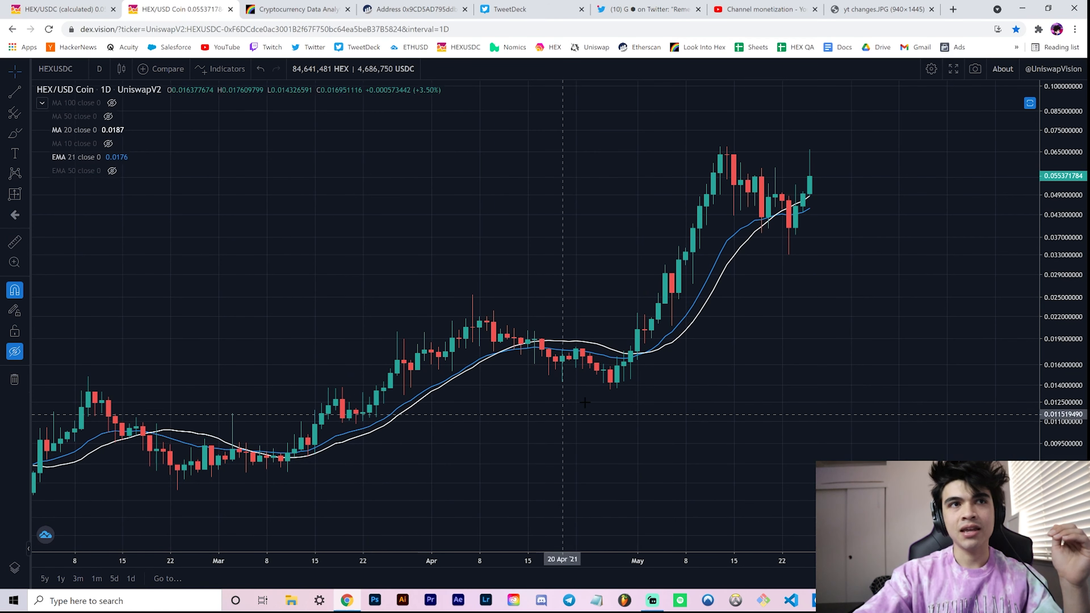
{"action": "mouse_move", "coordinate": [817, 257]}
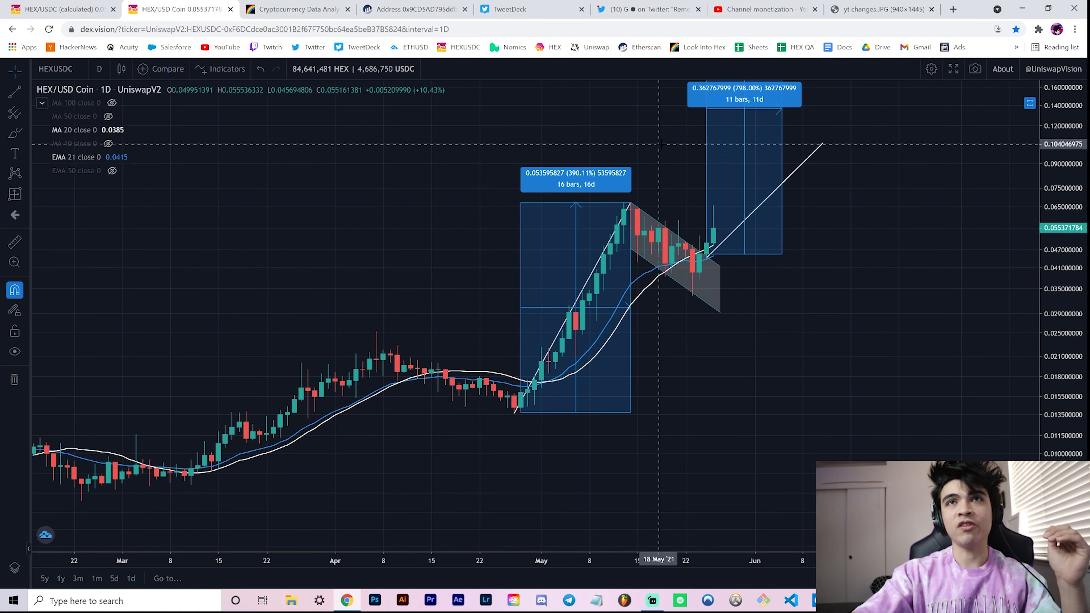
Step: View the 'Remember last time?' tweet page on Twitter with its wedge chart and replies
{"action": "left_click", "coordinate": [643, 9]}
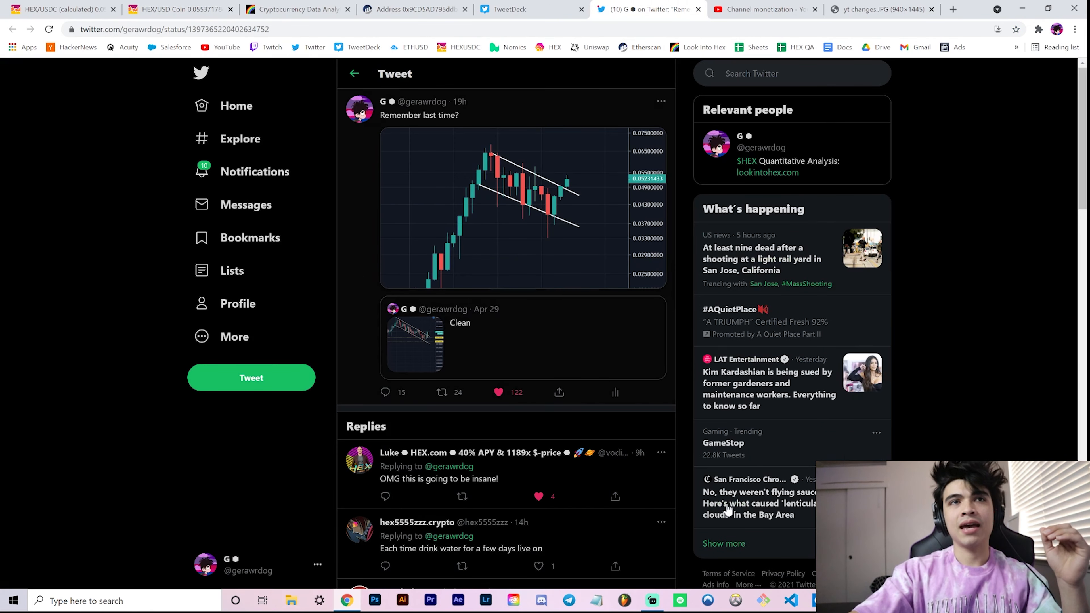
{"action": "mouse_move", "coordinate": [489, 353]}
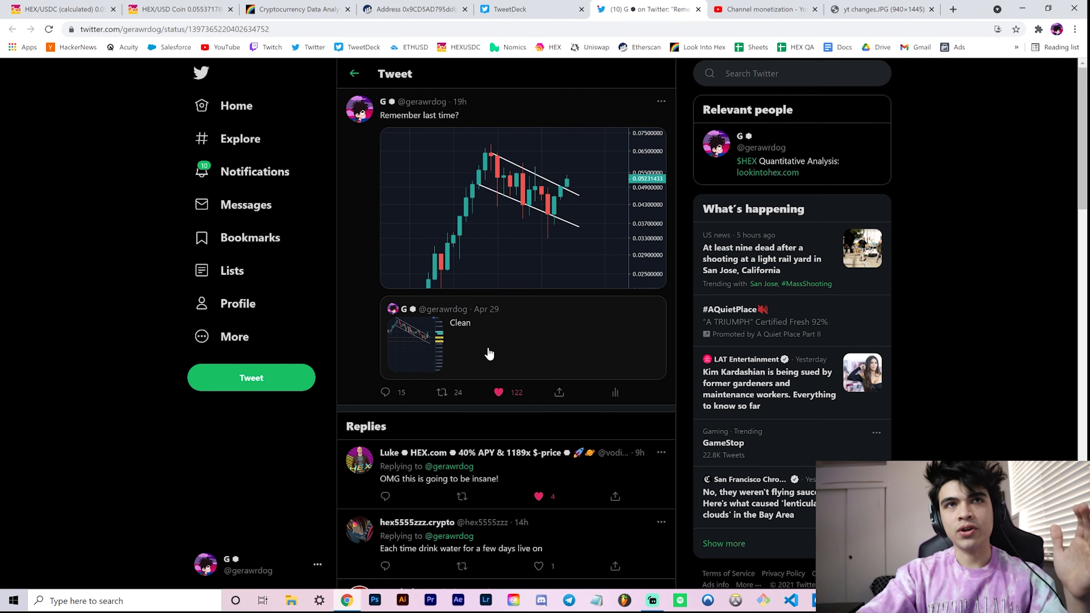
{"action": "mouse_move", "coordinate": [532, 350]}
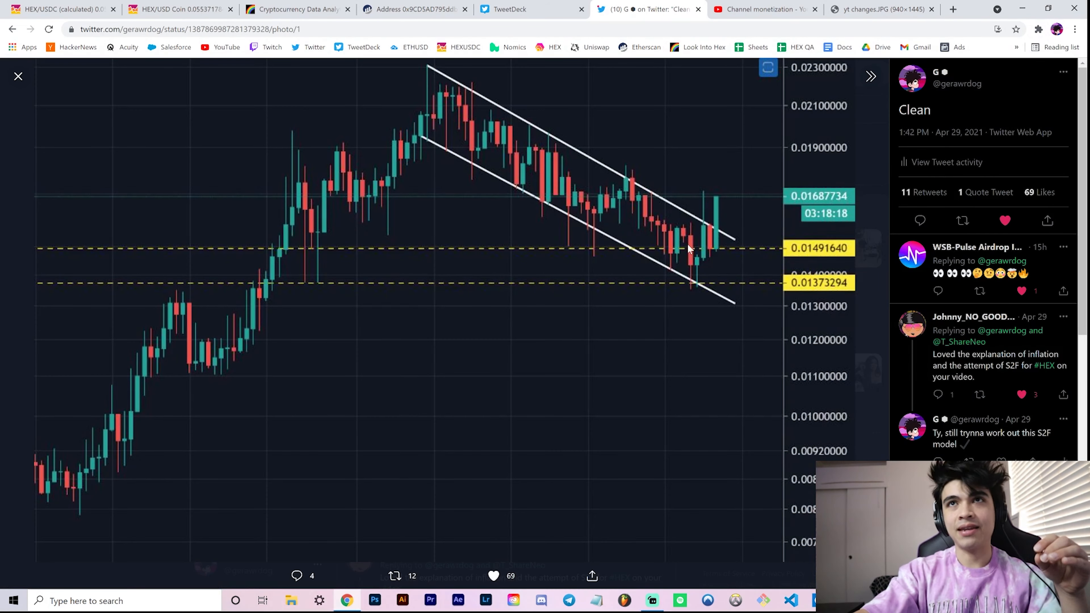
{"action": "mouse_move", "coordinate": [723, 259]}
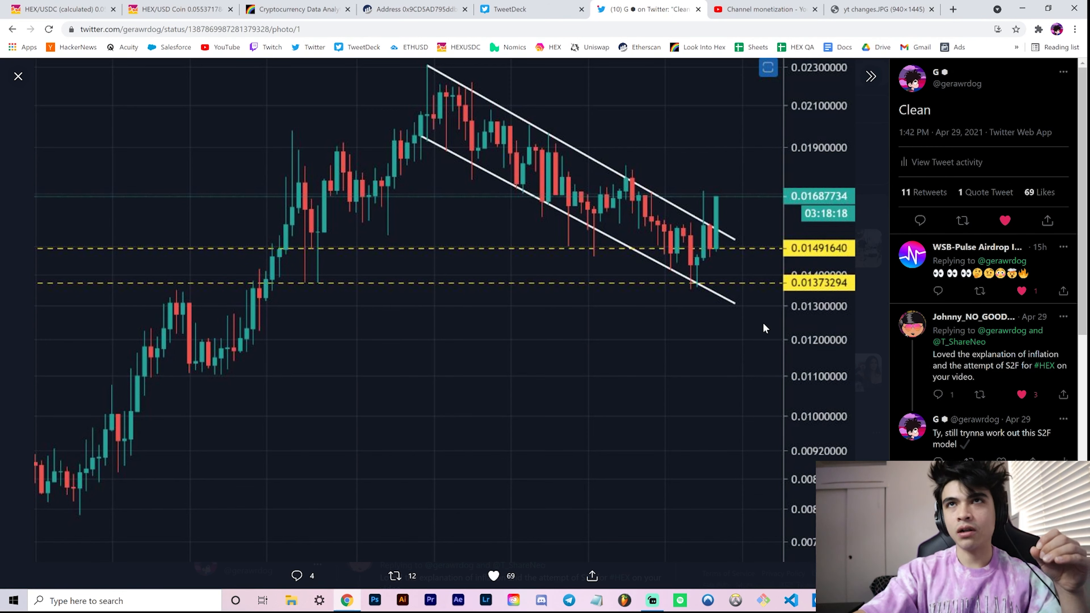
{"action": "mouse_move", "coordinate": [818, 223]}
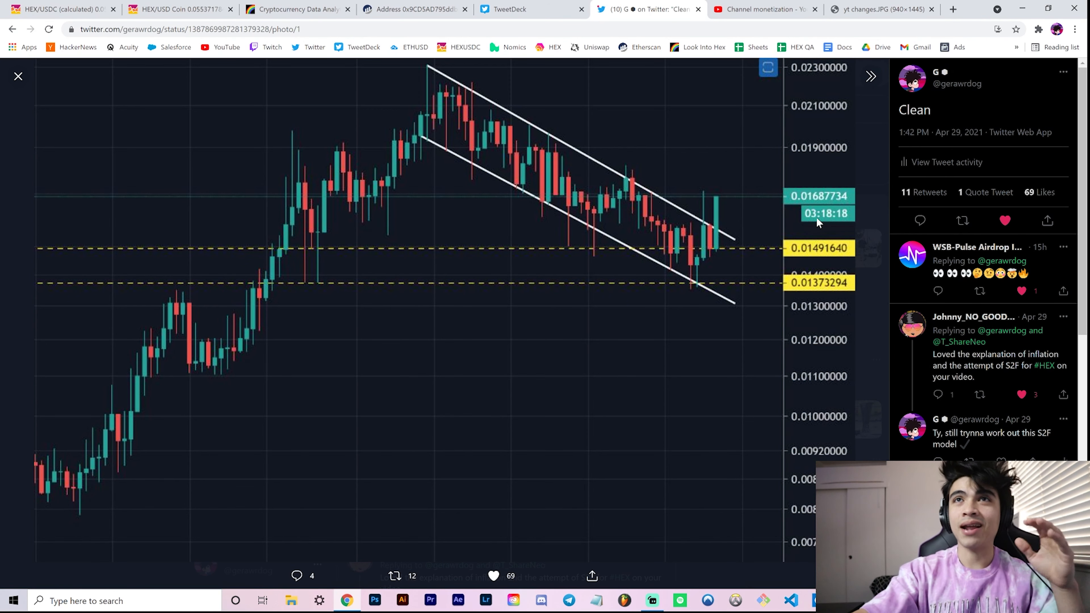
{"action": "mouse_move", "coordinate": [818, 207]}
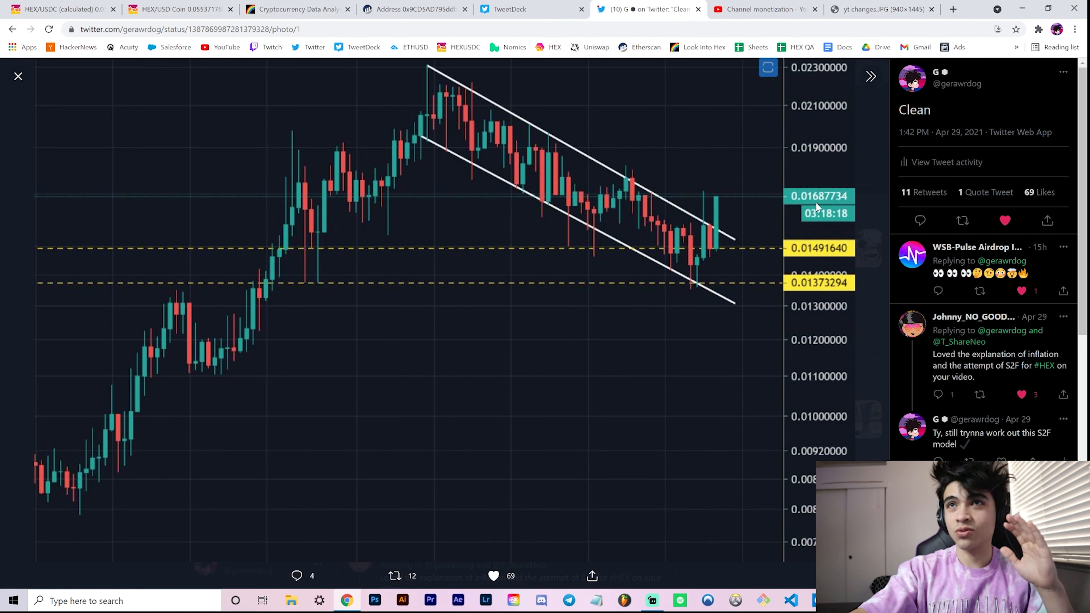
{"action": "mouse_move", "coordinate": [873, 113]}
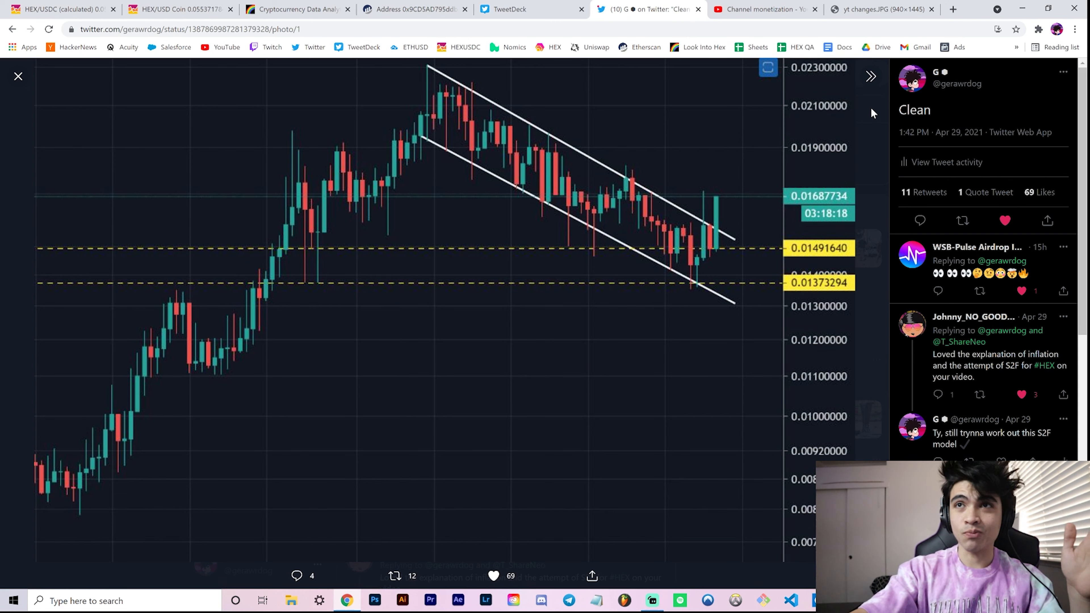
{"action": "mouse_move", "coordinate": [877, 113]}
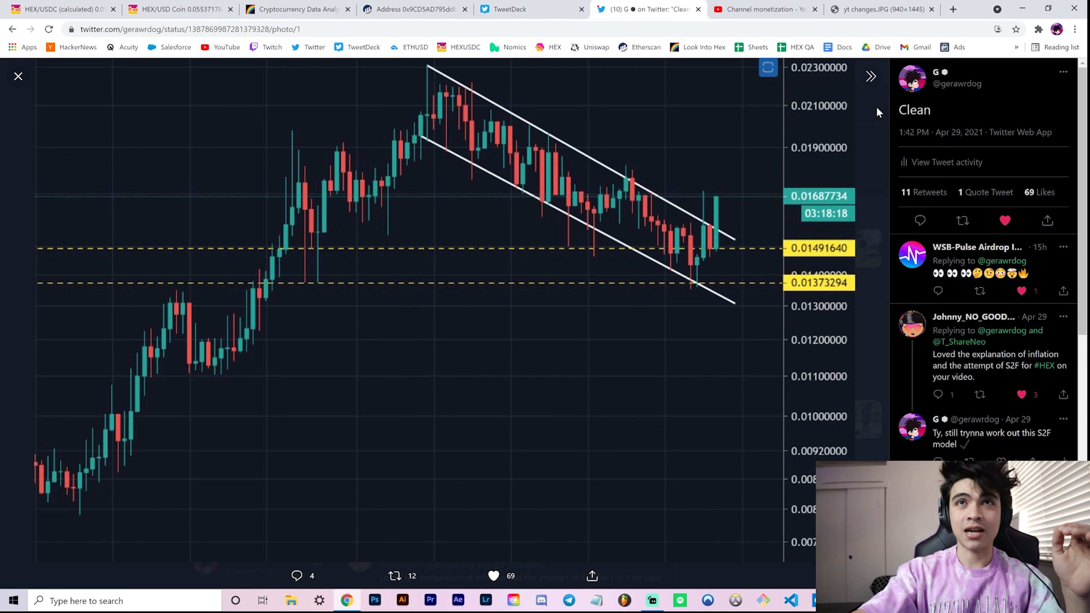
{"action": "mouse_move", "coordinate": [861, 179]}
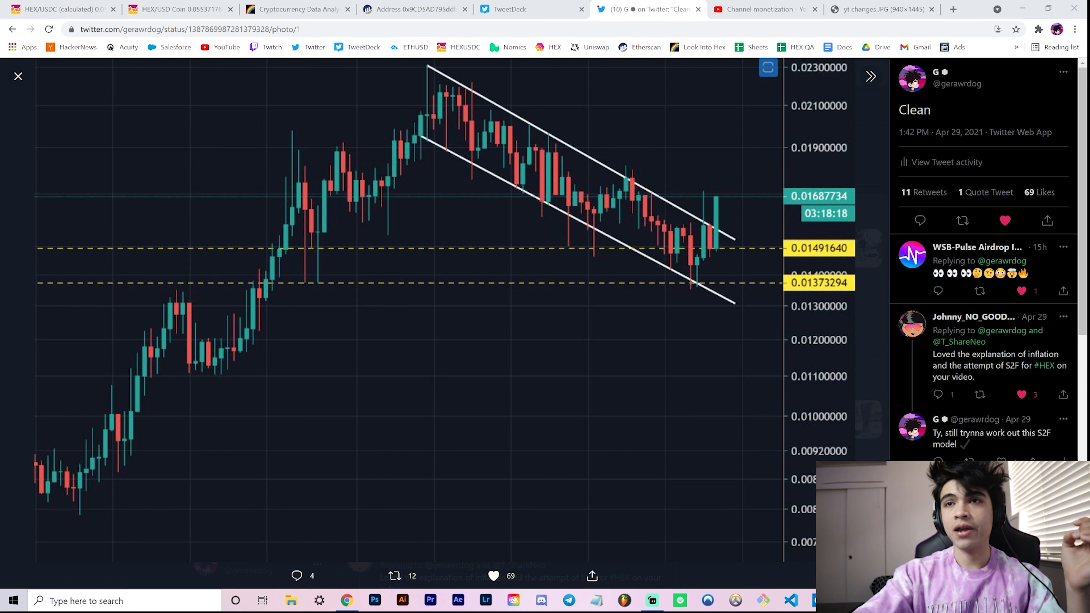
{"action": "left_click", "coordinate": [18, 77]}
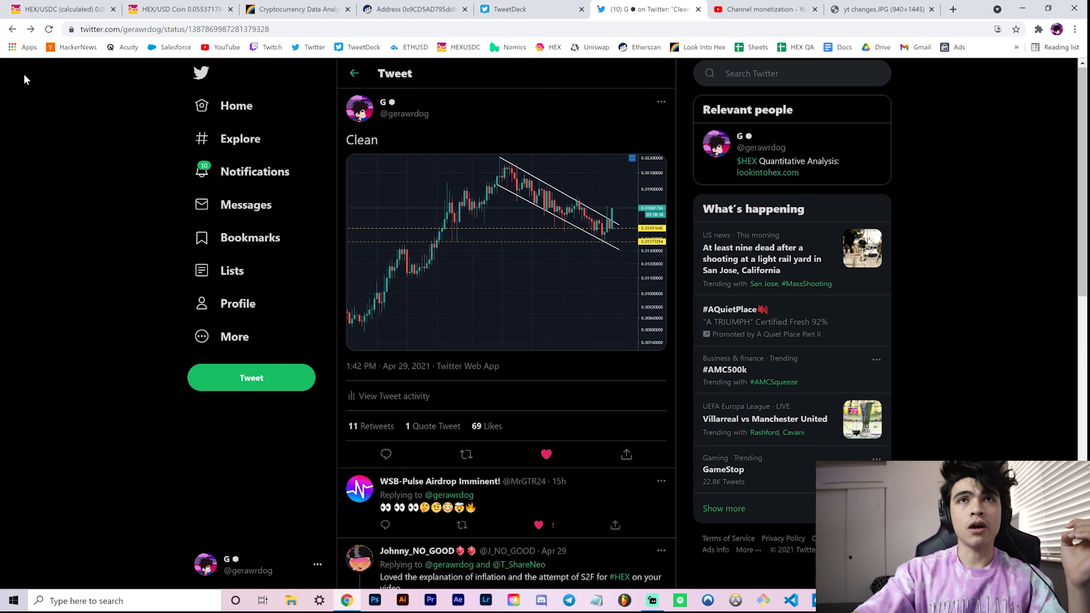
{"action": "left_click", "coordinate": [353, 73]}
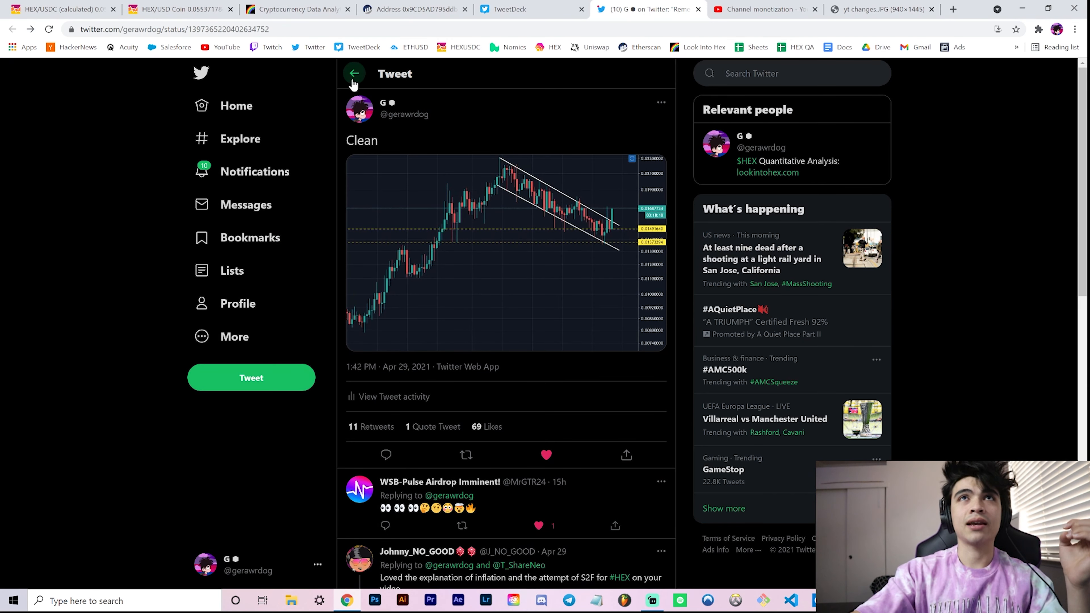
{"action": "left_click", "coordinate": [487, 251]}
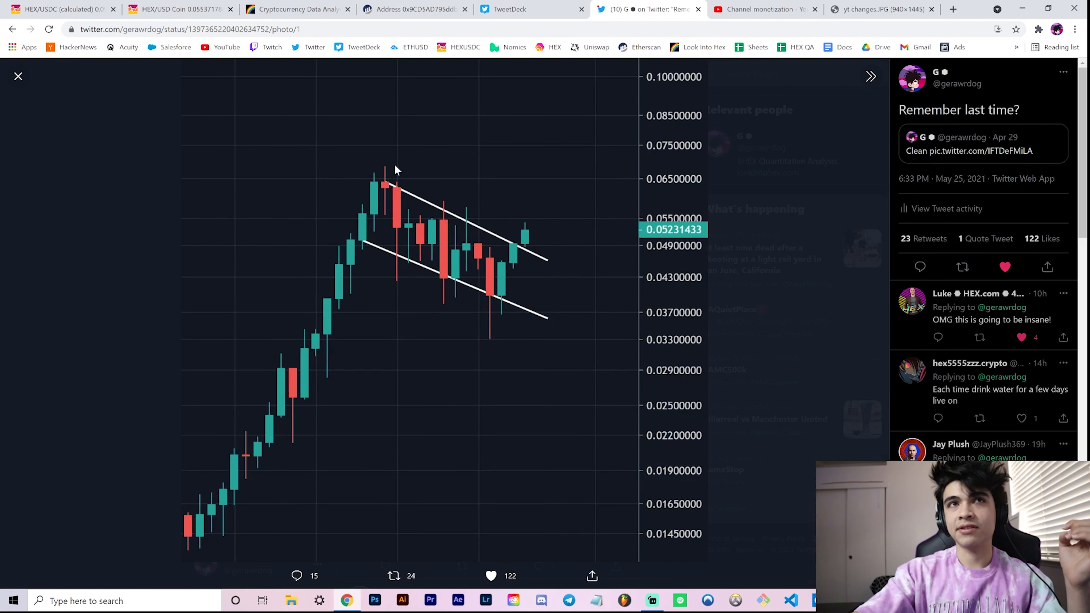
{"action": "mouse_move", "coordinate": [530, 238]}
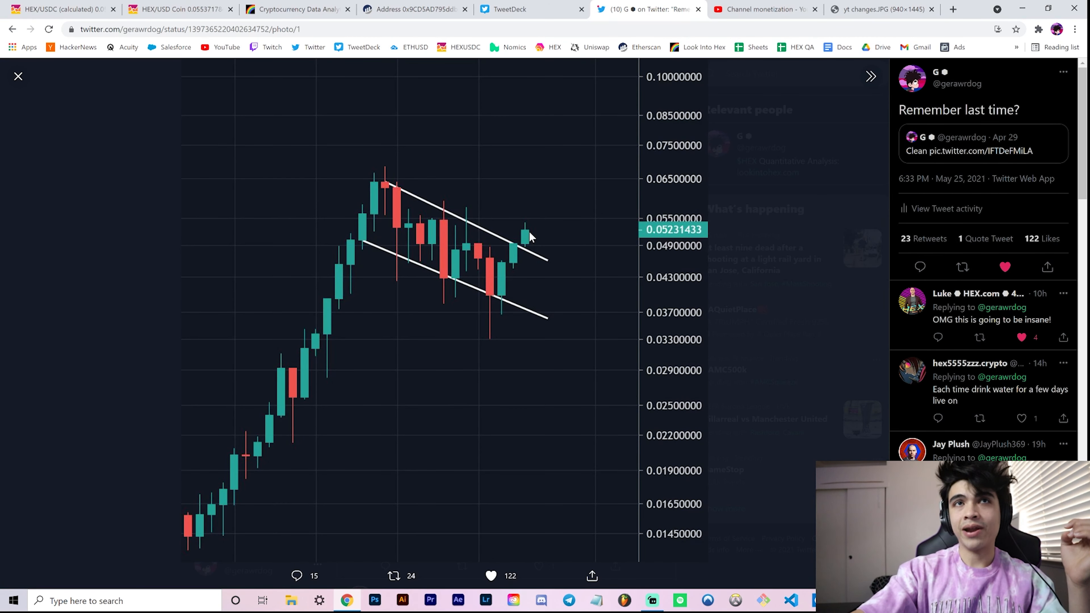
{"action": "mouse_move", "coordinate": [470, 321]}
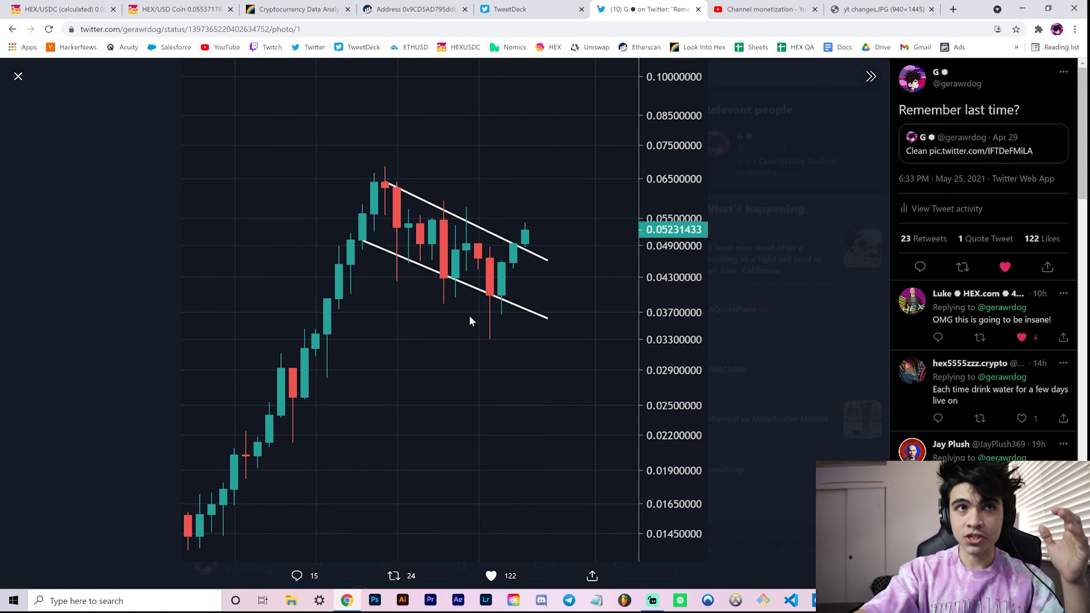
{"action": "mouse_move", "coordinate": [482, 251]}
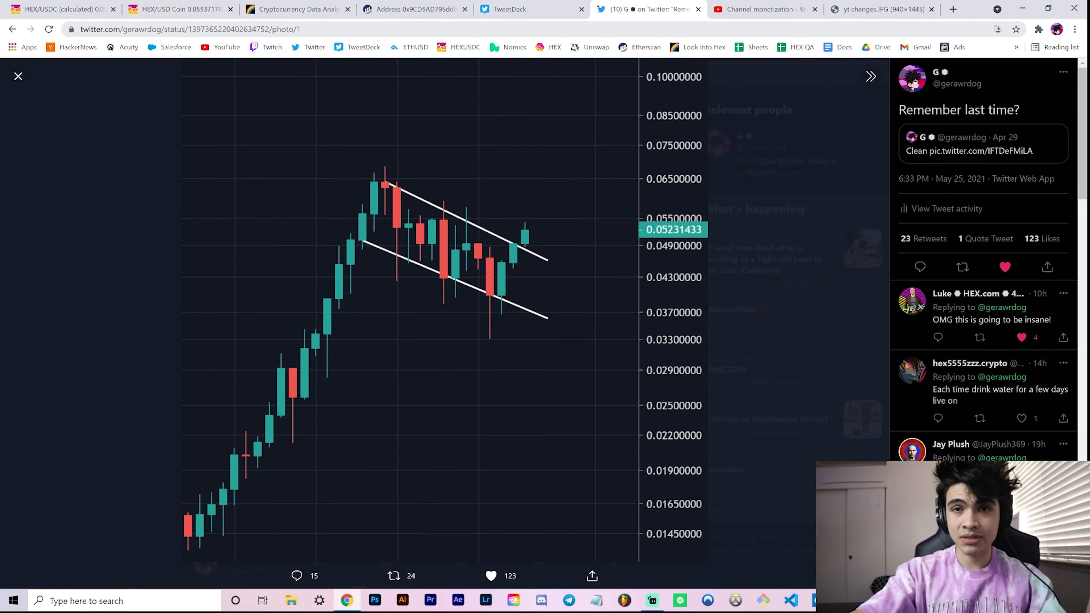
{"action": "mouse_move", "coordinate": [509, 254]}
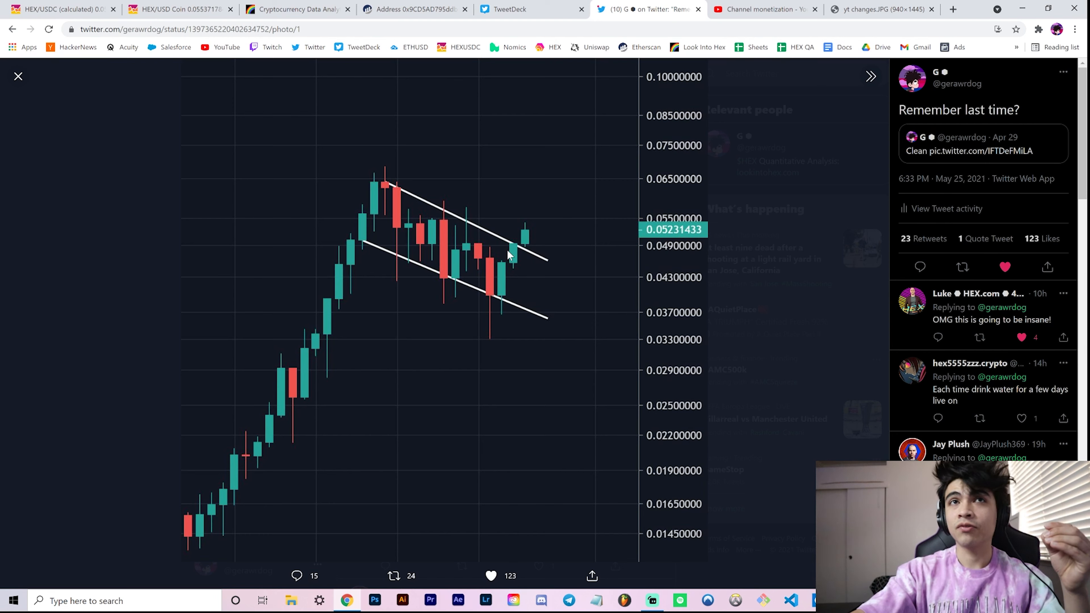
{"action": "mouse_move", "coordinate": [534, 249]}
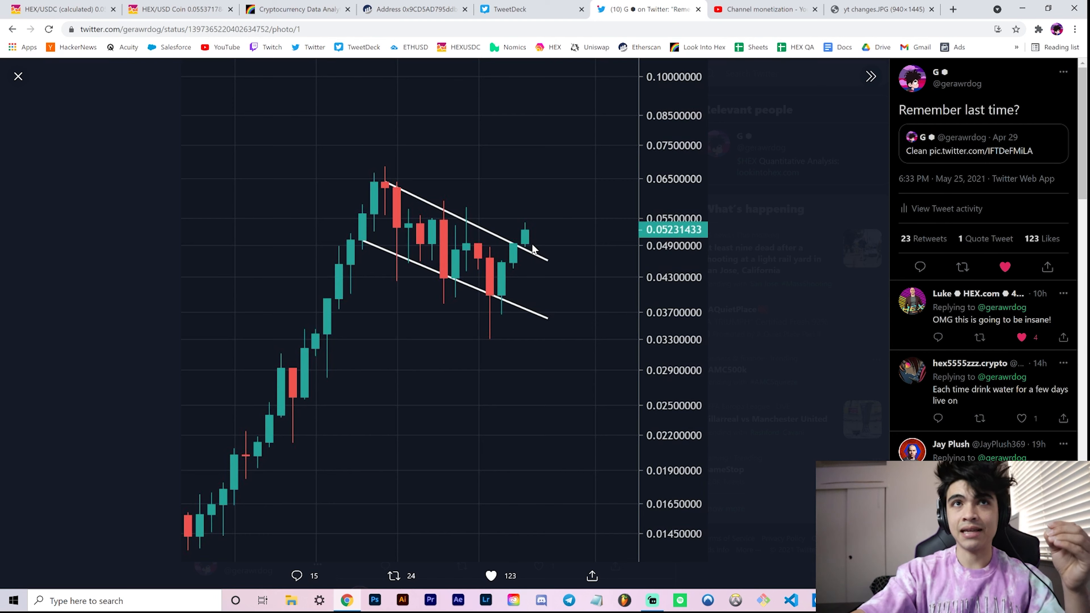
{"action": "mouse_move", "coordinate": [208, 83]}
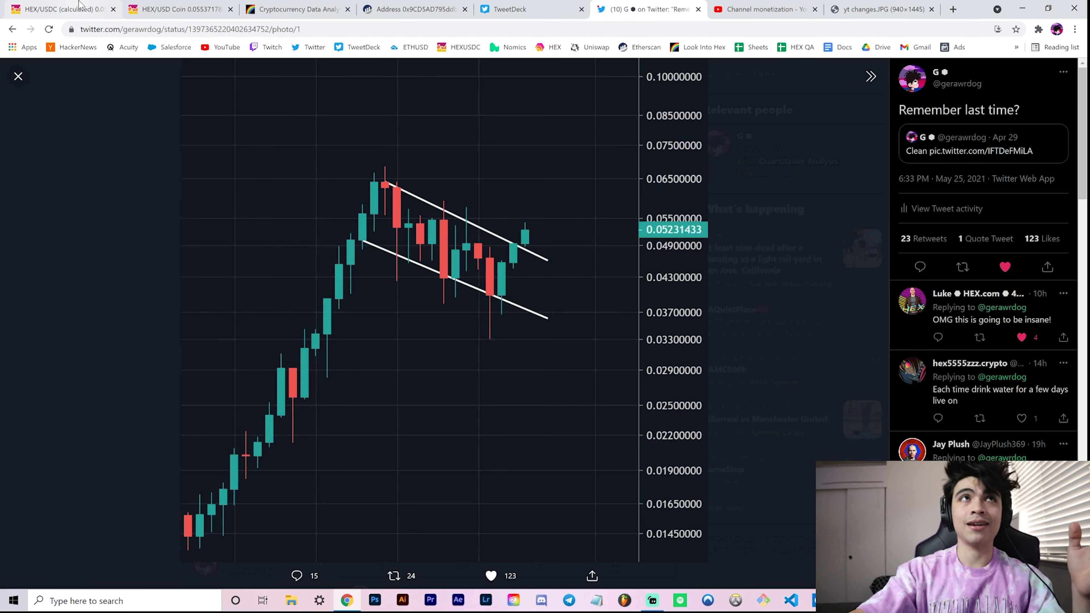
Step: Return to the calculated HEX/USDC chart and pan back to the Sep–Nov 2020 measurements
{"action": "left_click", "coordinate": [59, 9]}
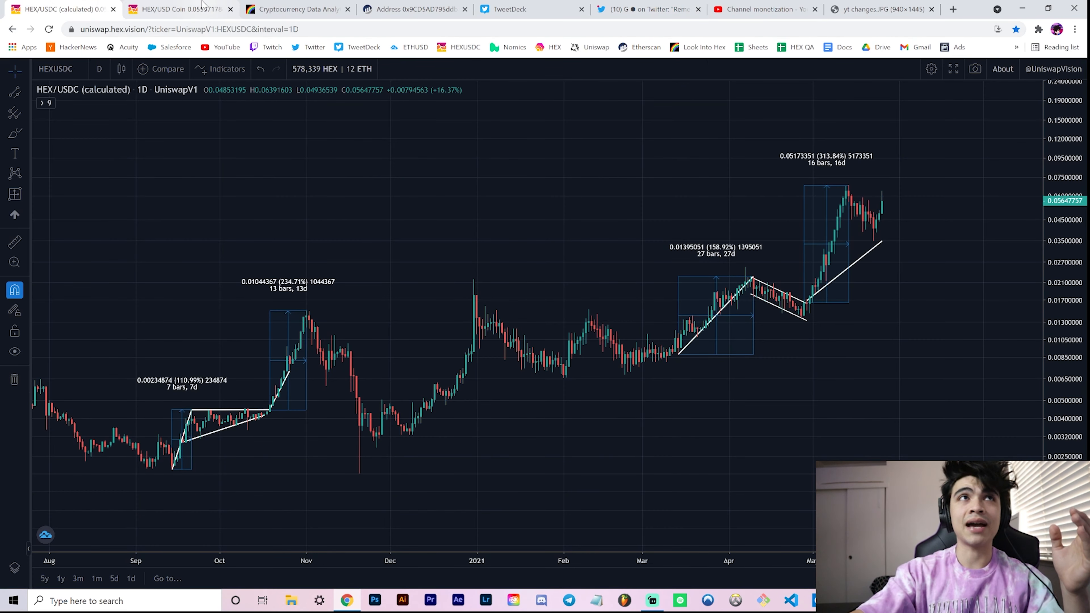
{"action": "left_click", "coordinate": [177, 9]}
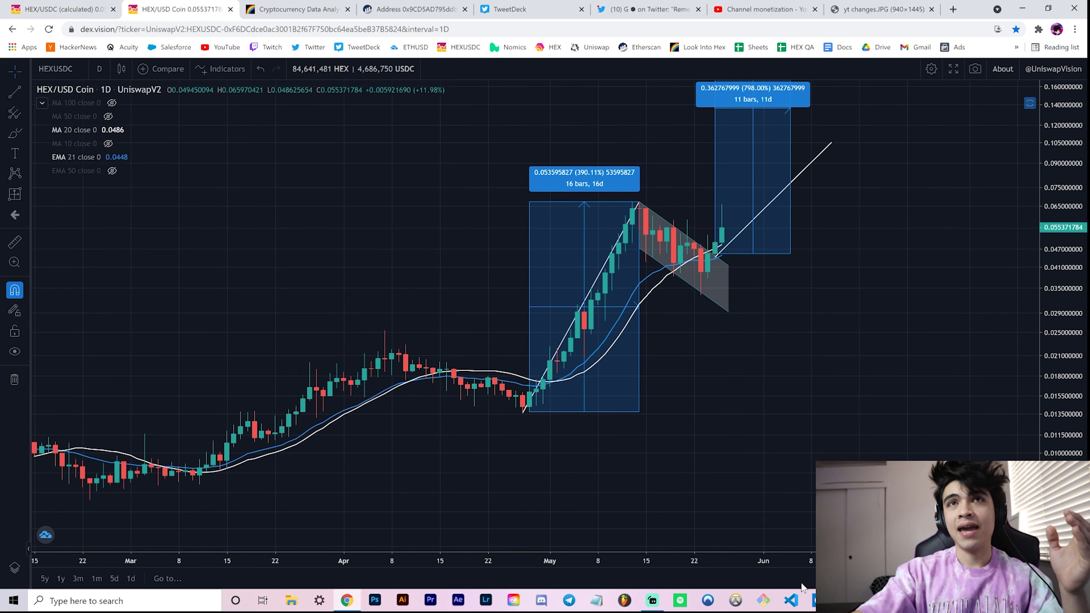
{"action": "left_click", "coordinate": [108, 130]}
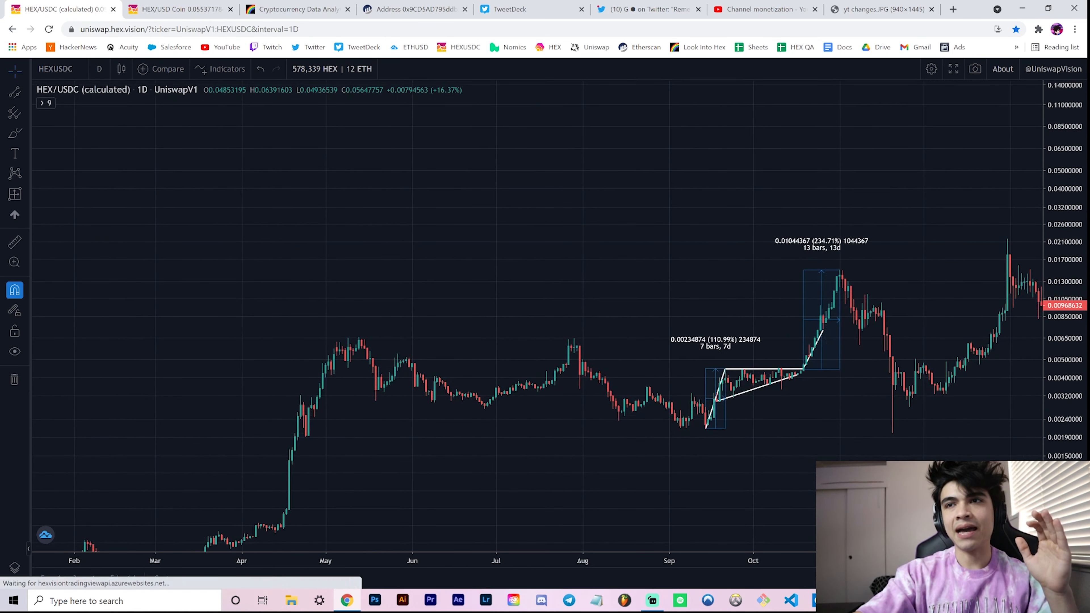
{"action": "scroll", "scroll_direction": "down", "scroll_amount": 3}
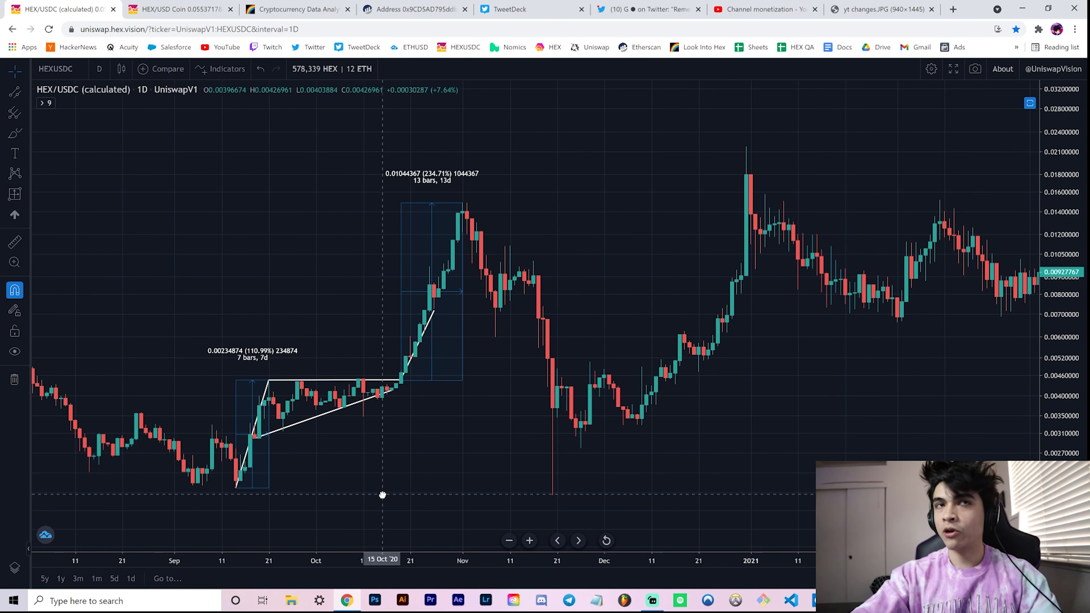
{"action": "mouse_move", "coordinate": [377, 493]}
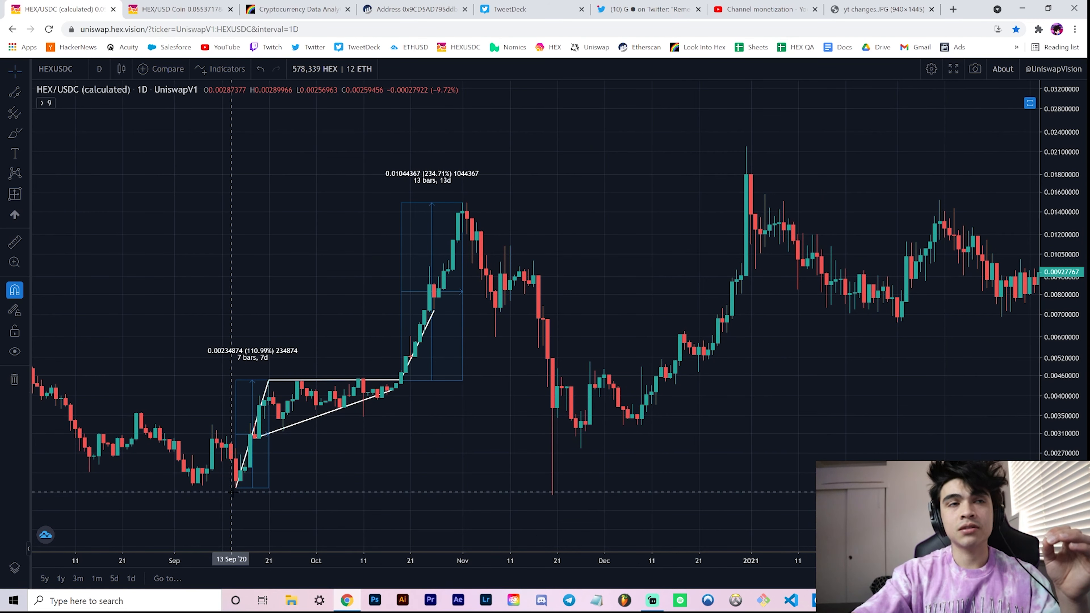
{"action": "mouse_move", "coordinate": [396, 386]}
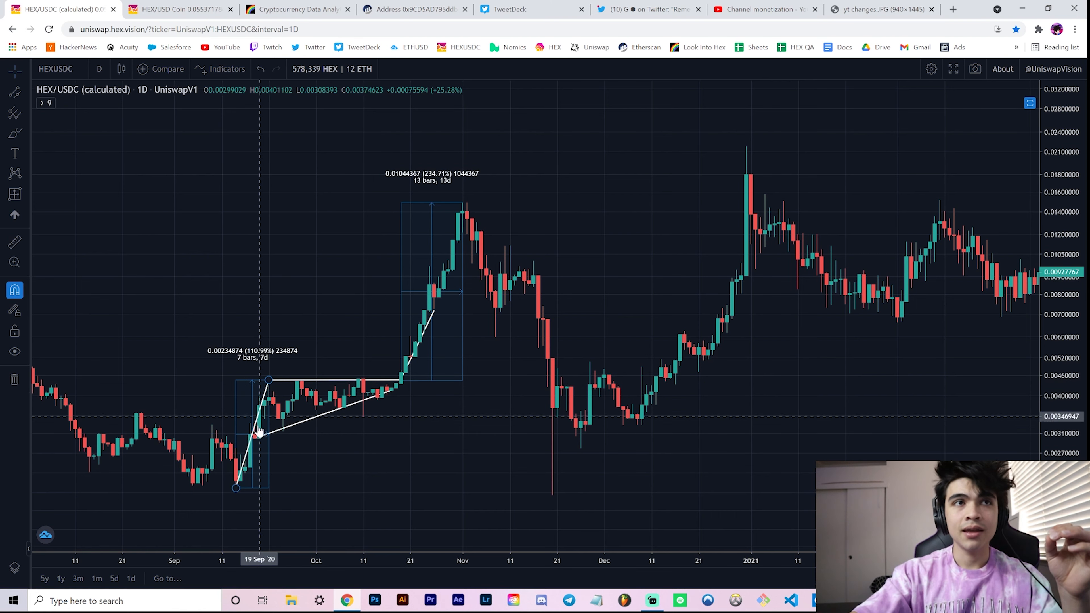
{"action": "mouse_move", "coordinate": [270, 381]}
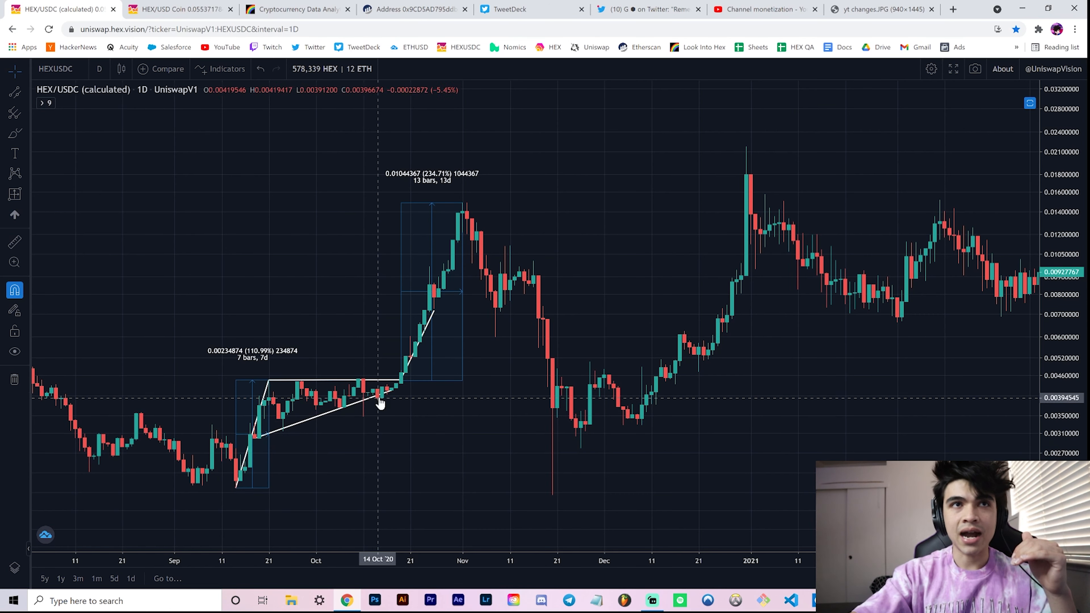
{"action": "mouse_move", "coordinate": [240, 490]}
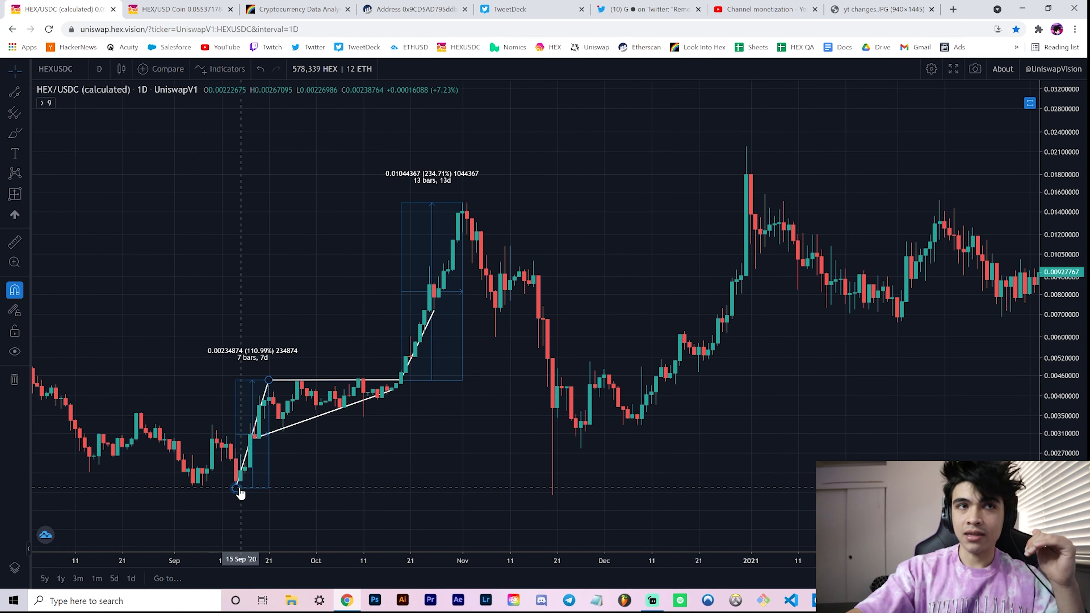
{"action": "mouse_move", "coordinate": [269, 382]}
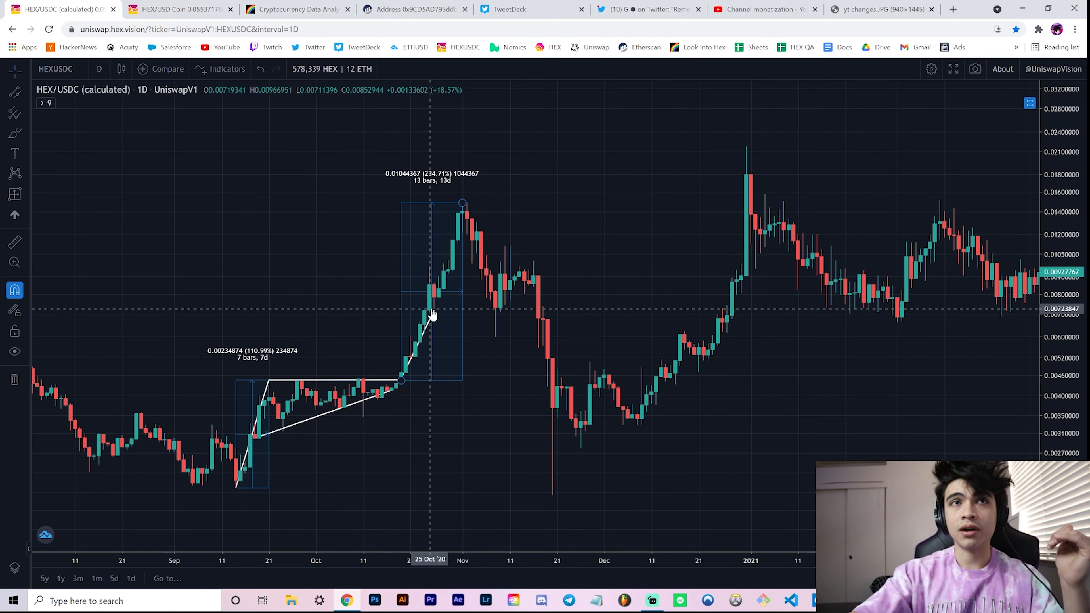
{"action": "mouse_move", "coordinate": [435, 313]}
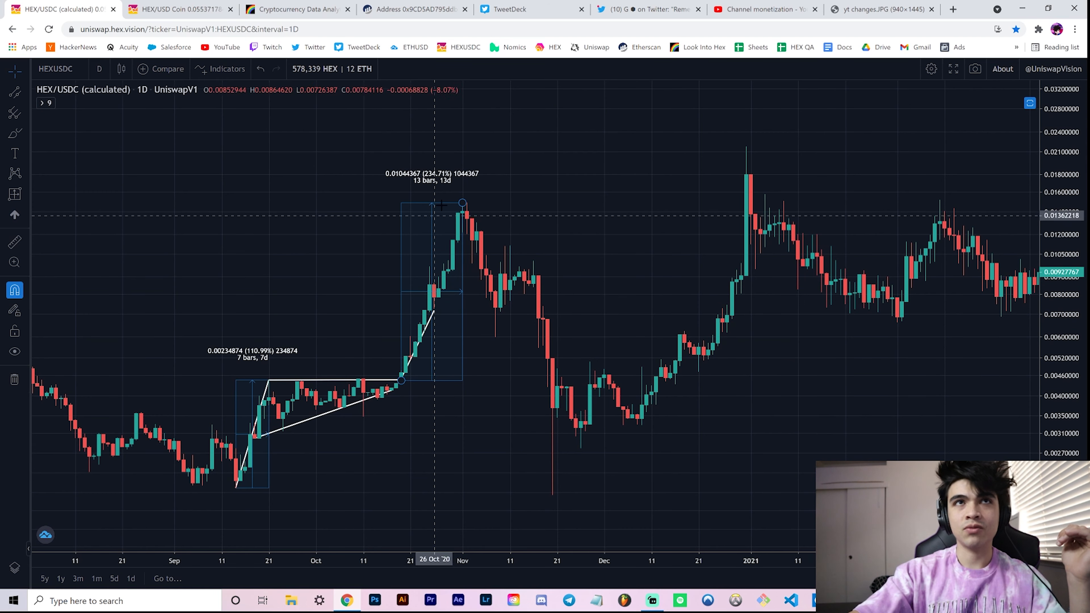
{"action": "mouse_move", "coordinate": [447, 195]}
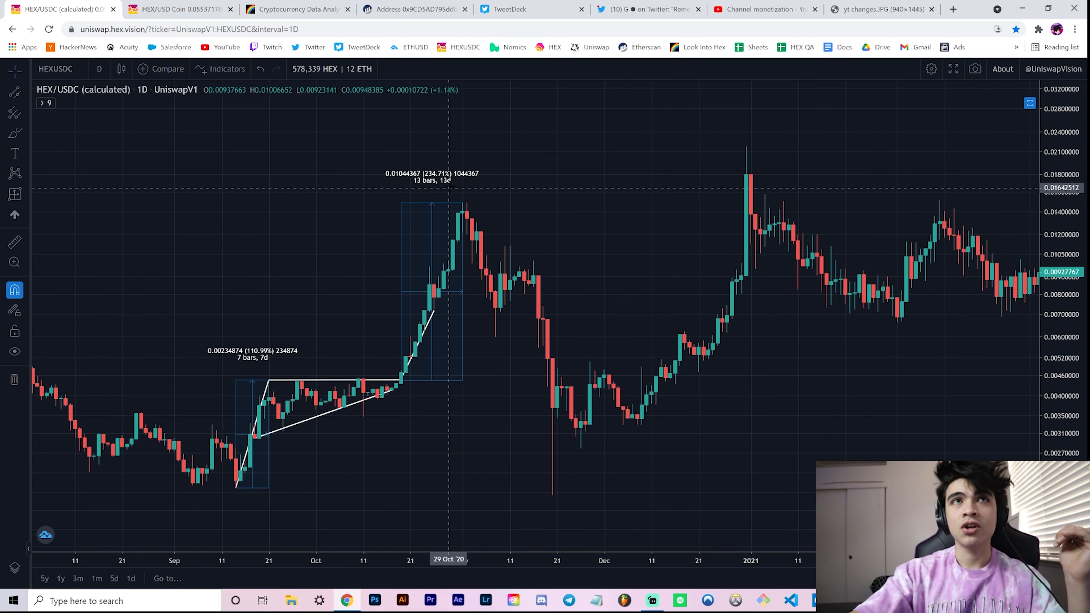
{"action": "mouse_move", "coordinate": [473, 191]}
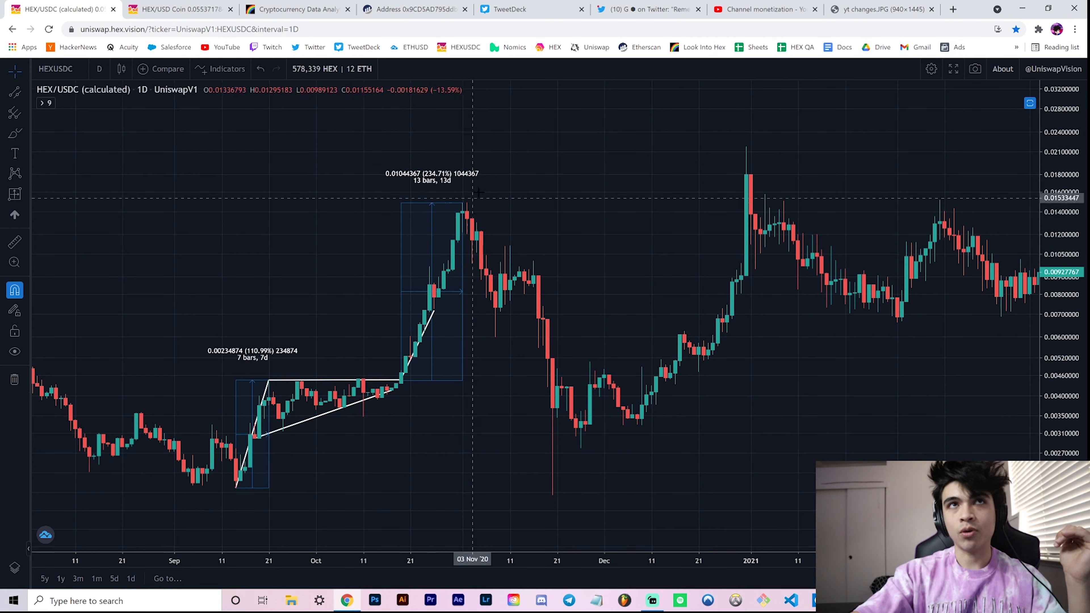
{"action": "mouse_move", "coordinate": [278, 357]}
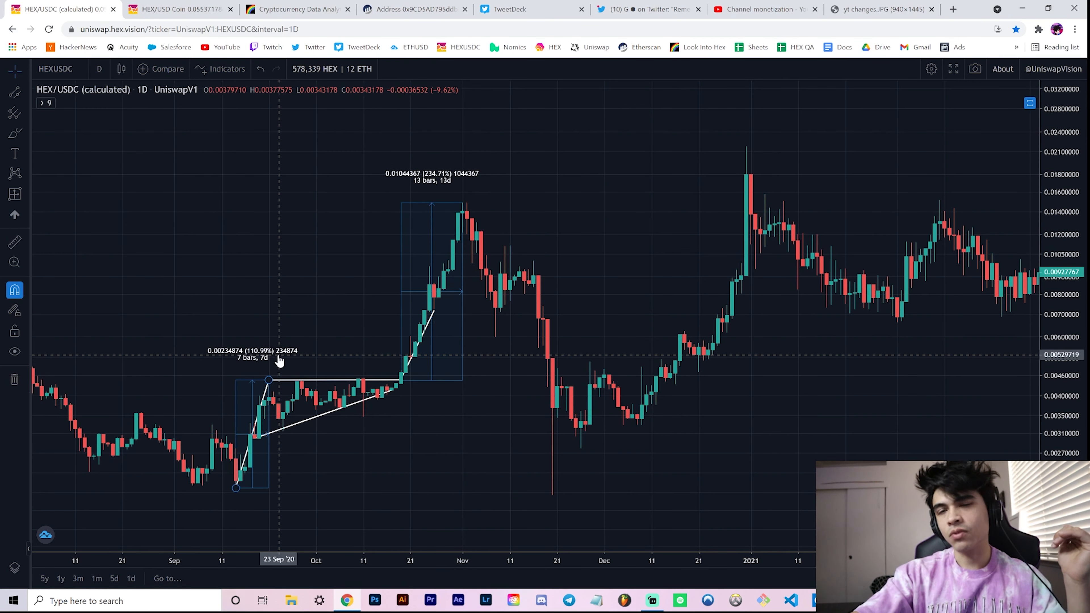
{"action": "mouse_move", "coordinate": [221, 361]}
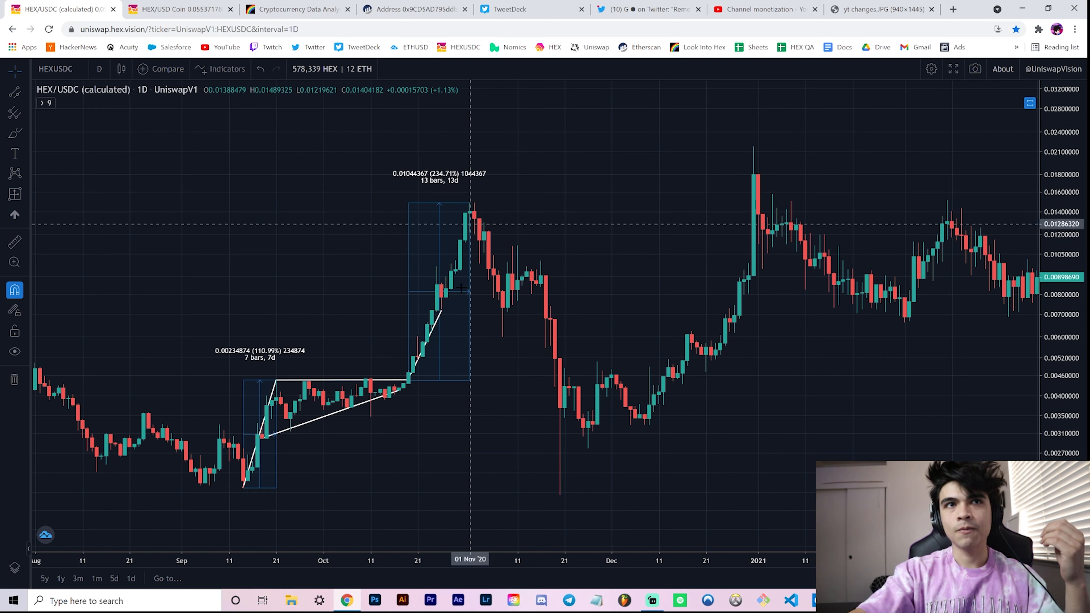
{"action": "mouse_move", "coordinate": [409, 384]}
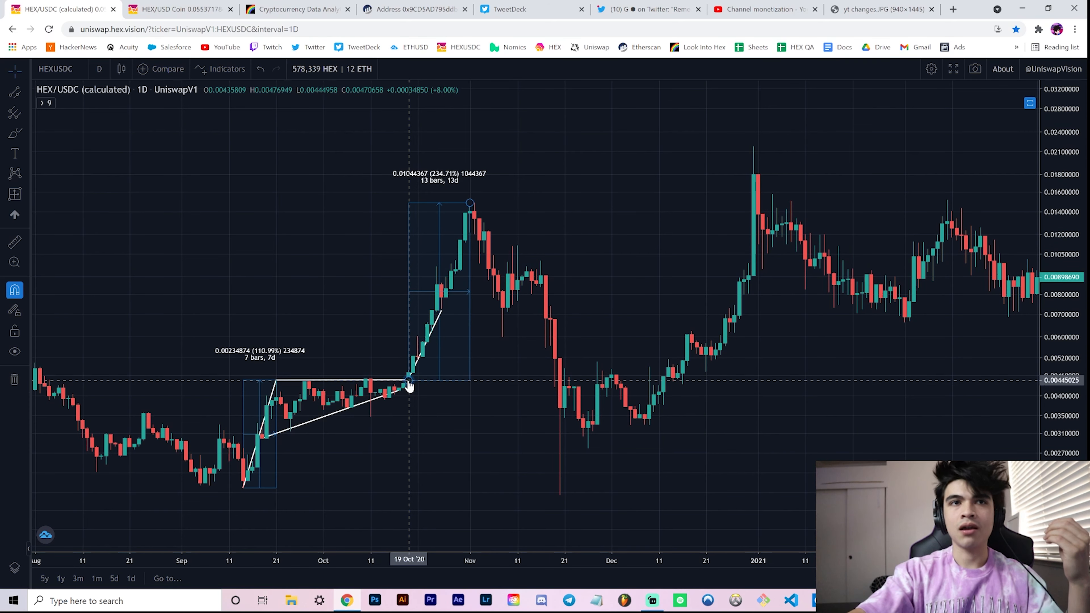
{"action": "mouse_move", "coordinate": [470, 458]}
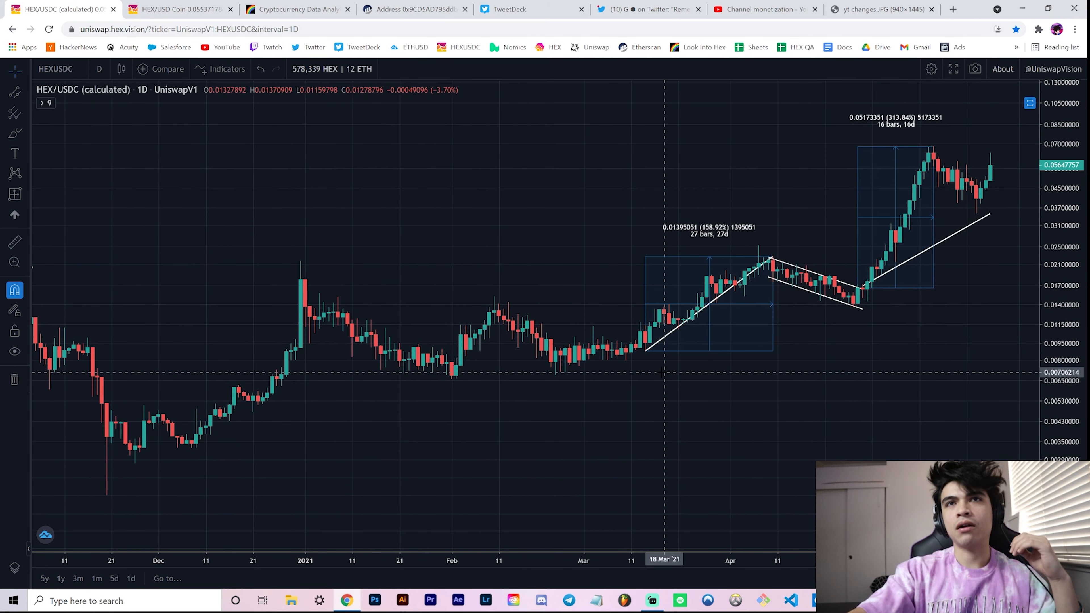
{"action": "mouse_move", "coordinate": [640, 351]}
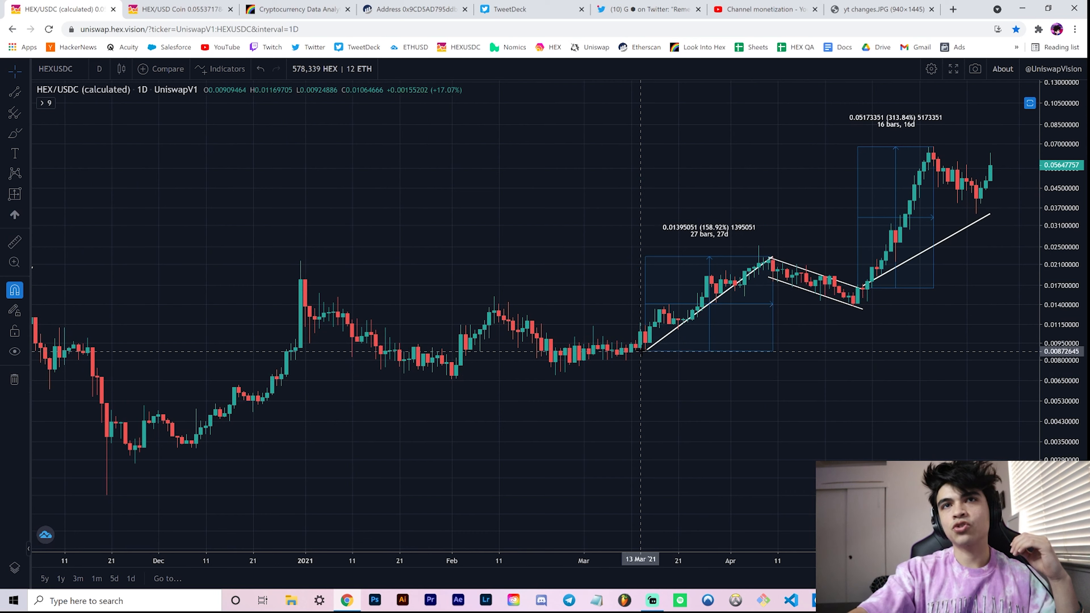
{"action": "mouse_move", "coordinate": [557, 369]}
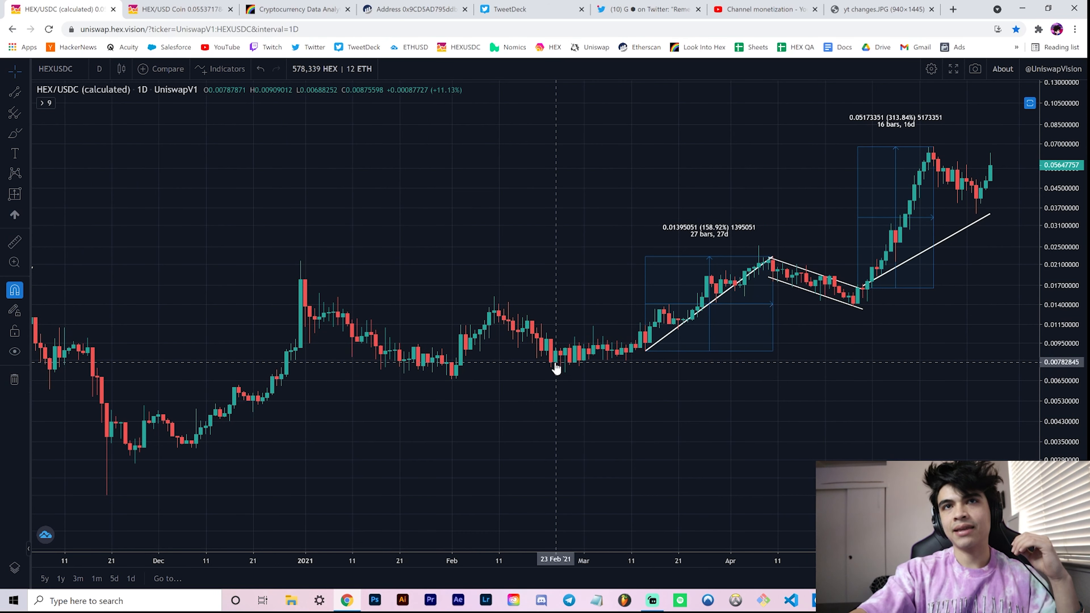
{"action": "mouse_move", "coordinate": [602, 362]}
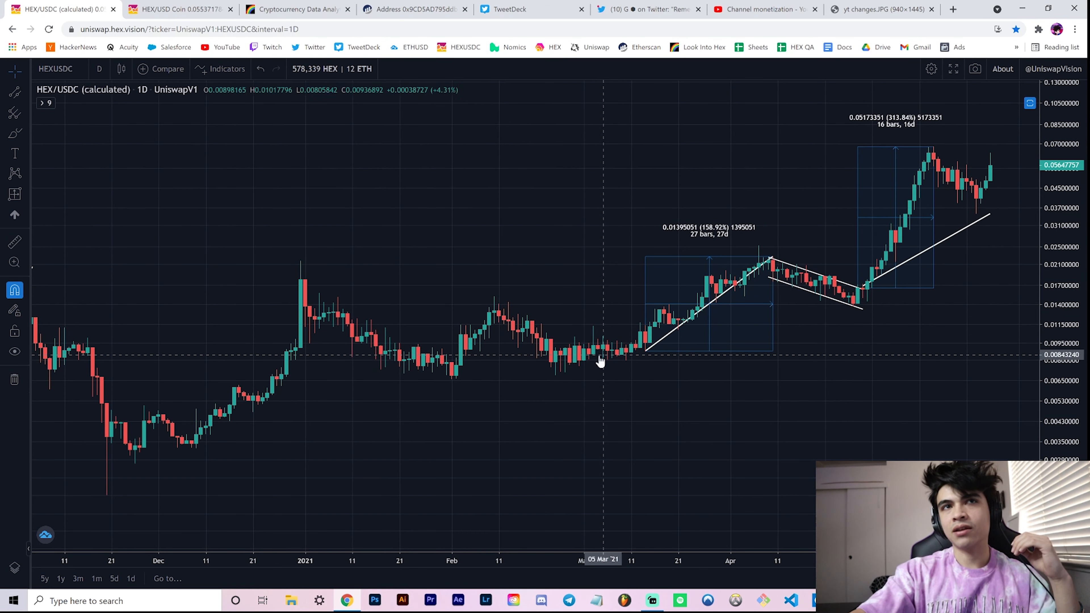
{"action": "mouse_move", "coordinate": [607, 397]}
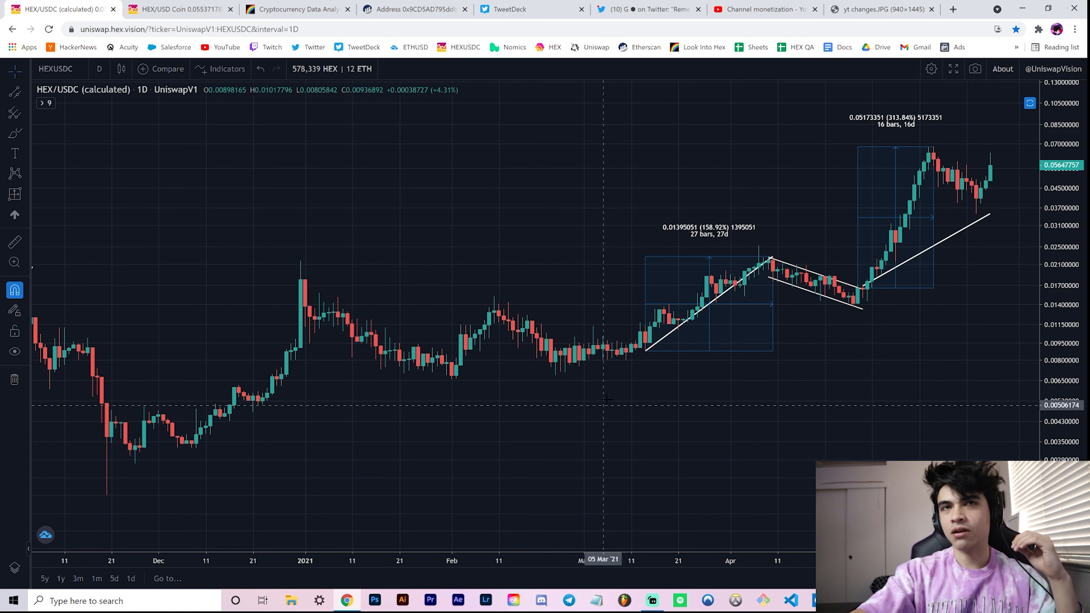
{"action": "mouse_move", "coordinate": [645, 360]}
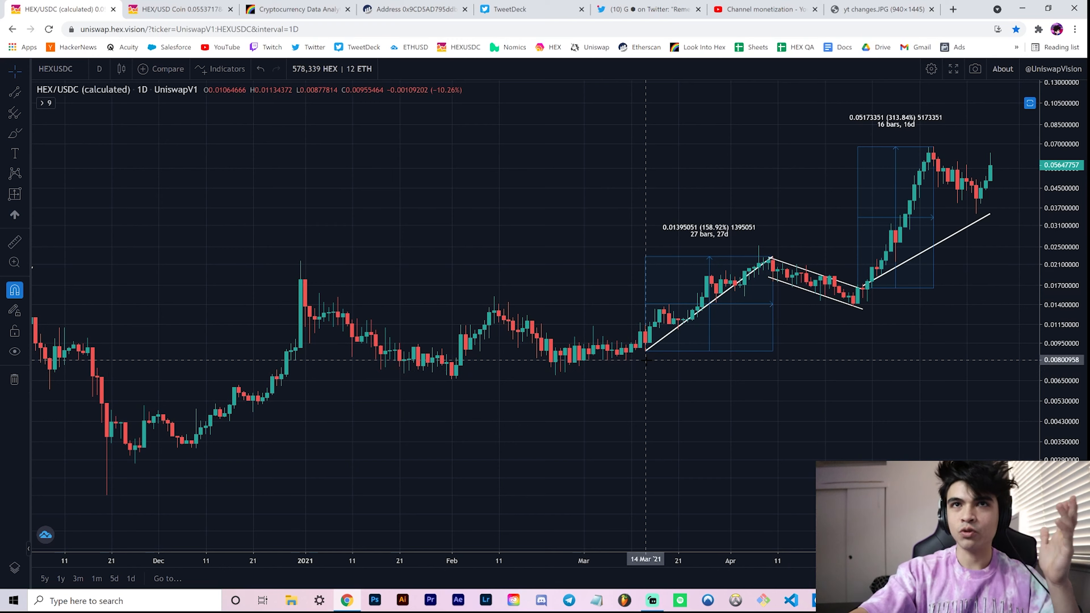
{"action": "mouse_move", "coordinate": [716, 307]}
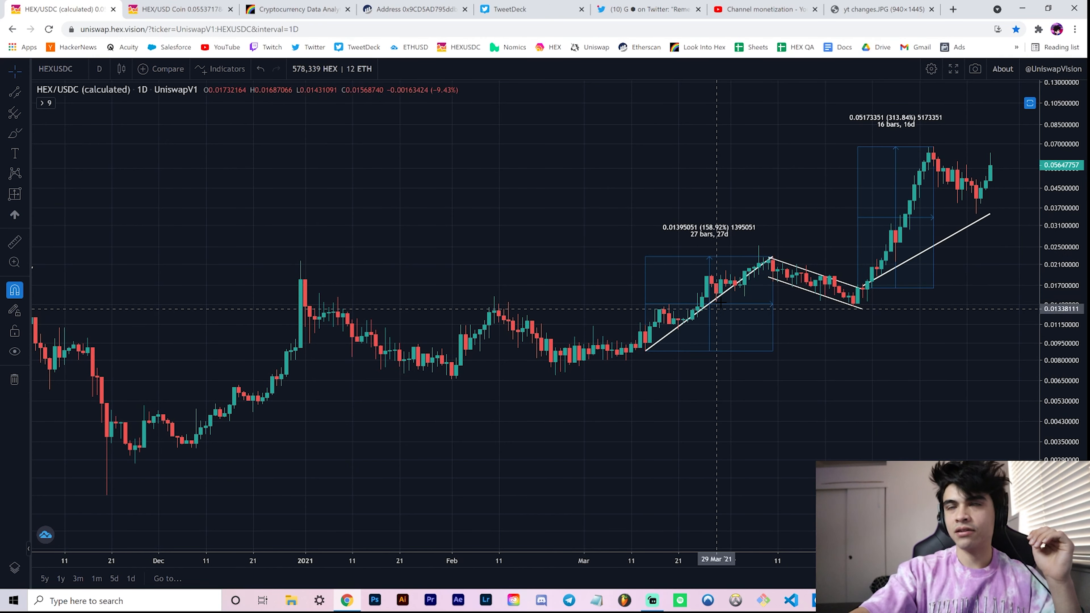
{"action": "mouse_move", "coordinate": [756, 274]}
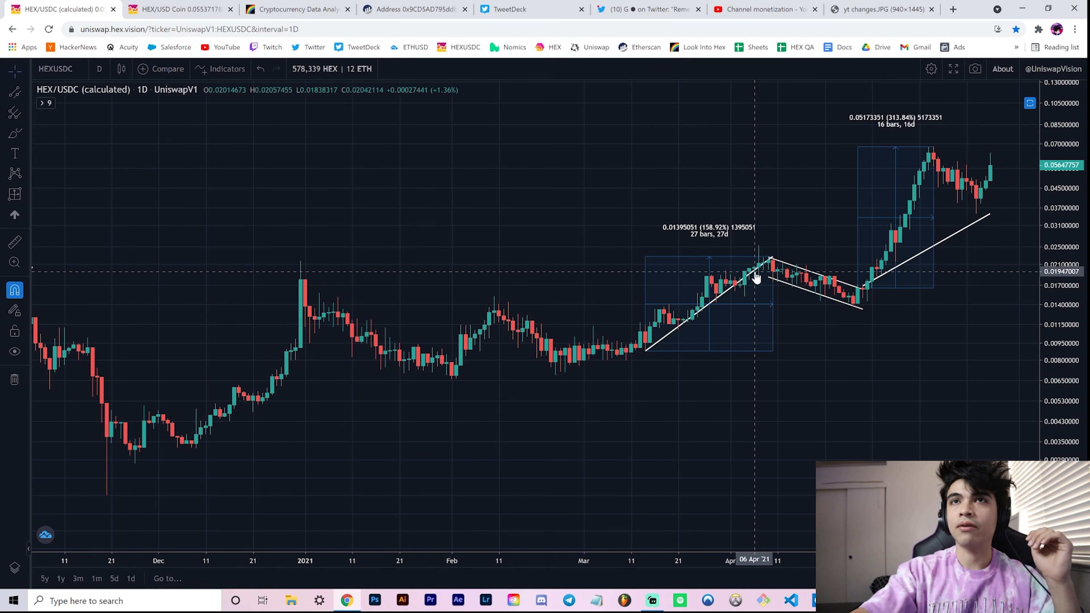
{"action": "mouse_move", "coordinate": [811, 285]}
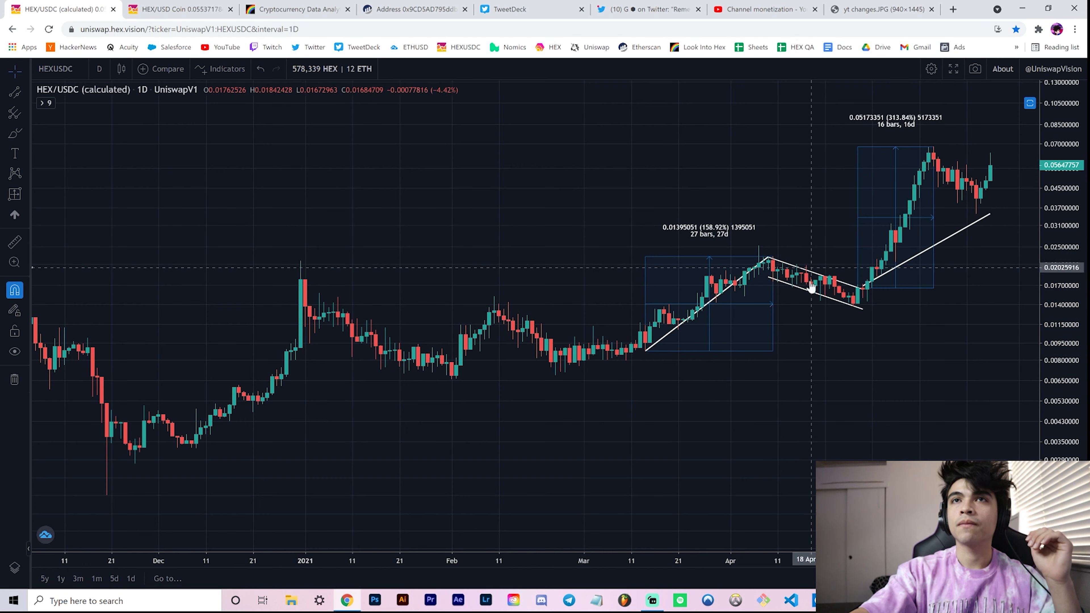
{"action": "mouse_move", "coordinate": [653, 362]}
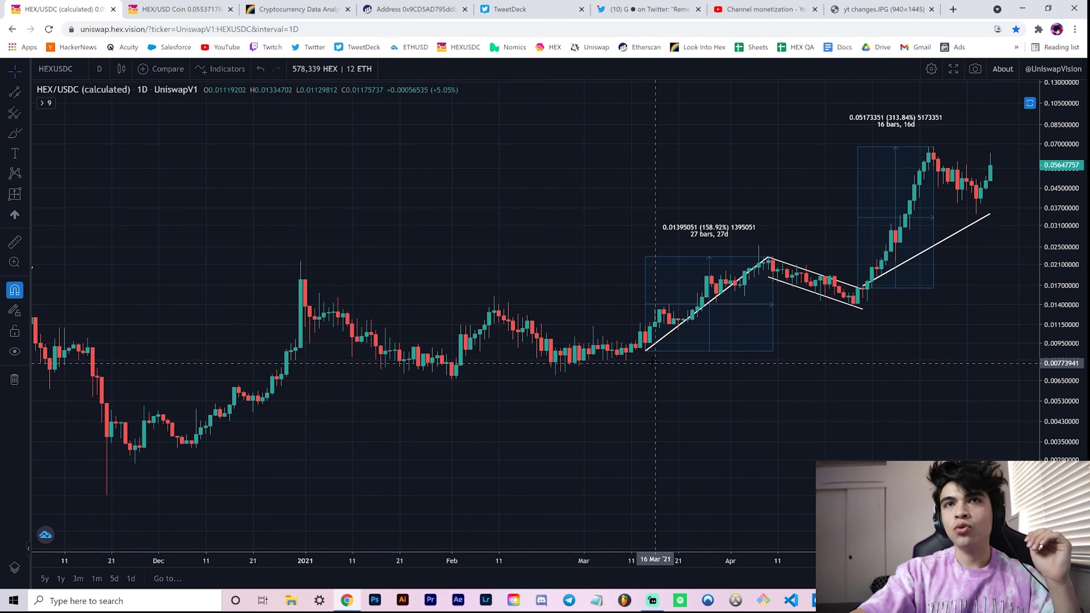
{"action": "mouse_move", "coordinate": [768, 260]}
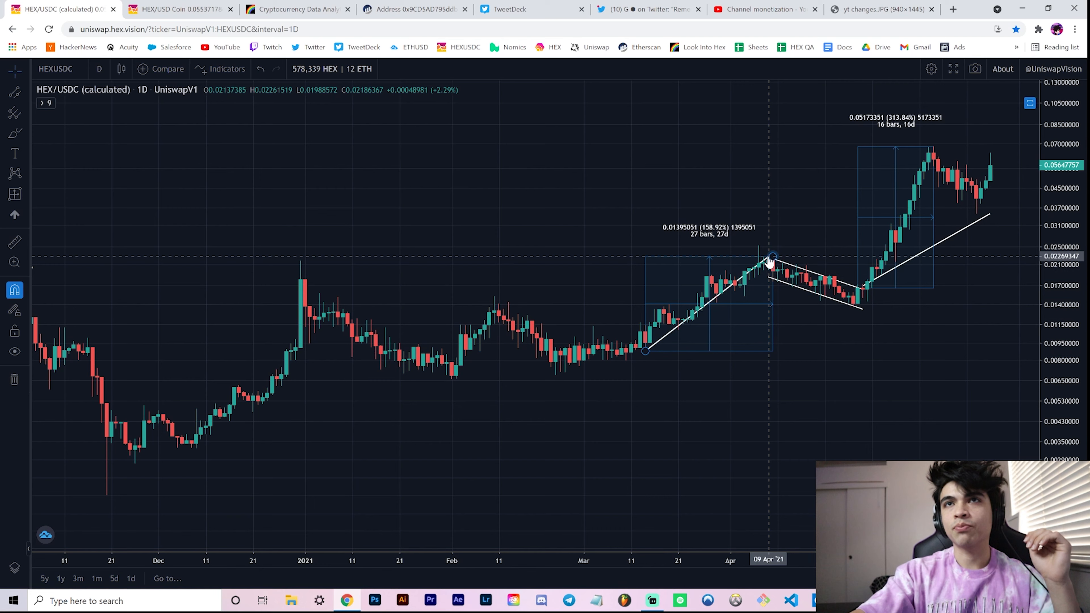
{"action": "mouse_move", "coordinate": [763, 283]}
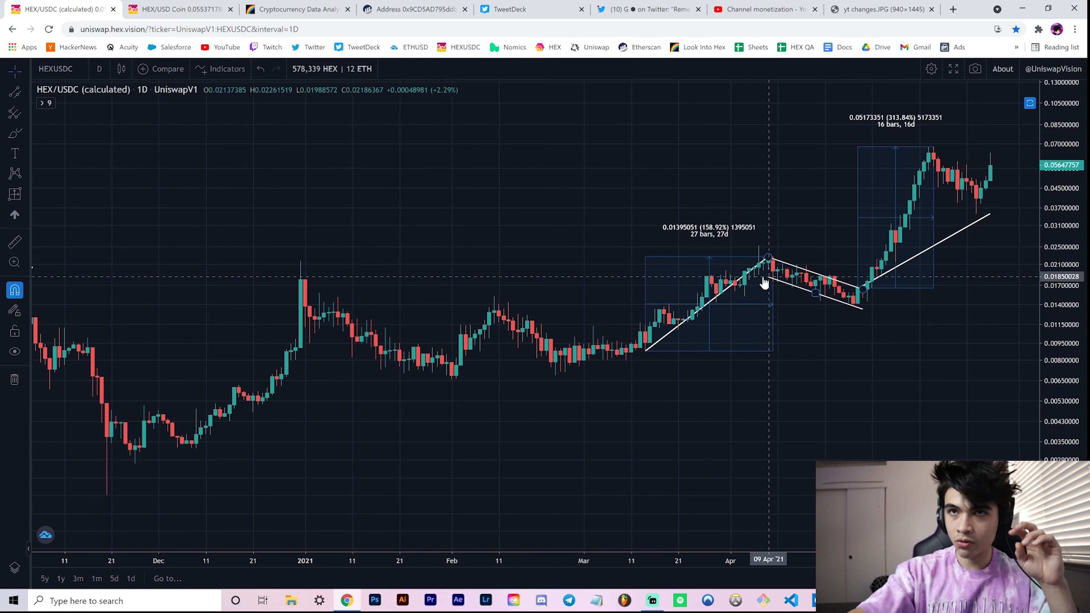
{"action": "mouse_move", "coordinate": [763, 247]}
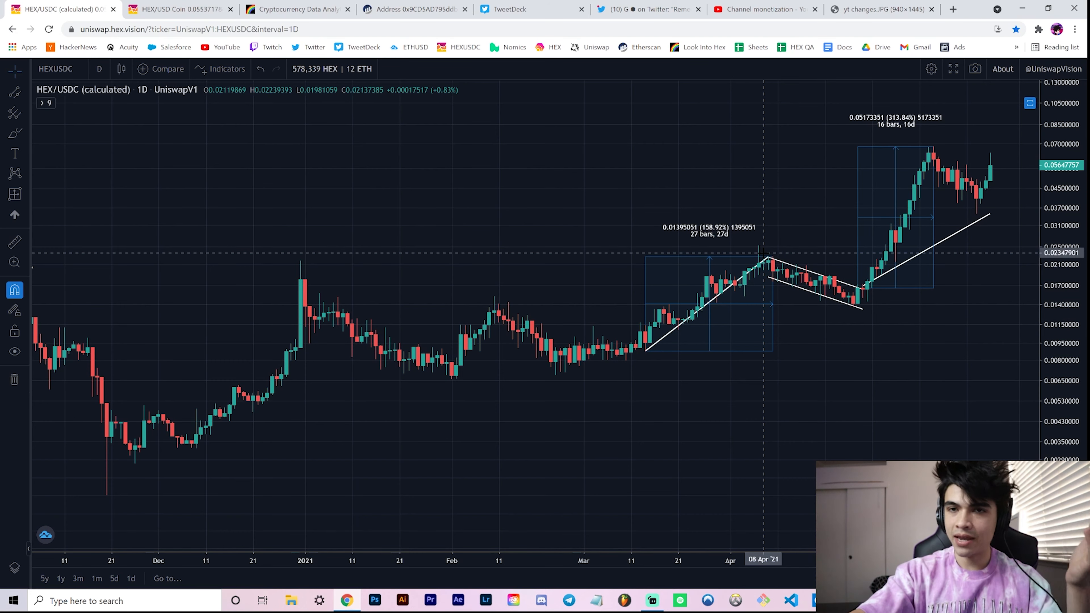
{"action": "mouse_move", "coordinate": [858, 292]}
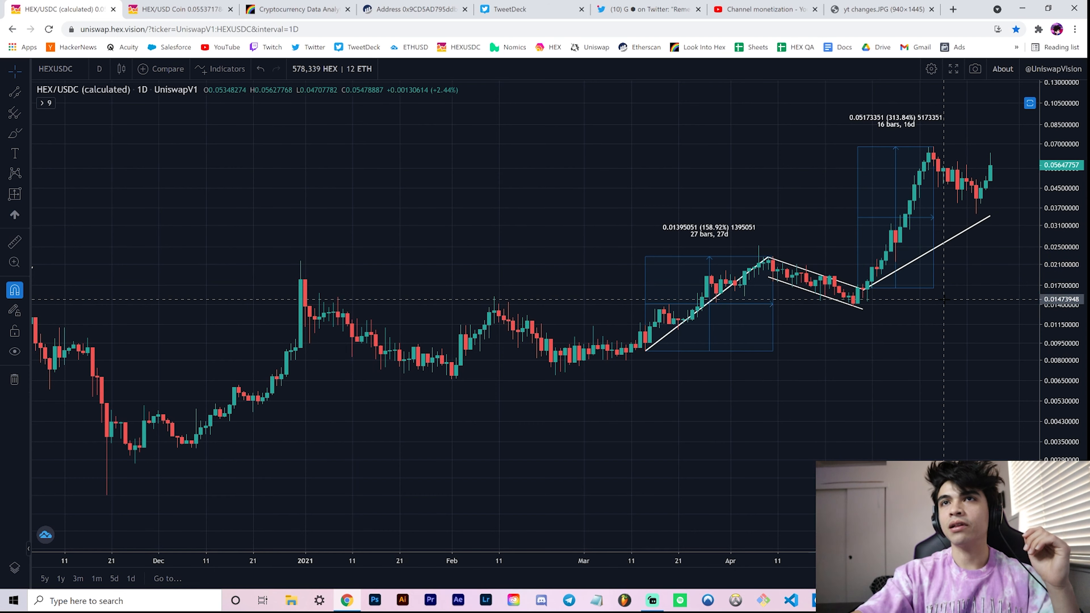
{"action": "mouse_move", "coordinate": [980, 223]}
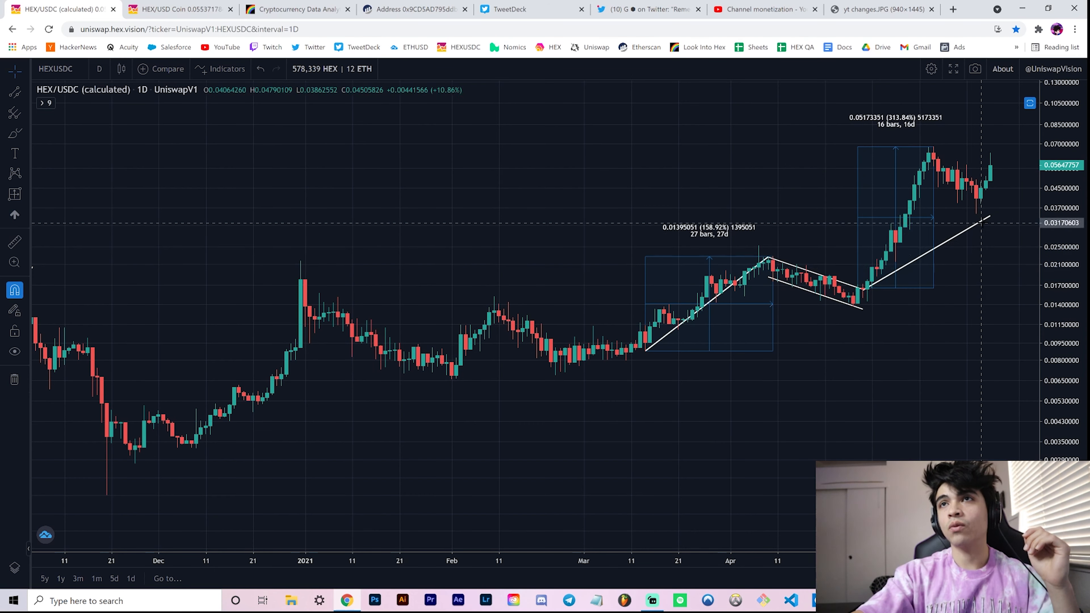
{"action": "mouse_move", "coordinate": [987, 219]}
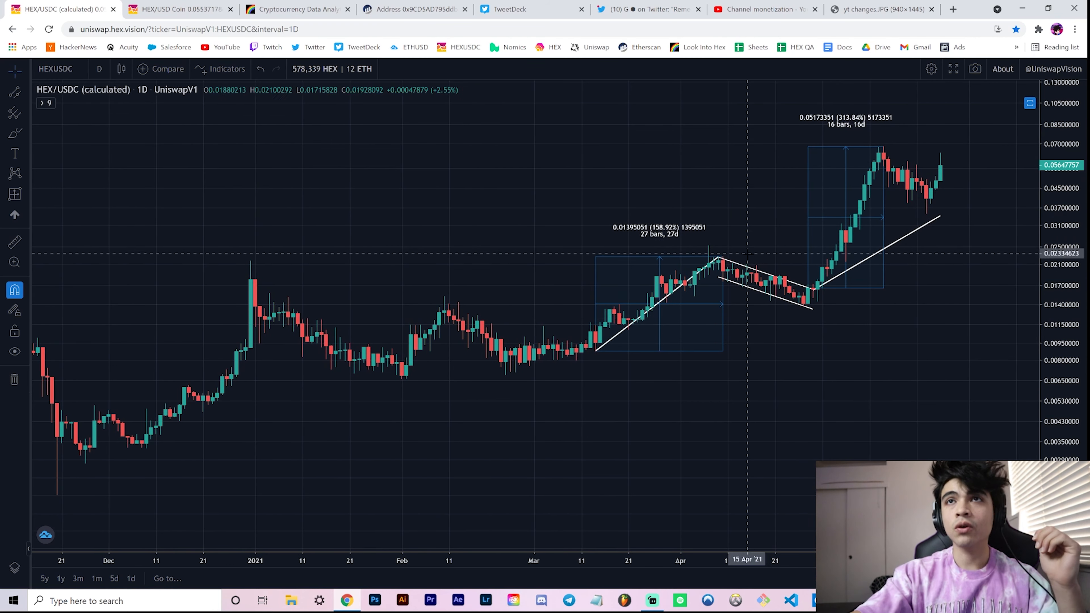
{"action": "mouse_move", "coordinate": [671, 212]}
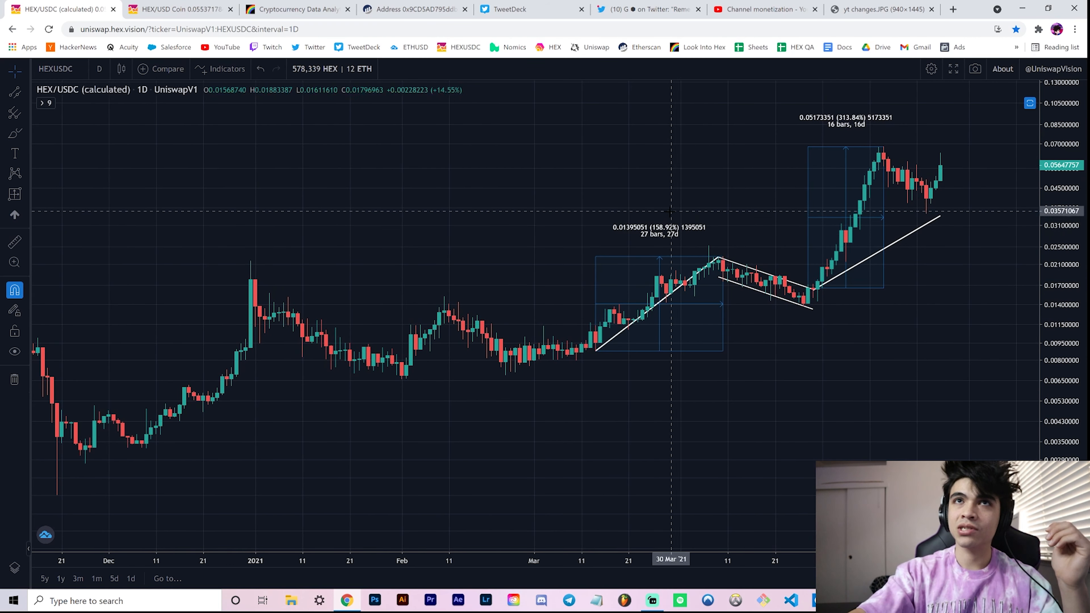
{"action": "mouse_move", "coordinate": [691, 276]}
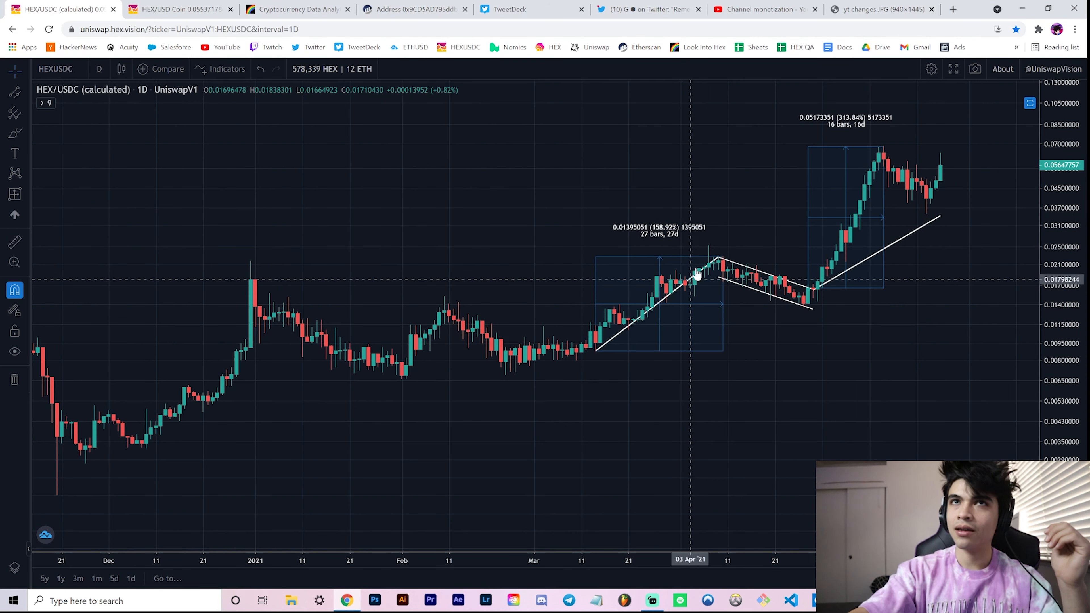
{"action": "mouse_move", "coordinate": [837, 169]}
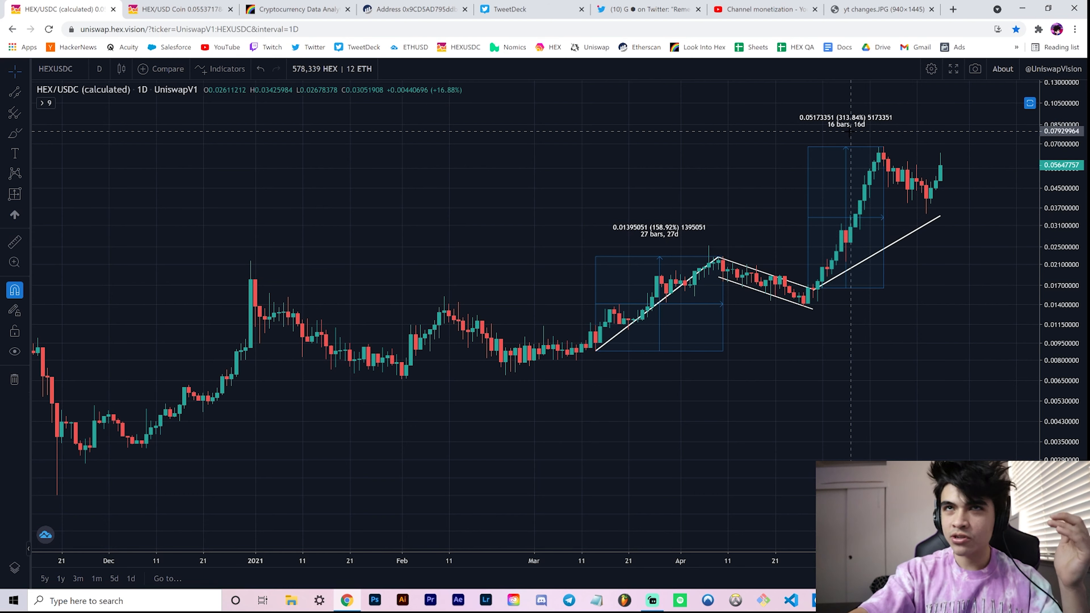
{"action": "mouse_move", "coordinate": [878, 143]}
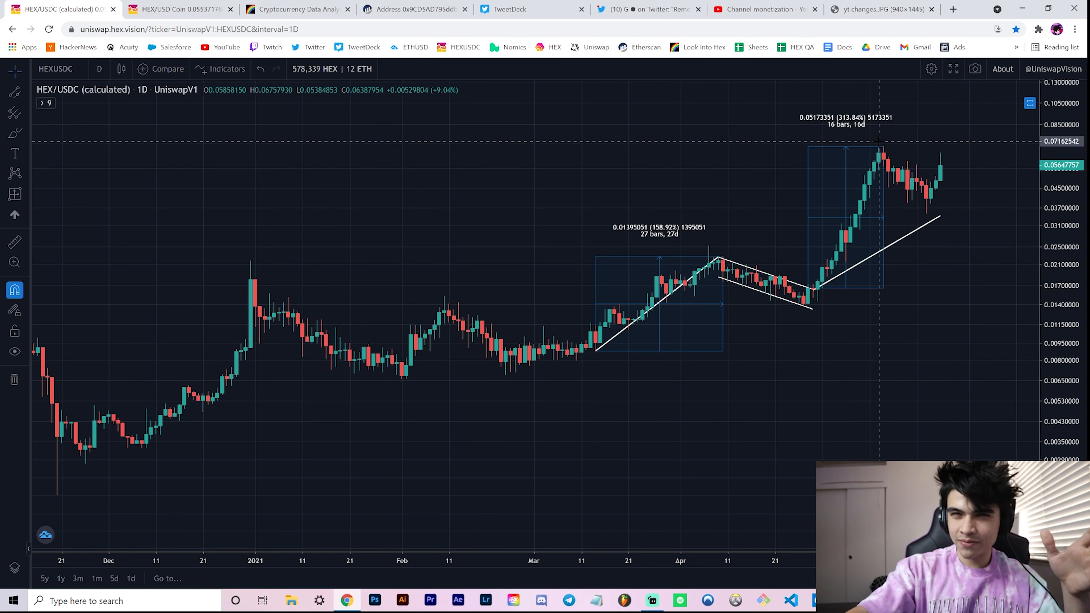
{"action": "mouse_move", "coordinate": [732, 376]}
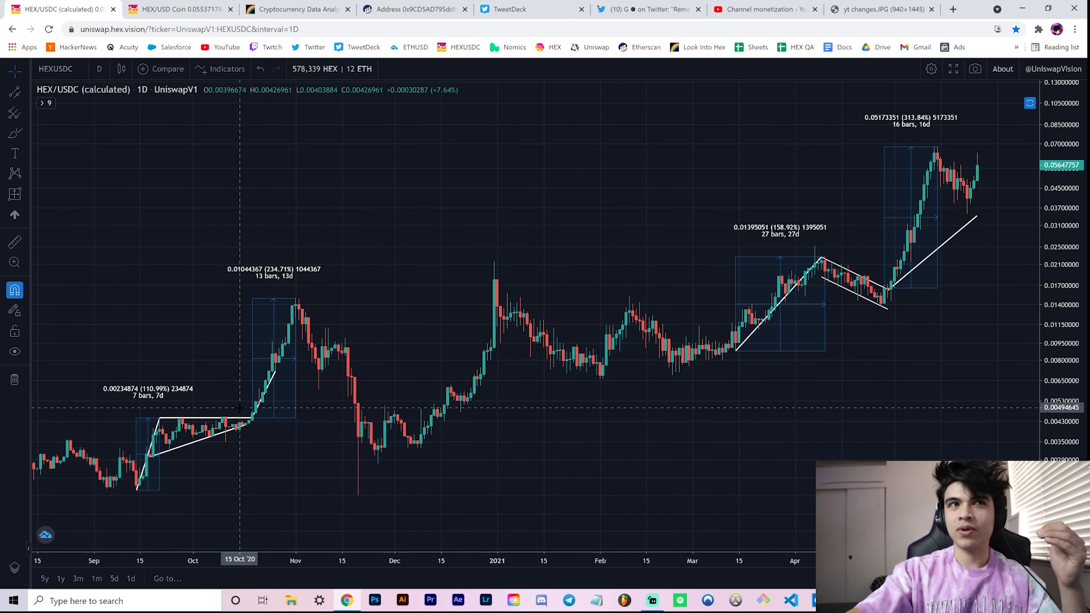
{"action": "mouse_move", "coordinate": [911, 282]}
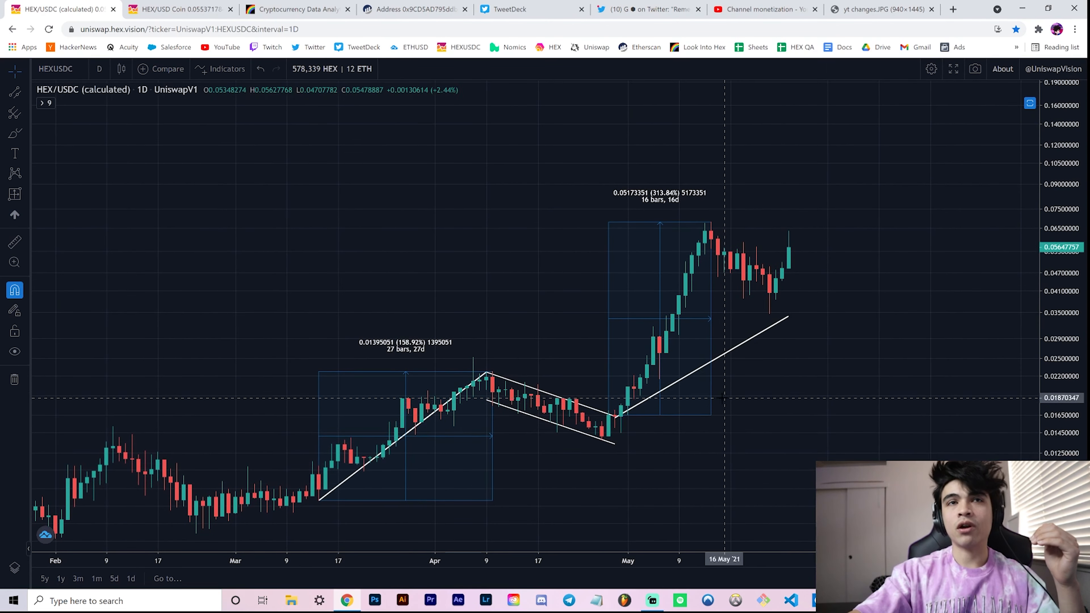
{"action": "mouse_move", "coordinate": [775, 328]}
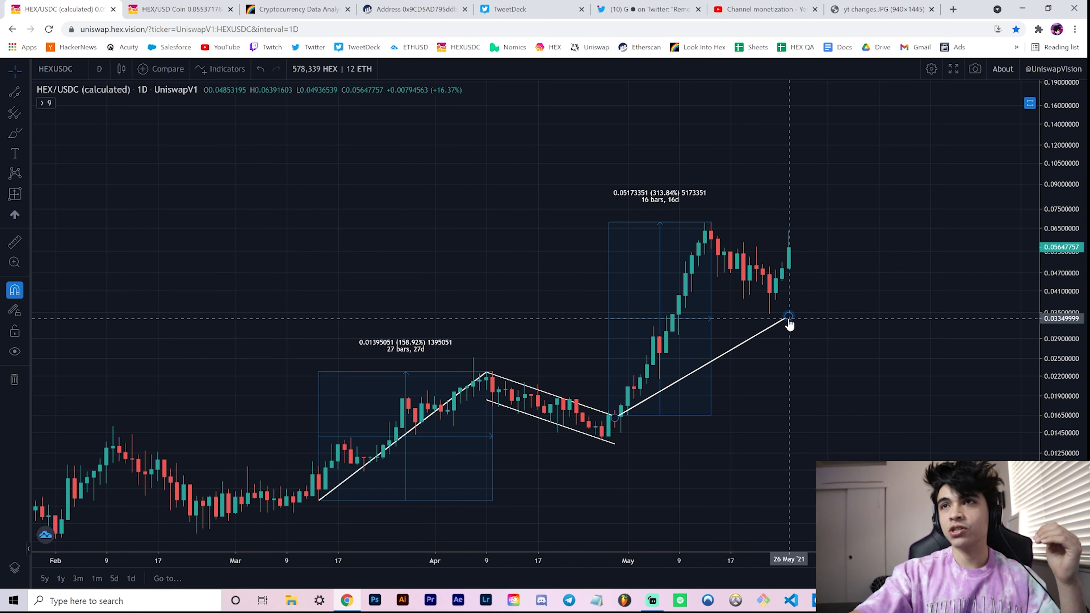
{"action": "mouse_move", "coordinate": [718, 223]}
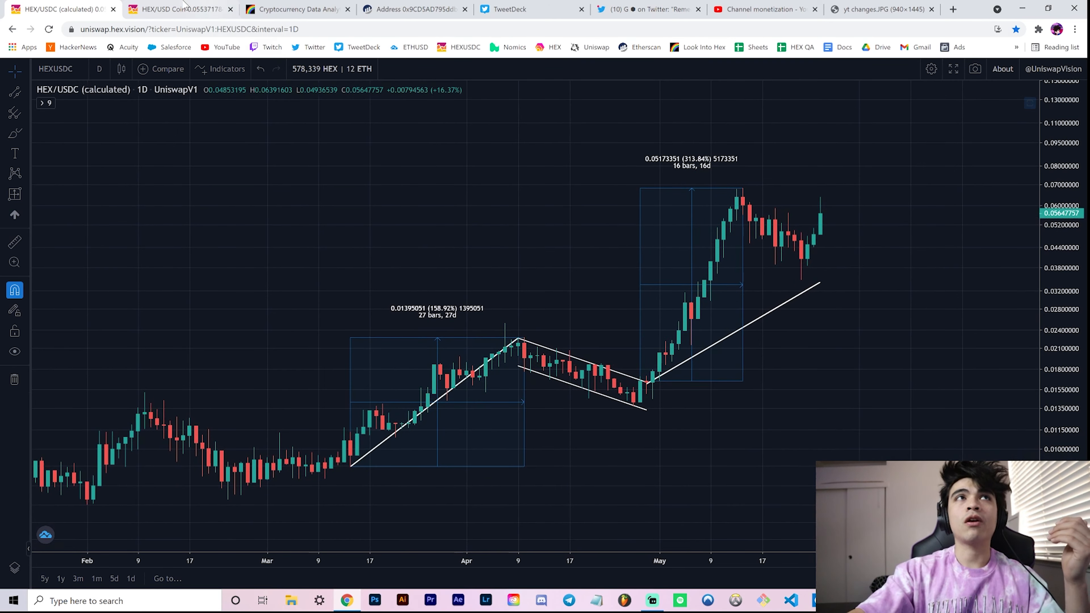
Step: Adjust the HEX/USD Coin chart's projected-move measurement to 790.42% over 11 bars
{"action": "left_click", "coordinate": [177, 9]}
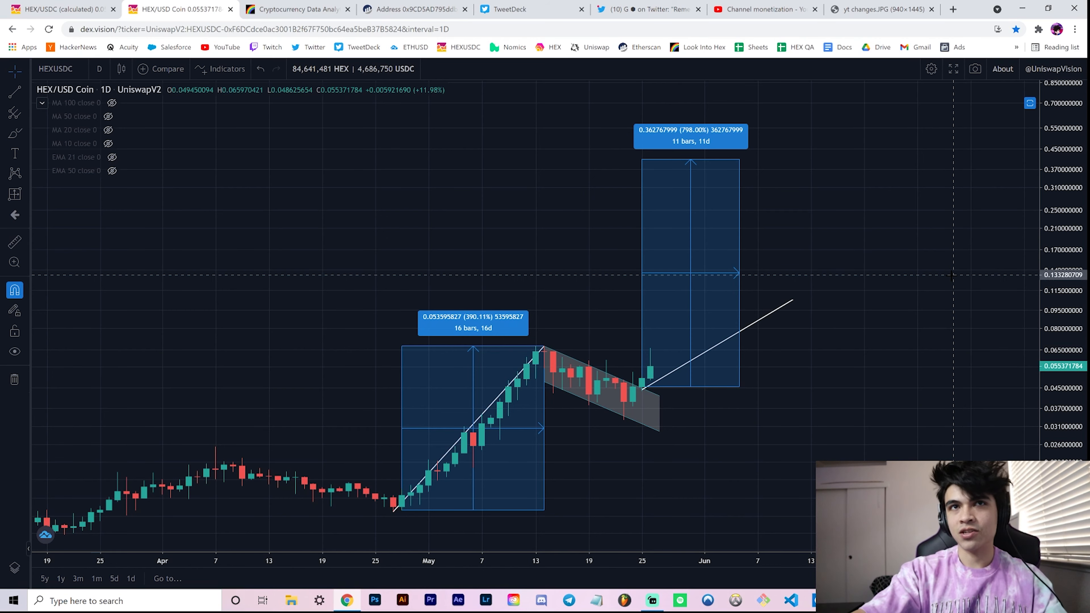
{"action": "mouse_move", "coordinate": [909, 353]}
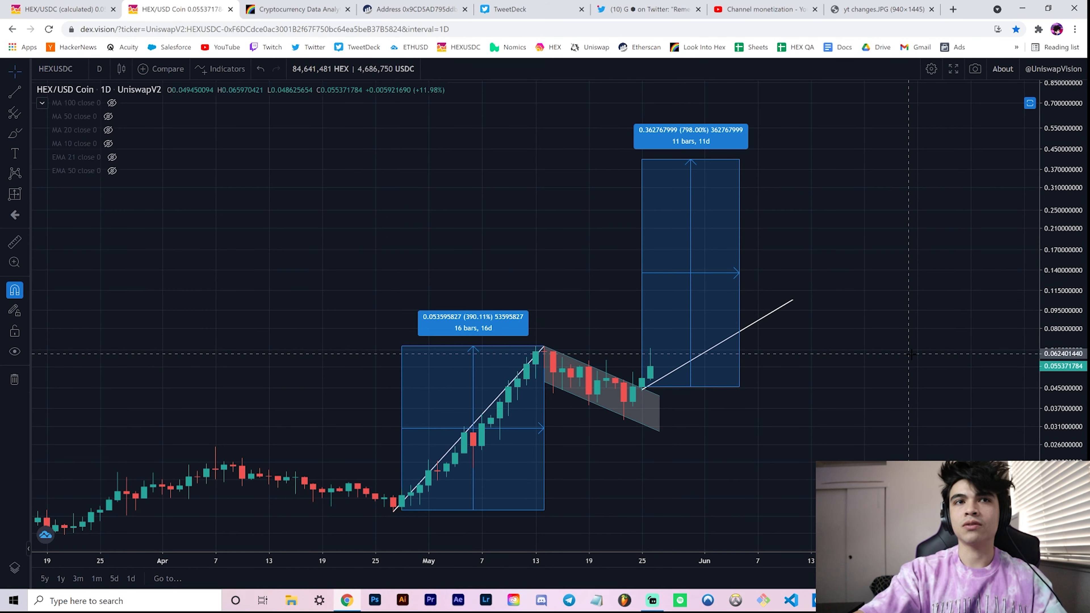
{"action": "mouse_move", "coordinate": [553, 346]}
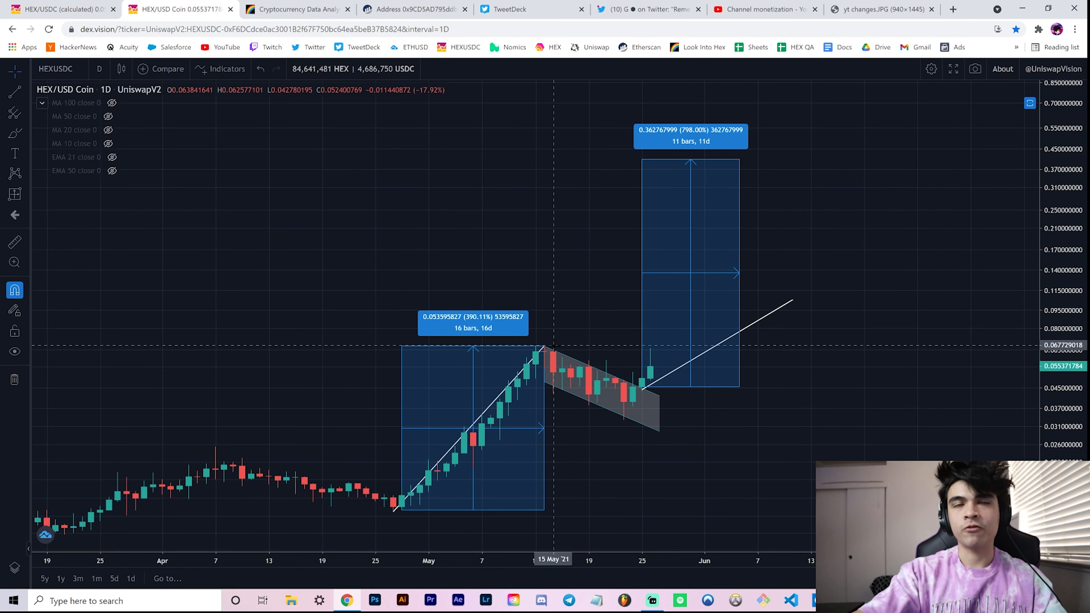
{"action": "mouse_move", "coordinate": [546, 348]}
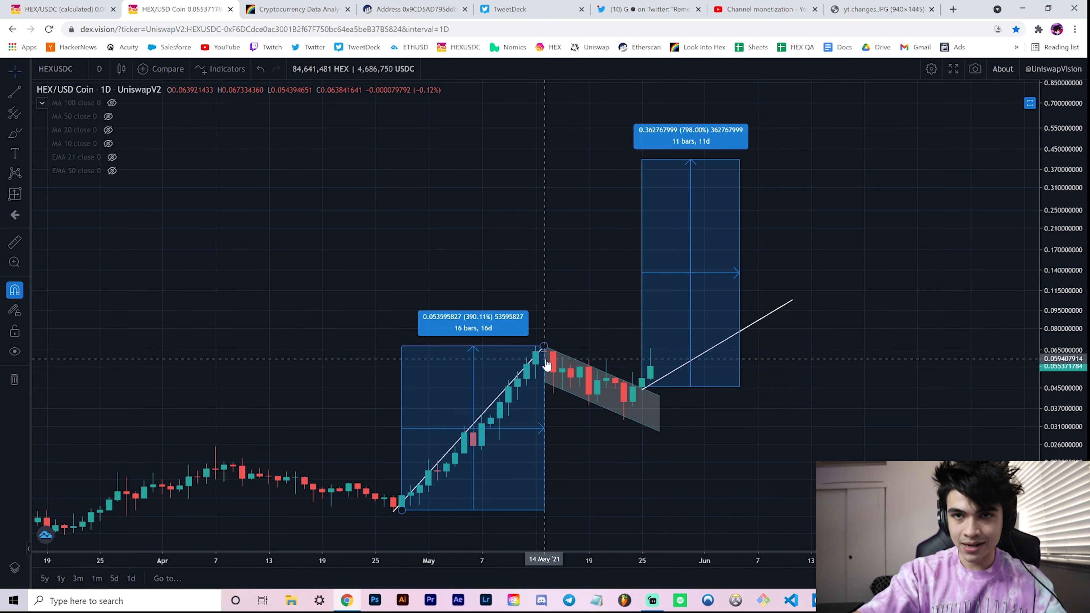
{"action": "mouse_move", "coordinate": [393, 511]}
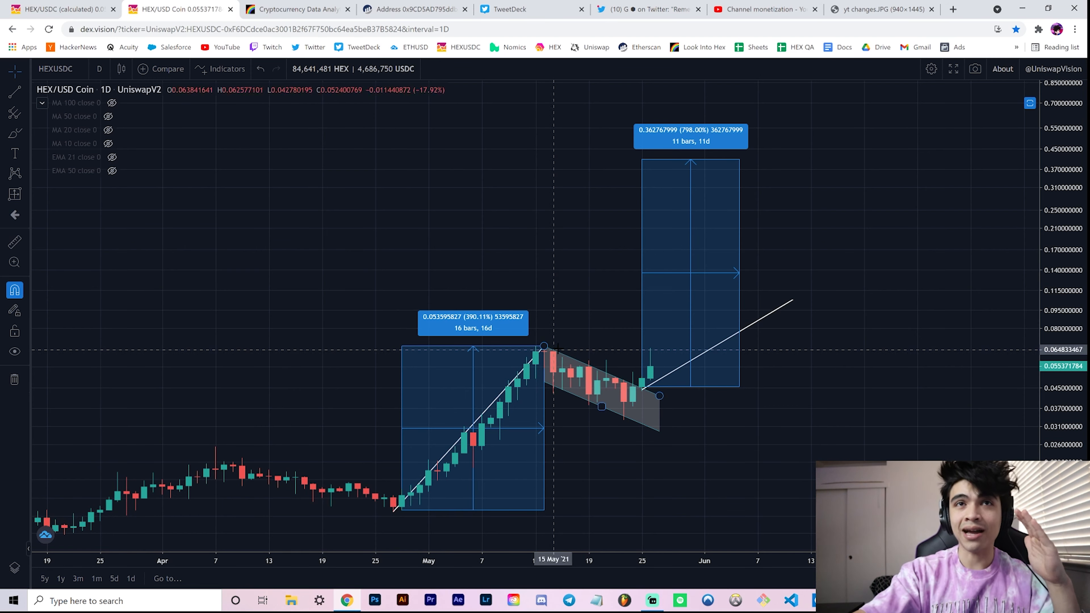
{"action": "mouse_move", "coordinate": [527, 356]}
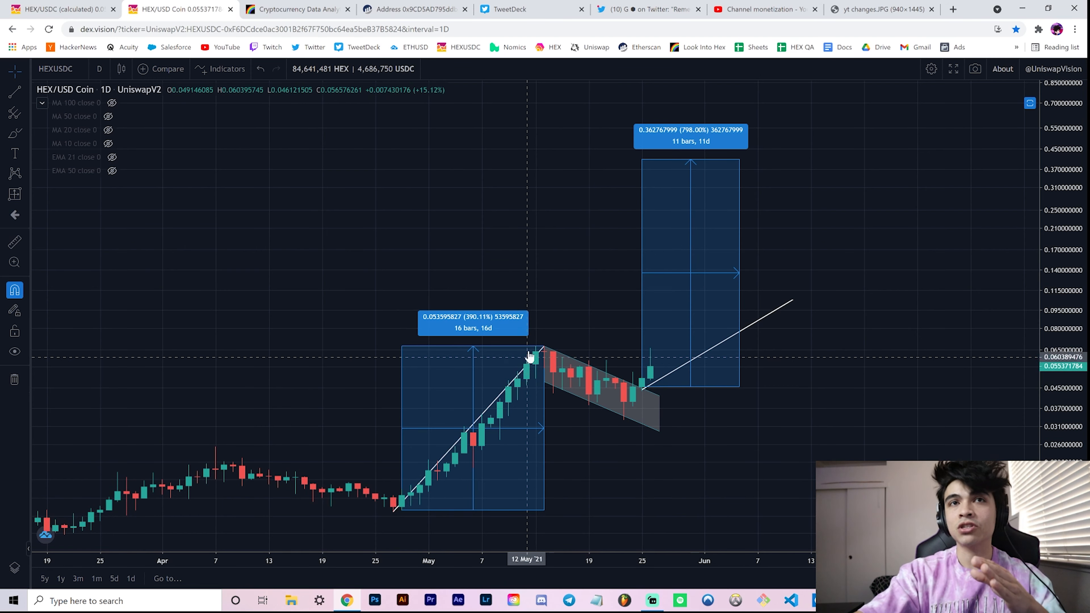
{"action": "mouse_move", "coordinate": [638, 400]}
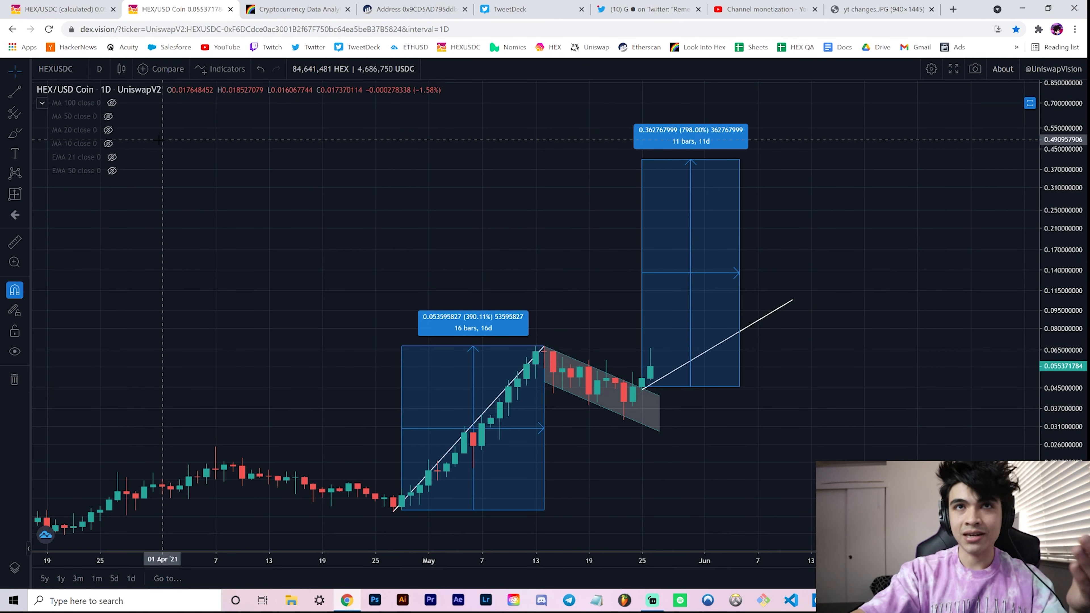
{"action": "mouse_move", "coordinate": [623, 375]}
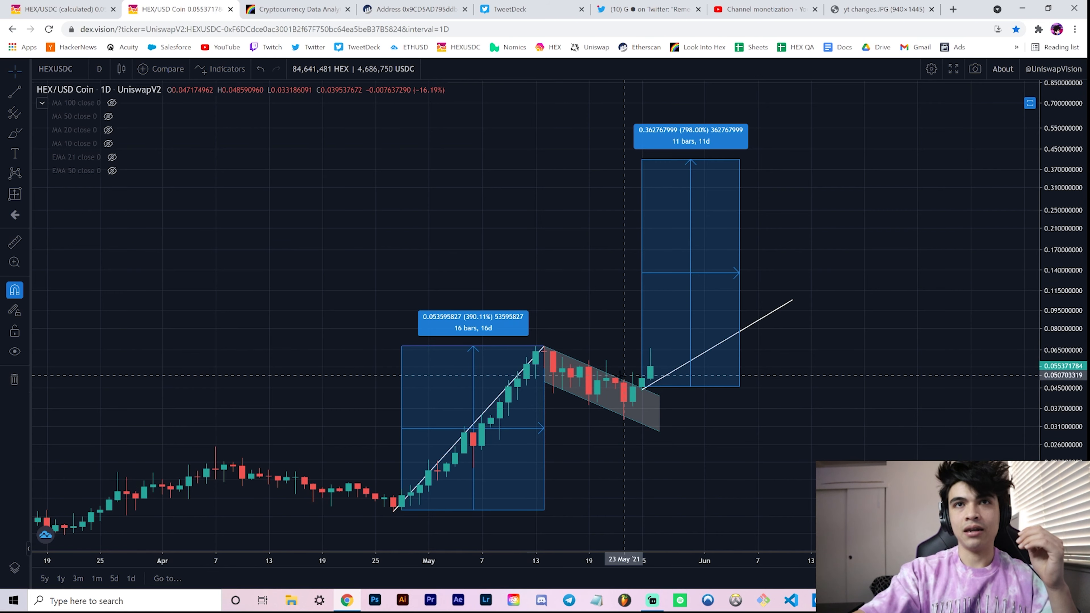
{"action": "mouse_move", "coordinate": [644, 390]}
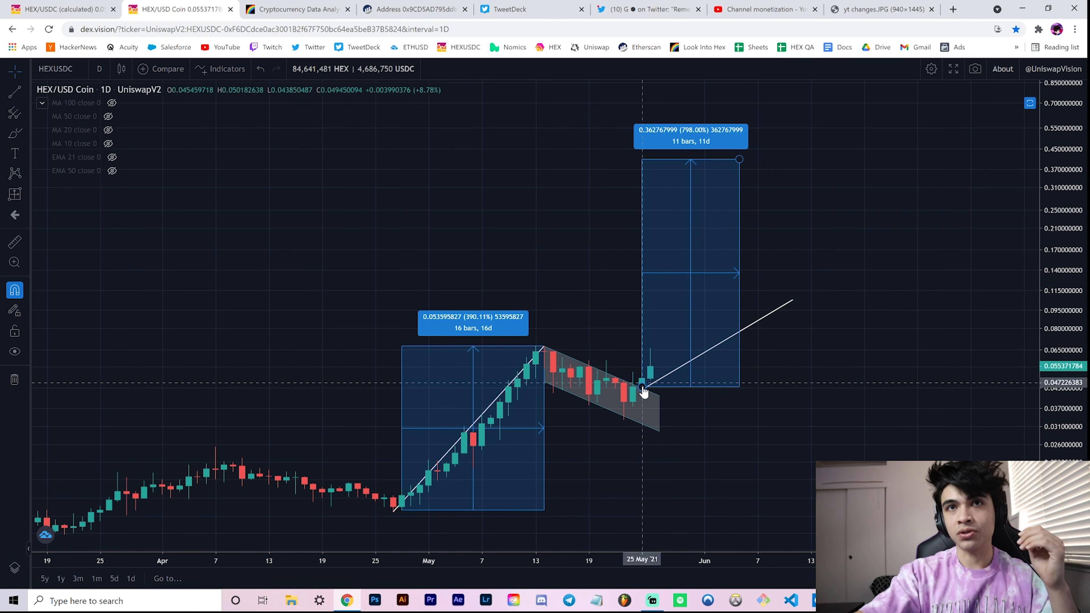
{"action": "mouse_move", "coordinate": [633, 393]}
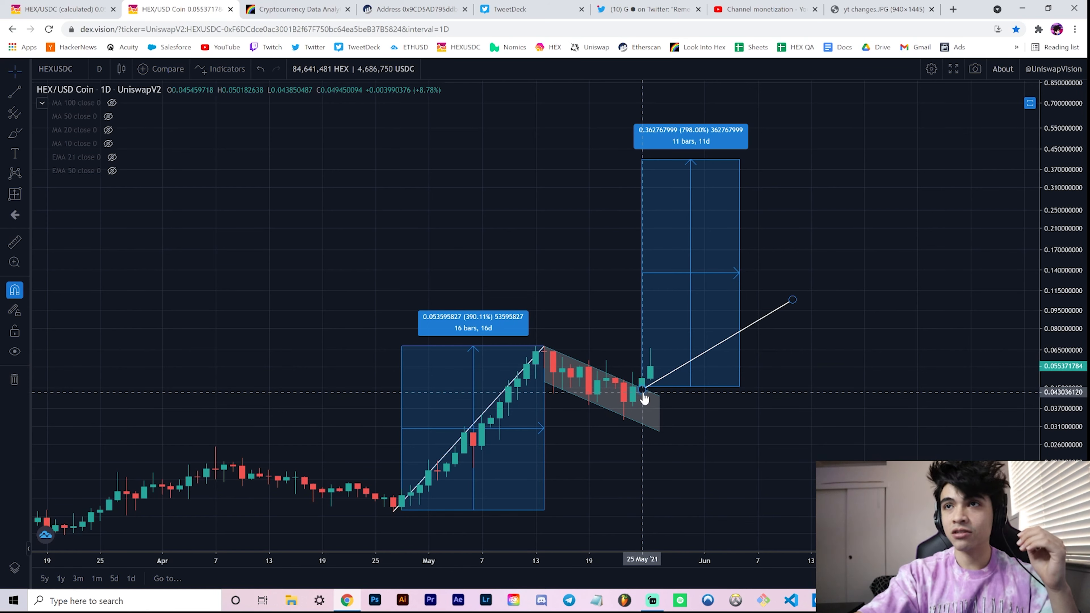
{"action": "mouse_move", "coordinate": [792, 306]}
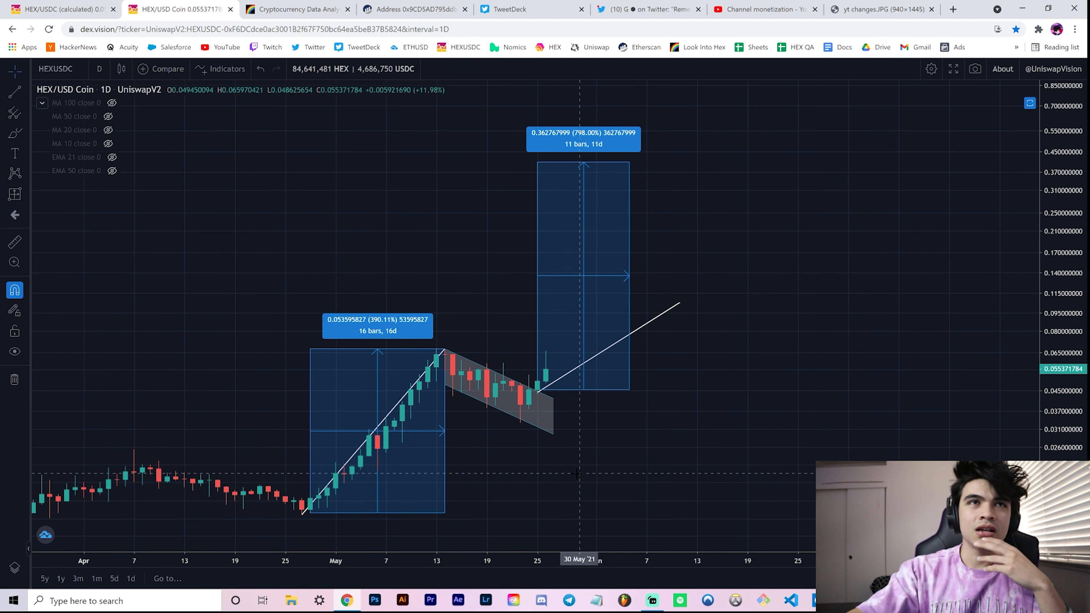
{"action": "mouse_move", "coordinate": [445, 340]}
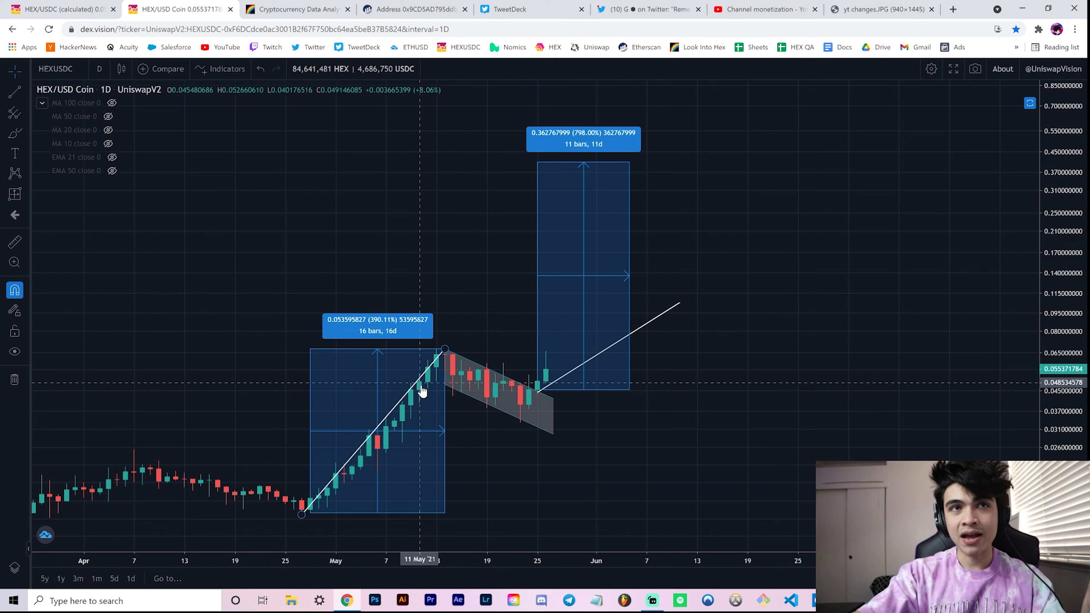
{"action": "mouse_move", "coordinate": [682, 301]}
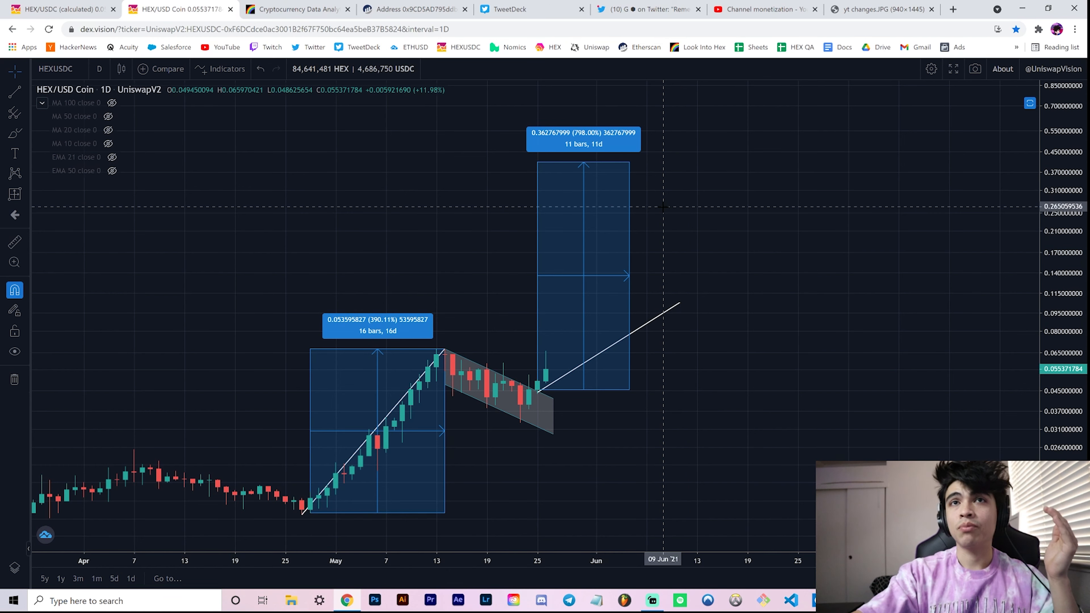
{"action": "mouse_move", "coordinate": [395, 358]}
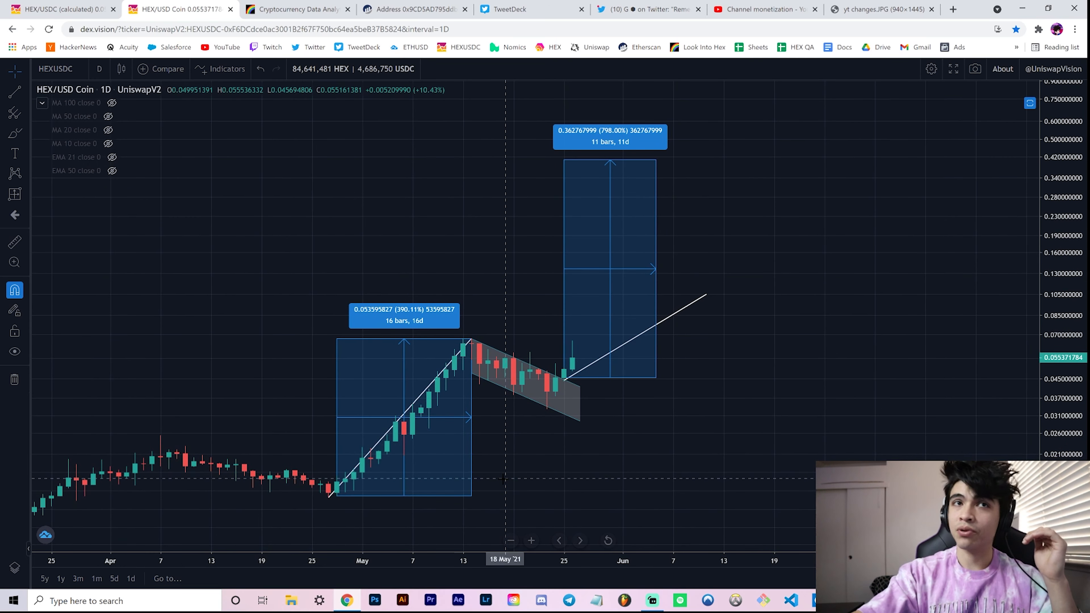
{"action": "mouse_move", "coordinate": [390, 312]}
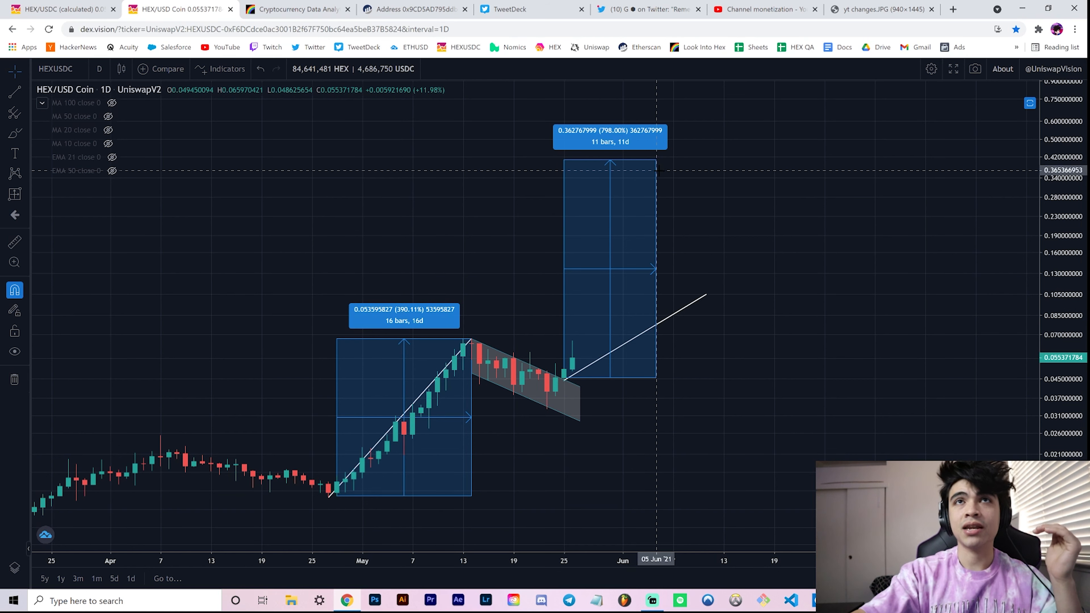
{"action": "left_click", "coordinate": [563, 374]}
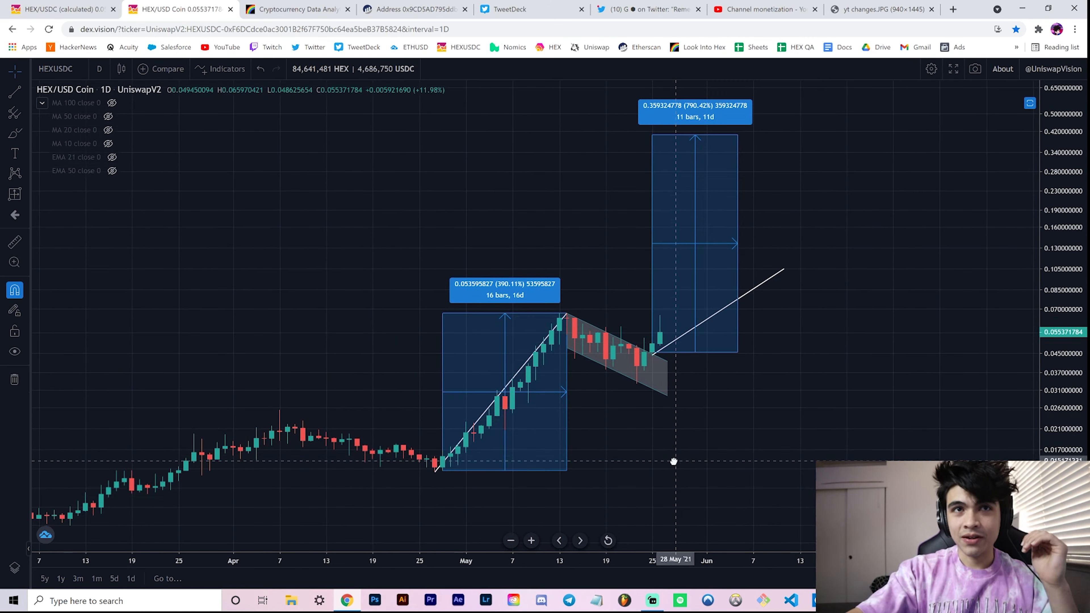
{"action": "mouse_move", "coordinate": [434, 476]}
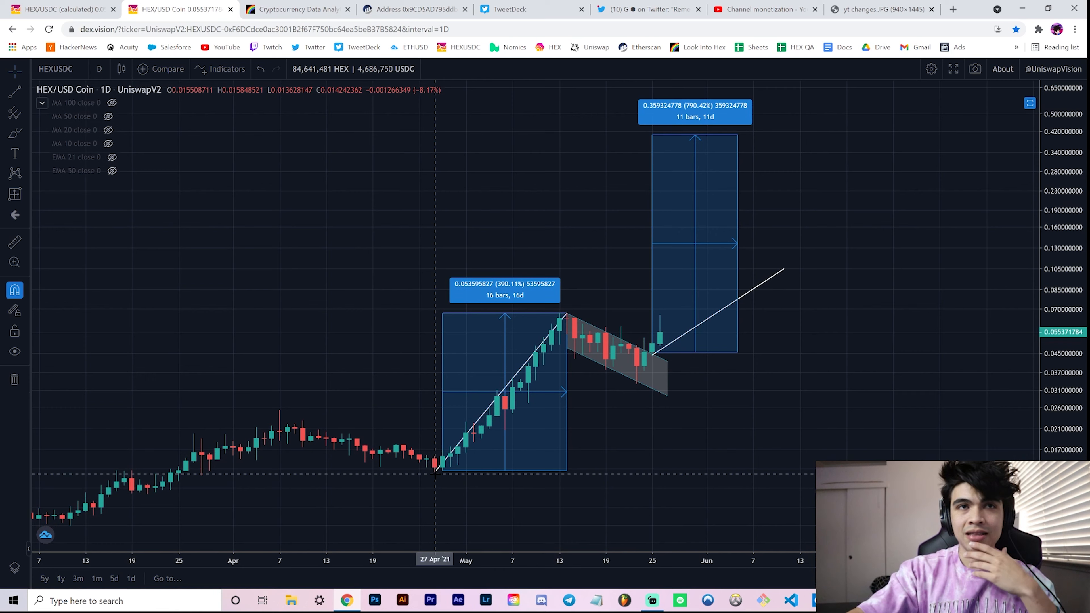
{"action": "mouse_move", "coordinate": [567, 316]}
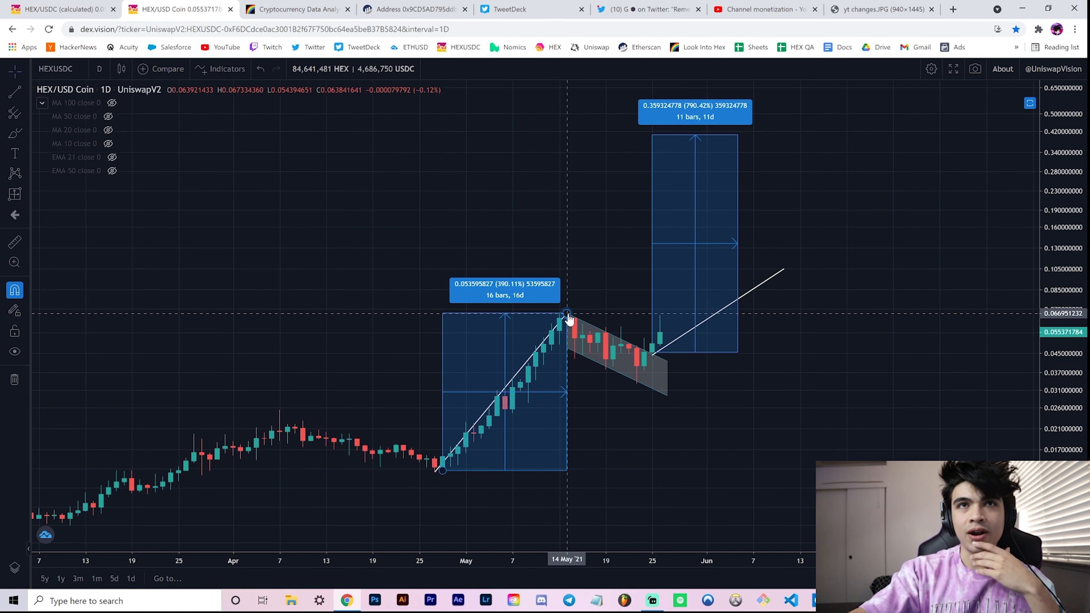
{"action": "mouse_move", "coordinate": [532, 382]}
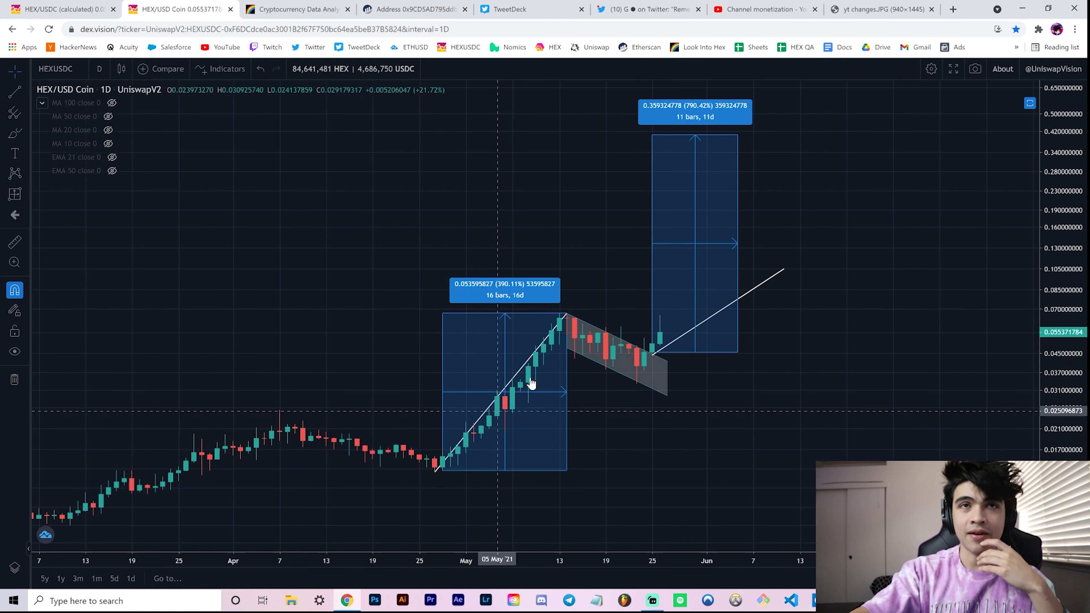
{"action": "mouse_move", "coordinate": [699, 380]}
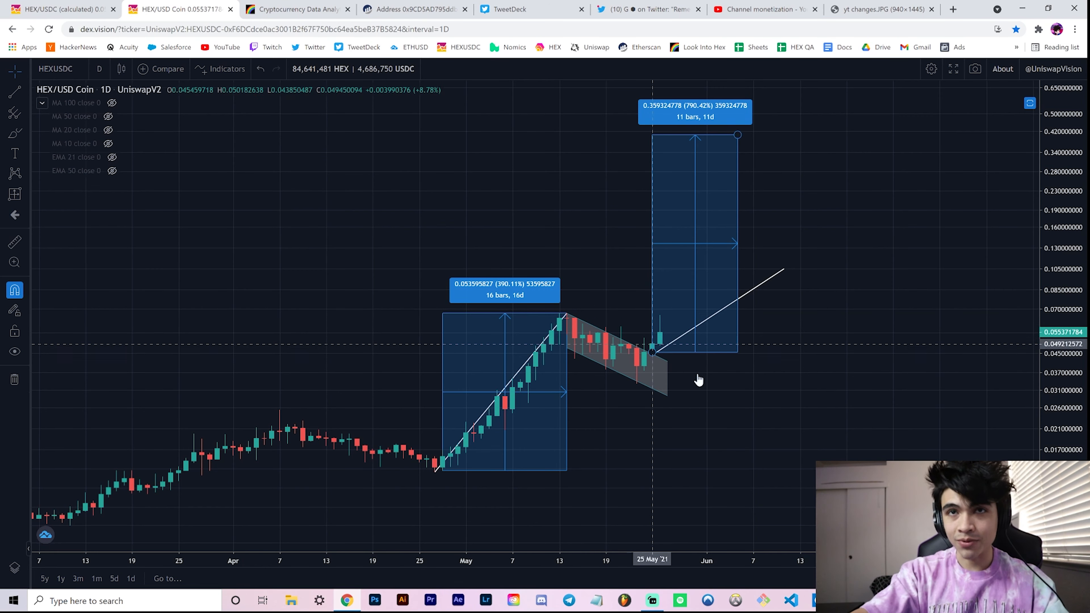
{"action": "mouse_move", "coordinate": [668, 360]}
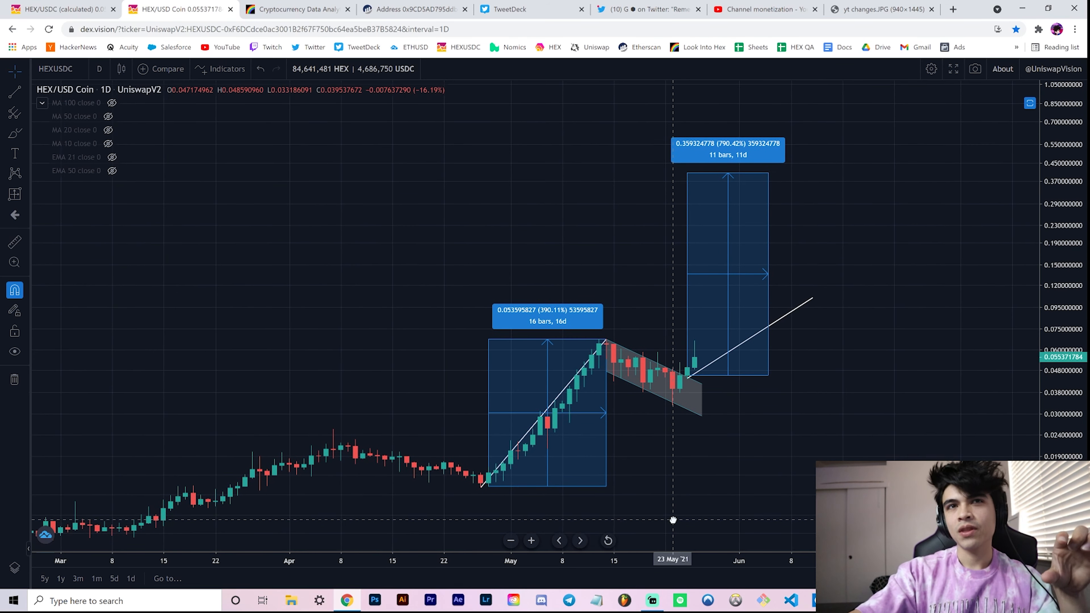
{"action": "mouse_move", "coordinate": [709, 375]}
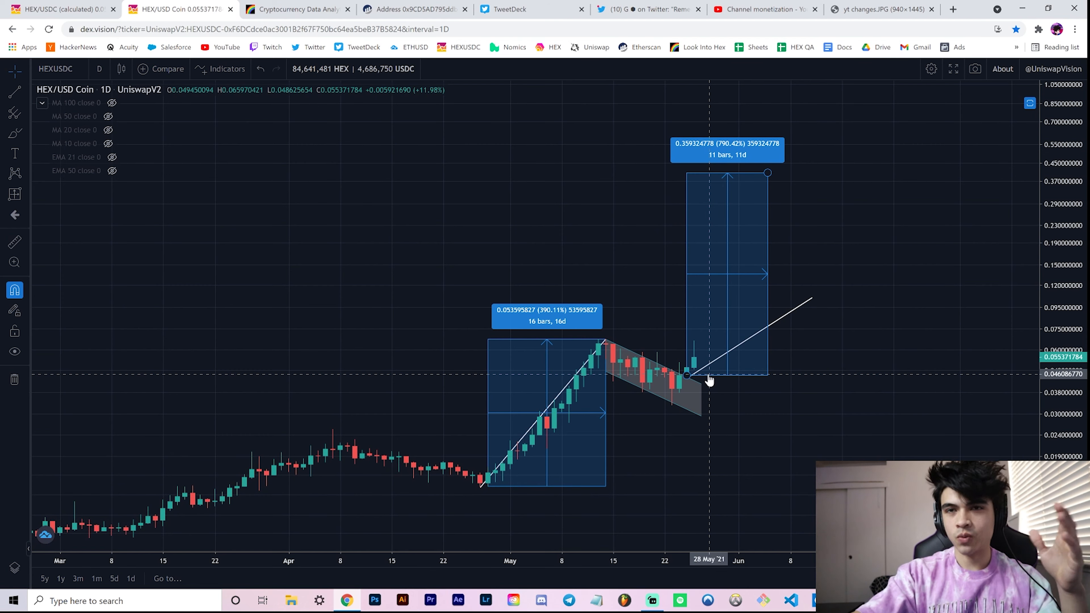
{"action": "mouse_move", "coordinate": [690, 381]}
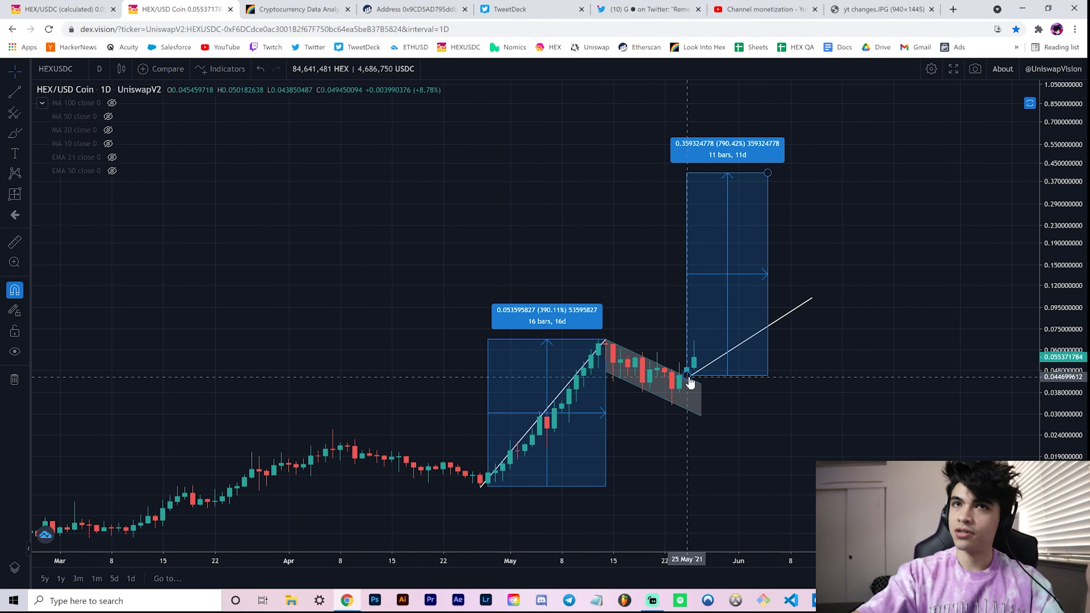
{"action": "mouse_move", "coordinate": [755, 422]}
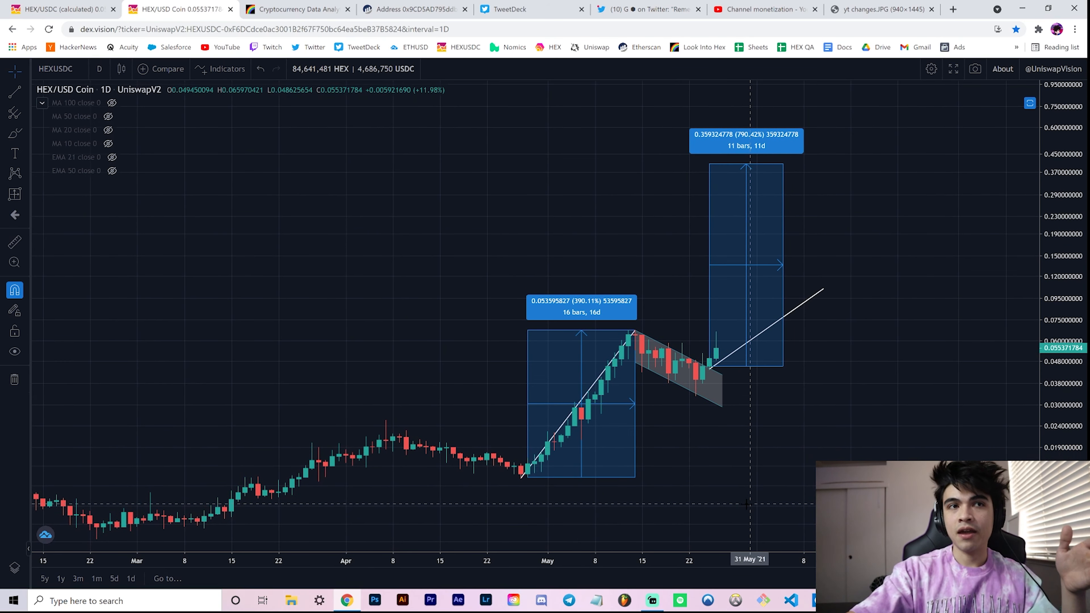
{"action": "mouse_move", "coordinate": [757, 506]}
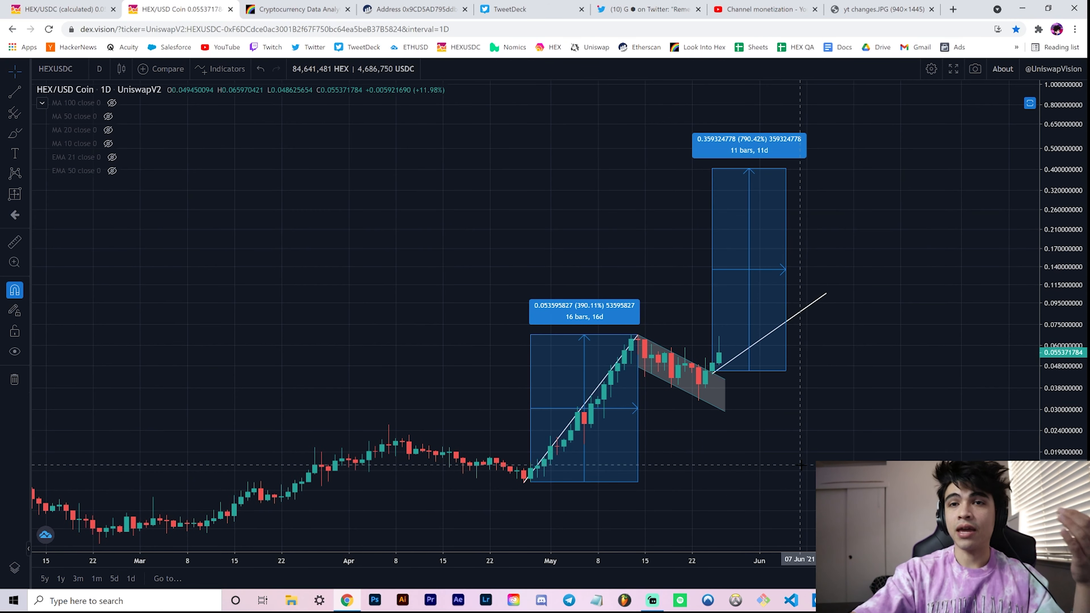
{"action": "mouse_move", "coordinate": [839, 443]}
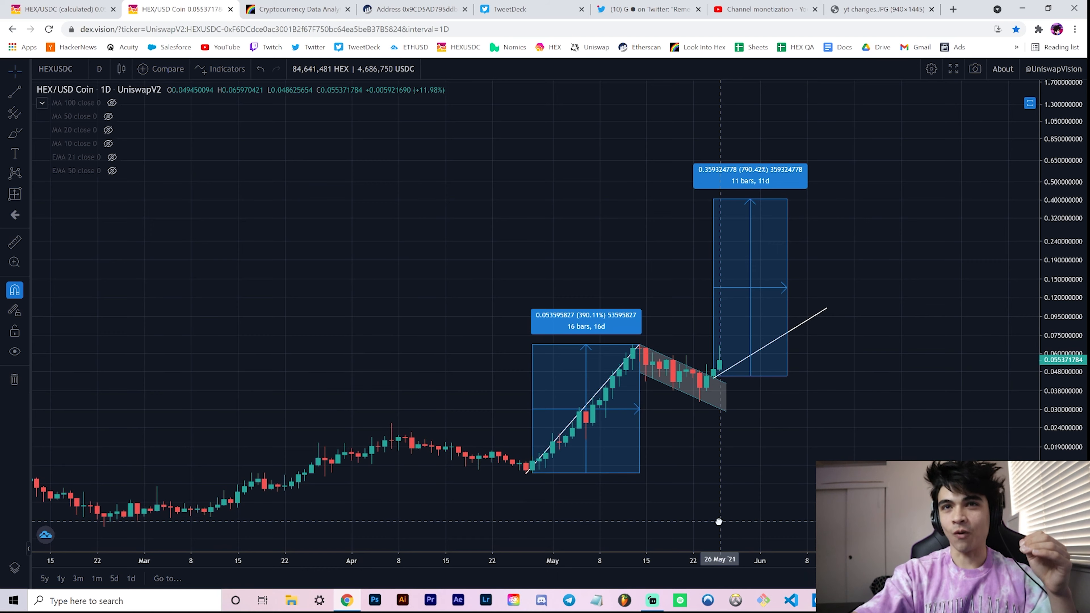
{"action": "mouse_move", "coordinate": [786, 204]}
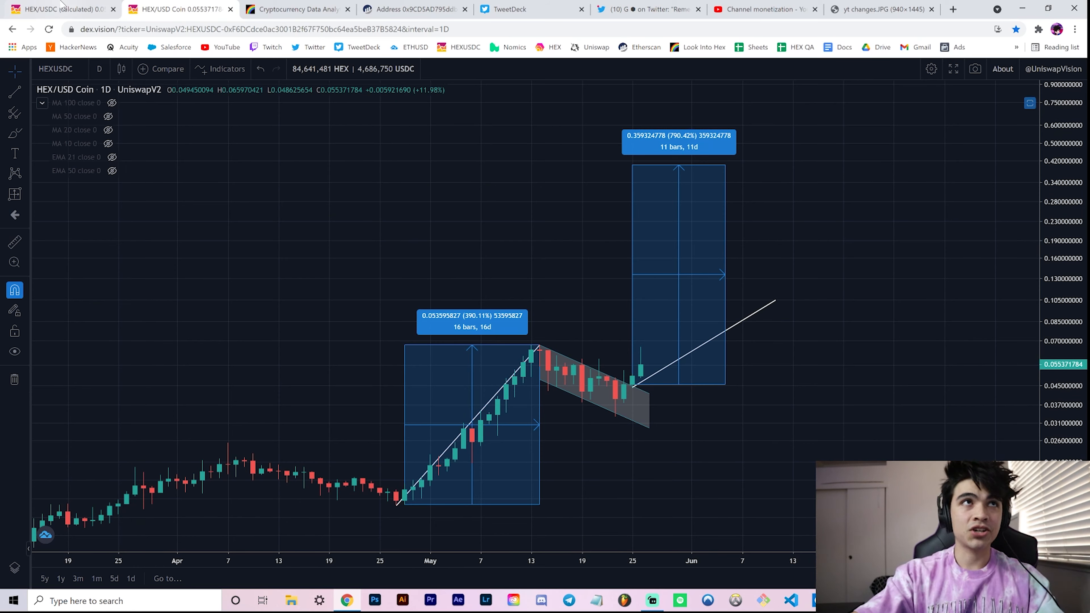
Step: Show the calculated HEX/USDC chart with its four gain measurements up to 313.84%
{"action": "left_click", "coordinate": [59, 9]}
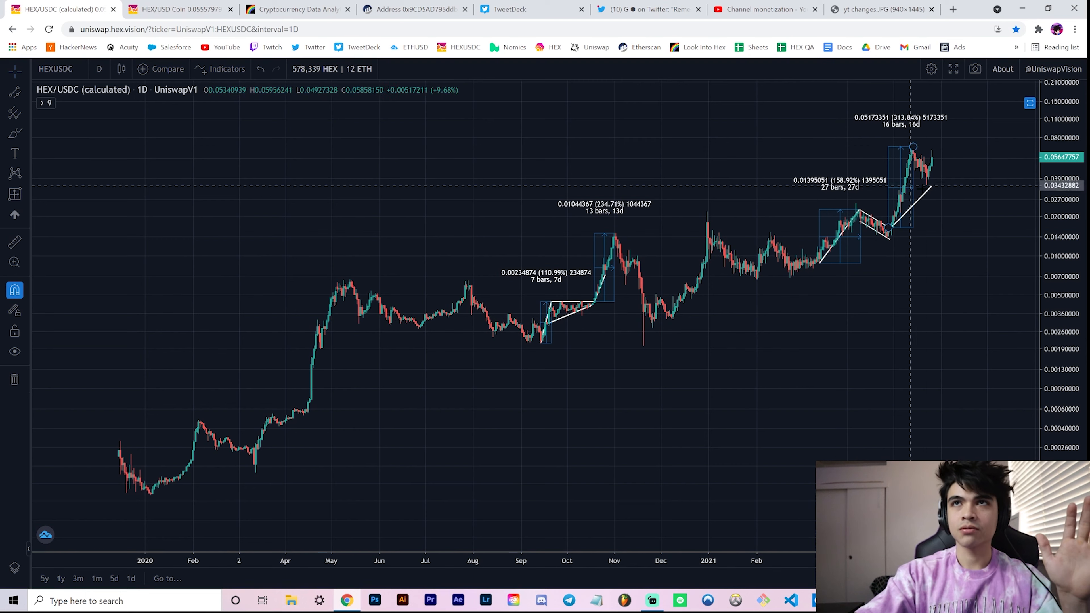
{"action": "mouse_move", "coordinate": [579, 291]}
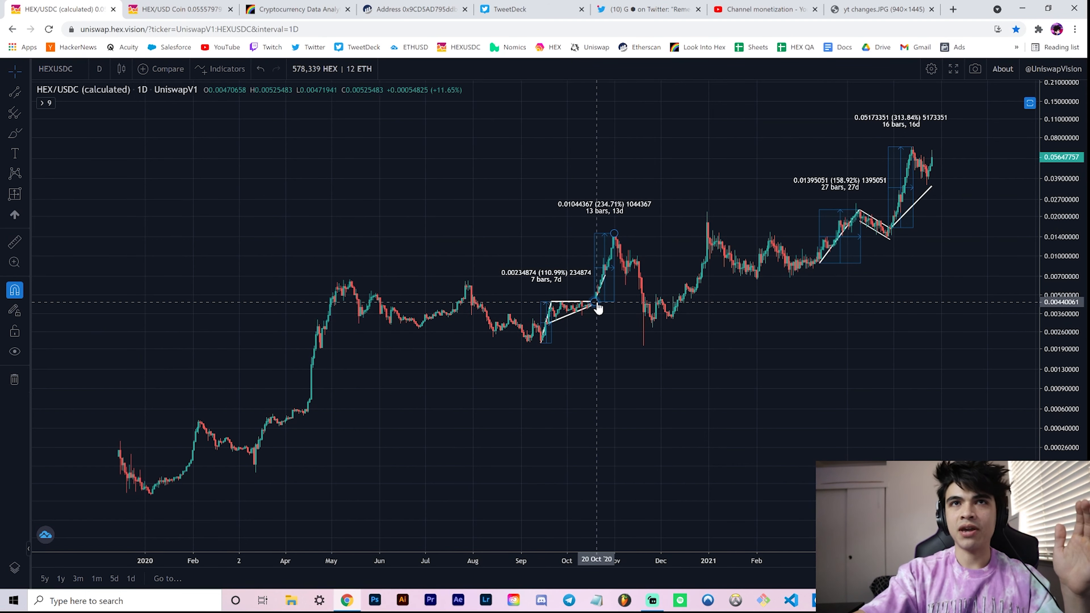
{"action": "mouse_move", "coordinate": [855, 167]}
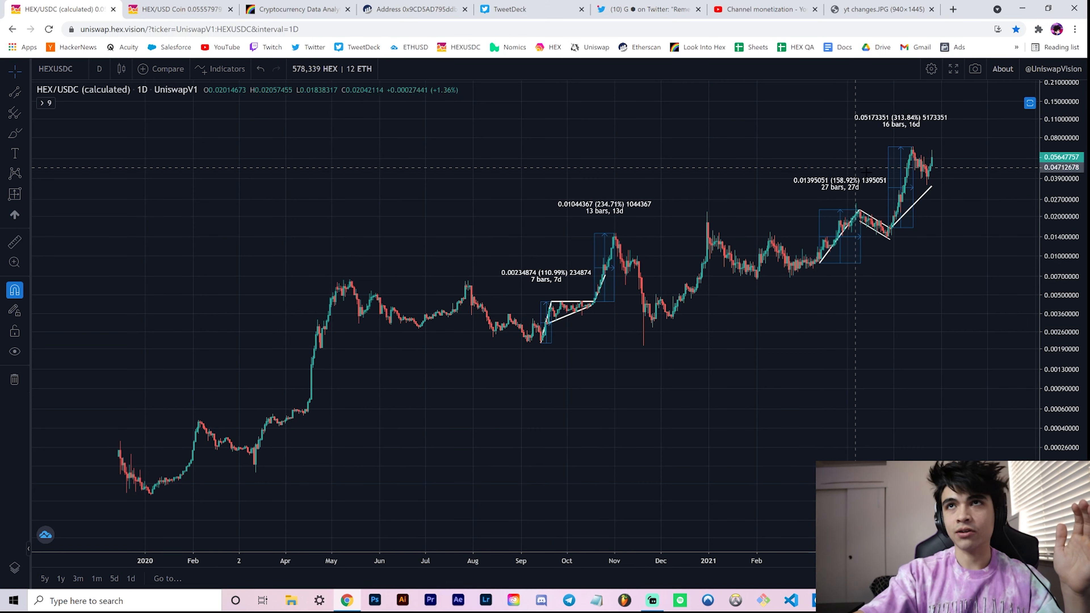
{"action": "mouse_move", "coordinate": [605, 239]}
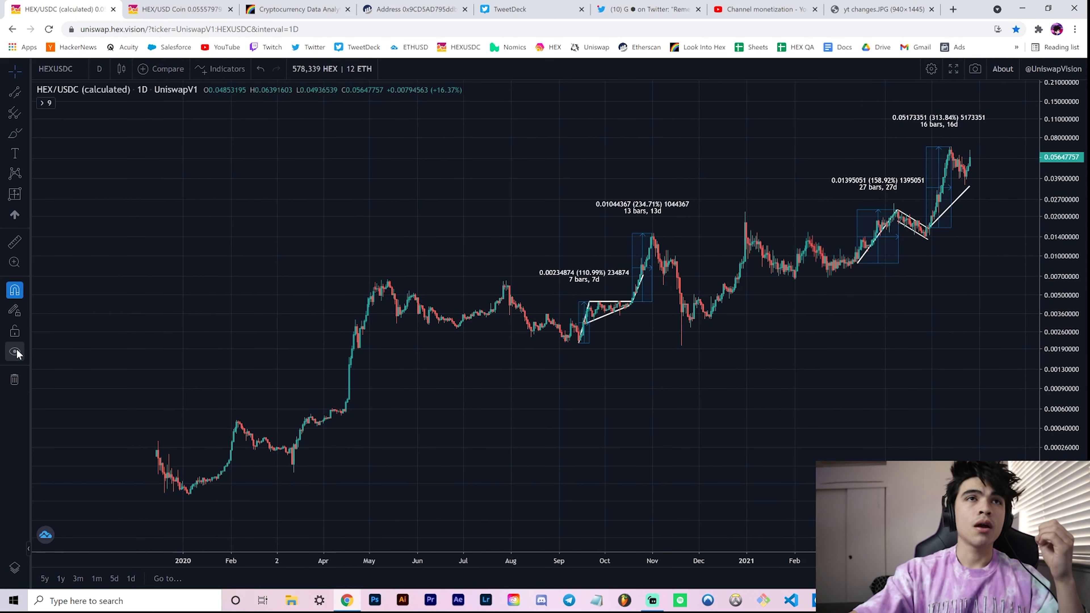
Step: Hide all drawings and overlay a copied bar pattern from a stretch of price history
{"action": "left_click", "coordinate": [15, 351]}
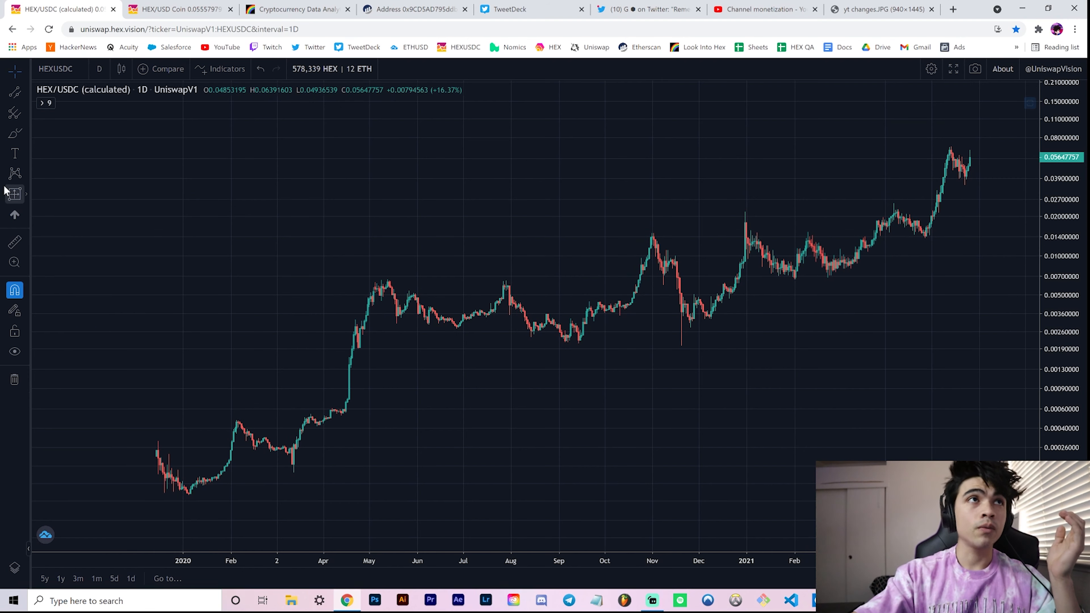
{"action": "left_click", "coordinate": [13, 193]}
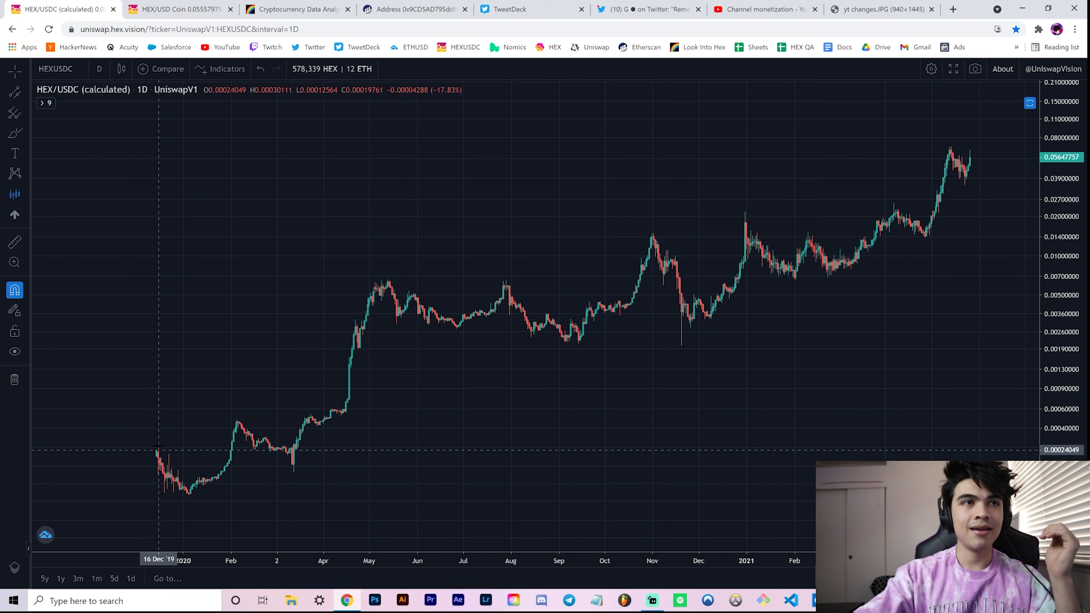
{"action": "mouse_move", "coordinate": [156, 447]}
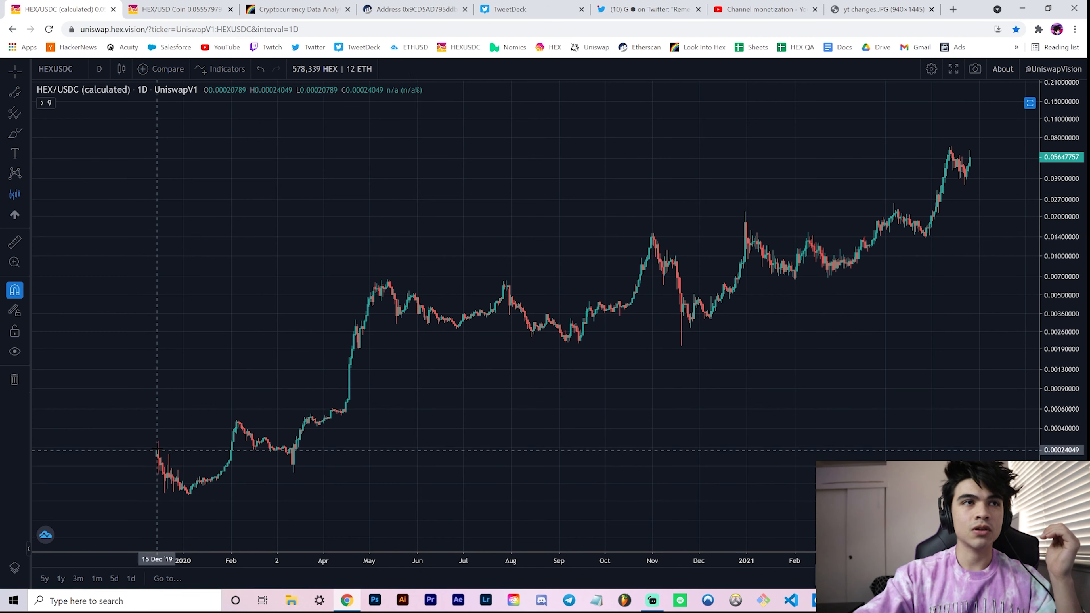
{"action": "left_click_drag", "start_coordinate": [157, 424], "coordinate": [396, 288]}
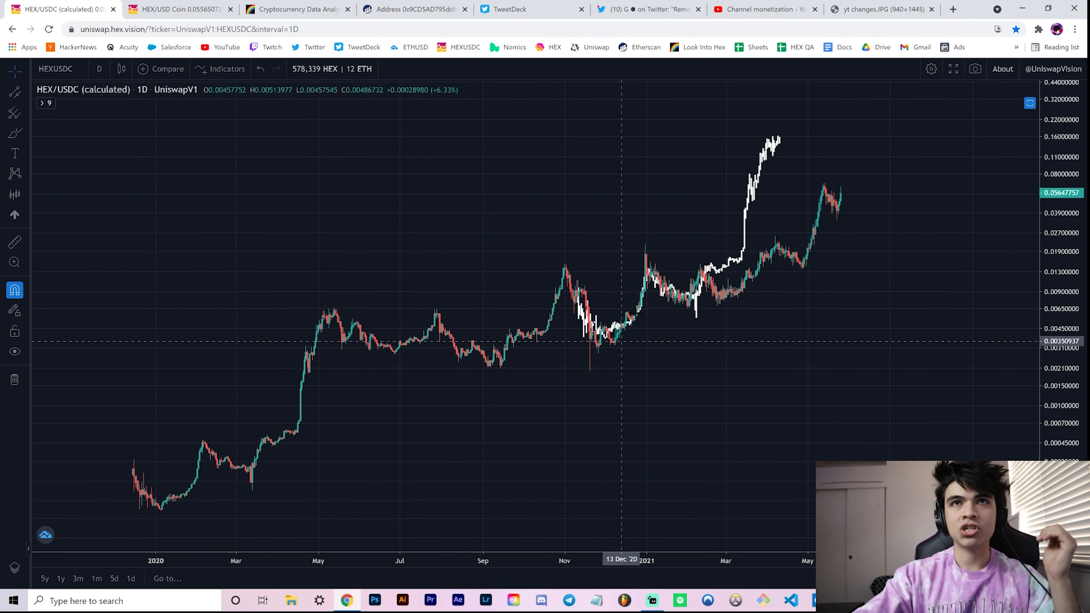
{"action": "mouse_move", "coordinate": [712, 265]}
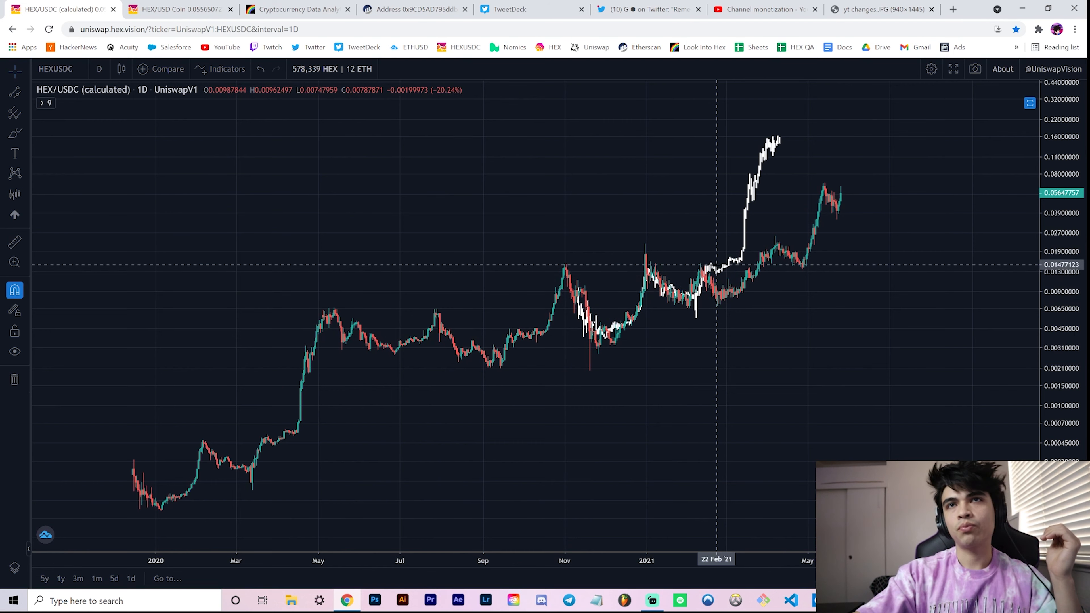
{"action": "mouse_move", "coordinate": [746, 261]}
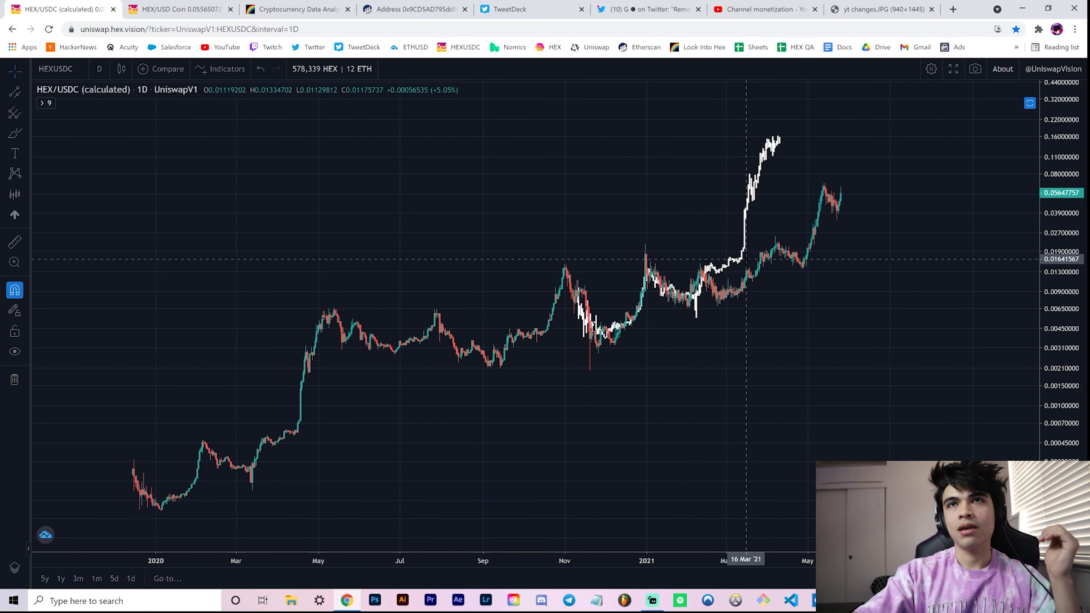
{"action": "mouse_move", "coordinate": [575, 267]}
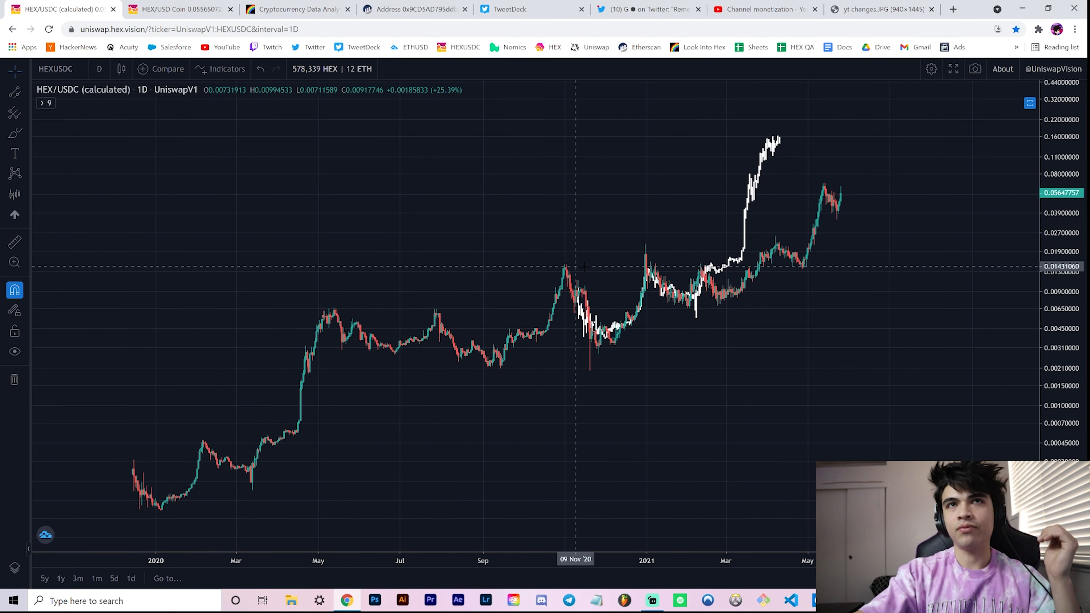
{"action": "mouse_move", "coordinate": [777, 144]}
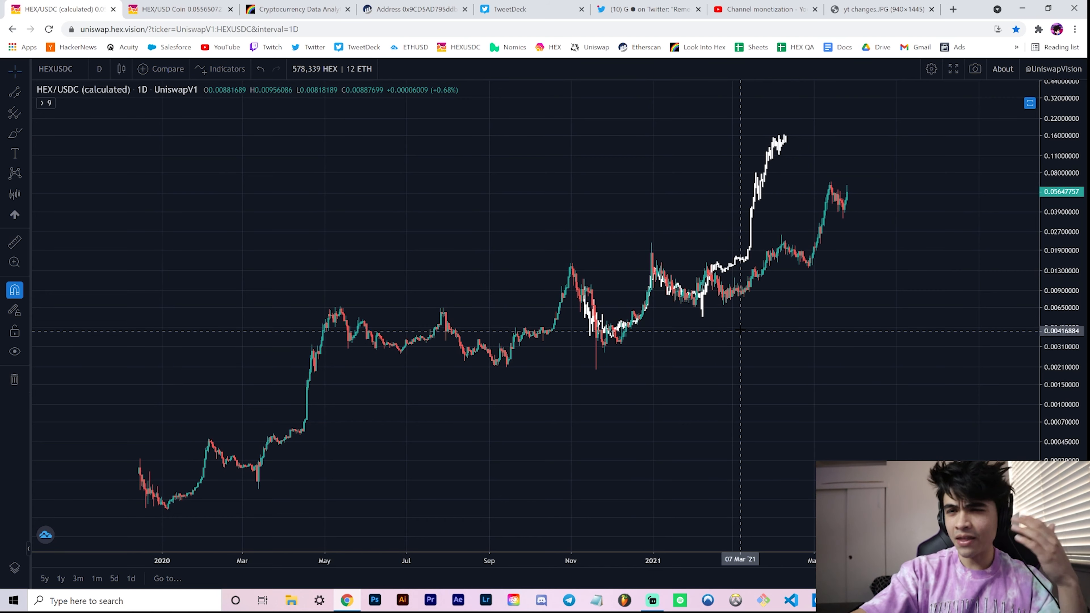
{"action": "mouse_move", "coordinate": [730, 307]}
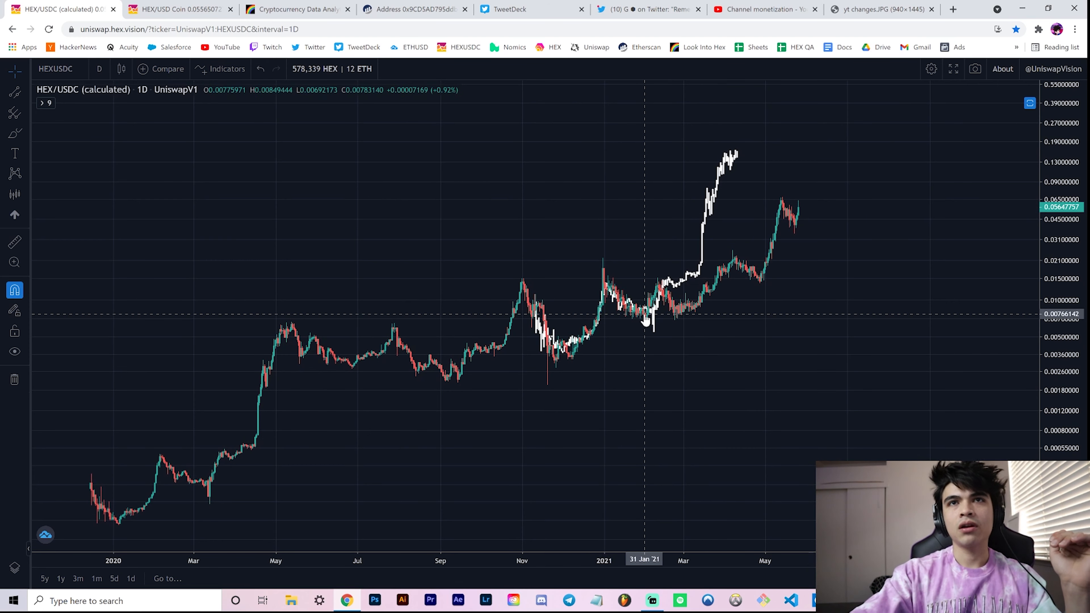
{"action": "mouse_move", "coordinate": [651, 320]}
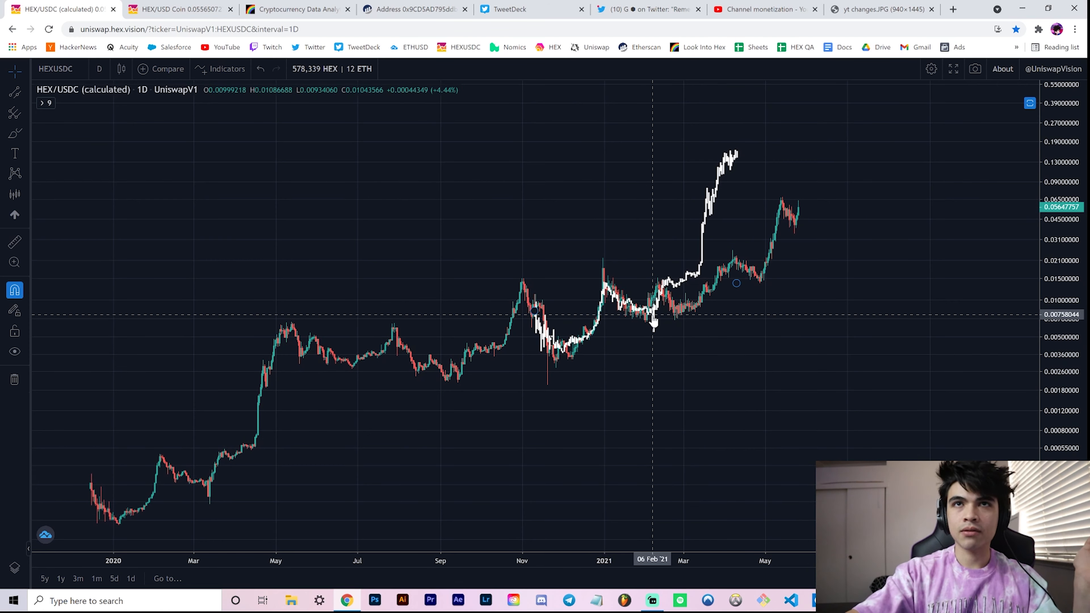
{"action": "mouse_move", "coordinate": [660, 285]}
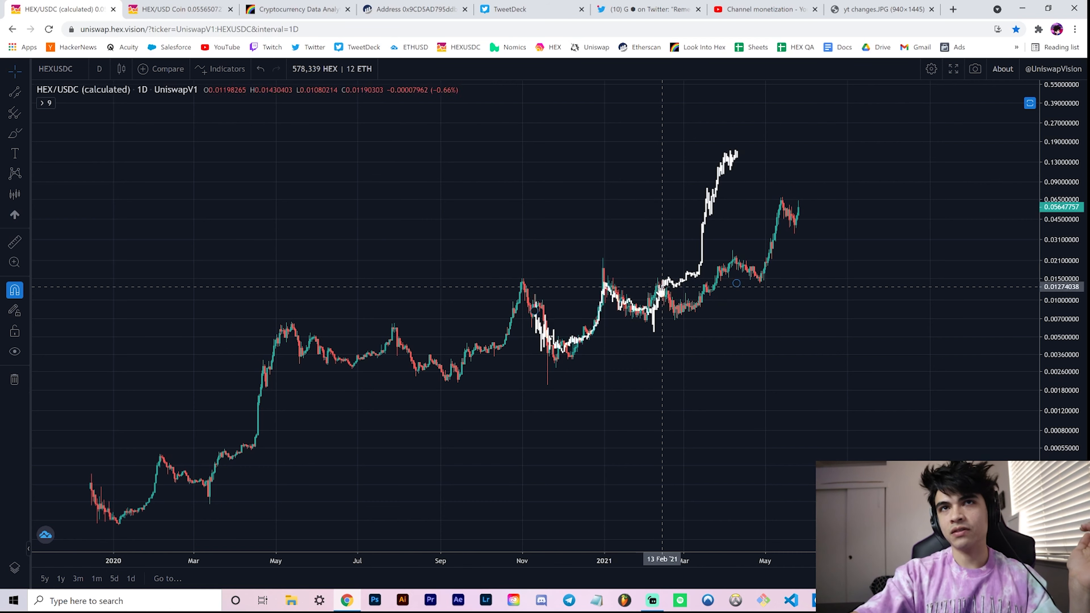
{"action": "mouse_move", "coordinate": [660, 285]}
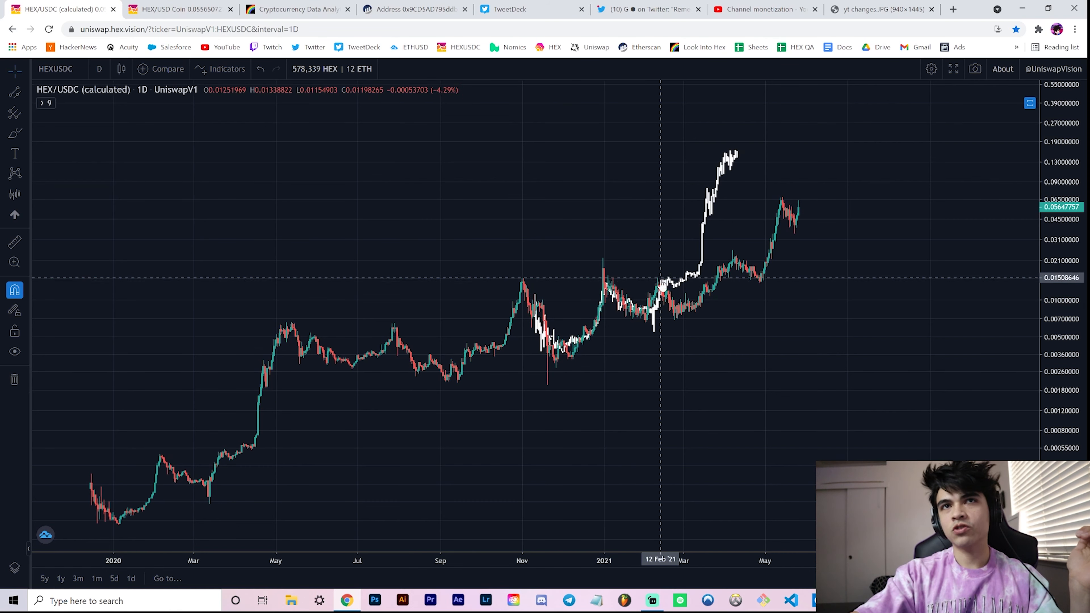
{"action": "mouse_move", "coordinate": [732, 283]}
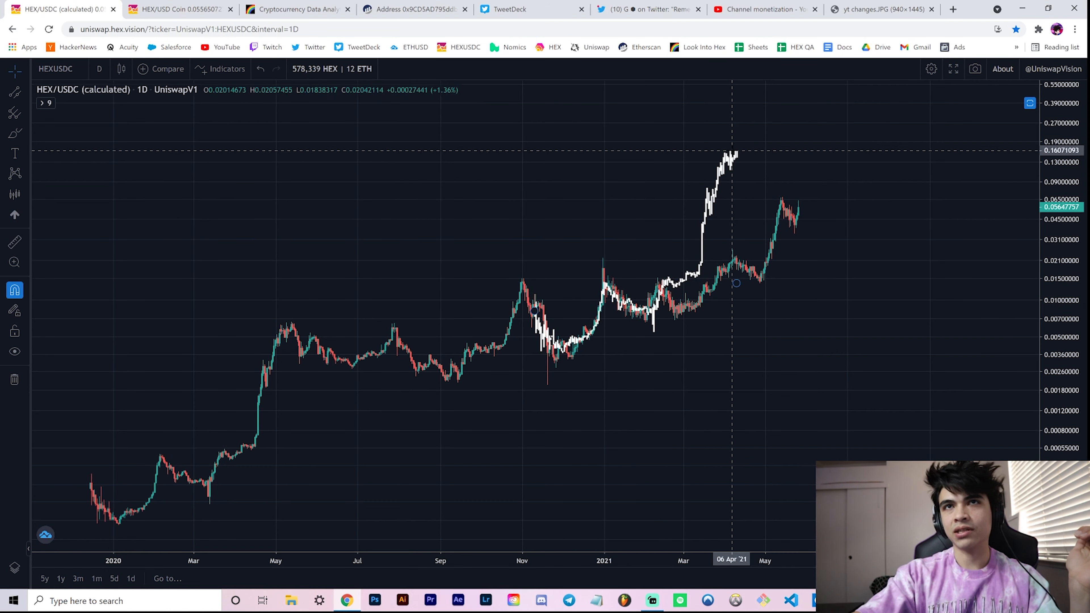
{"action": "mouse_move", "coordinate": [653, 281]}
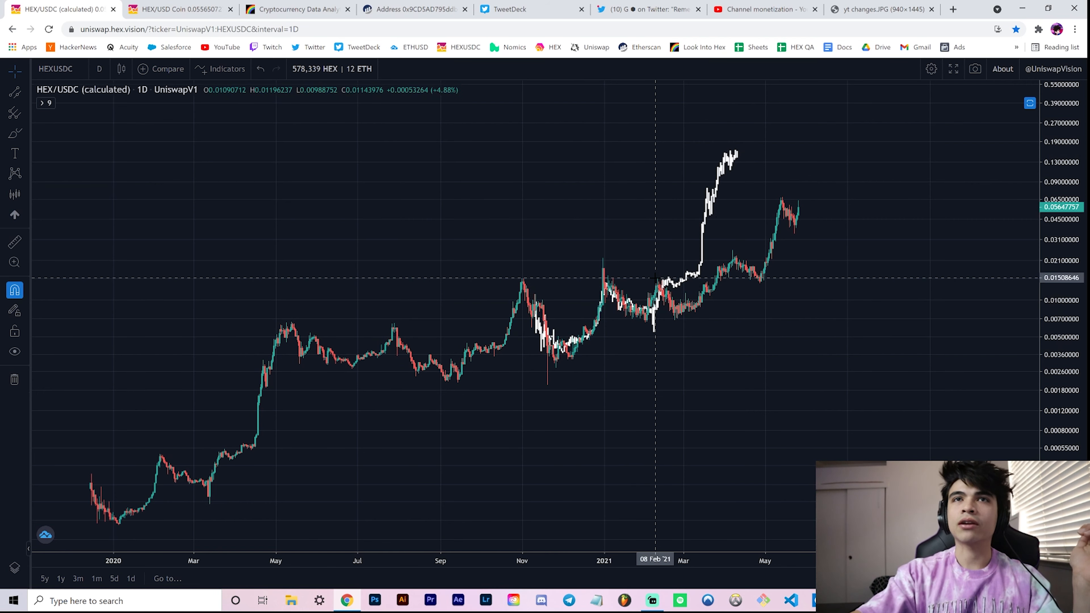
{"action": "mouse_move", "coordinate": [651, 295]}
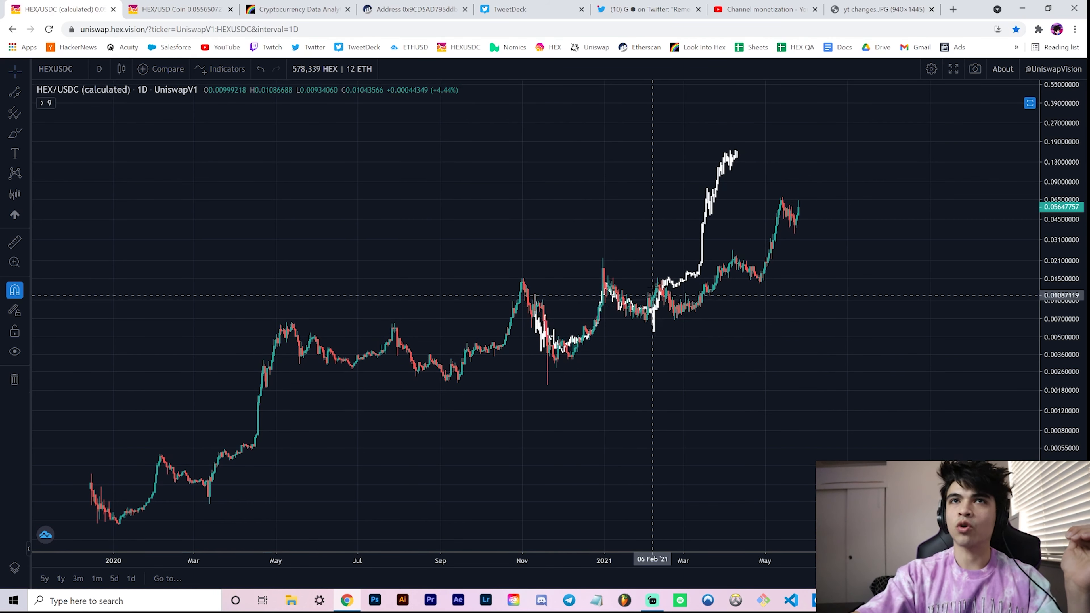
{"action": "mouse_move", "coordinate": [719, 281]}
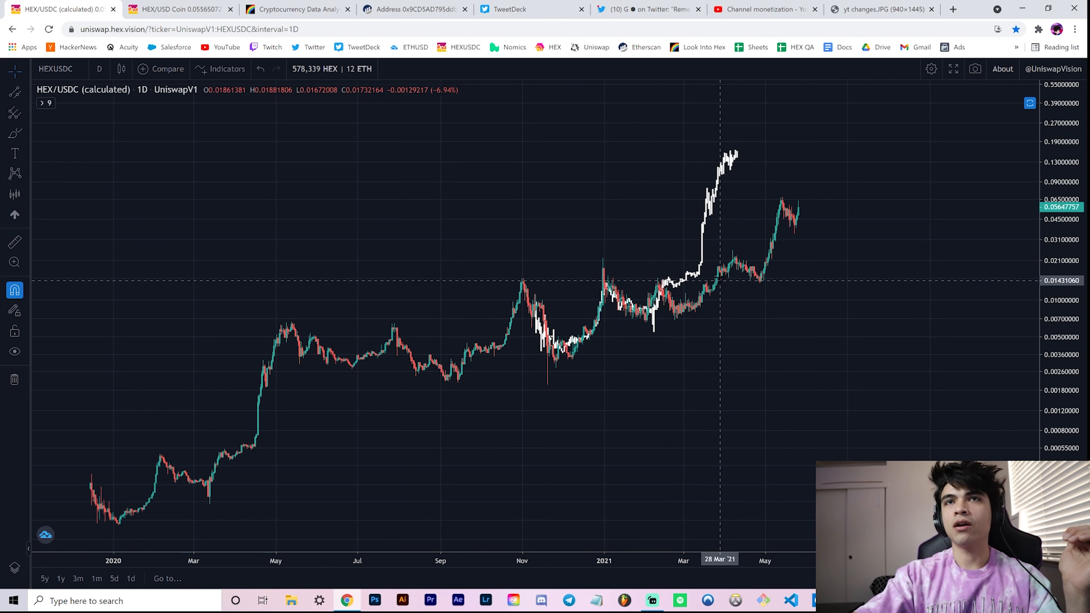
{"action": "mouse_move", "coordinate": [728, 260]}
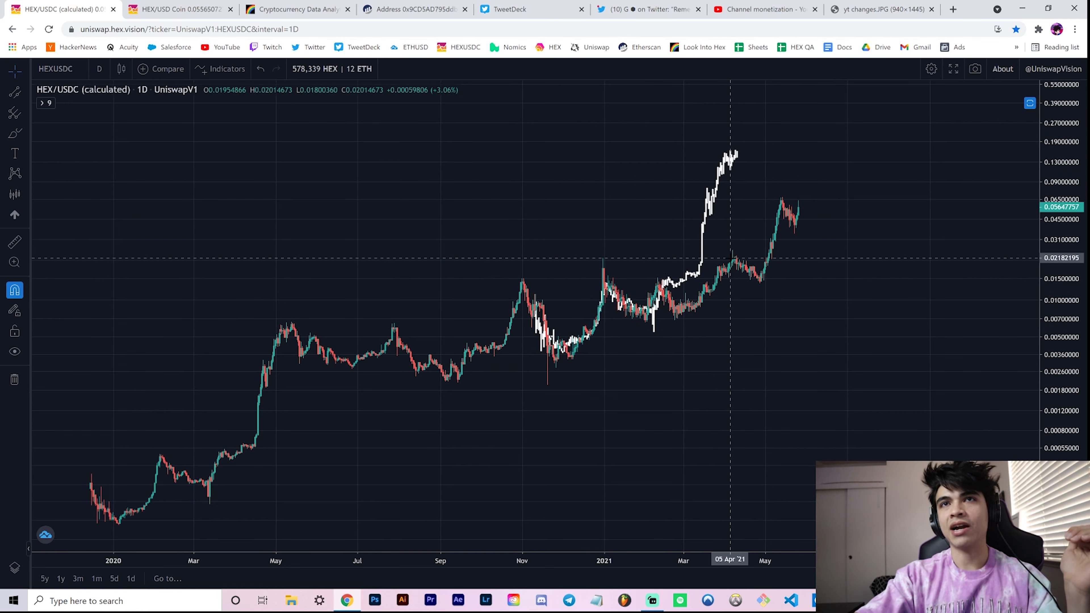
{"action": "mouse_move", "coordinate": [748, 329]}
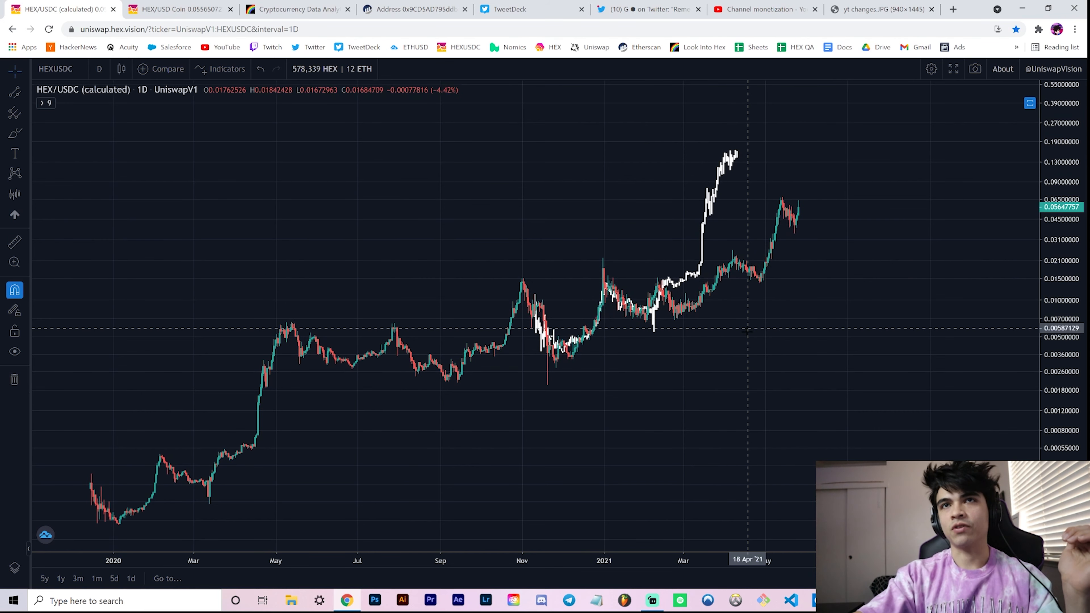
{"action": "mouse_move", "coordinate": [652, 320]}
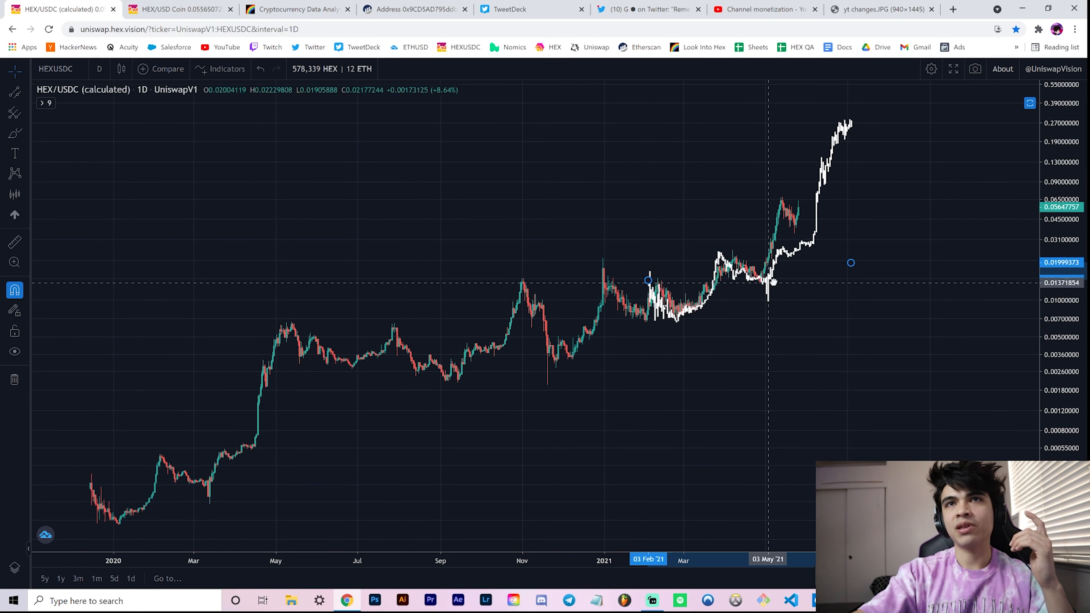
{"action": "mouse_move", "coordinate": [778, 283]}
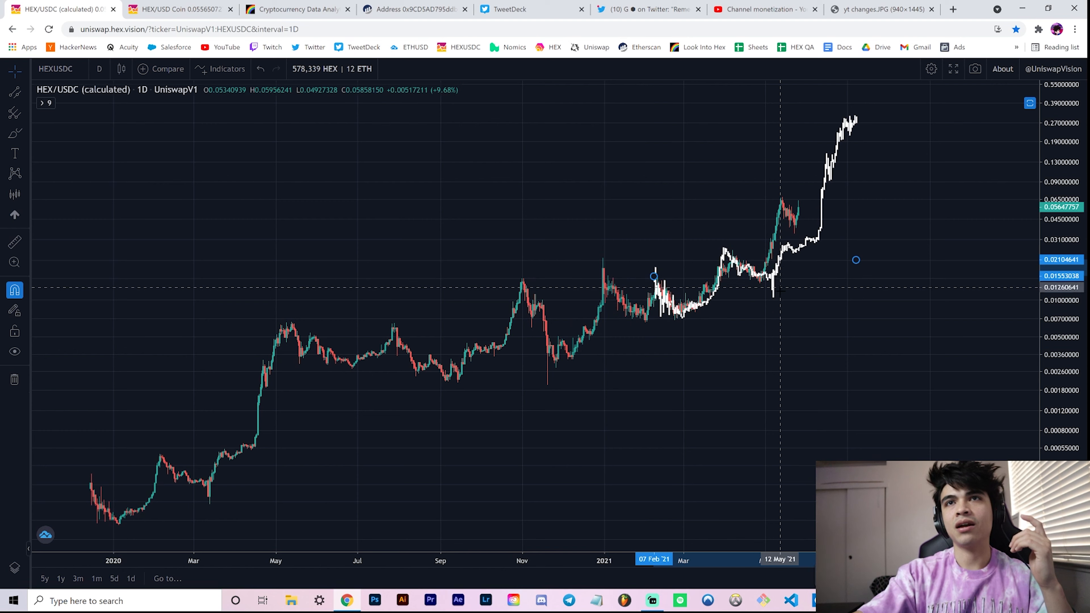
{"action": "mouse_move", "coordinate": [768, 285]}
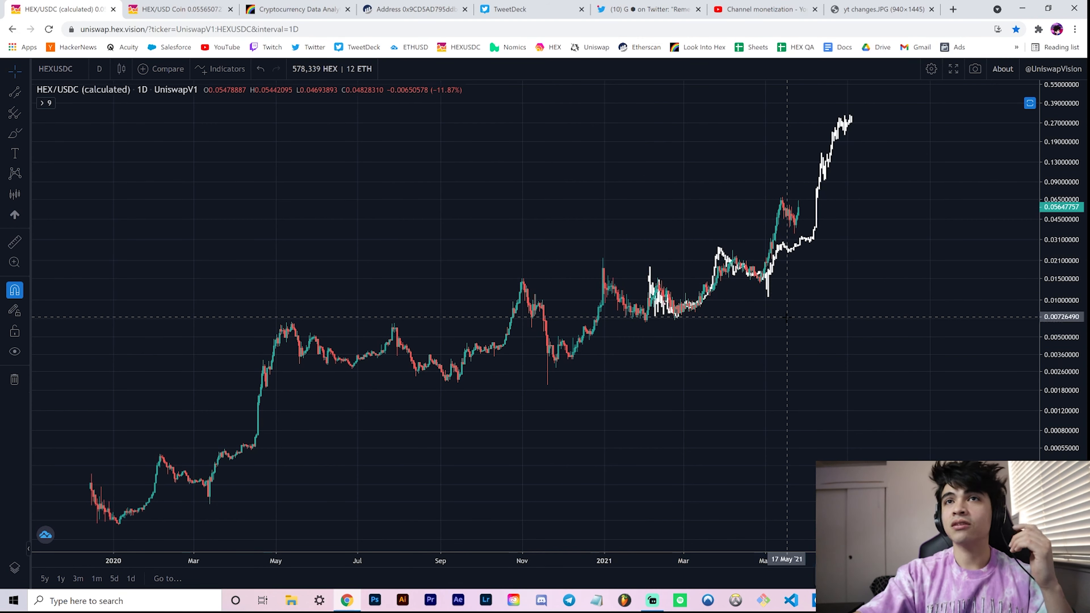
{"action": "mouse_move", "coordinate": [684, 317]}
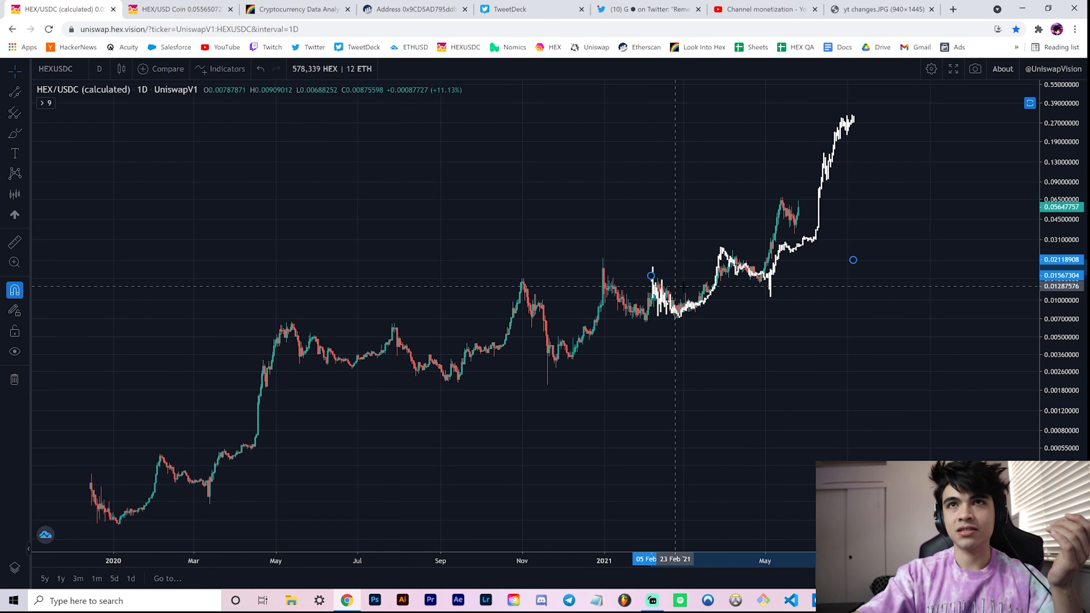
{"action": "mouse_move", "coordinate": [723, 257]}
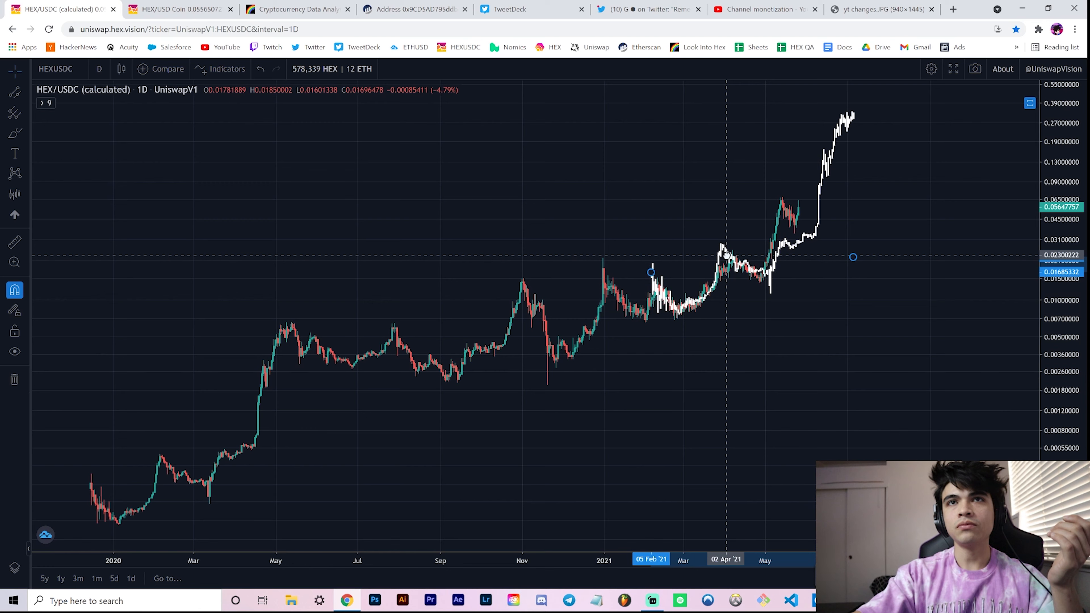
{"action": "mouse_move", "coordinate": [728, 261]}
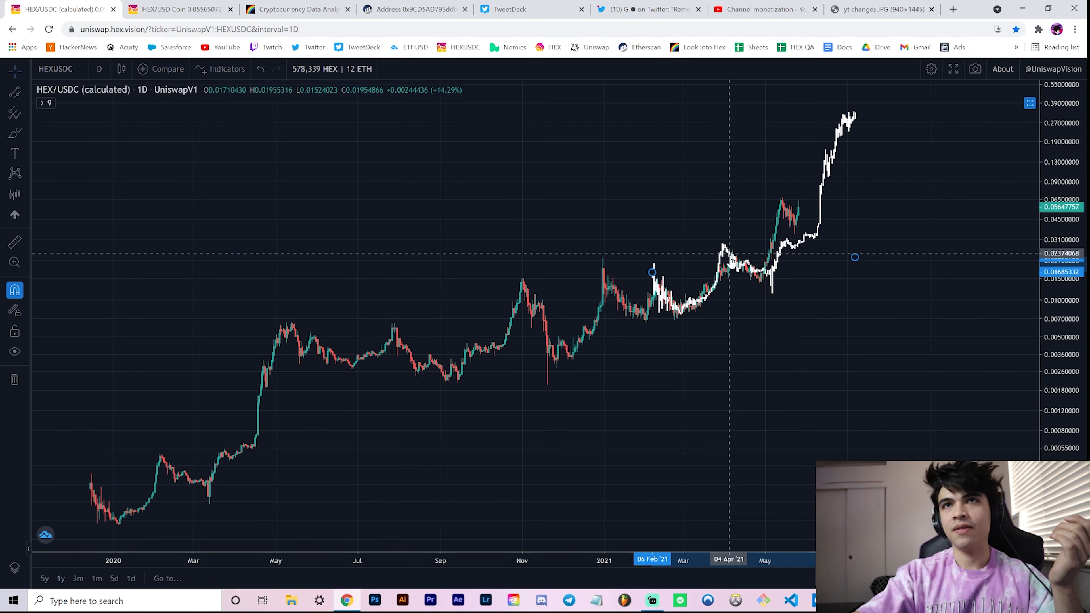
{"action": "mouse_move", "coordinate": [745, 279]}
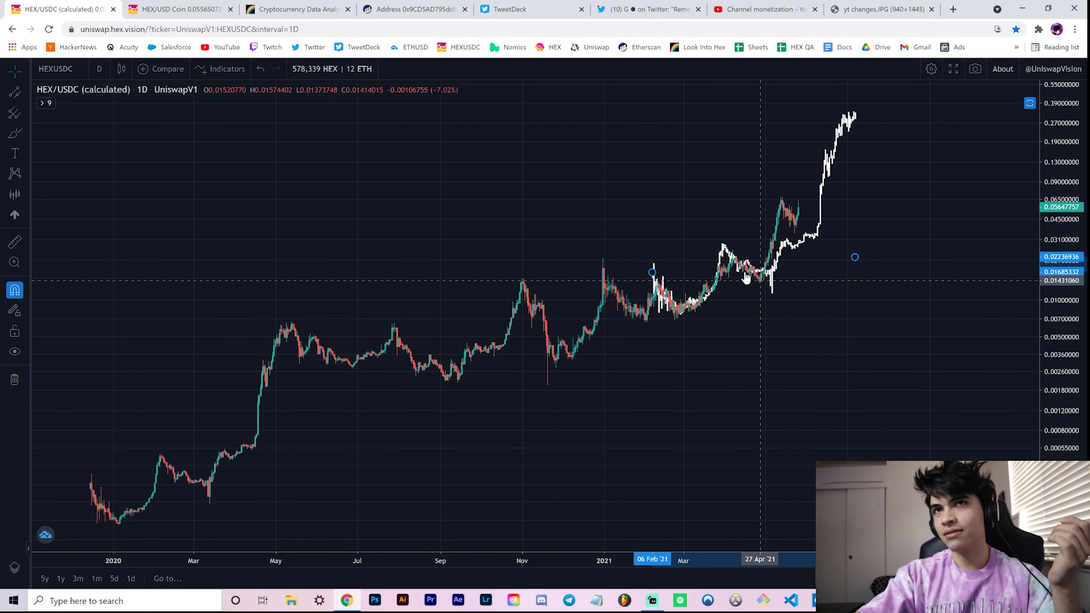
{"action": "mouse_move", "coordinate": [728, 251]}
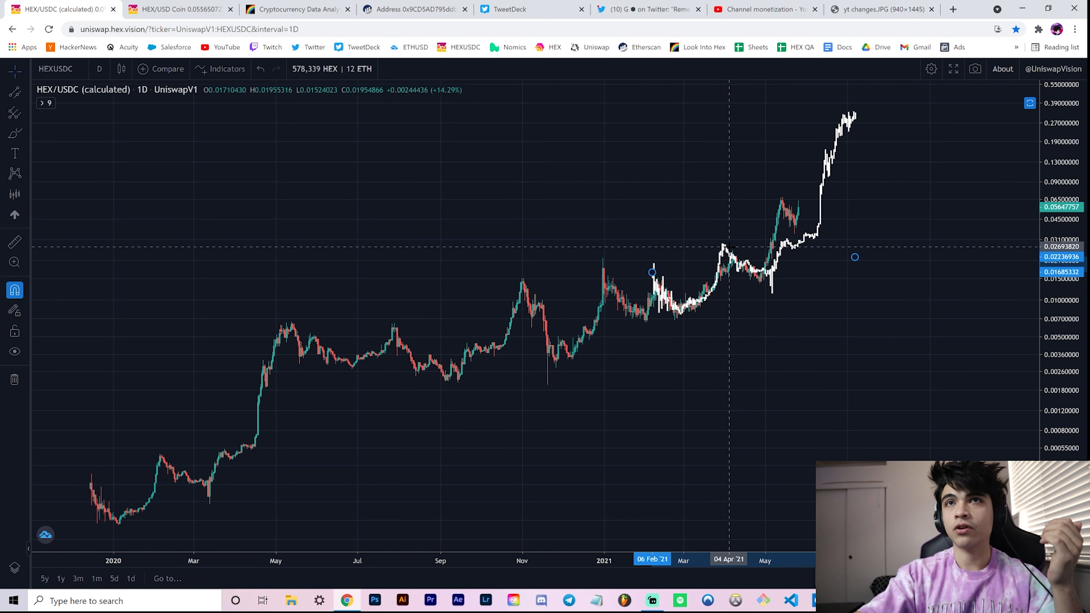
{"action": "mouse_move", "coordinate": [770, 291]}
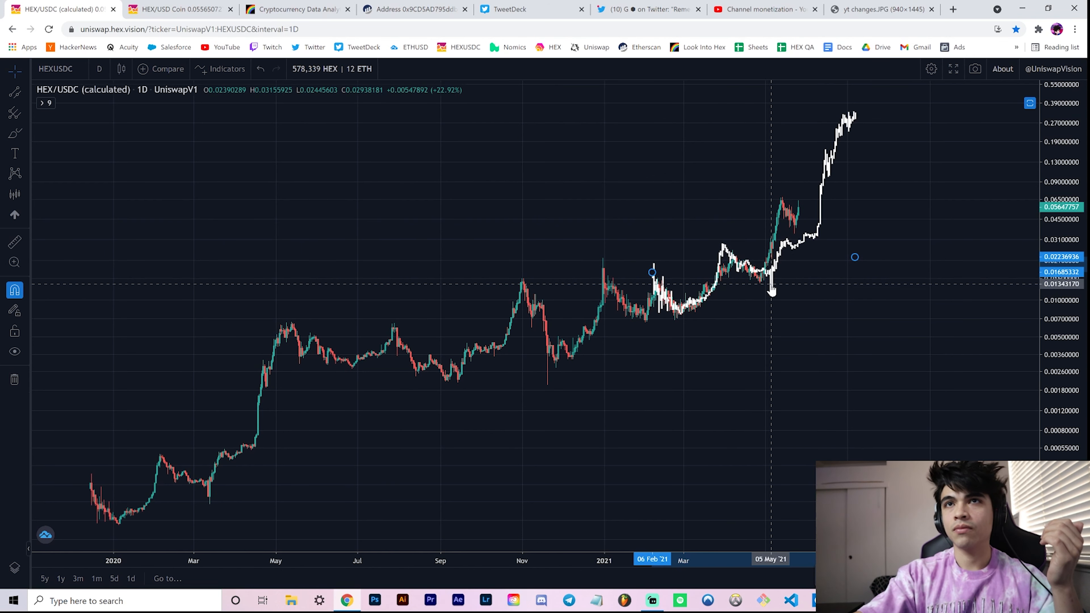
{"action": "mouse_move", "coordinate": [762, 291]}
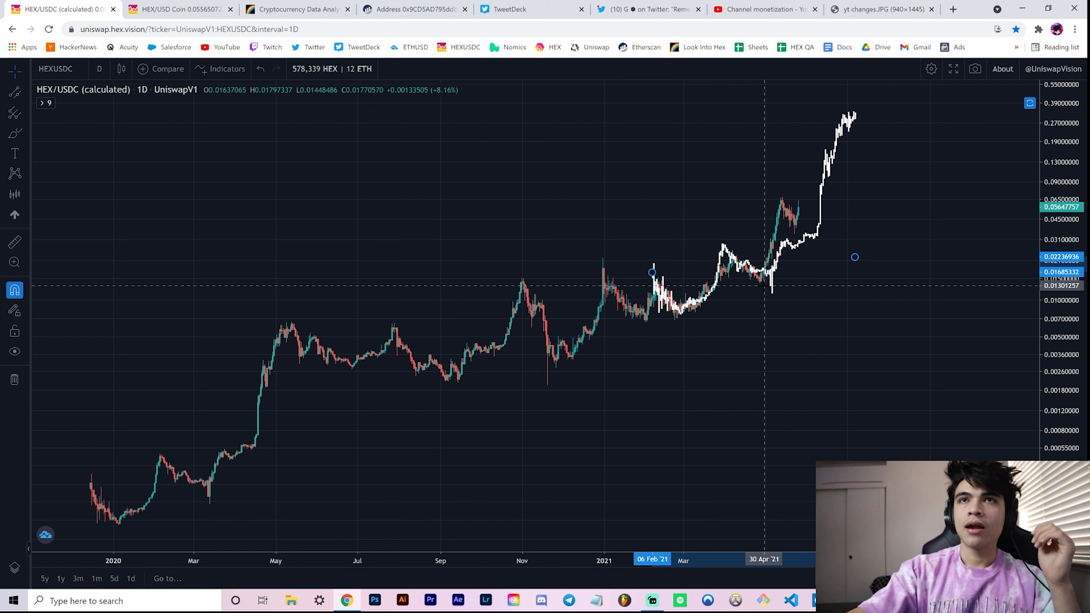
{"action": "mouse_move", "coordinate": [806, 277]}
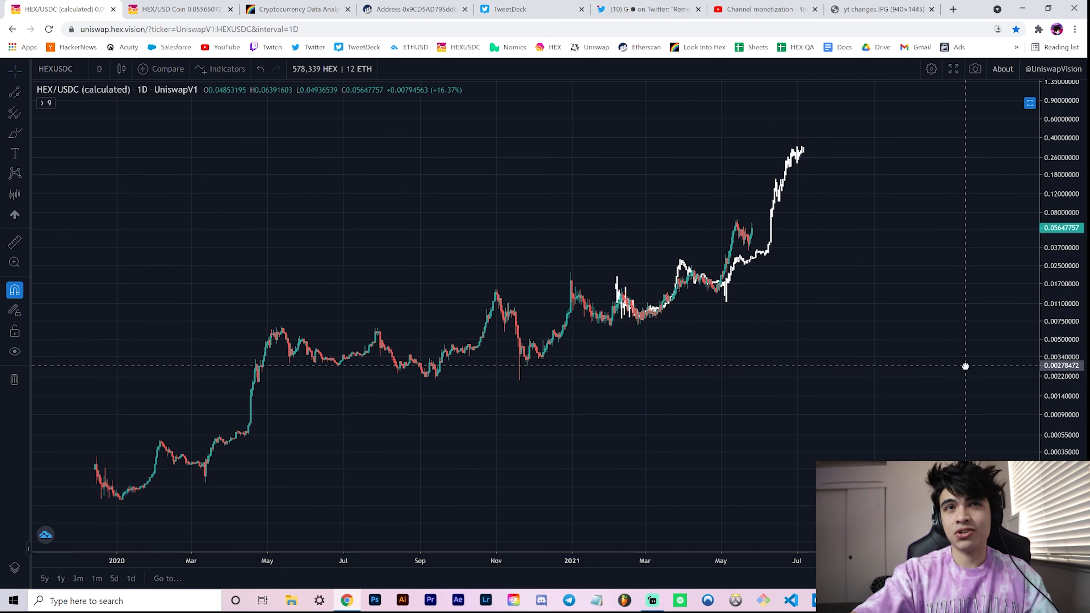
{"action": "mouse_move", "coordinate": [979, 375]}
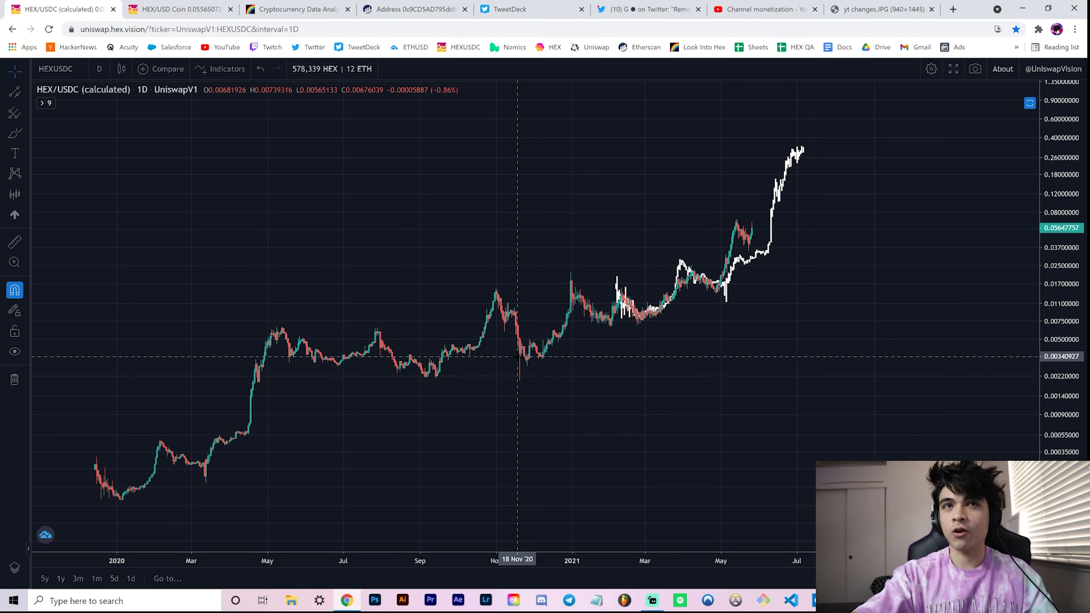
{"action": "mouse_move", "coordinate": [521, 366]}
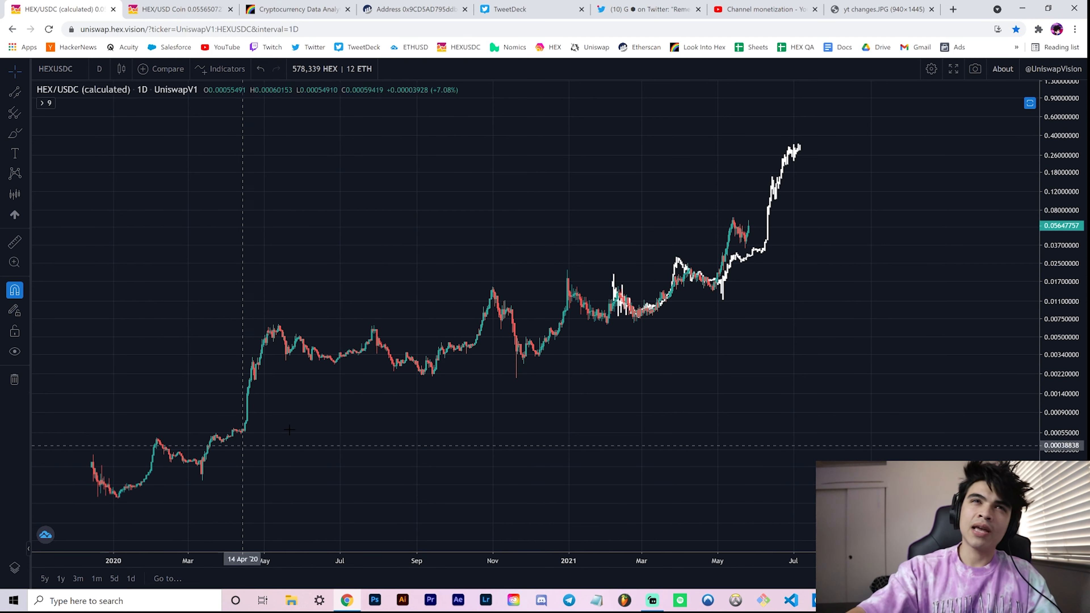
{"action": "mouse_move", "coordinate": [541, 347]}
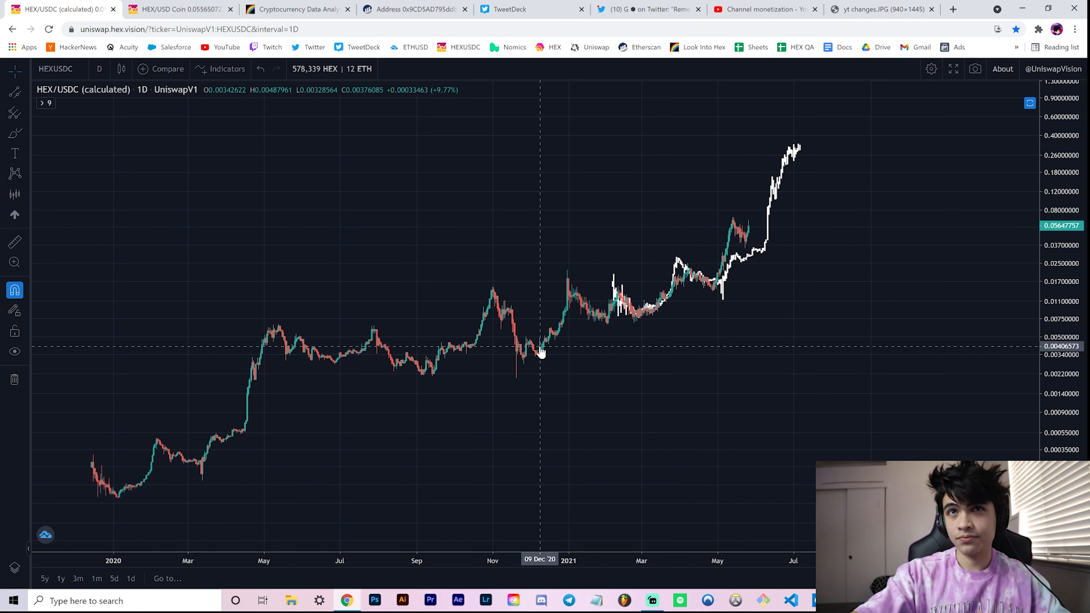
{"action": "mouse_move", "coordinate": [532, 347]}
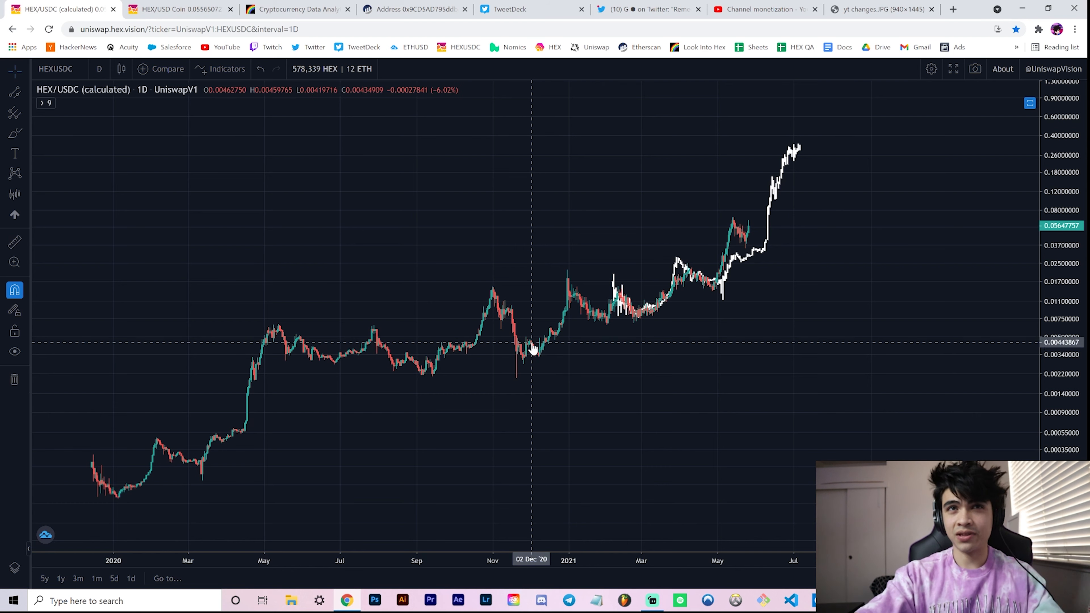
{"action": "mouse_move", "coordinate": [537, 356]}
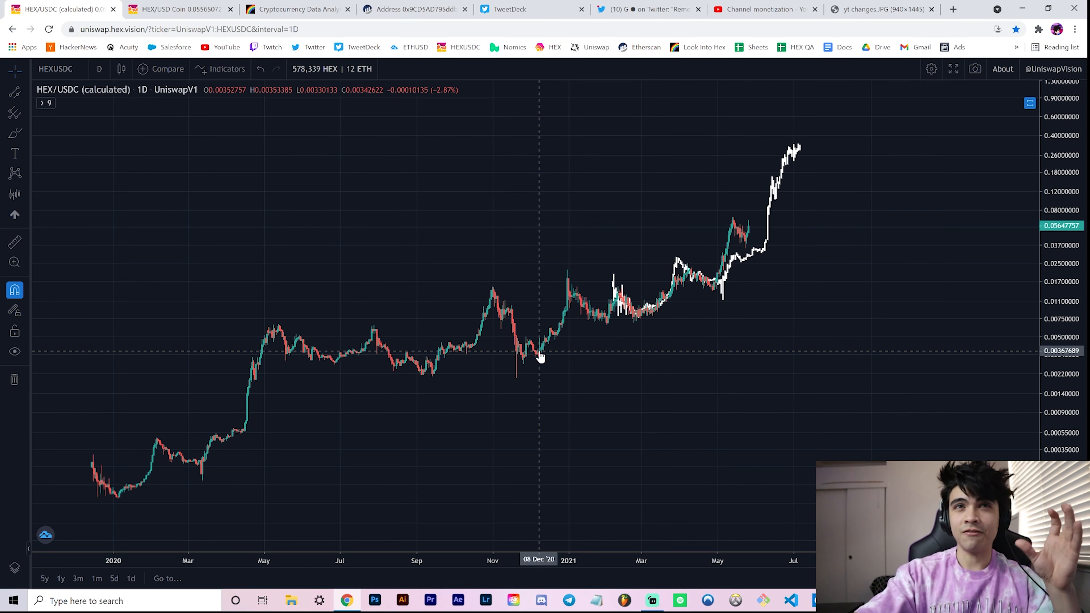
{"action": "mouse_move", "coordinate": [541, 356]}
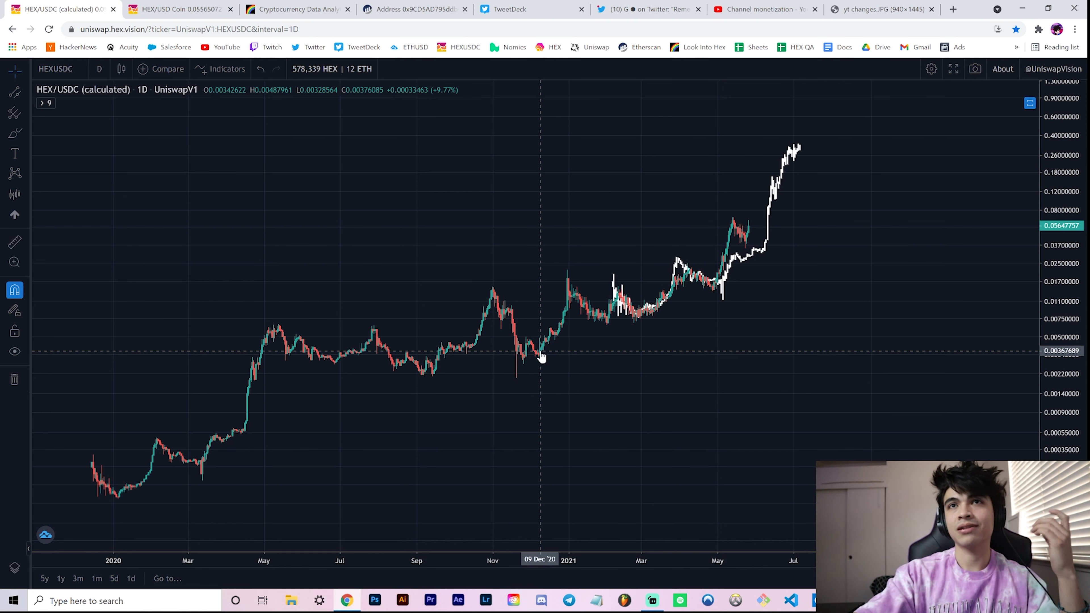
{"action": "mouse_move", "coordinate": [734, 222]}
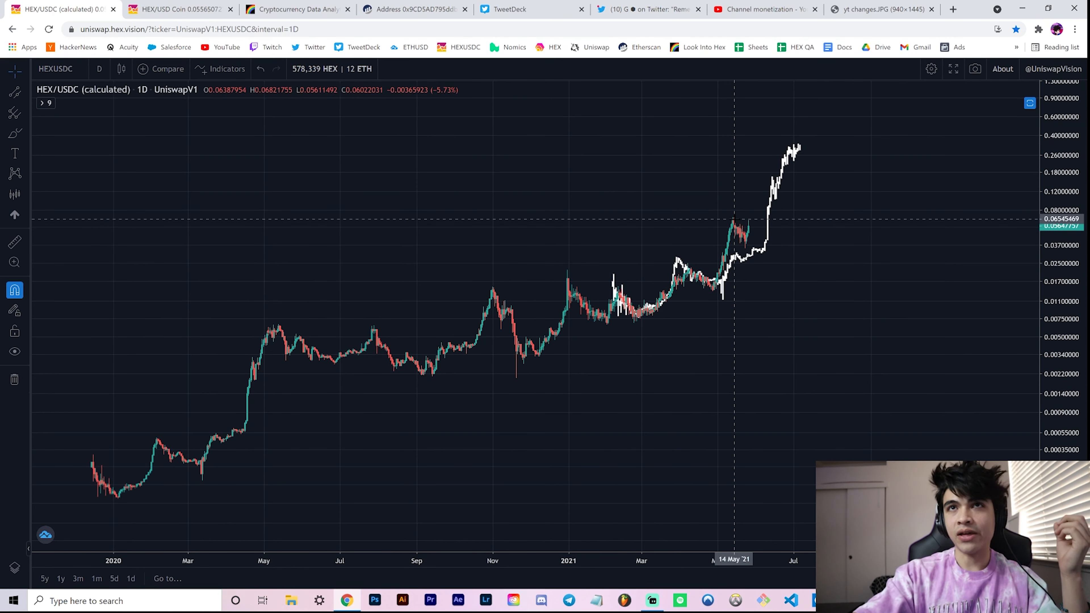
{"action": "mouse_move", "coordinate": [733, 227]}
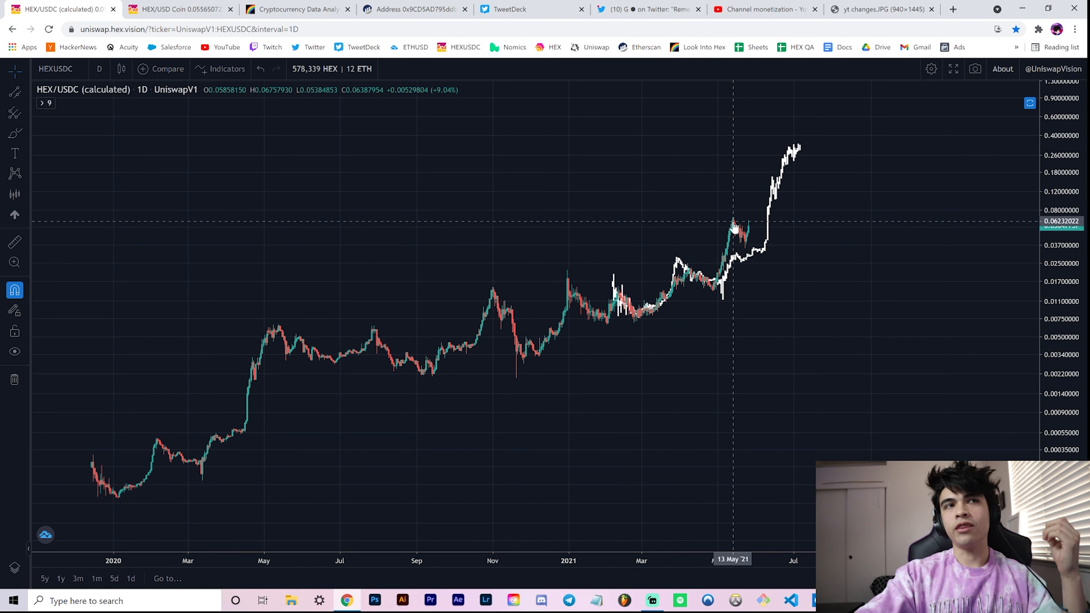
{"action": "mouse_move", "coordinate": [736, 231]}
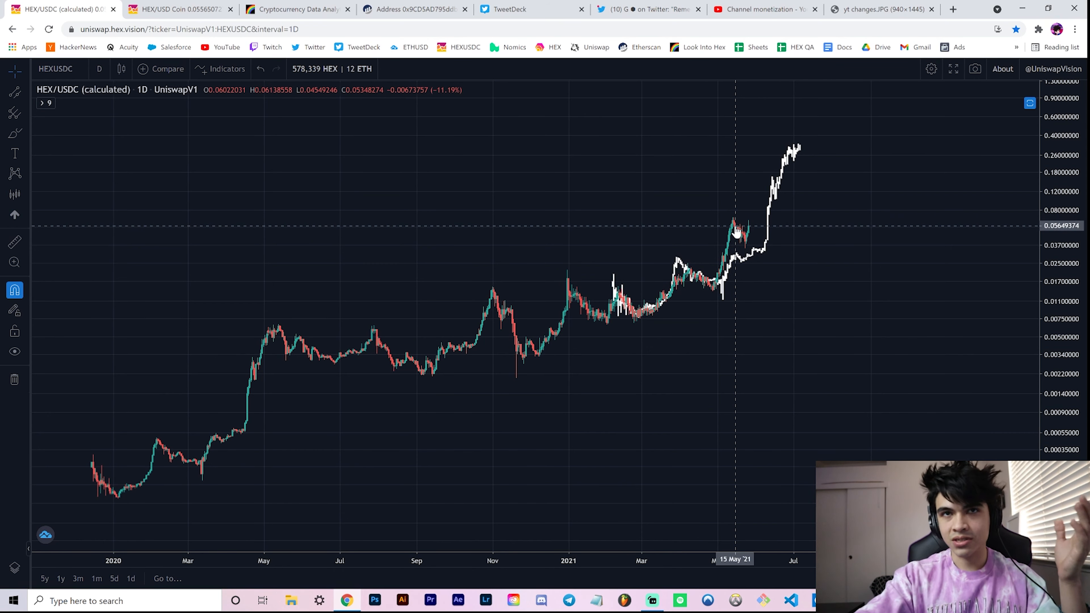
{"action": "mouse_move", "coordinate": [736, 235]}
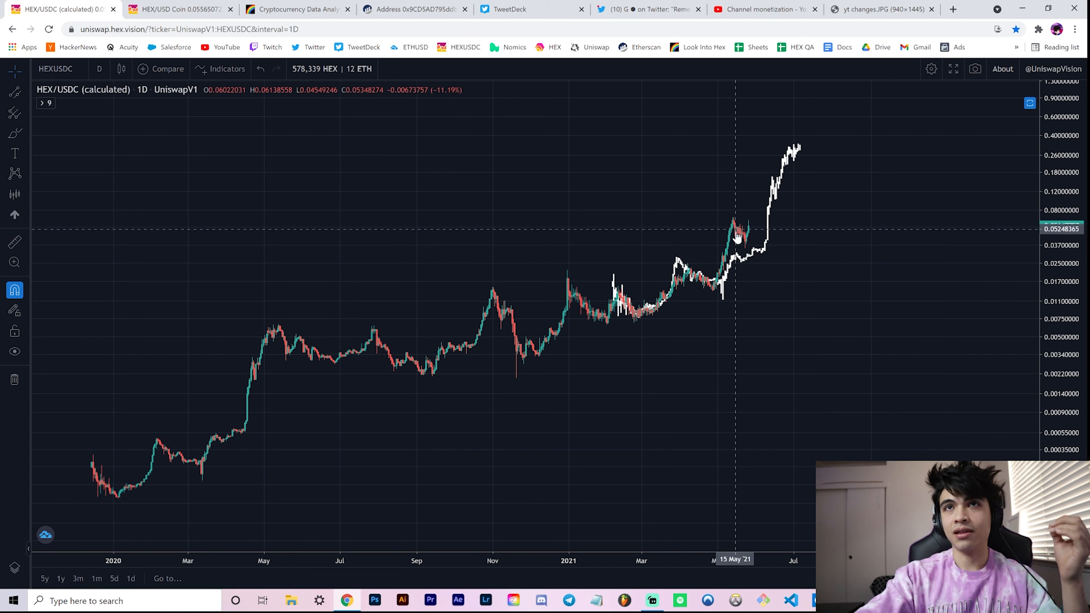
{"action": "mouse_move", "coordinate": [737, 233]}
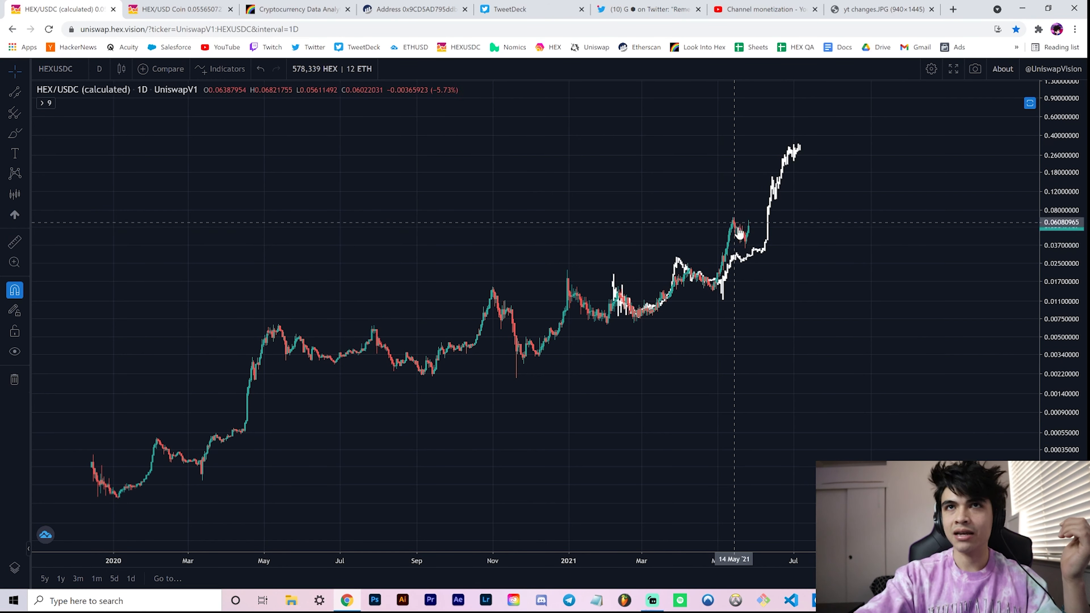
{"action": "mouse_move", "coordinate": [747, 233]}
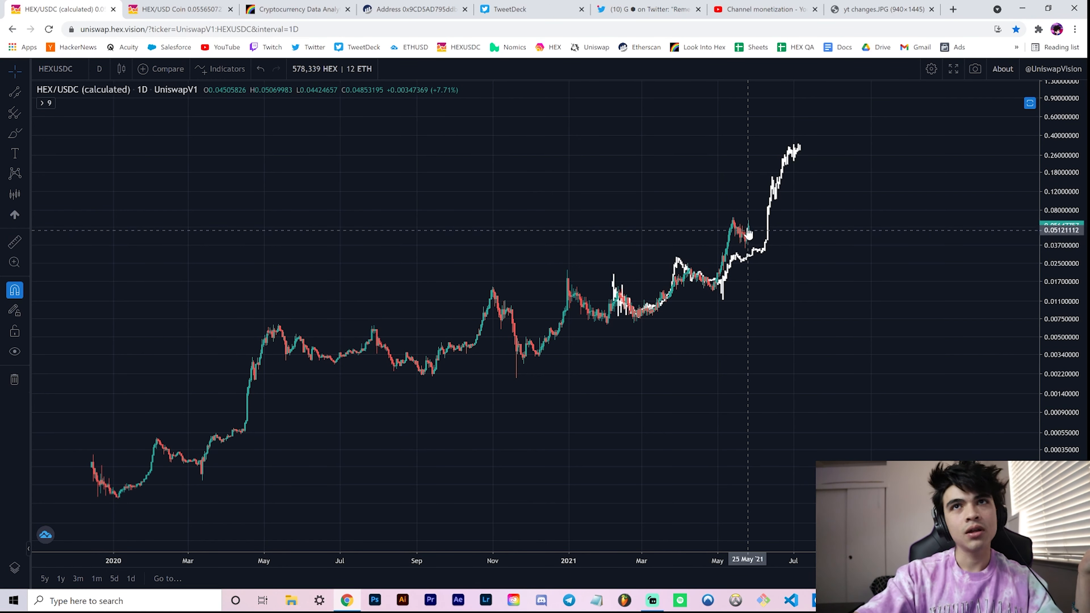
{"action": "mouse_move", "coordinate": [737, 225]}
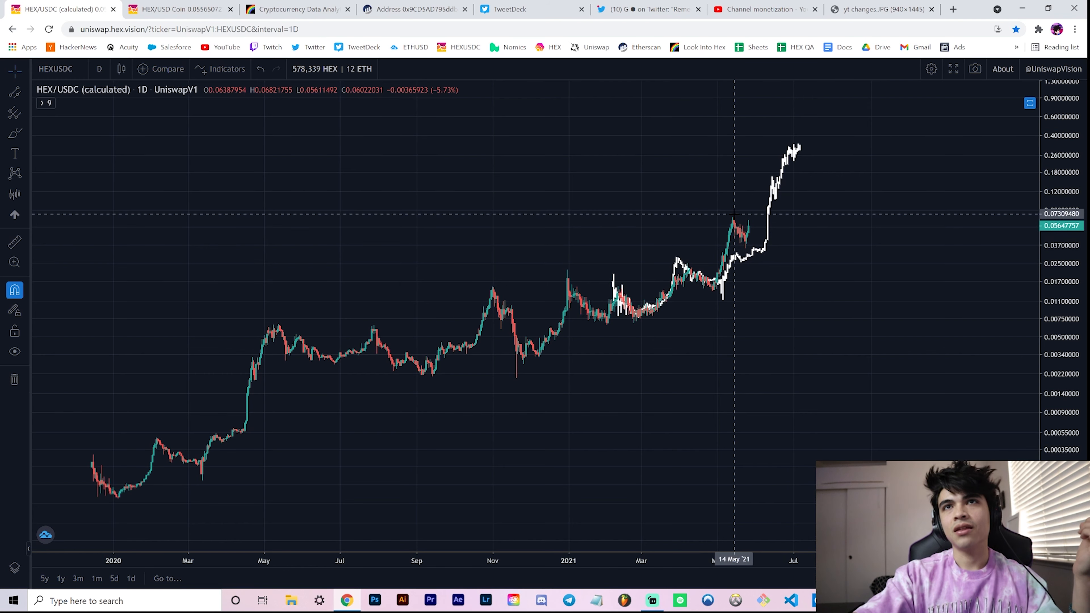
{"action": "mouse_move", "coordinate": [750, 261]}
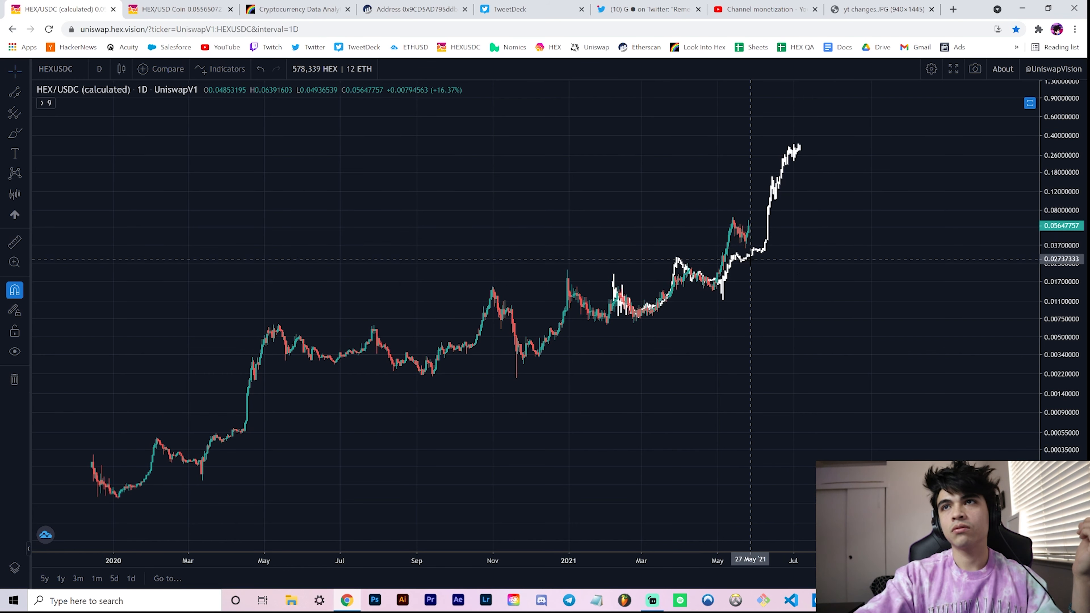
{"action": "mouse_move", "coordinate": [750, 227]}
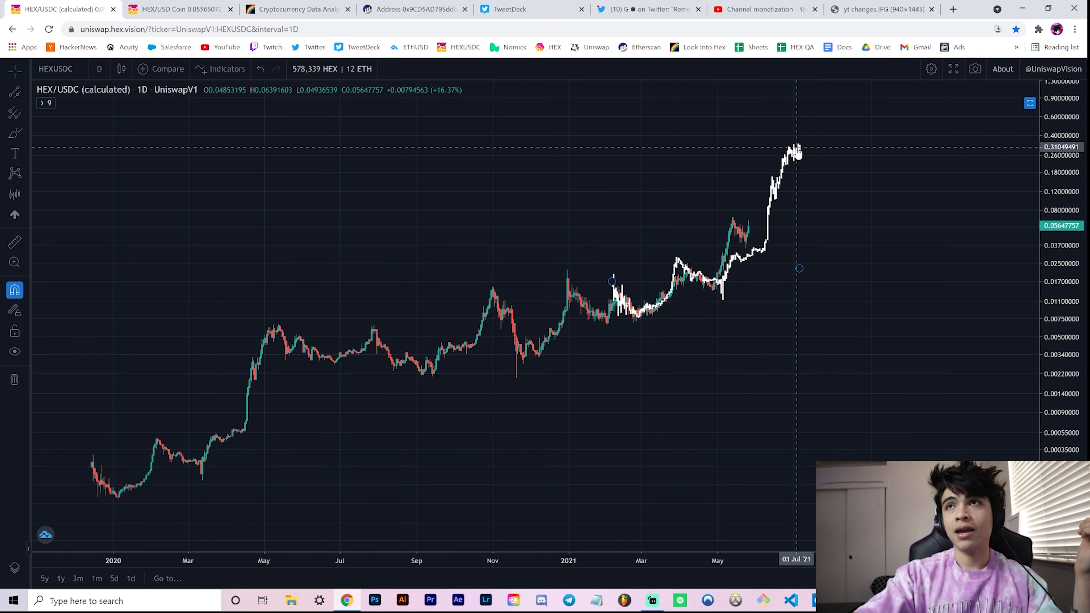
{"action": "mouse_move", "coordinate": [799, 151]}
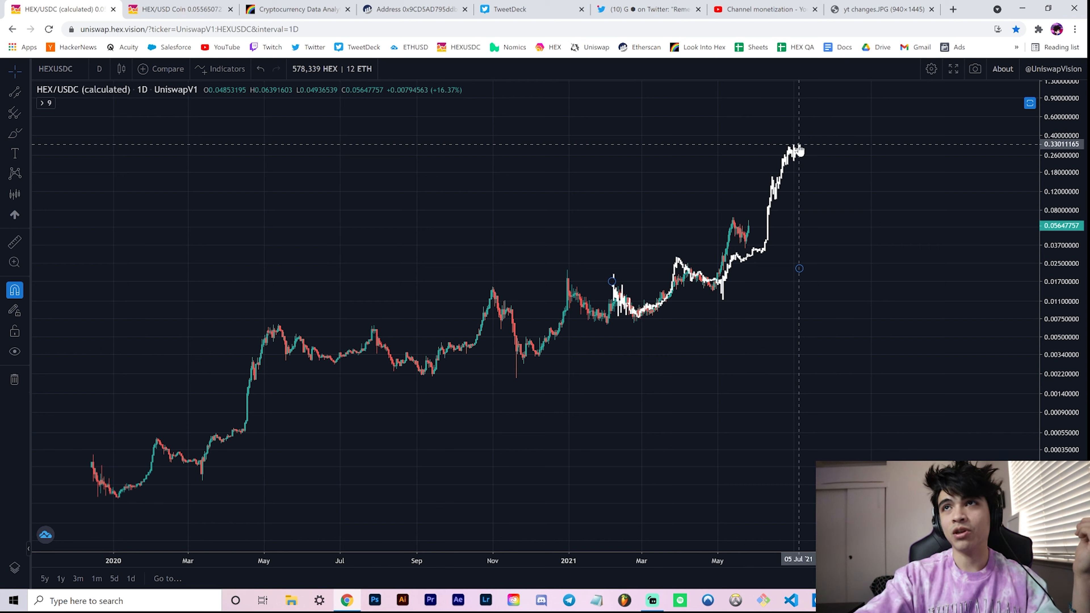
{"action": "mouse_move", "coordinate": [799, 148]}
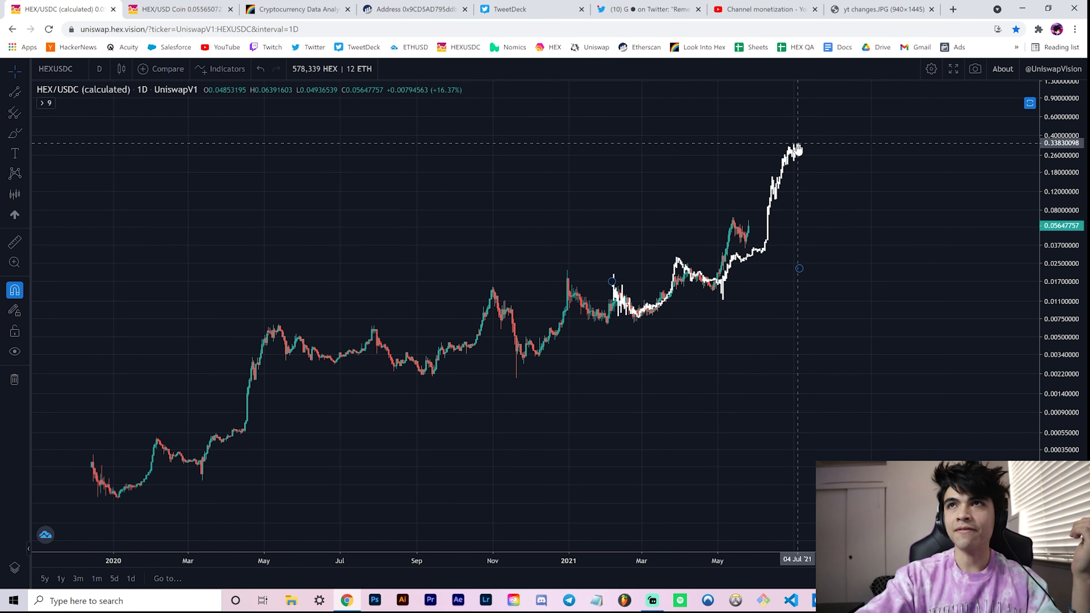
{"action": "mouse_move", "coordinate": [787, 279]}
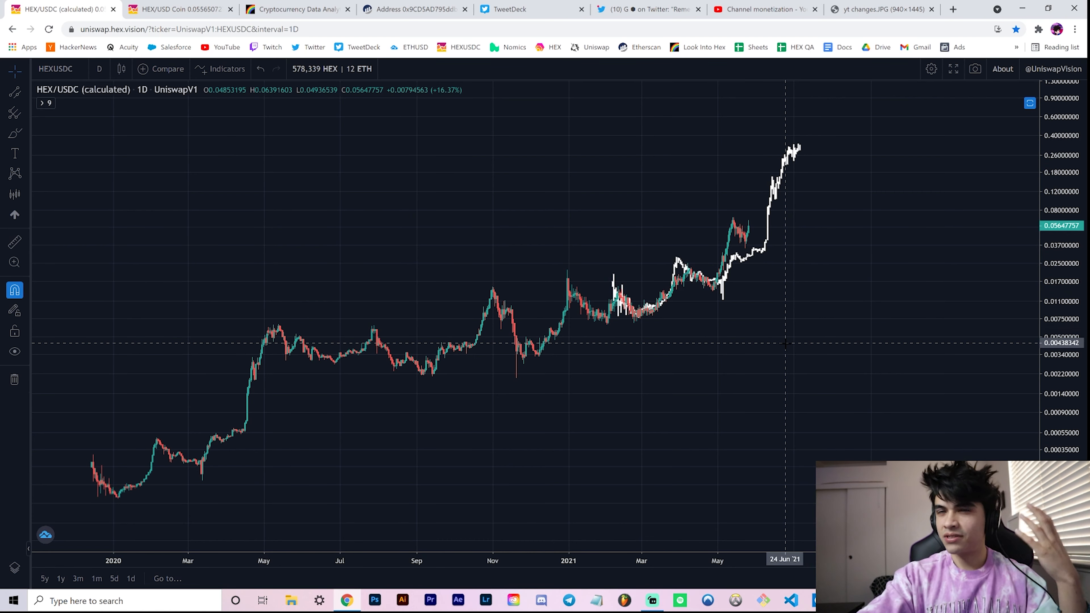
{"action": "mouse_move", "coordinate": [793, 334]}
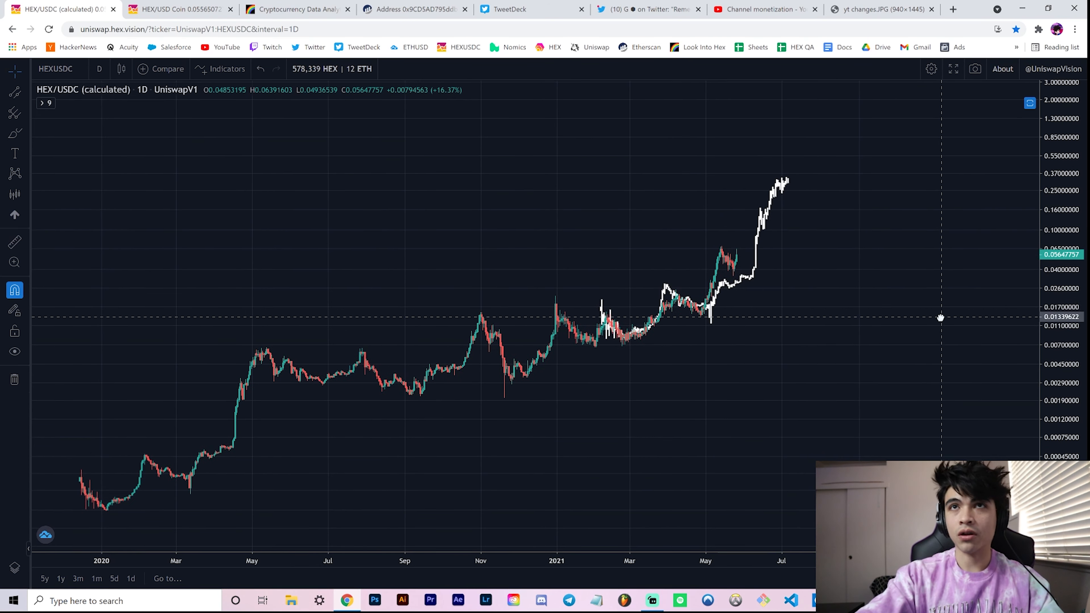
{"action": "mouse_move", "coordinate": [739, 252]}
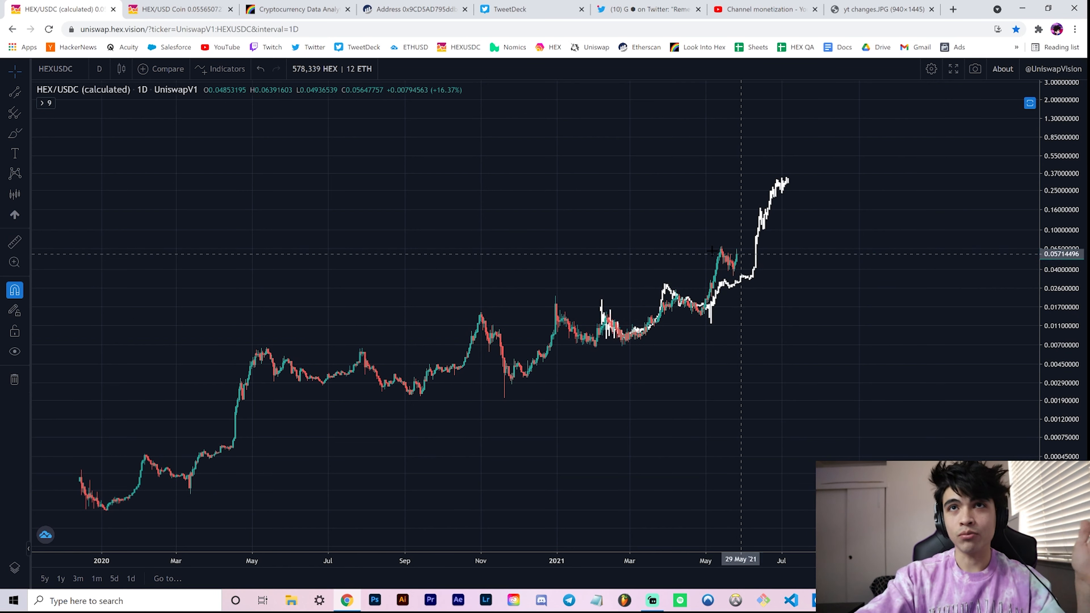
{"action": "mouse_move", "coordinate": [722, 253]}
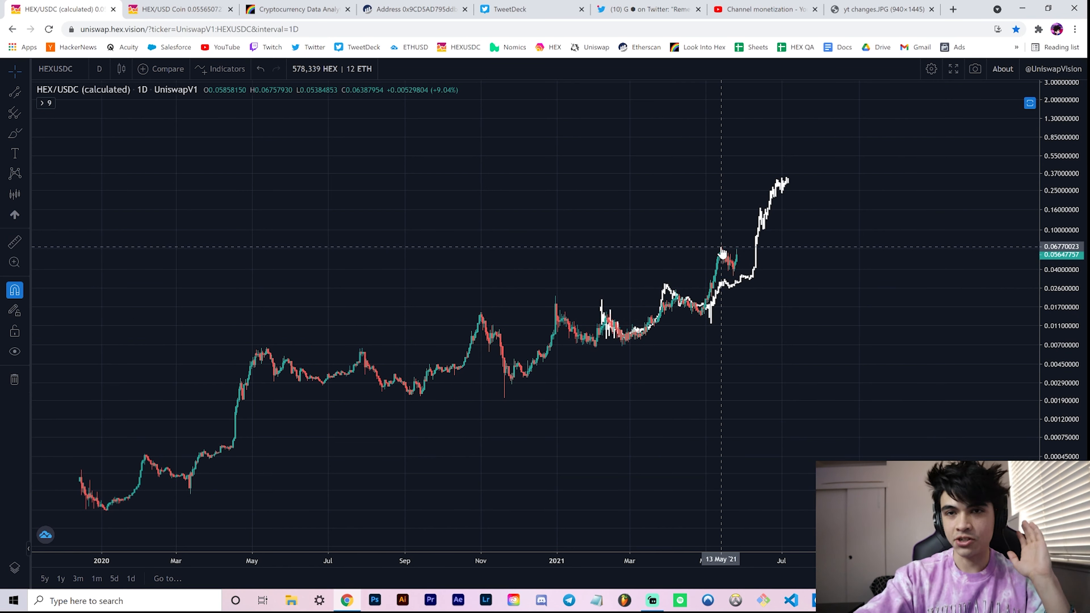
{"action": "mouse_move", "coordinate": [721, 255]}
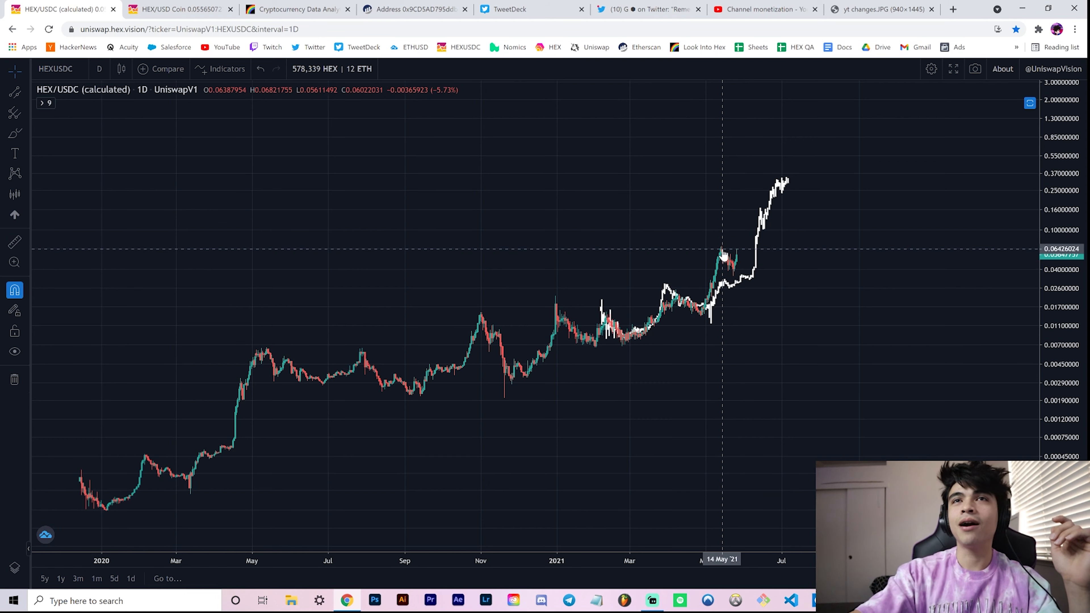
{"action": "mouse_move", "coordinate": [721, 251]}
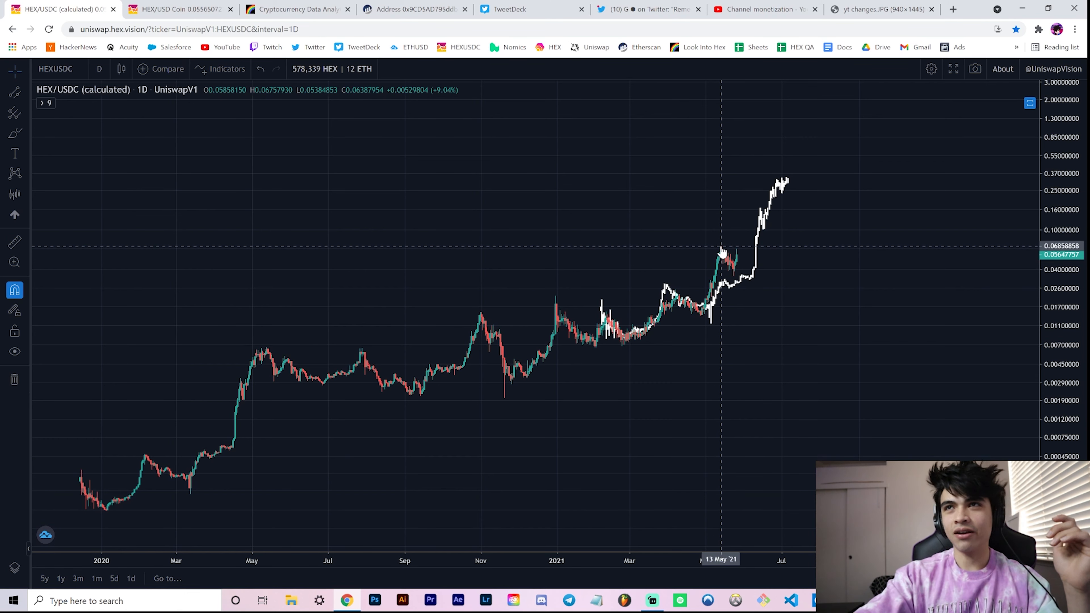
{"action": "mouse_move", "coordinate": [725, 290]}
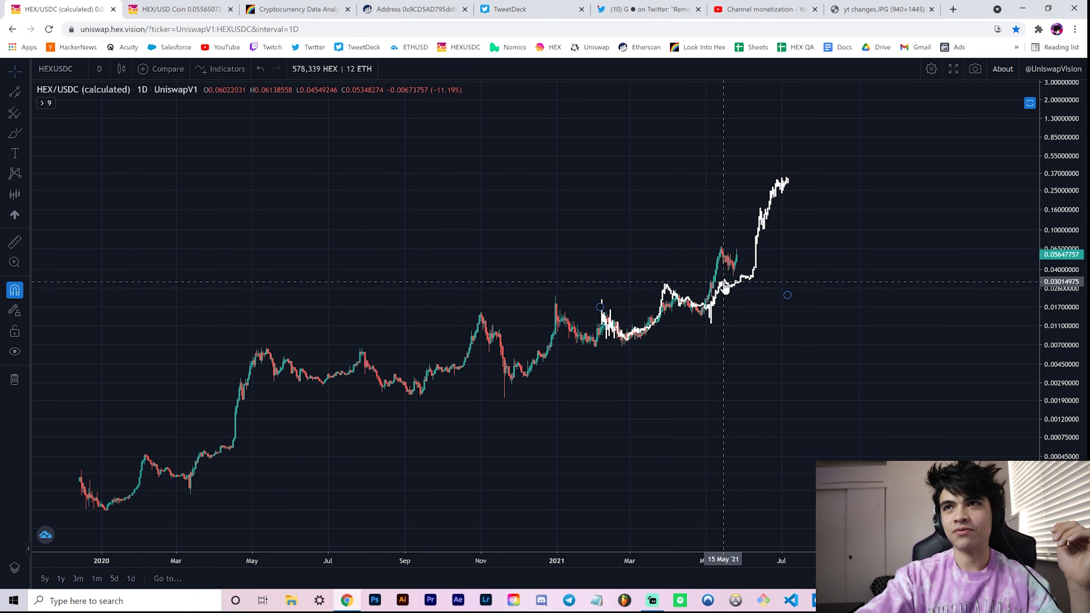
{"action": "mouse_move", "coordinate": [761, 212]}
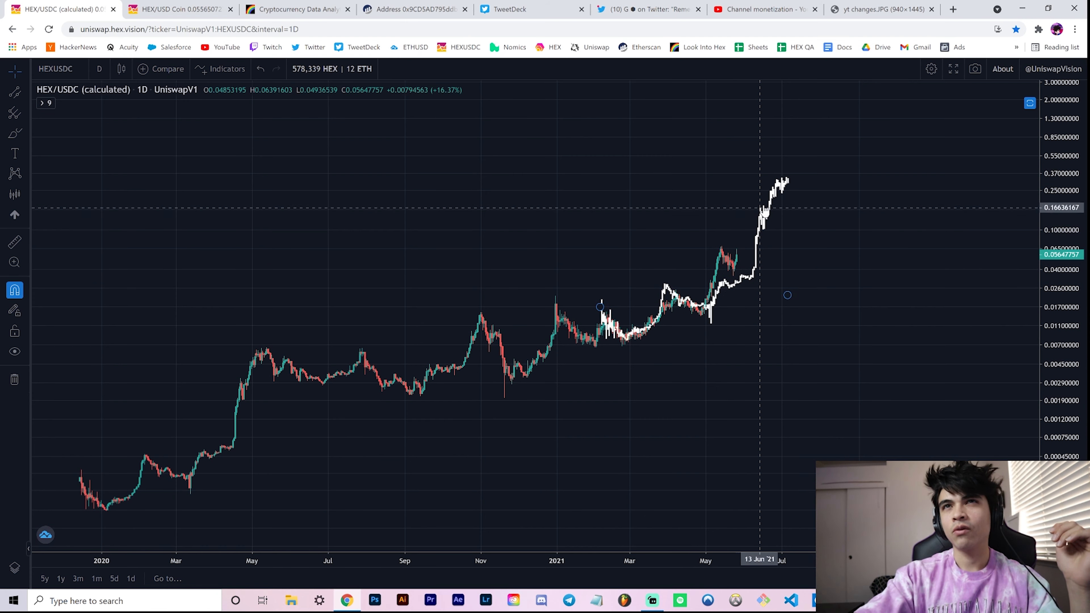
{"action": "mouse_move", "coordinate": [784, 199]}
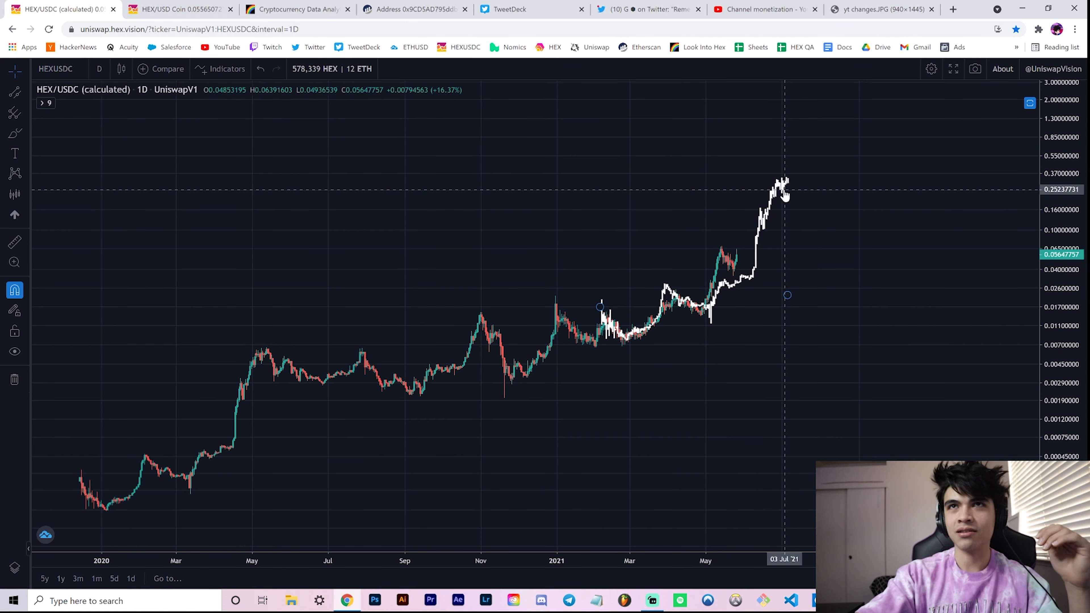
{"action": "mouse_move", "coordinate": [787, 182]}
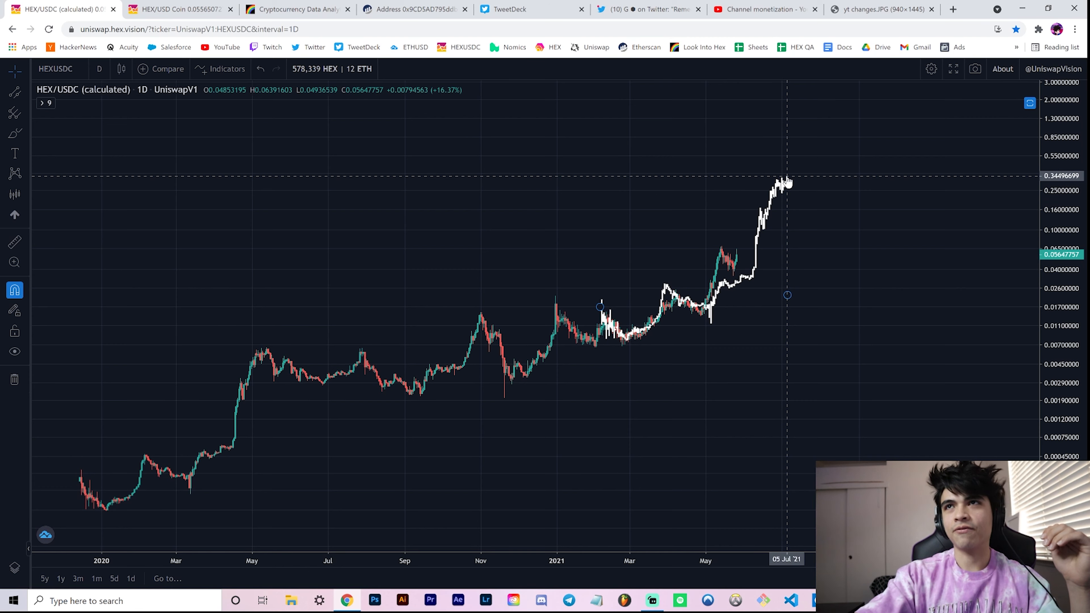
{"action": "mouse_move", "coordinate": [787, 184]}
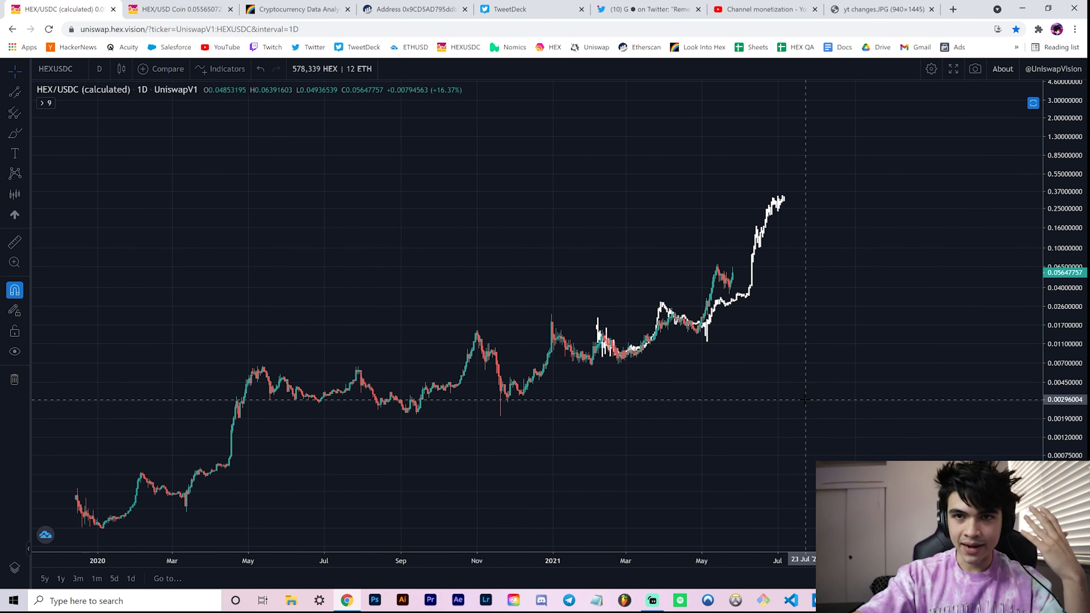
{"action": "mouse_move", "coordinate": [765, 361]}
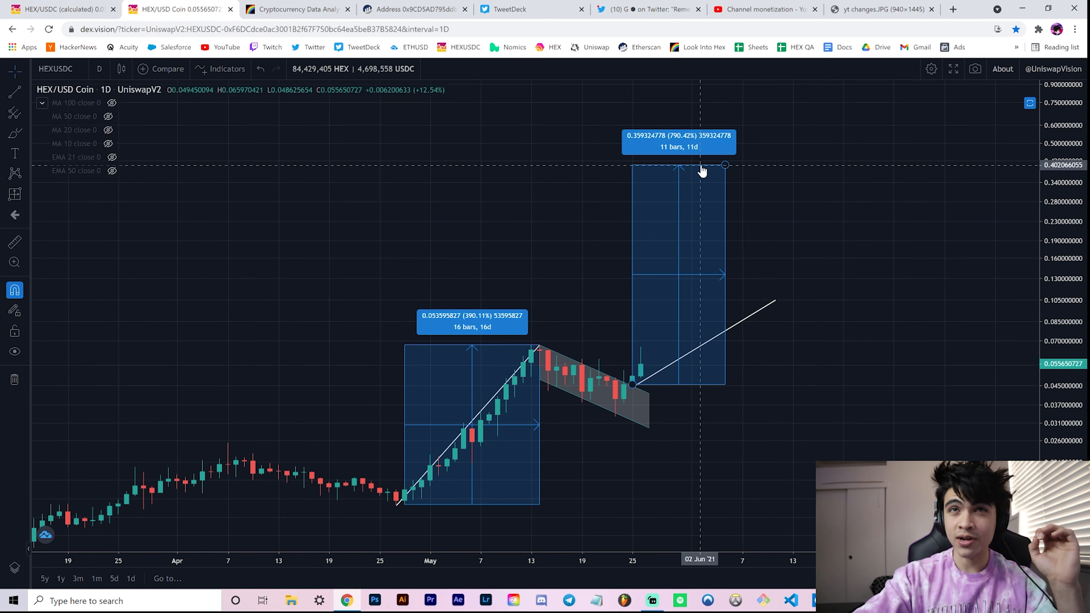
{"action": "mouse_move", "coordinate": [59, 9]}
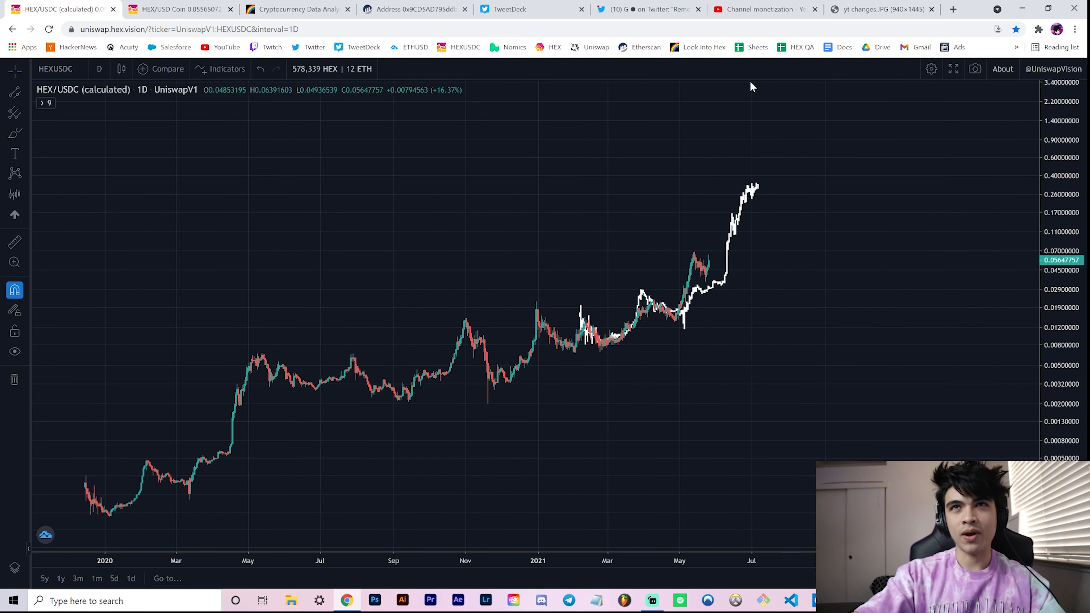
{"action": "mouse_move", "coordinate": [760, 184]}
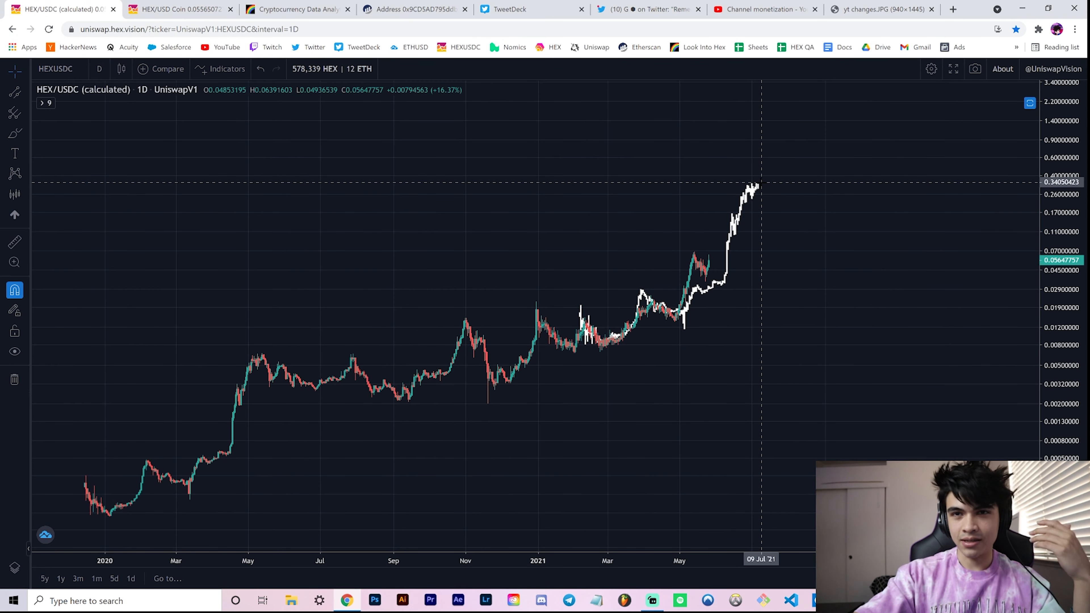
{"action": "mouse_move", "coordinate": [299, 9]}
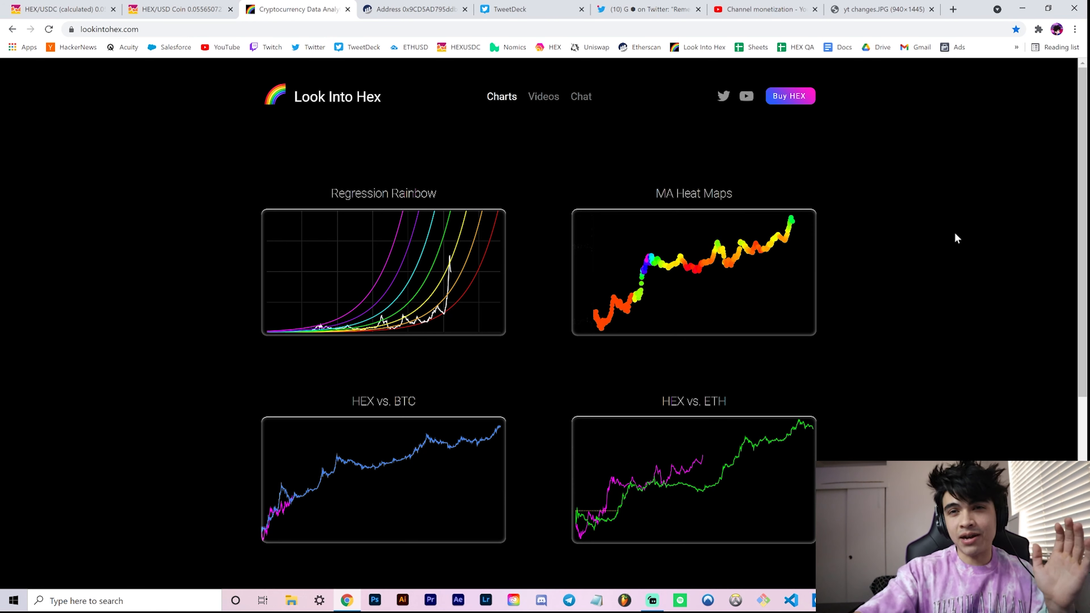
{"action": "mouse_move", "coordinate": [945, 244]}
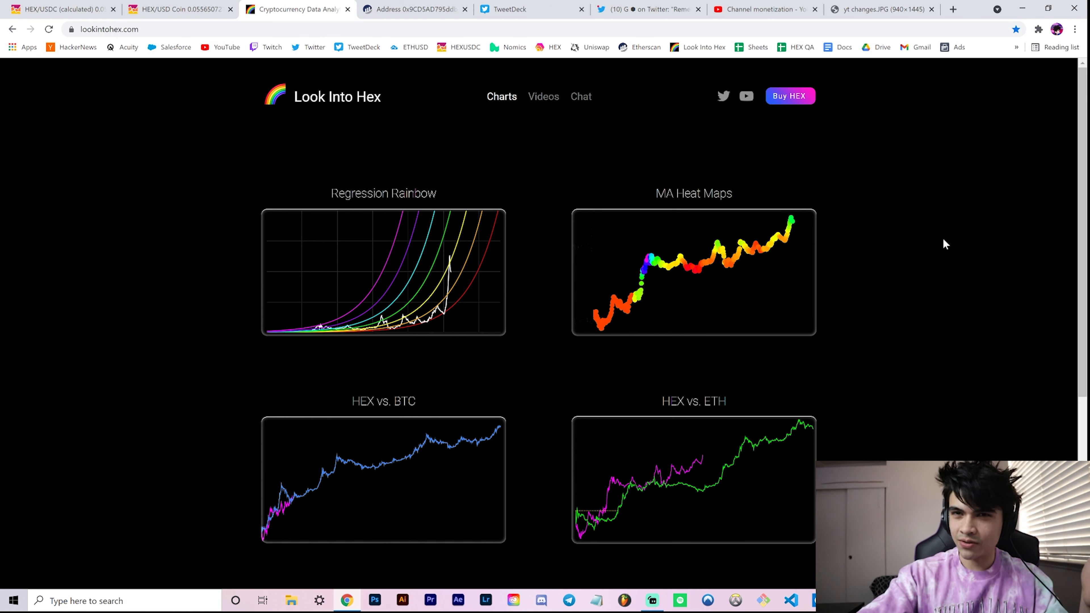
{"action": "mouse_move", "coordinate": [935, 257]}
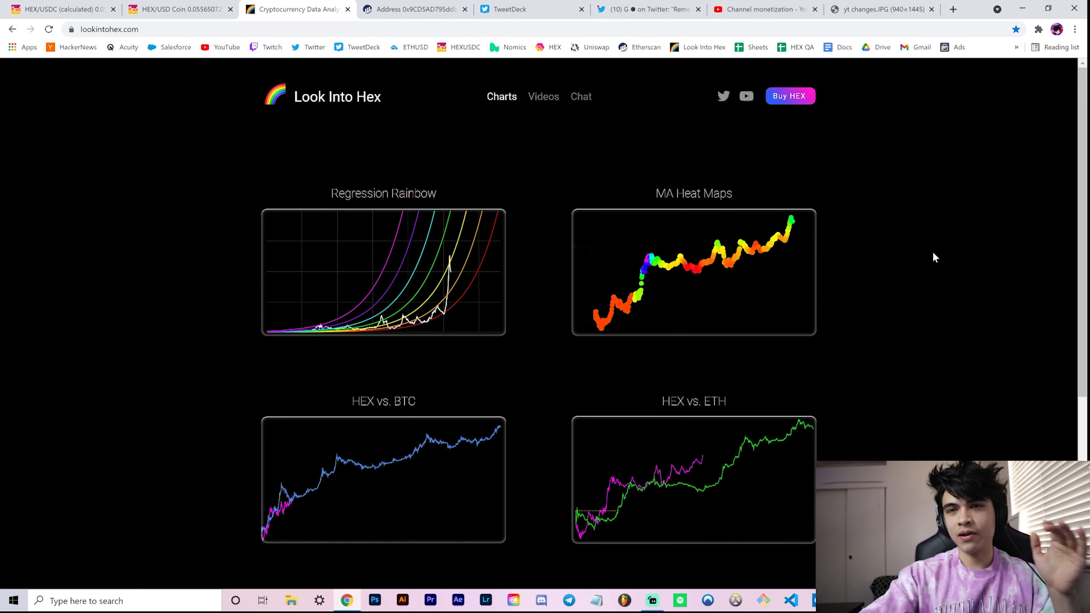
{"action": "mouse_move", "coordinate": [716, 280]}
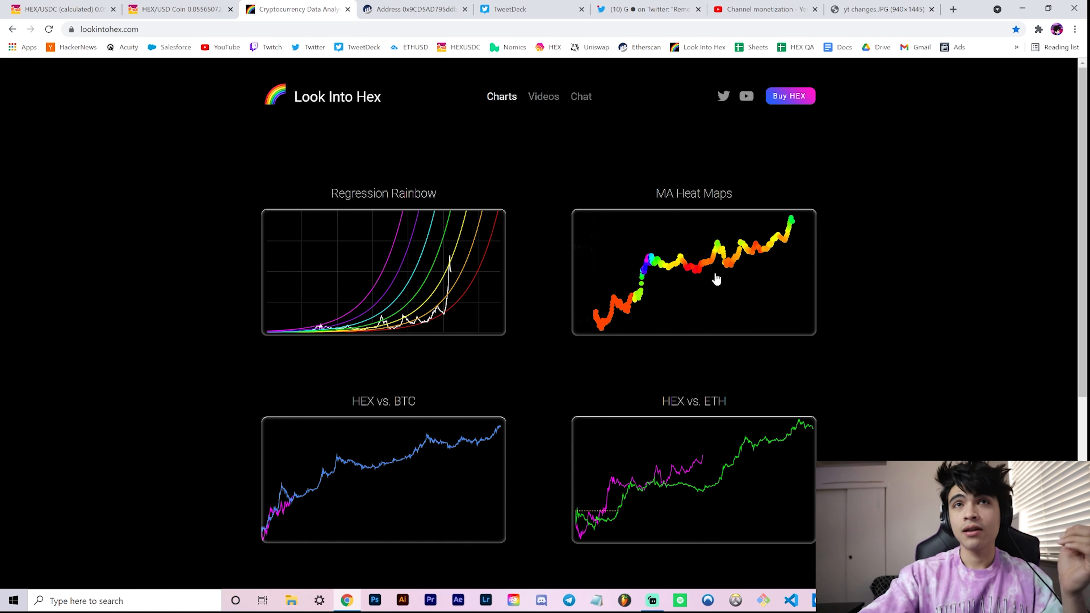
{"action": "mouse_move", "coordinate": [838, 299]}
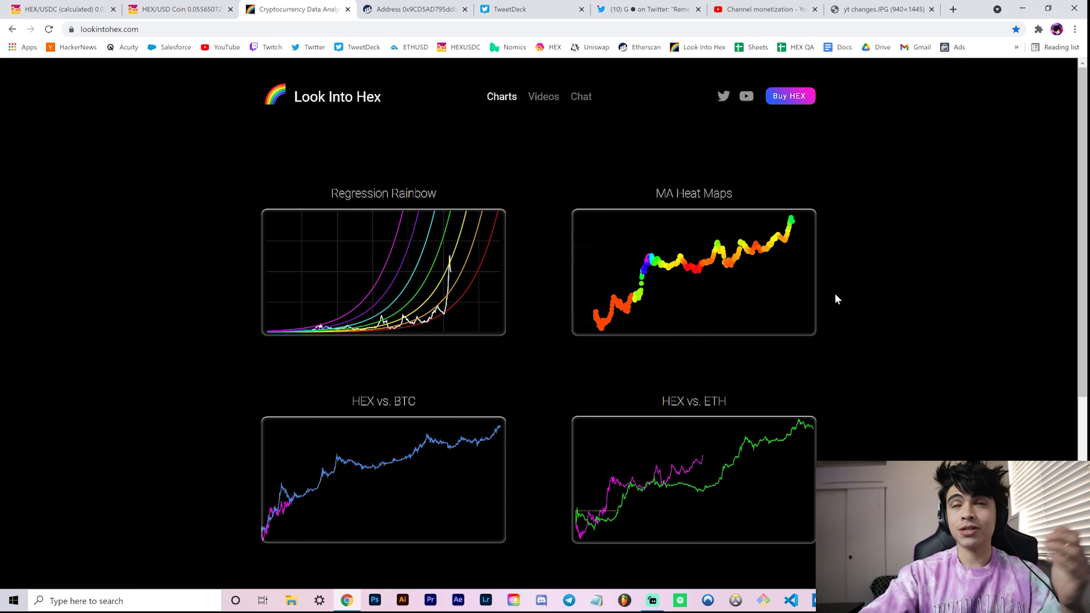
{"action": "mouse_move", "coordinate": [841, 340]}
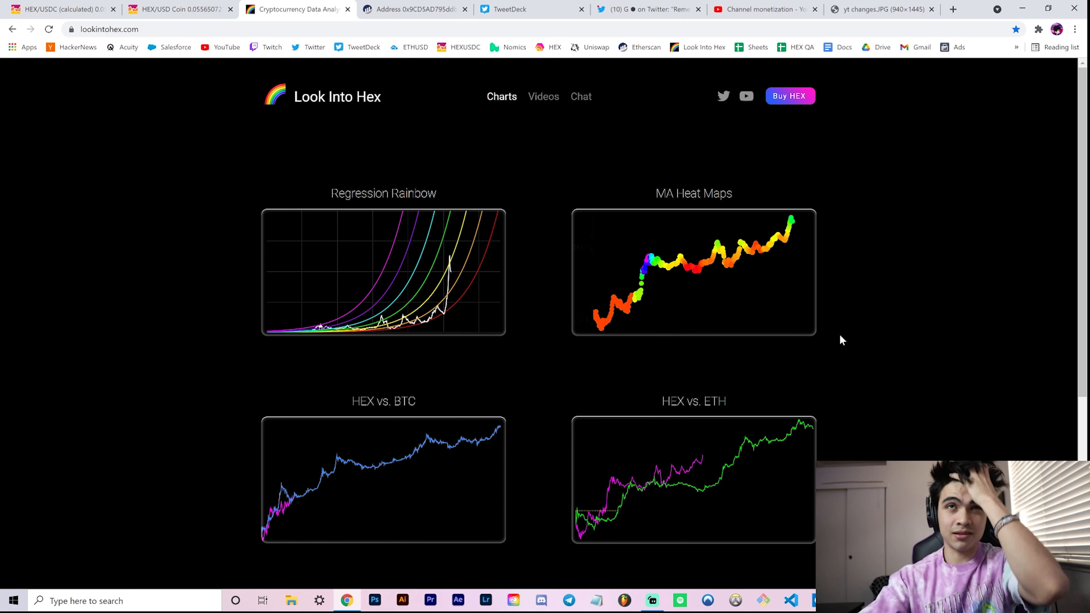
{"action": "mouse_move", "coordinate": [827, 248]}
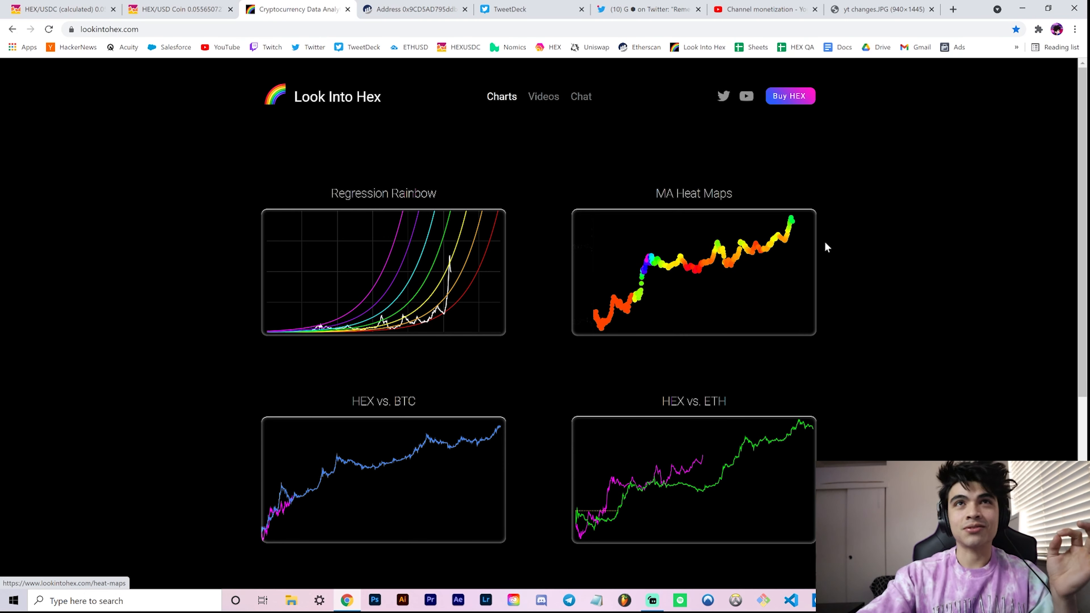
{"action": "mouse_move", "coordinate": [790, 96]}
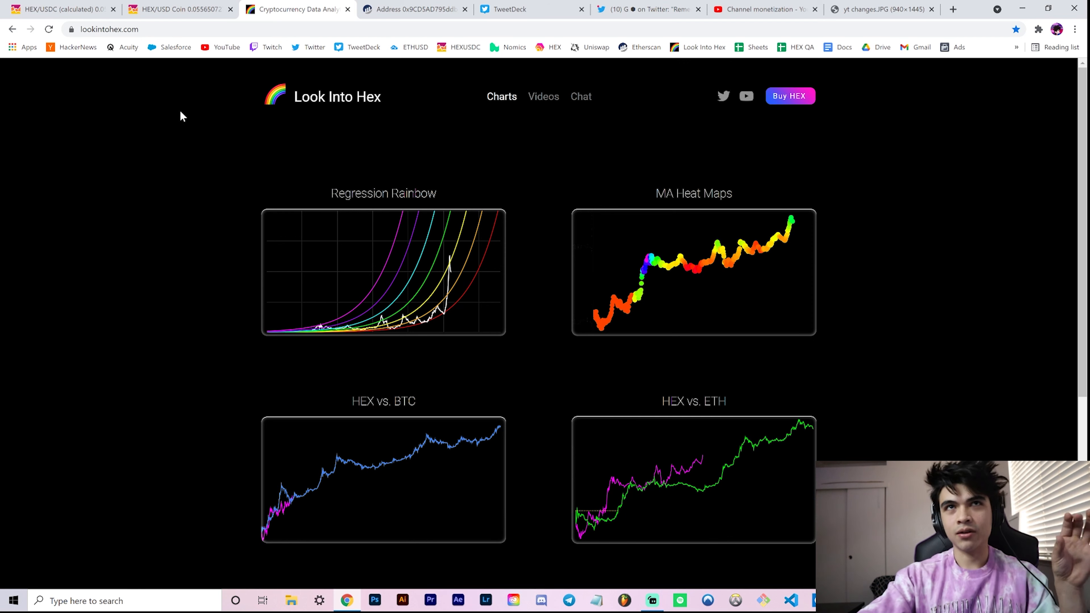
{"action": "mouse_move", "coordinate": [443, 144]}
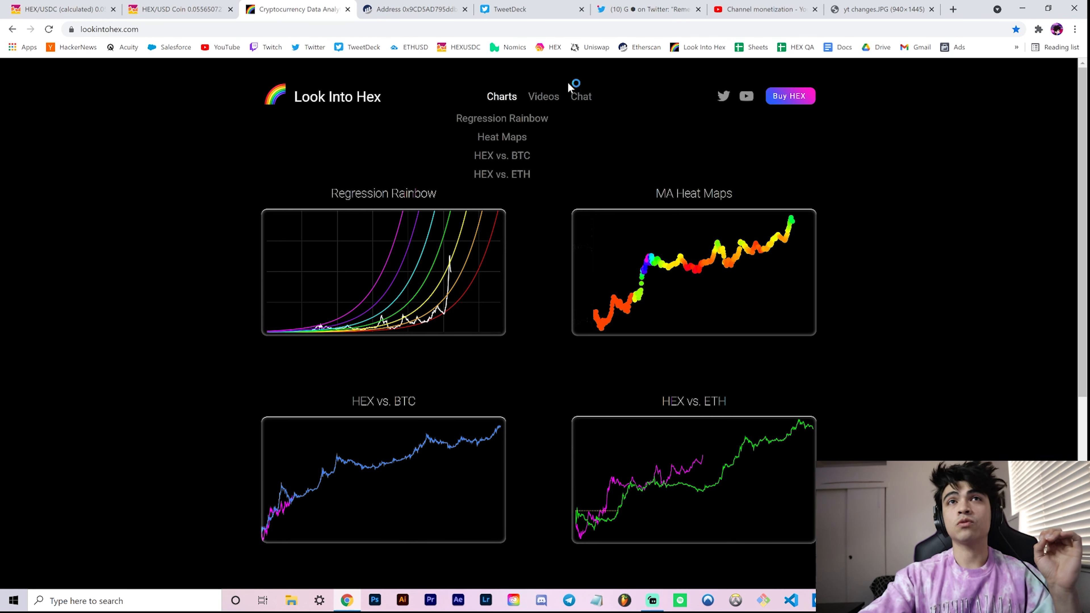
{"action": "mouse_move", "coordinate": [600, 156]}
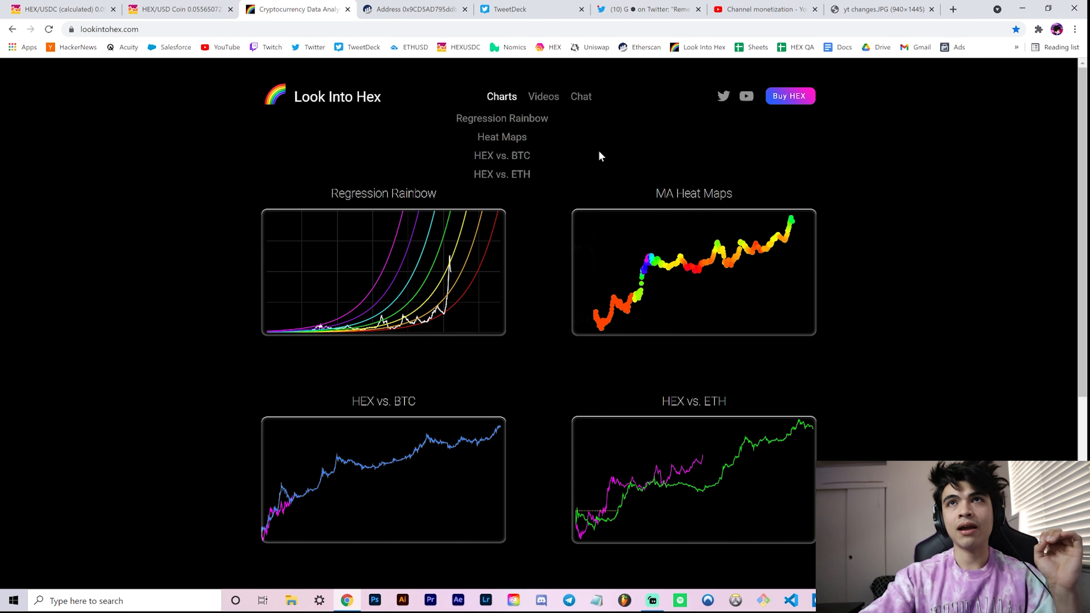
{"action": "mouse_move", "coordinate": [763, 117]}
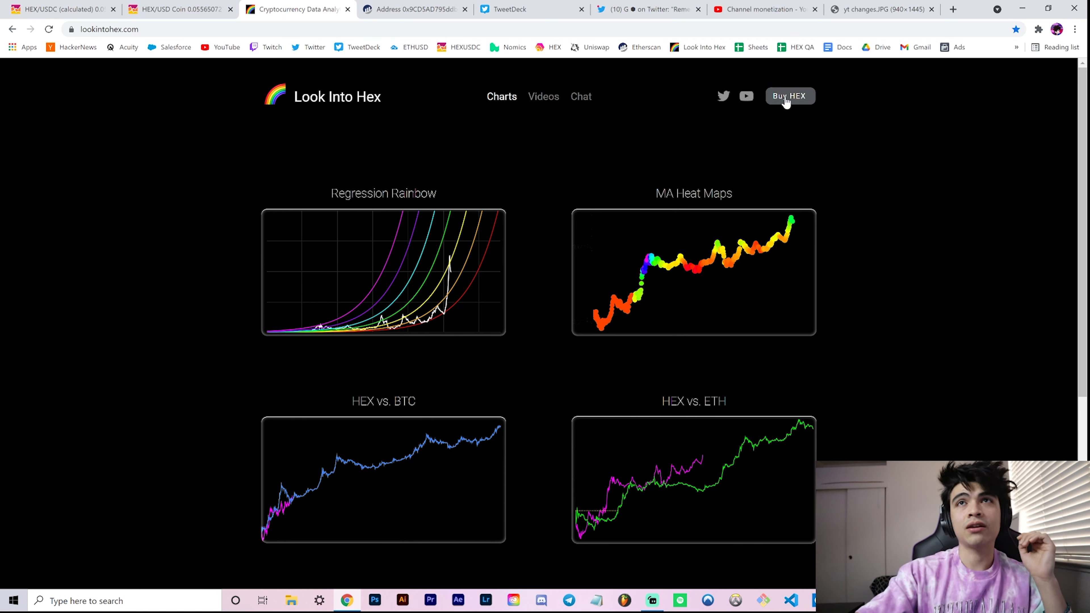
{"action": "mouse_move", "coordinate": [997, 432]}
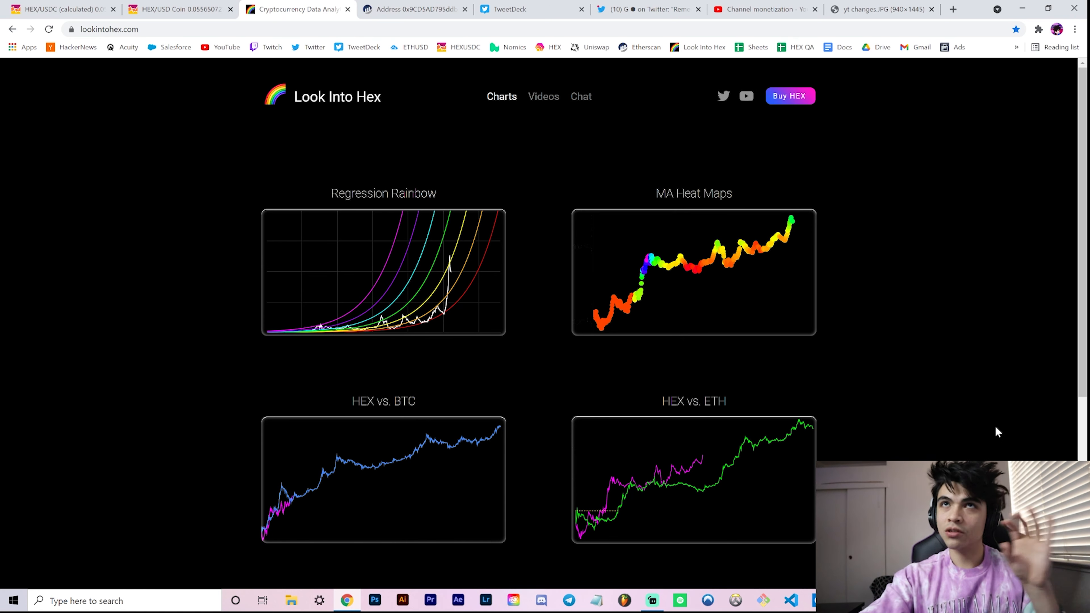
{"action": "mouse_move", "coordinate": [958, 422]}
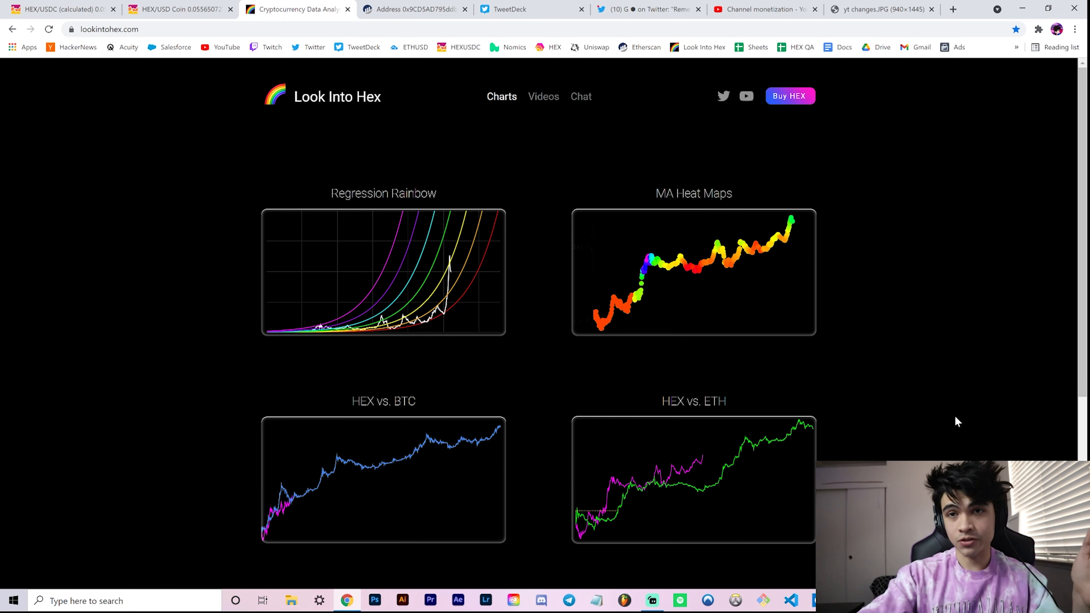
{"action": "mouse_move", "coordinate": [826, 99]}
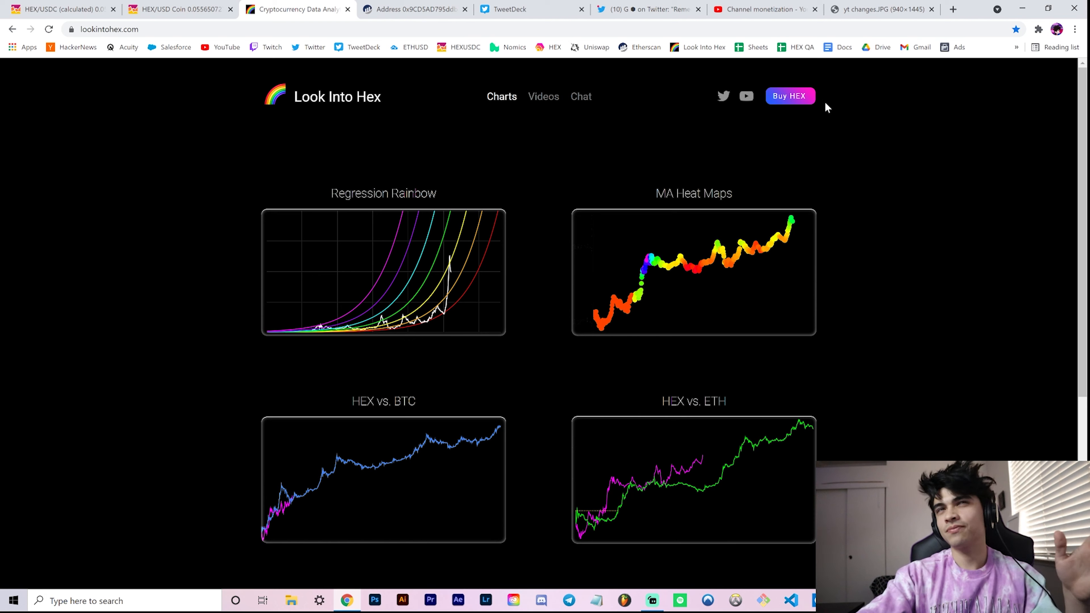
{"action": "mouse_move", "coordinate": [621, 126]}
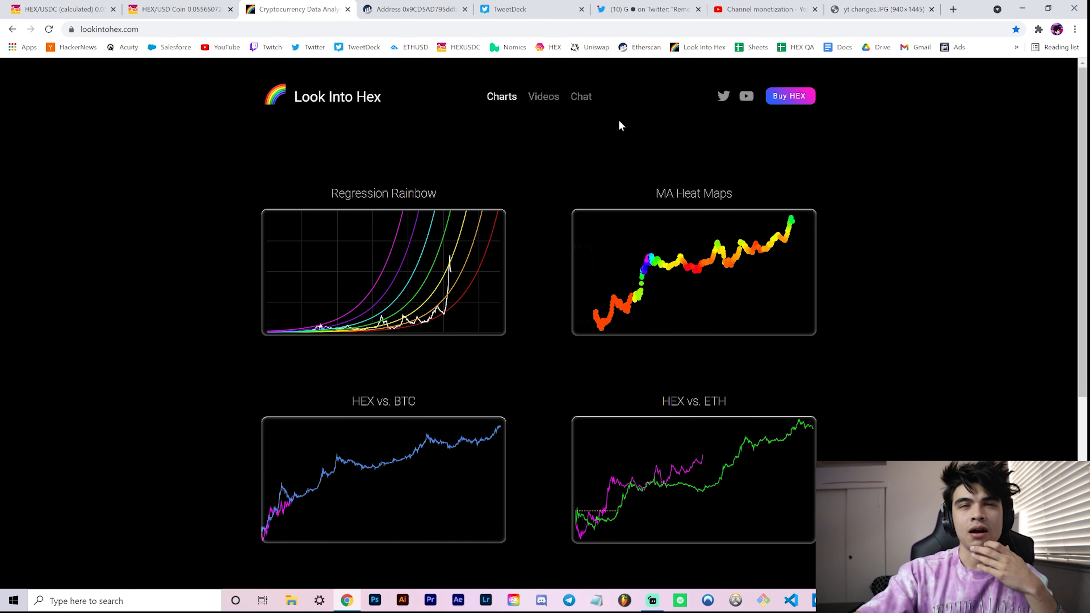
{"action": "mouse_move", "coordinate": [535, 157]}
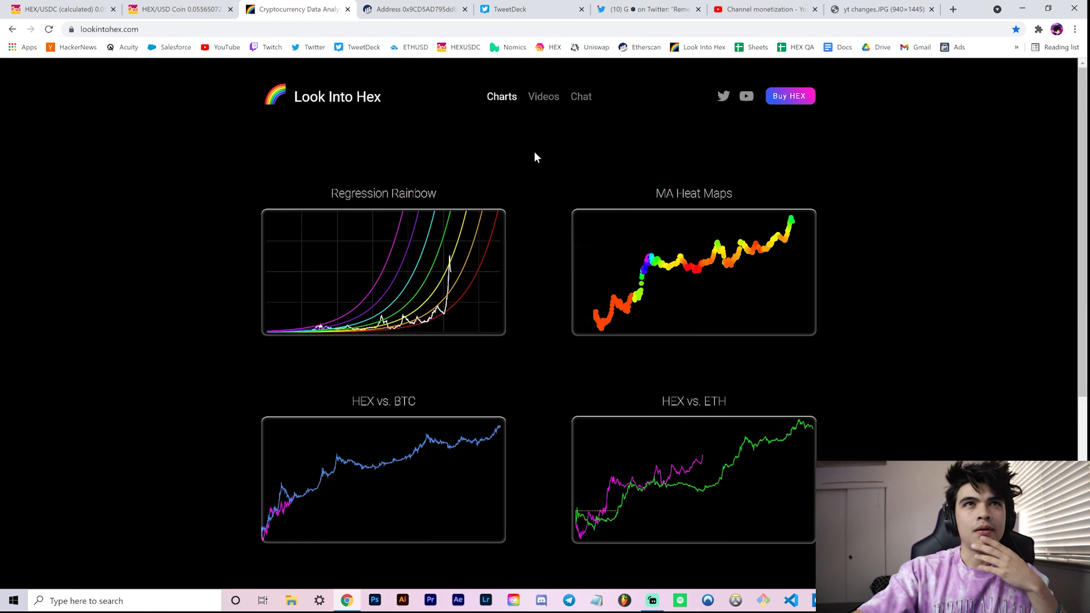
{"action": "mouse_move", "coordinate": [802, 131]}
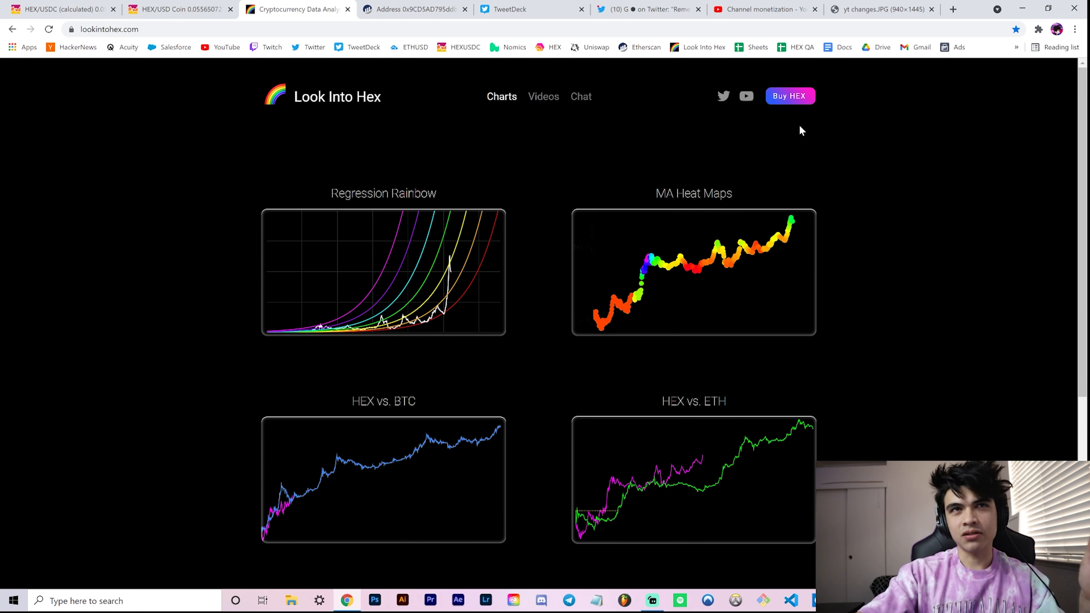
{"action": "mouse_move", "coordinate": [725, 568]}
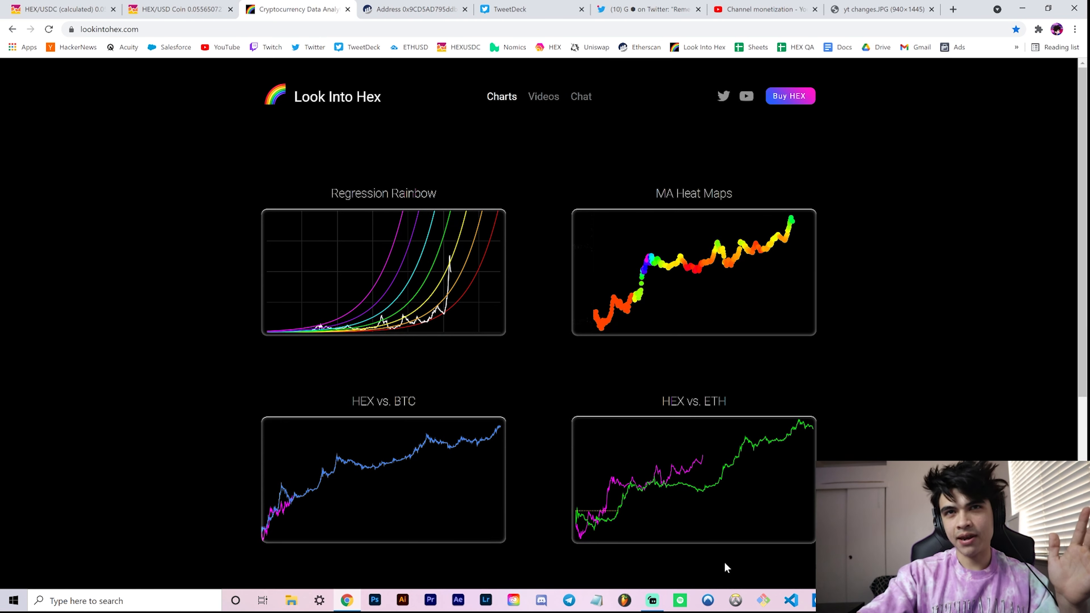
{"action": "mouse_move", "coordinate": [746, 486]}
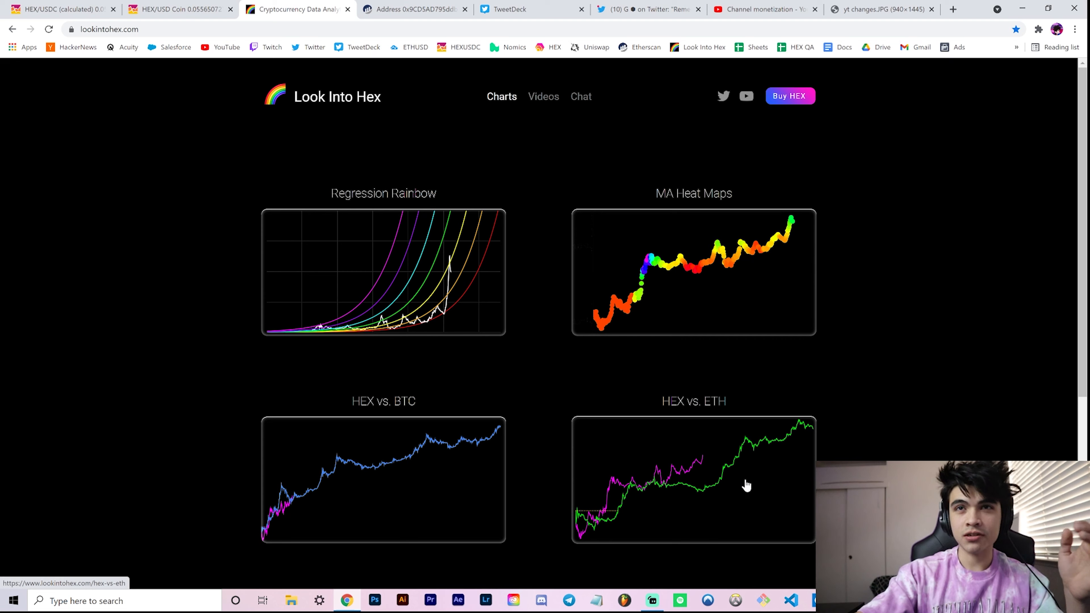
{"action": "mouse_move", "coordinate": [694, 467]}
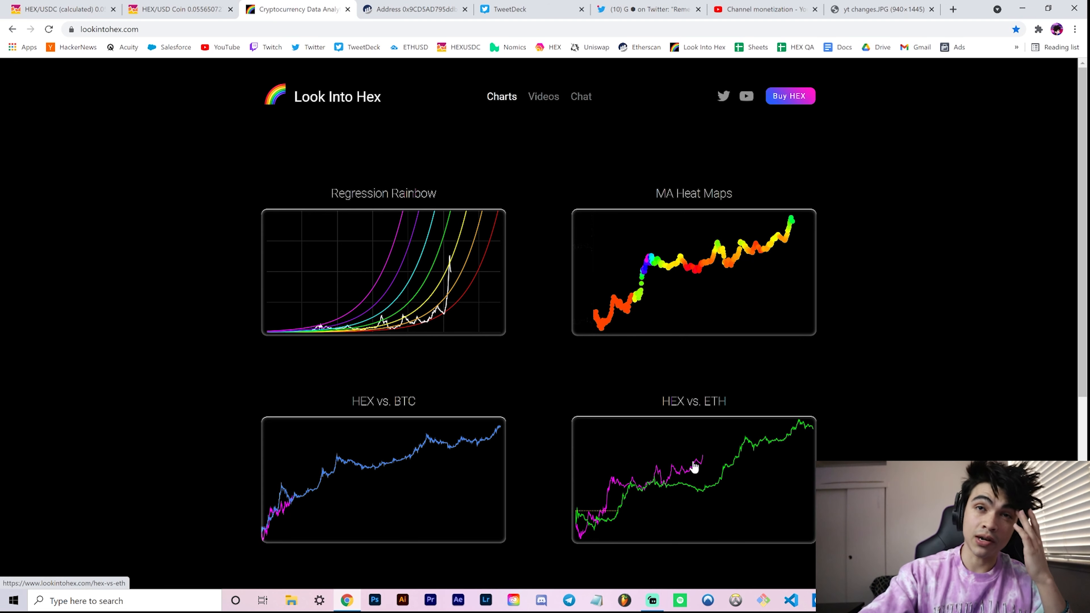
{"action": "mouse_move", "coordinate": [781, 461]}
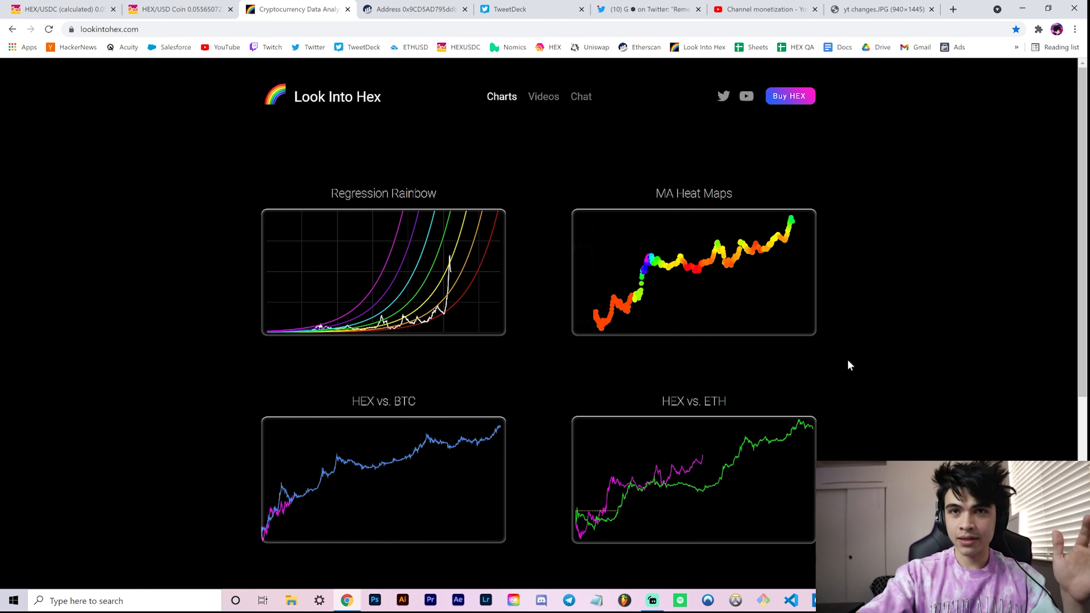
Step: Scroll the Look Into Hex home page down past the charts to the subscribe form
{"action": "scroll", "scroll_direction": "down", "scroll_amount": 3}
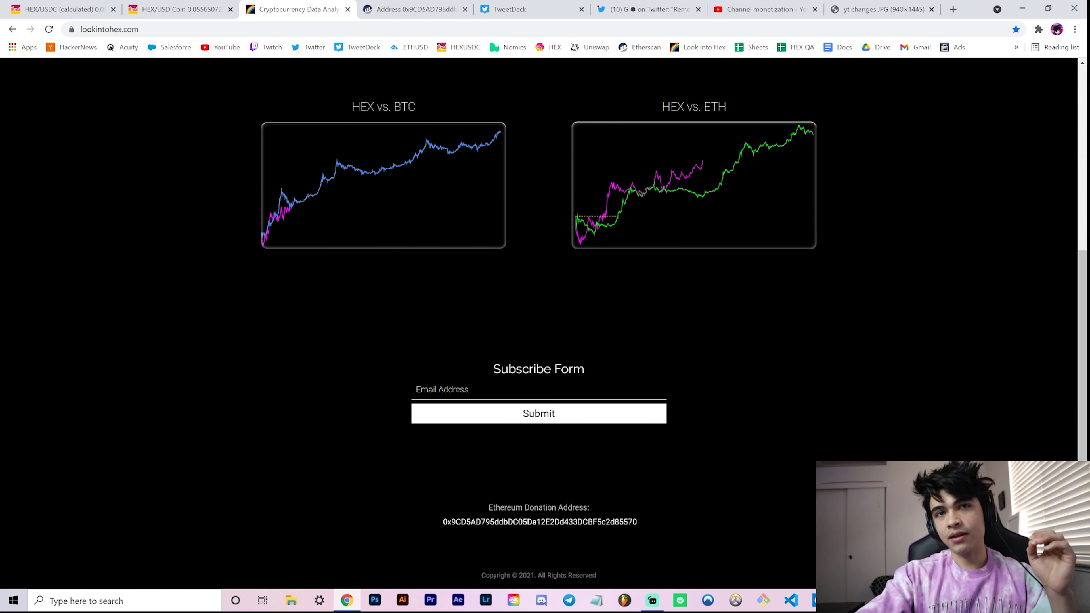
Step: Select the Ethereum Donation Address caption and follow the address to Etherscan
{"action": "double_click", "coordinate": [538, 508]}
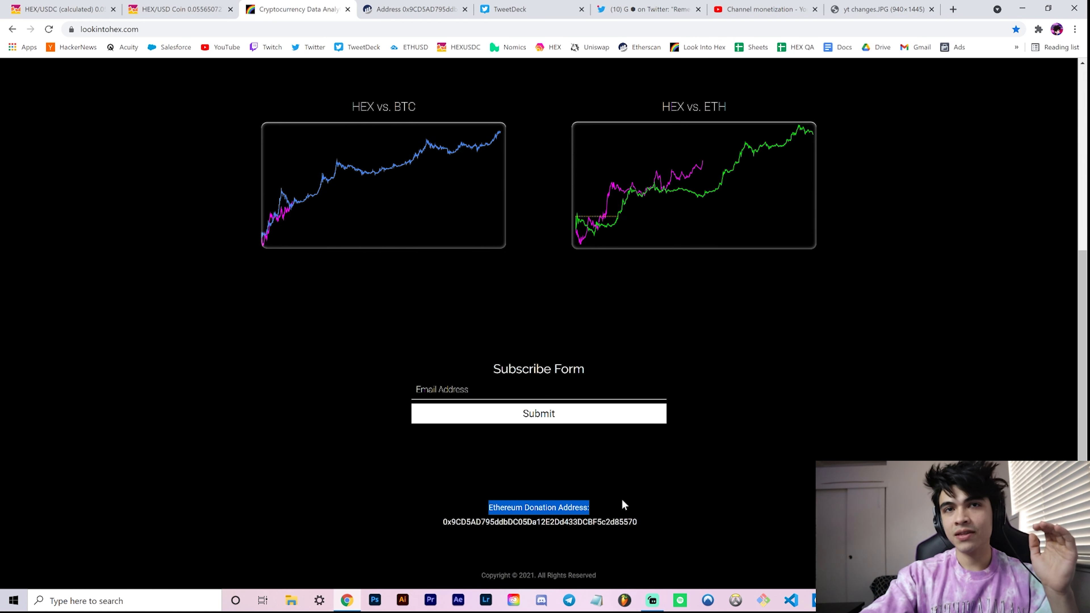
{"action": "mouse_move", "coordinate": [669, 531]}
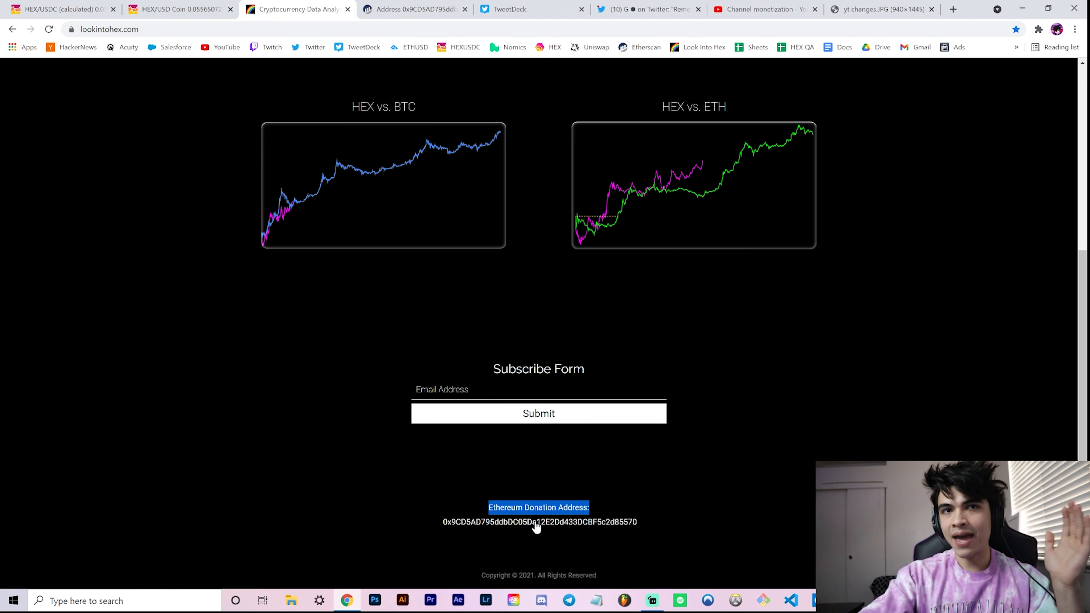
{"action": "mouse_move", "coordinate": [532, 554]}
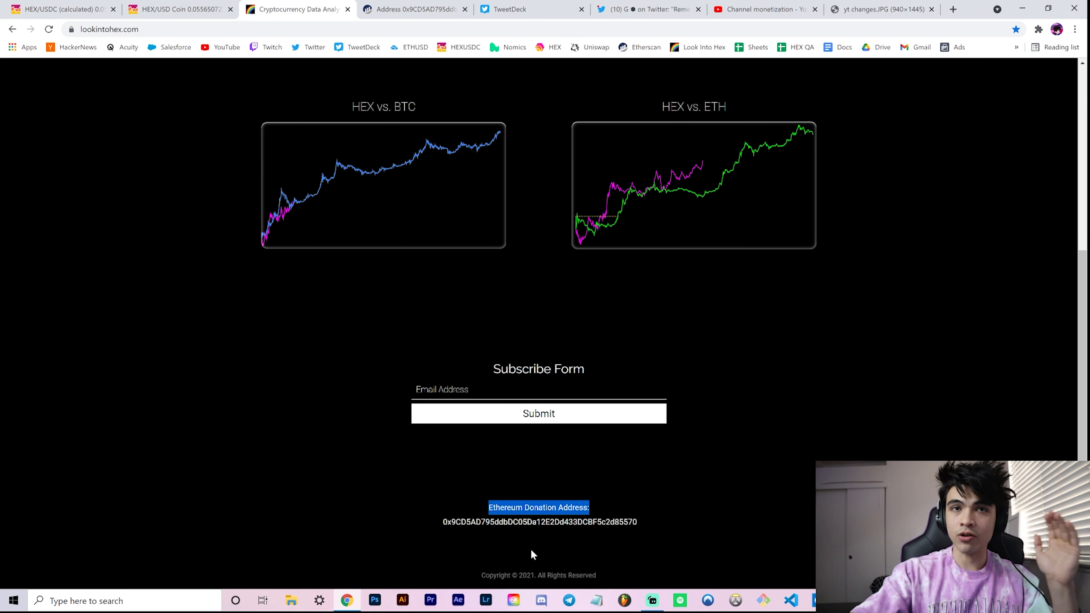
{"action": "mouse_move", "coordinate": [400, 556]}
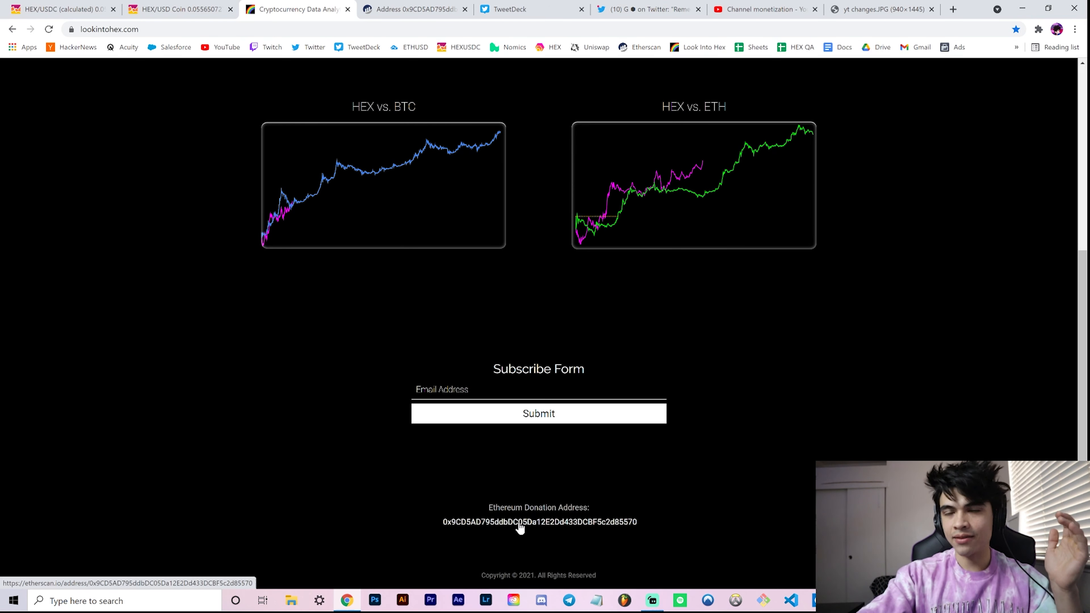
{"action": "left_click", "coordinate": [539, 522]}
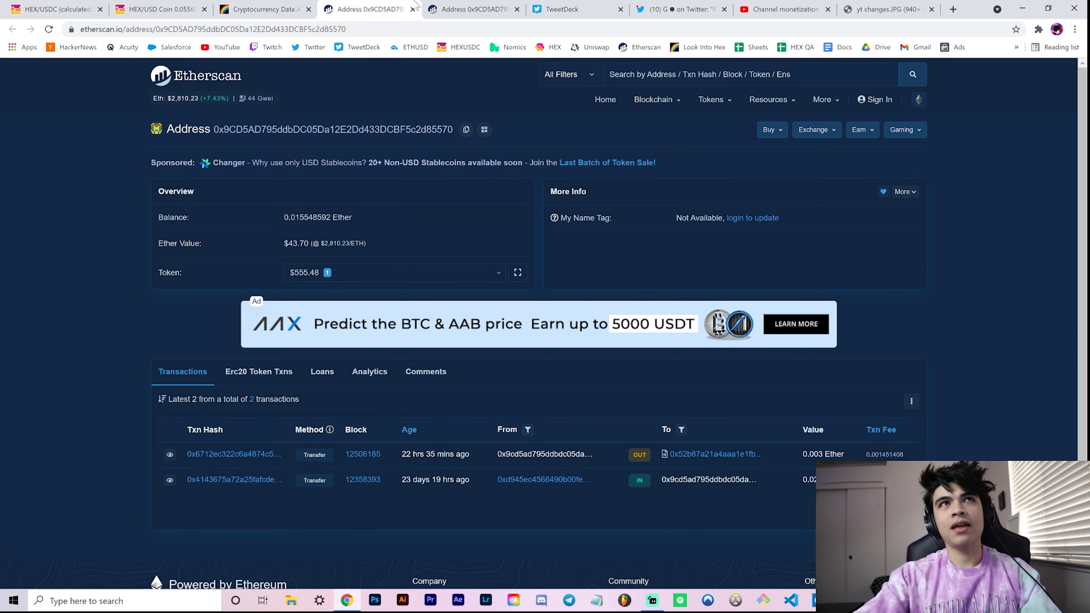
{"action": "mouse_move", "coordinate": [473, 9]}
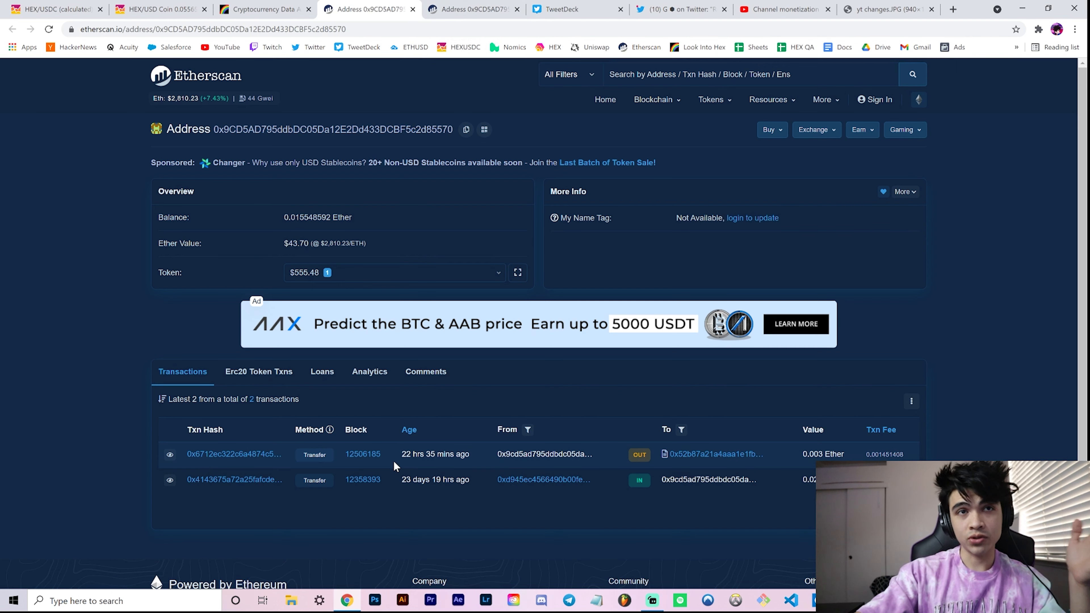
Step: Highlight the incoming transaction's ether value and show the address's ERC-20 token transfers
{"action": "double_click", "coordinate": [436, 480]}
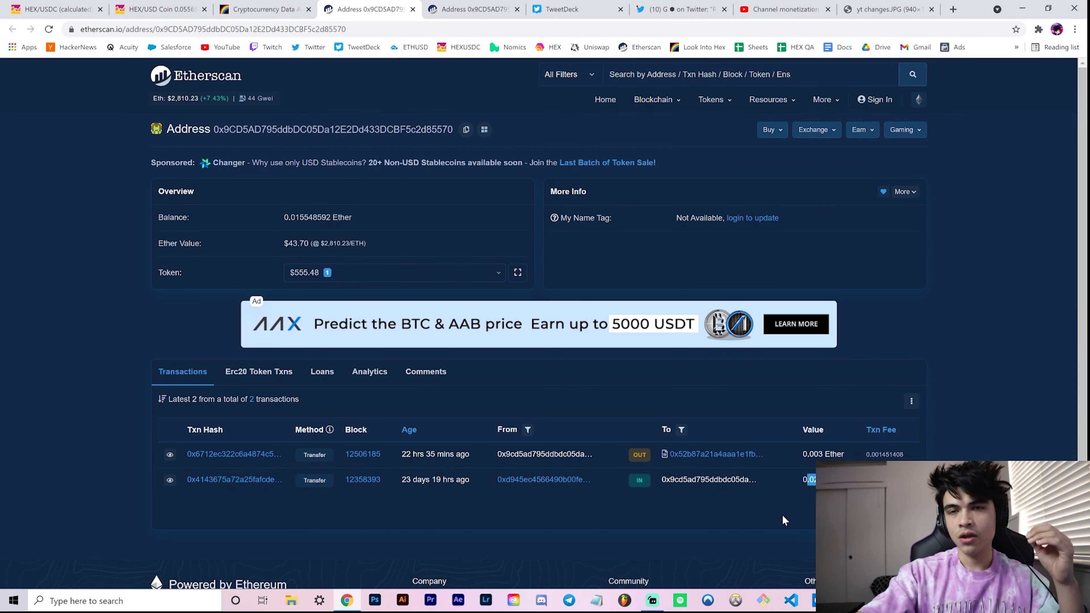
{"action": "mouse_move", "coordinate": [106, 416]}
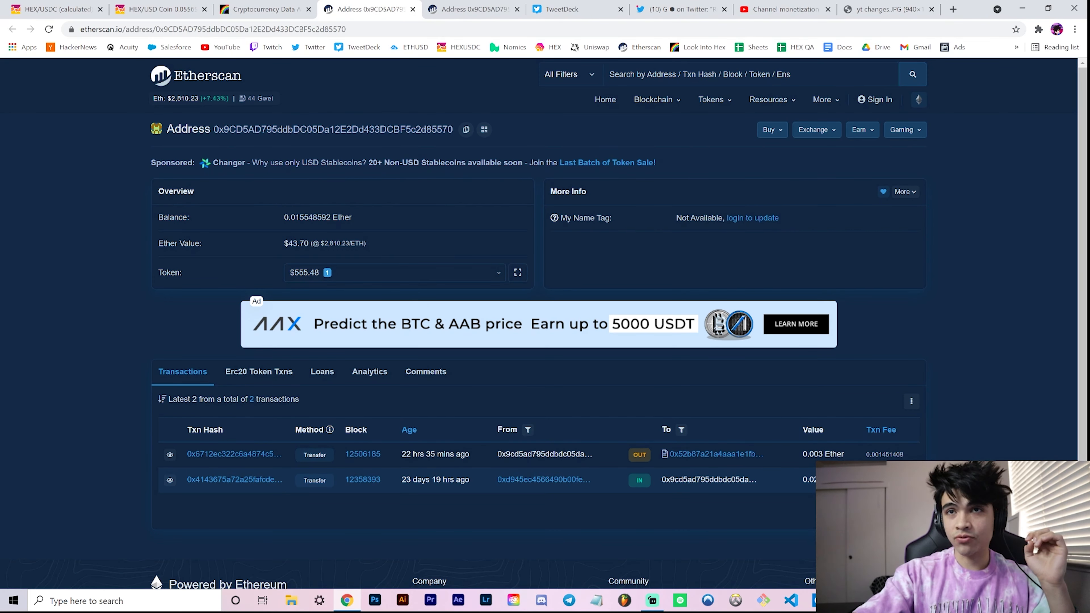
{"action": "double_click", "coordinate": [812, 454]}
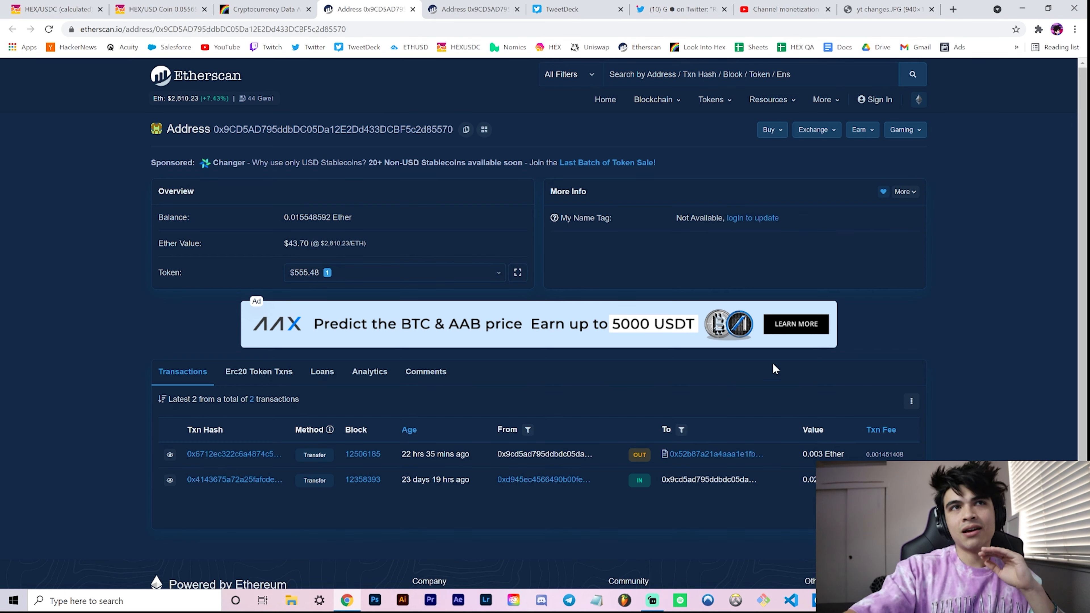
{"action": "mouse_move", "coordinate": [974, 352]}
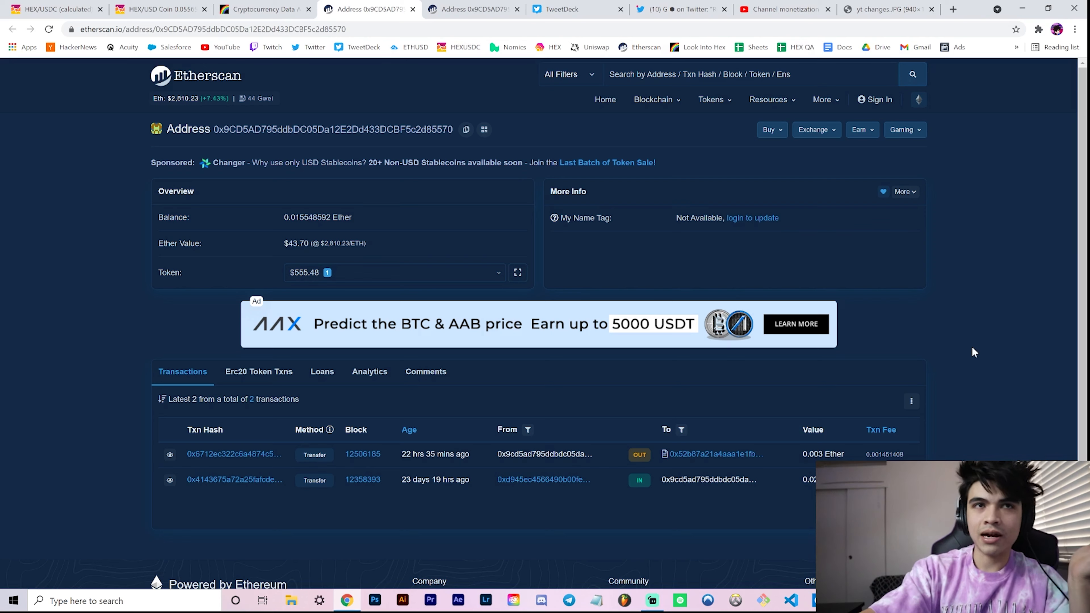
{"action": "mouse_move", "coordinate": [966, 376]}
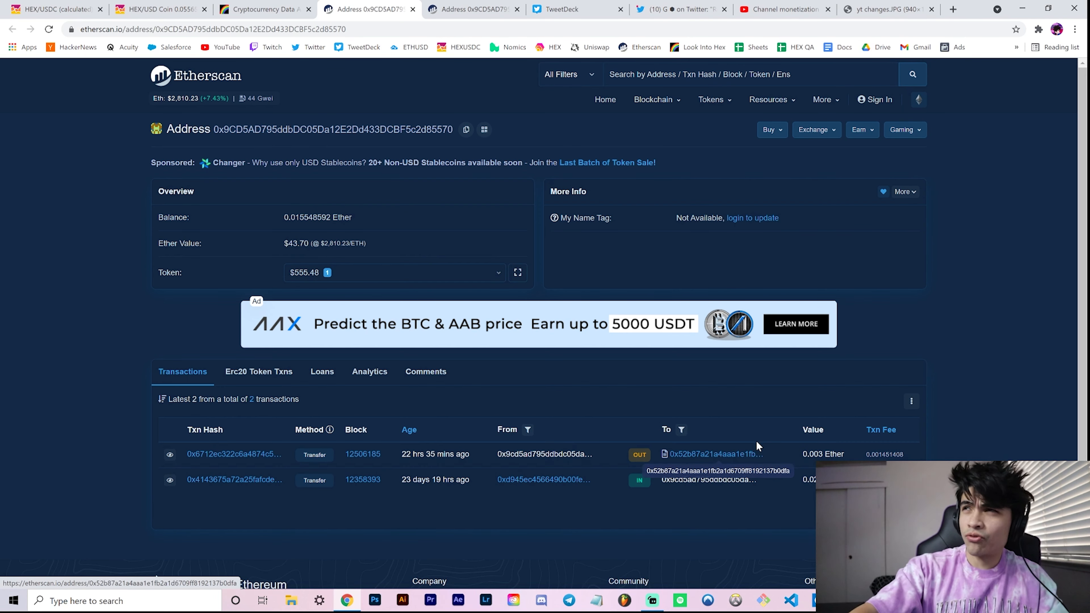
{"action": "mouse_move", "coordinate": [758, 446]}
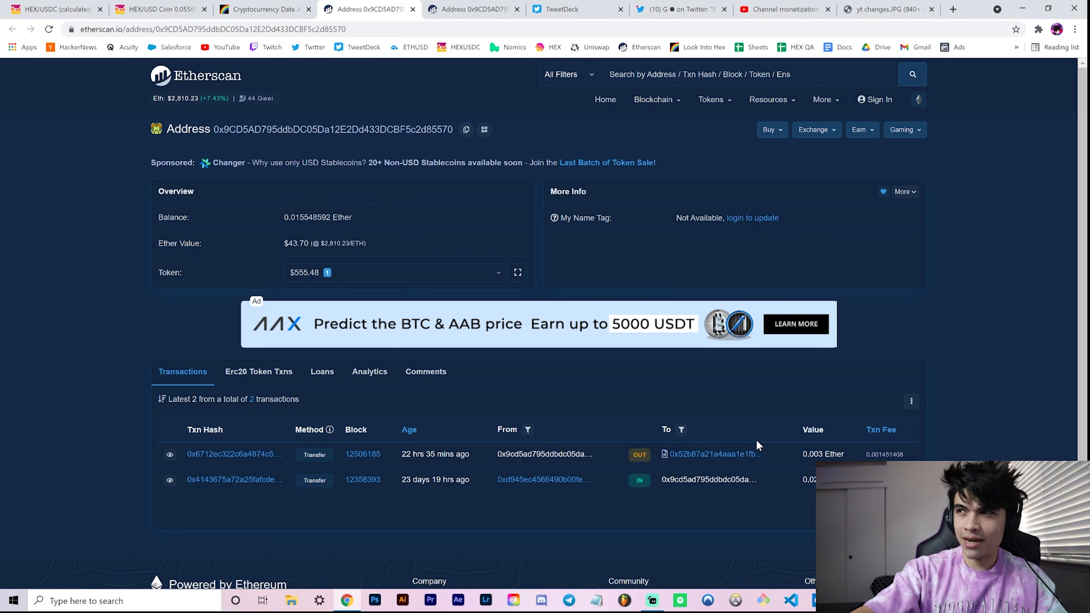
{"action": "mouse_move", "coordinate": [789, 437]}
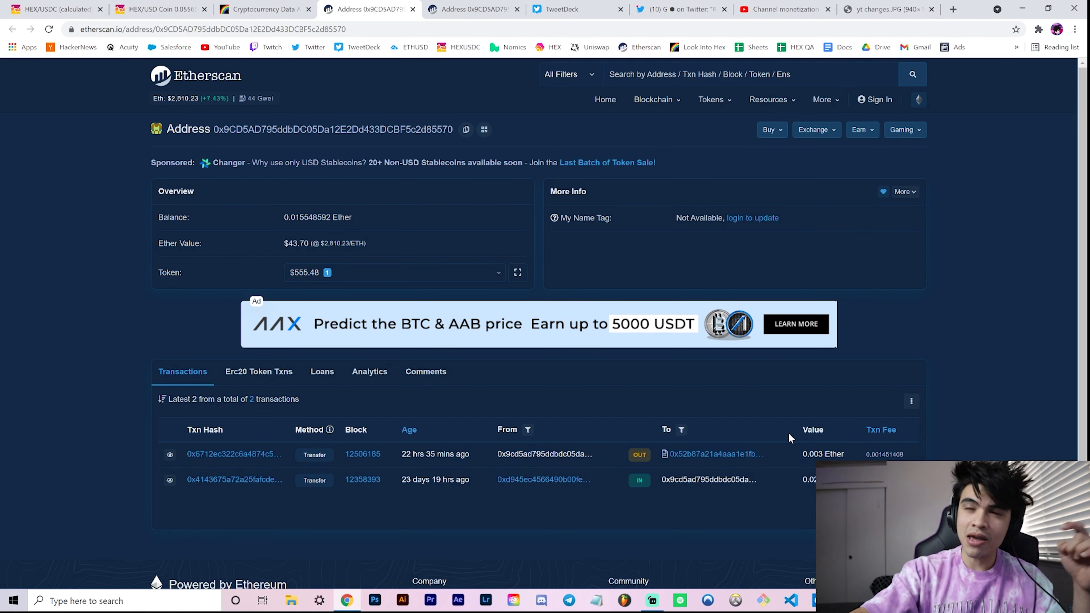
{"action": "mouse_move", "coordinate": [979, 444]}
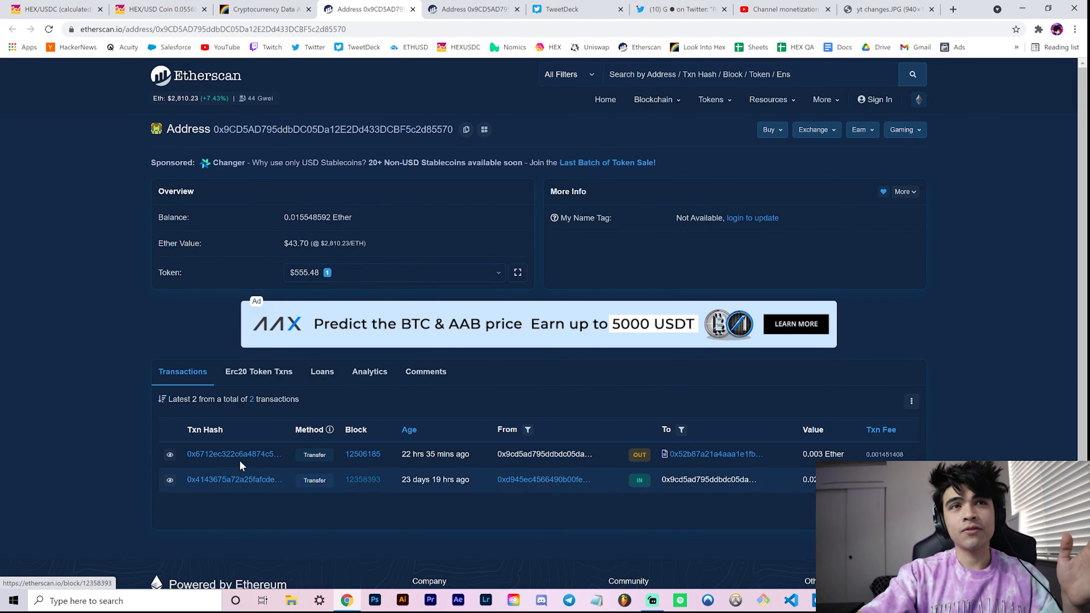
{"action": "left_click", "coordinate": [258, 372]}
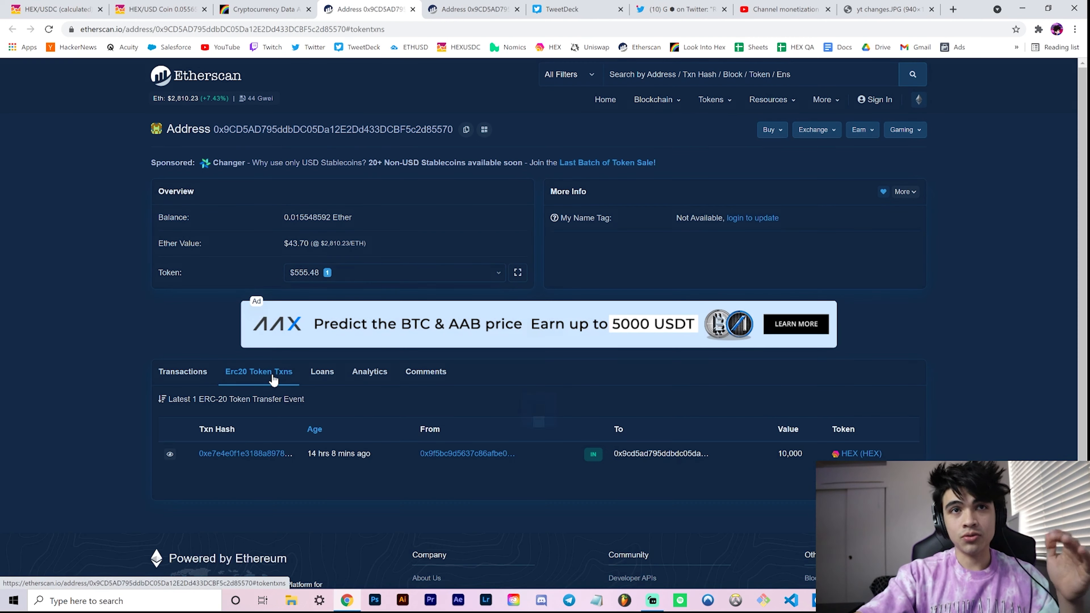
Step: Highlight the incoming 10,000 HEX transfer amount in the Erc20 Token Txns list
{"action": "double_click", "coordinate": [789, 453]}
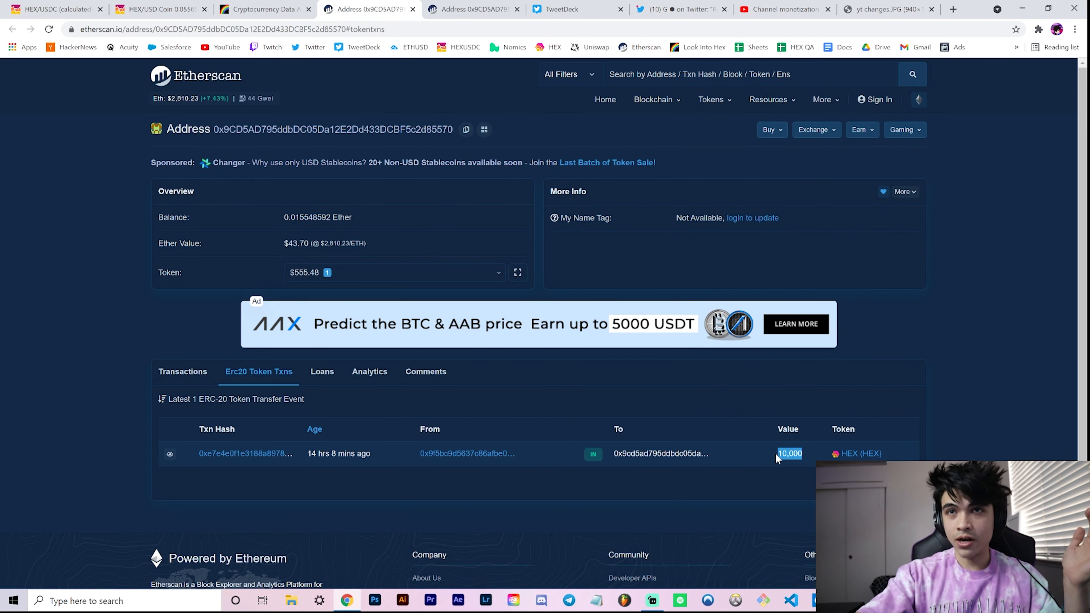
{"action": "mouse_move", "coordinate": [306, 456]}
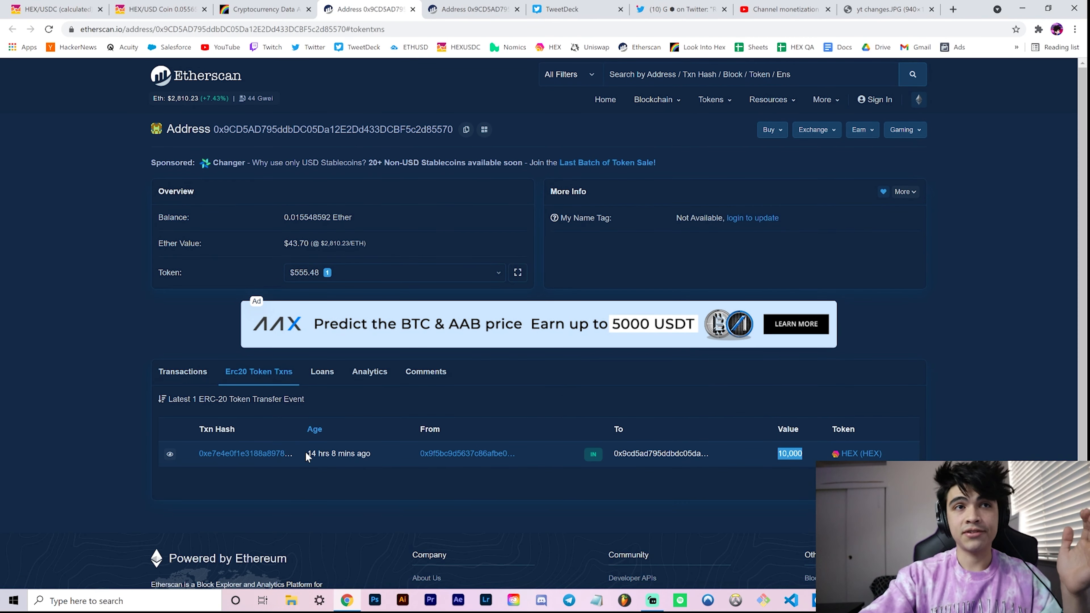
{"action": "double_click", "coordinate": [338, 453]}
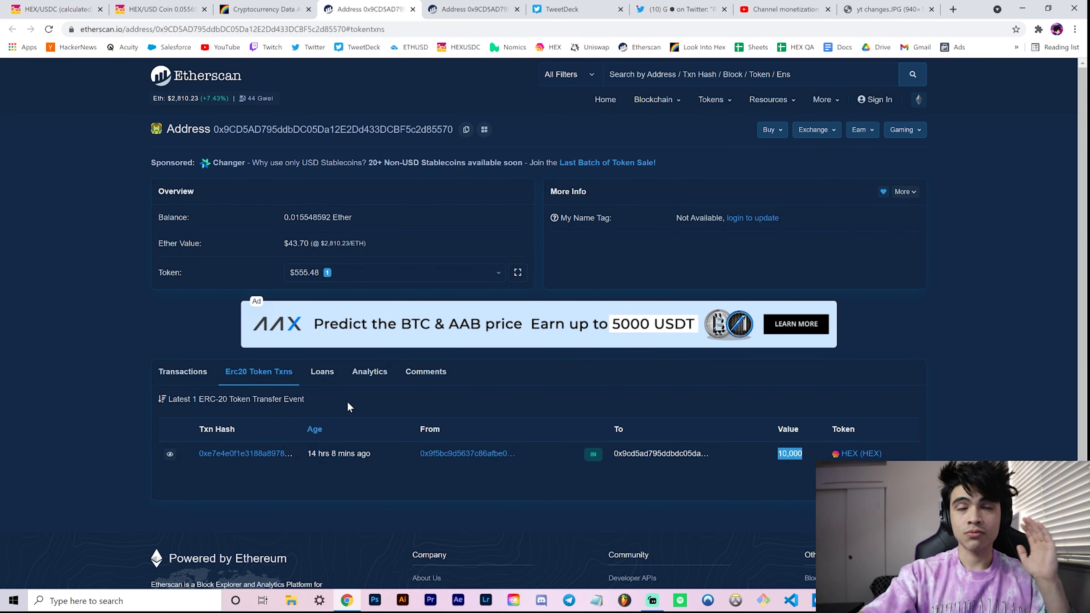
{"action": "mouse_move", "coordinate": [280, 189]}
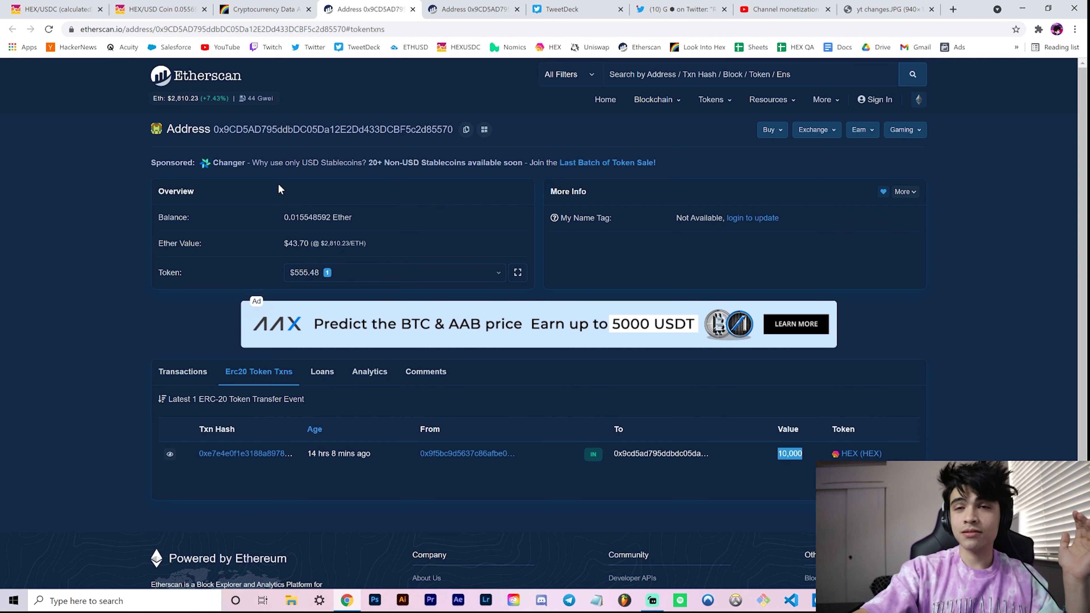
{"action": "mouse_move", "coordinate": [271, 162]}
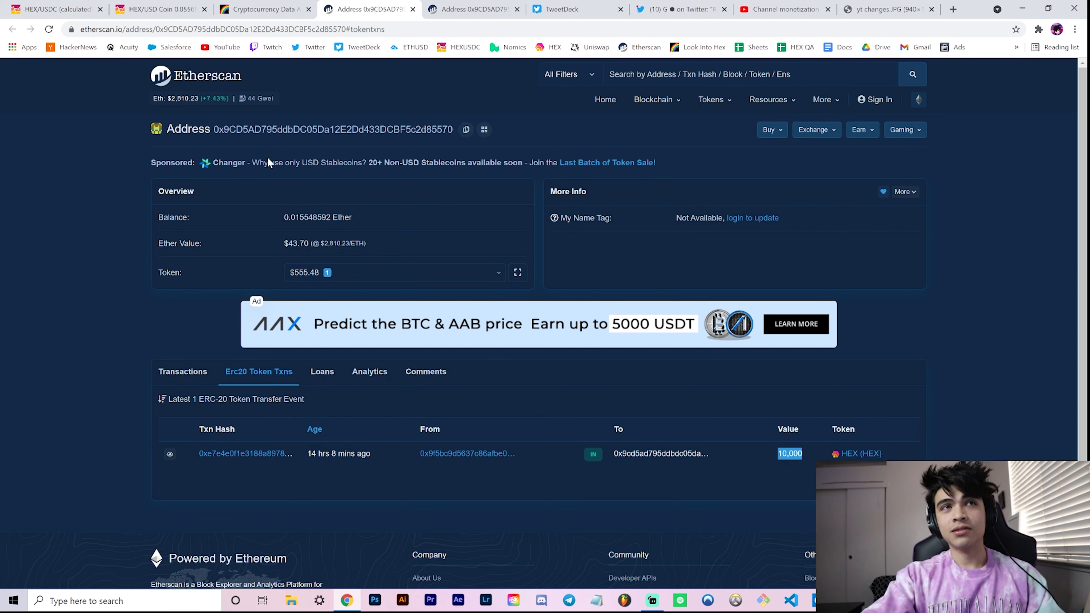
{"action": "mouse_move", "coordinate": [369, 268]}
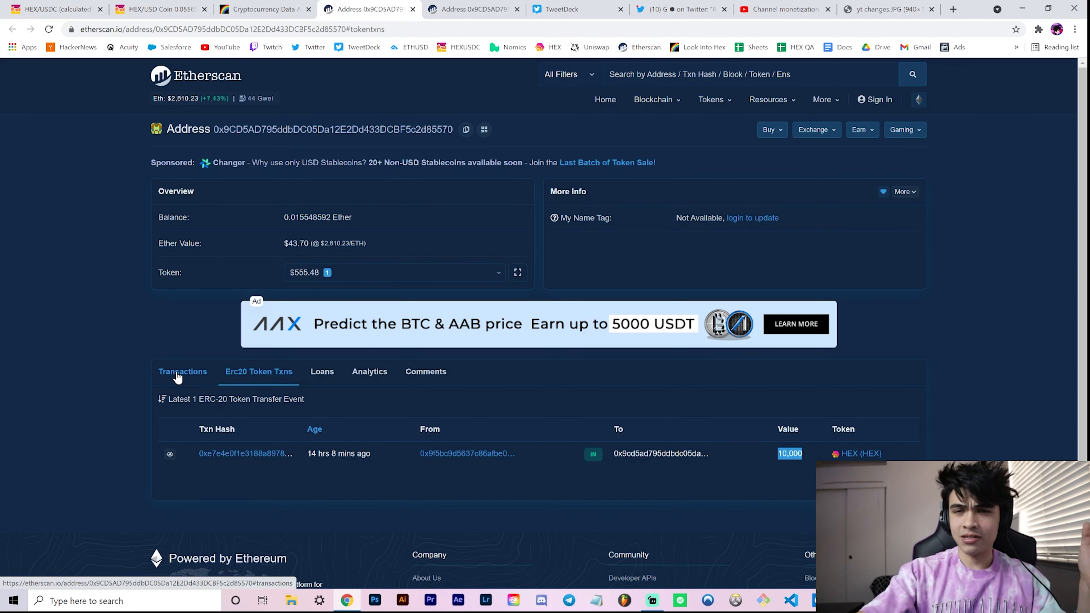
{"action": "mouse_move", "coordinate": [267, 310]}
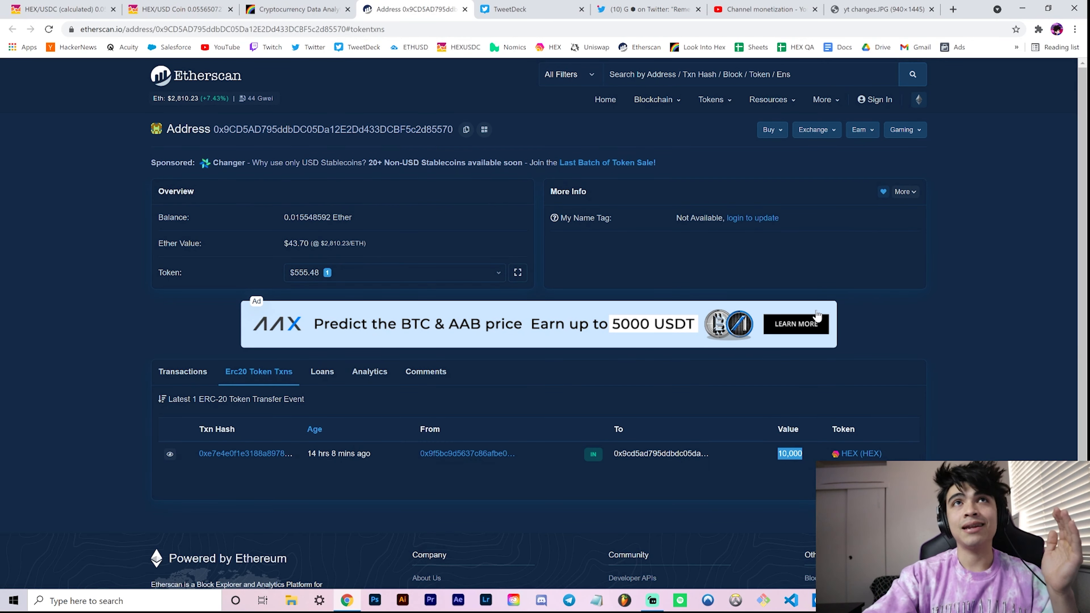
{"action": "mouse_move", "coordinate": [889, 431]}
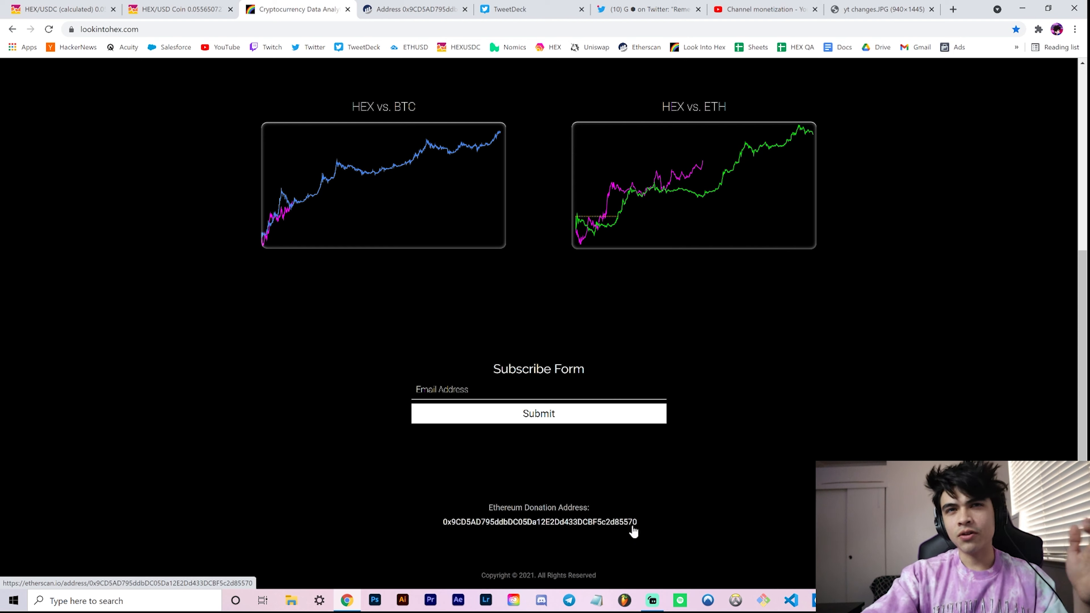
{"action": "mouse_move", "coordinate": [808, 534]}
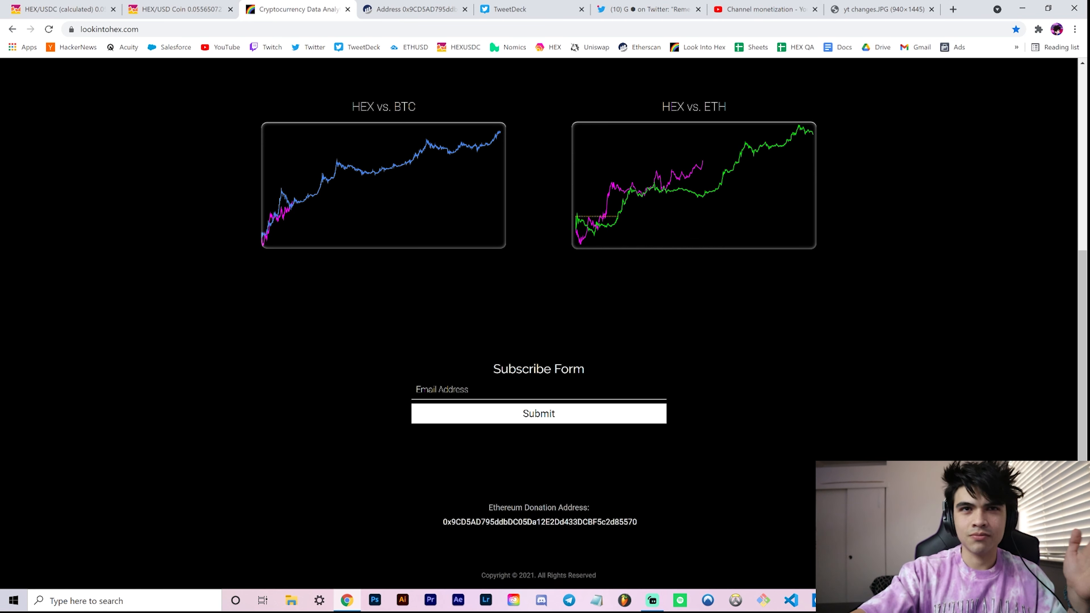
{"action": "mouse_move", "coordinate": [762, 521]}
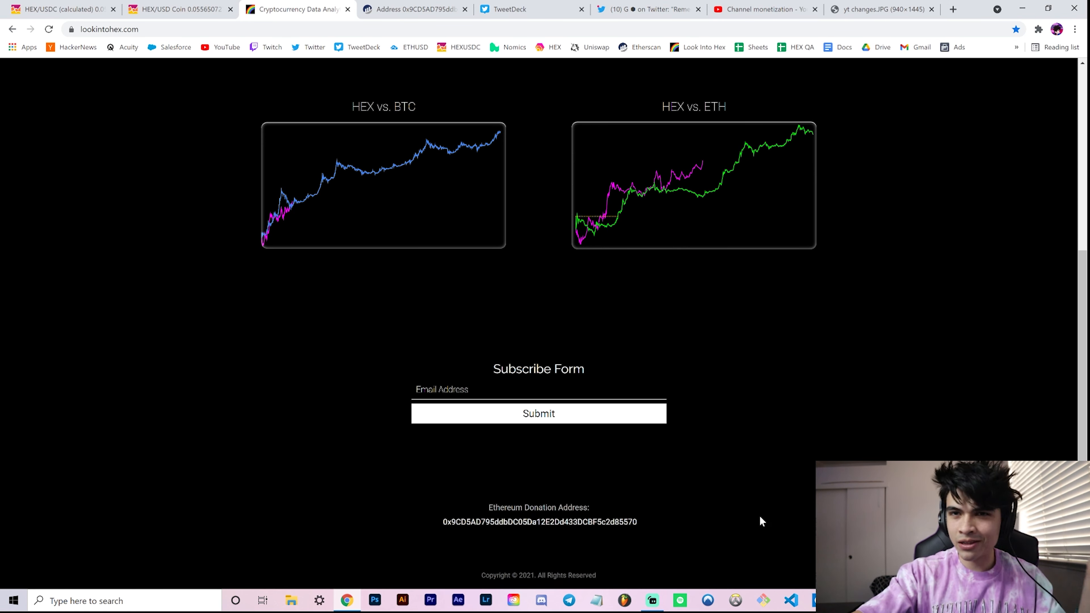
{"action": "mouse_move", "coordinate": [484, 528]}
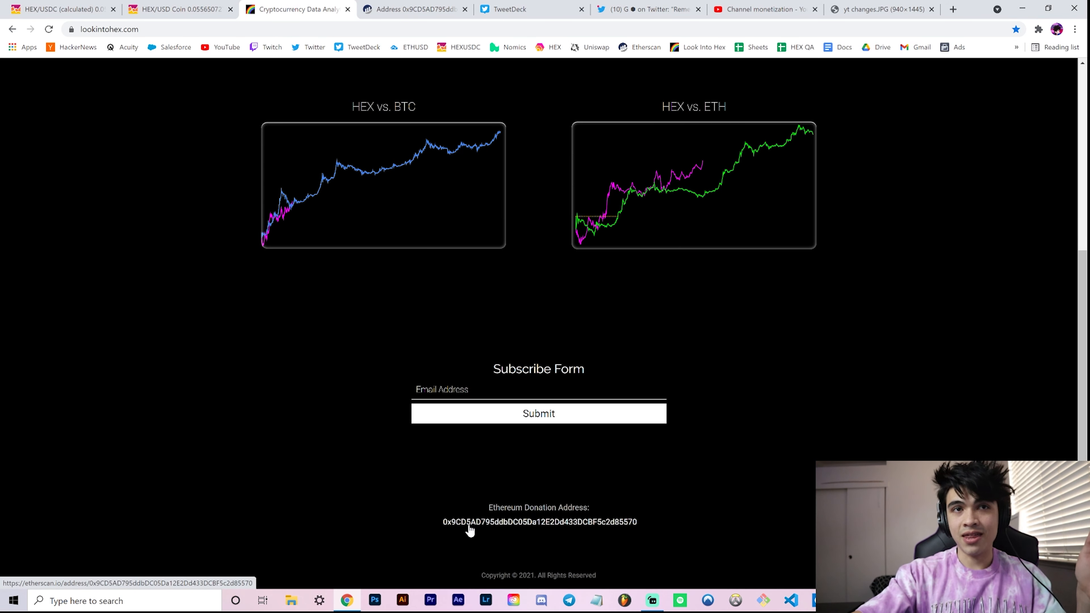
{"action": "mouse_move", "coordinate": [515, 566]}
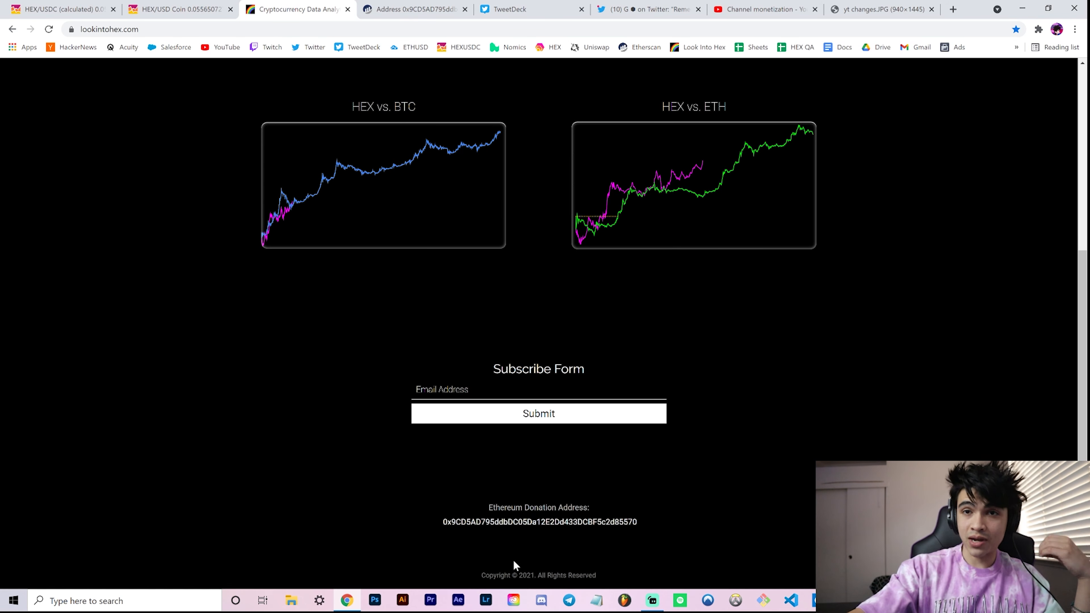
{"action": "mouse_move", "coordinate": [635, 148]}
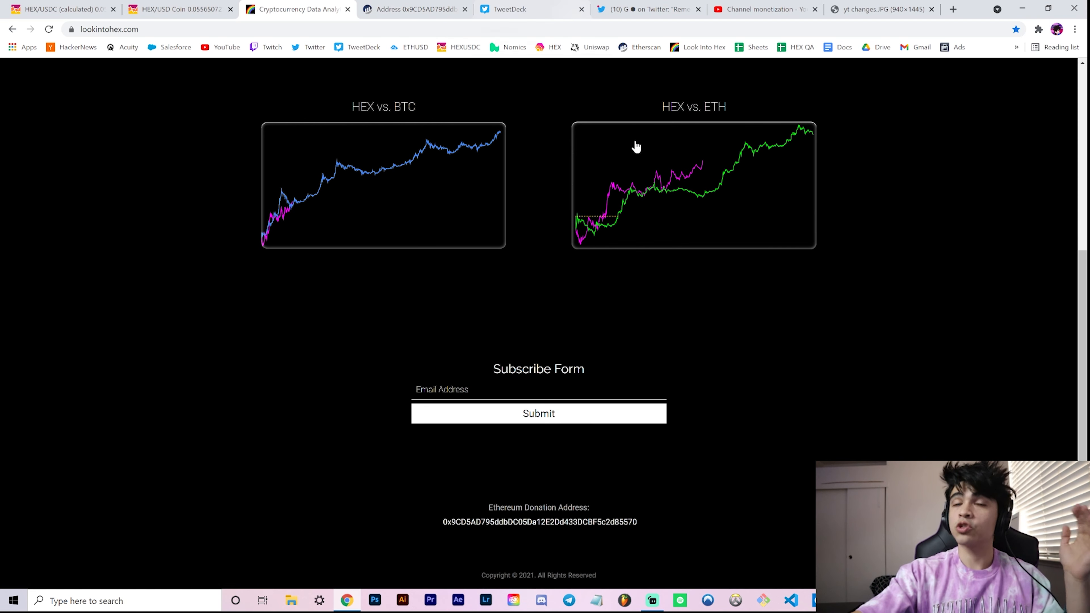
{"action": "mouse_move", "coordinate": [624, 151]}
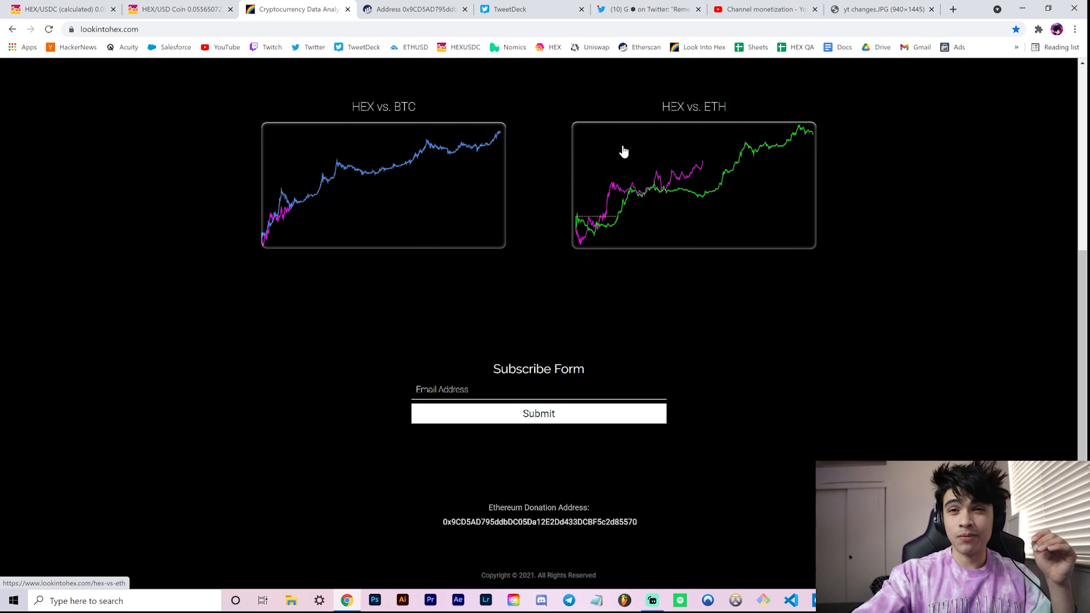
Step: Scroll past the footer donation address and back to the top of the charts page
{"action": "scroll", "scroll_direction": "down", "scroll_amount": 3}
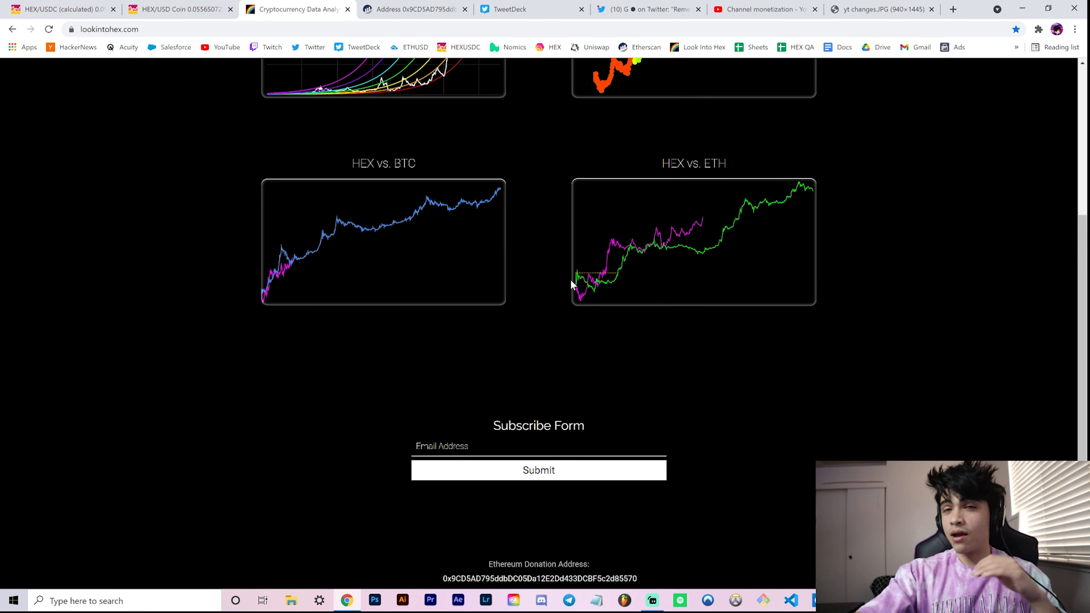
{"action": "scroll", "scroll_direction": "up", "scroll_amount": 3}
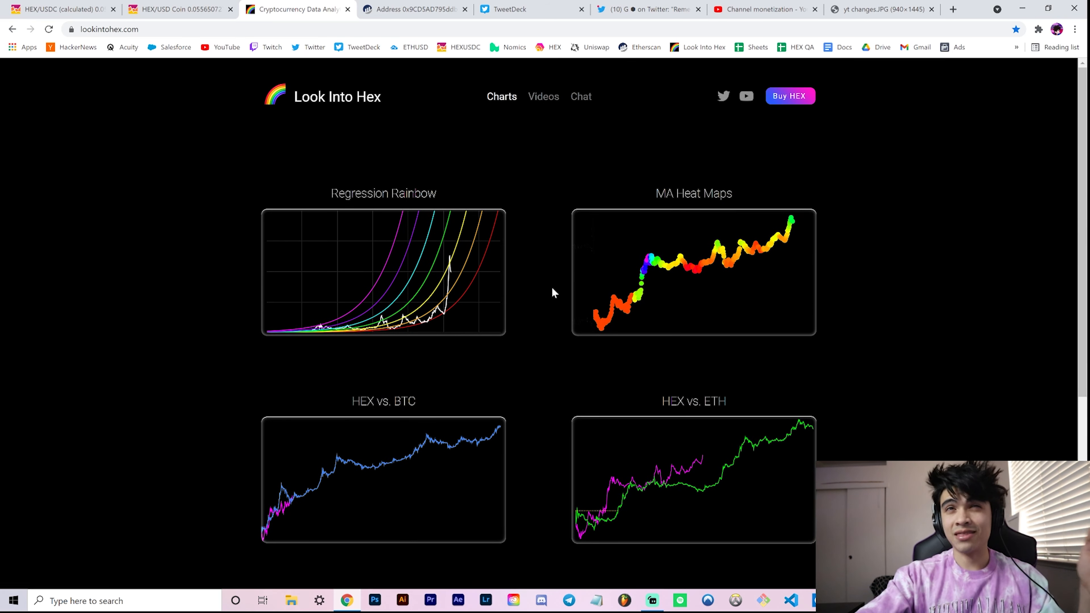
{"action": "mouse_move", "coordinate": [541, 284]}
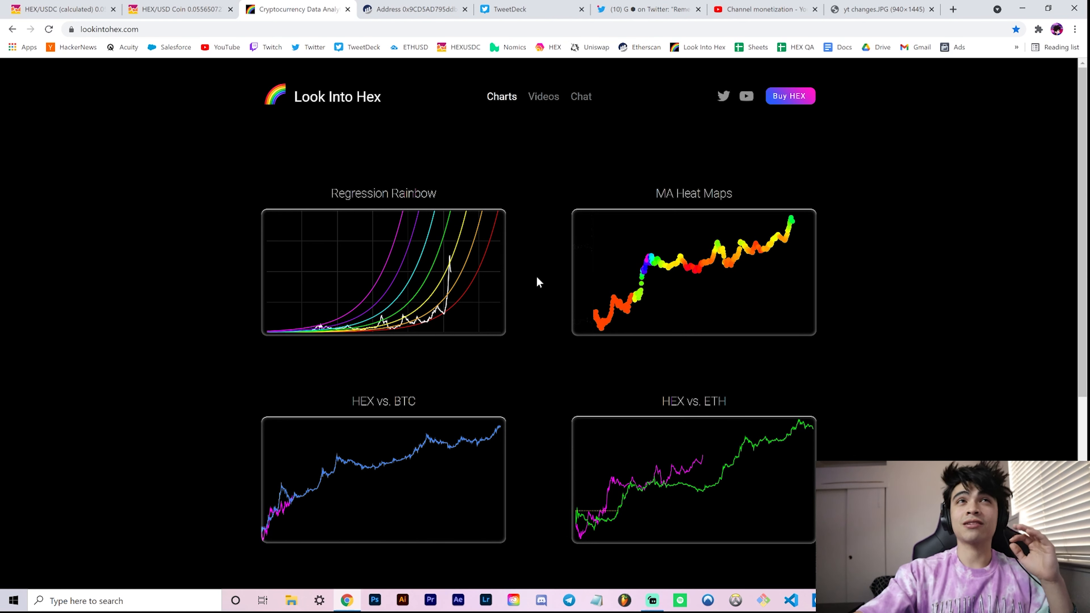
{"action": "mouse_move", "coordinate": [555, 255]}
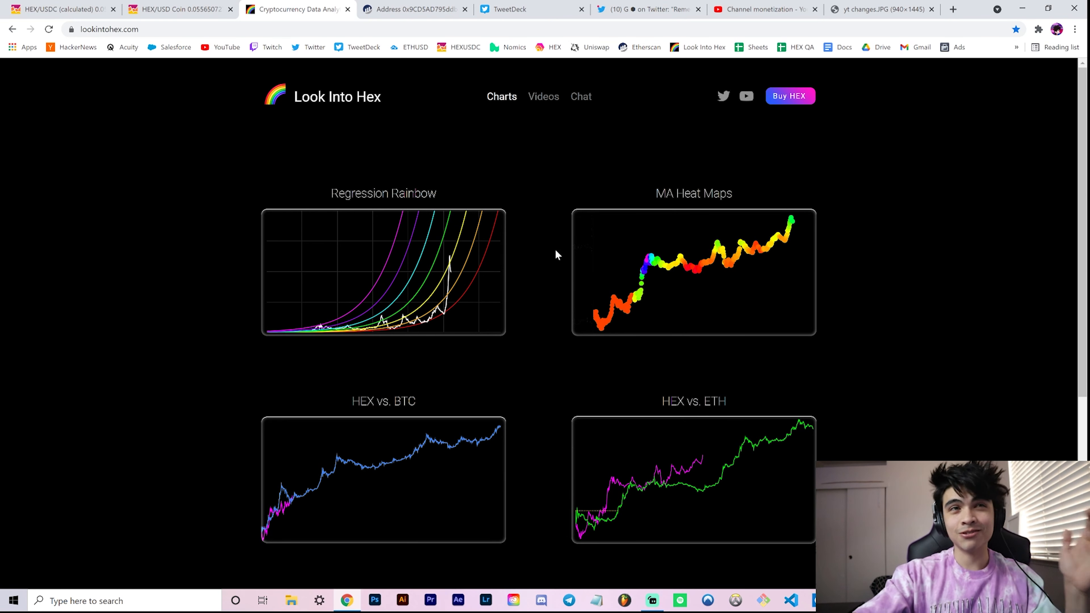
{"action": "mouse_move", "coordinate": [536, 266]}
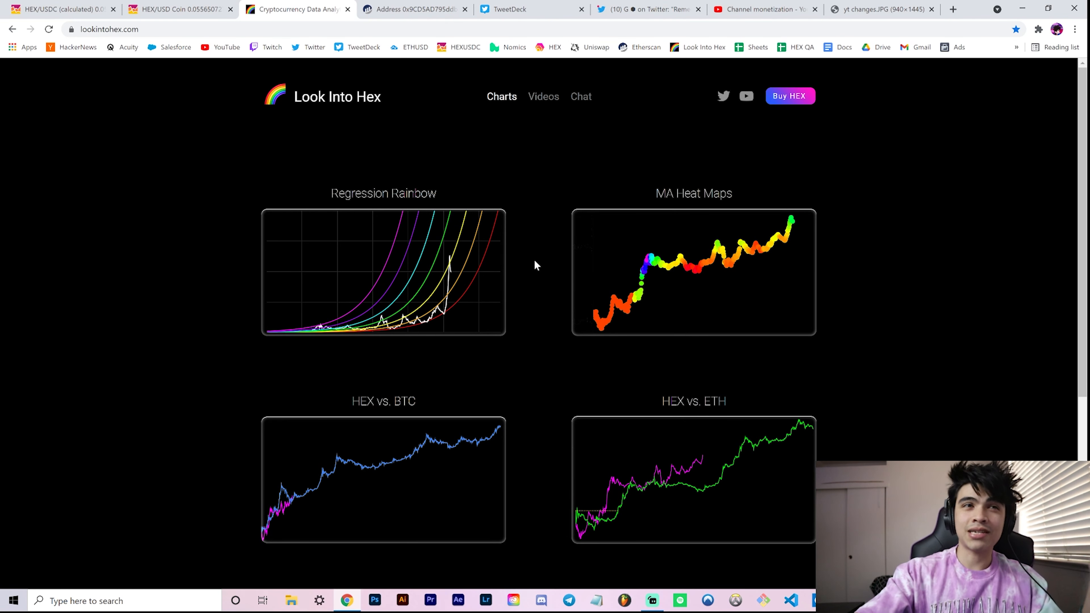
{"action": "mouse_move", "coordinate": [641, 99]}
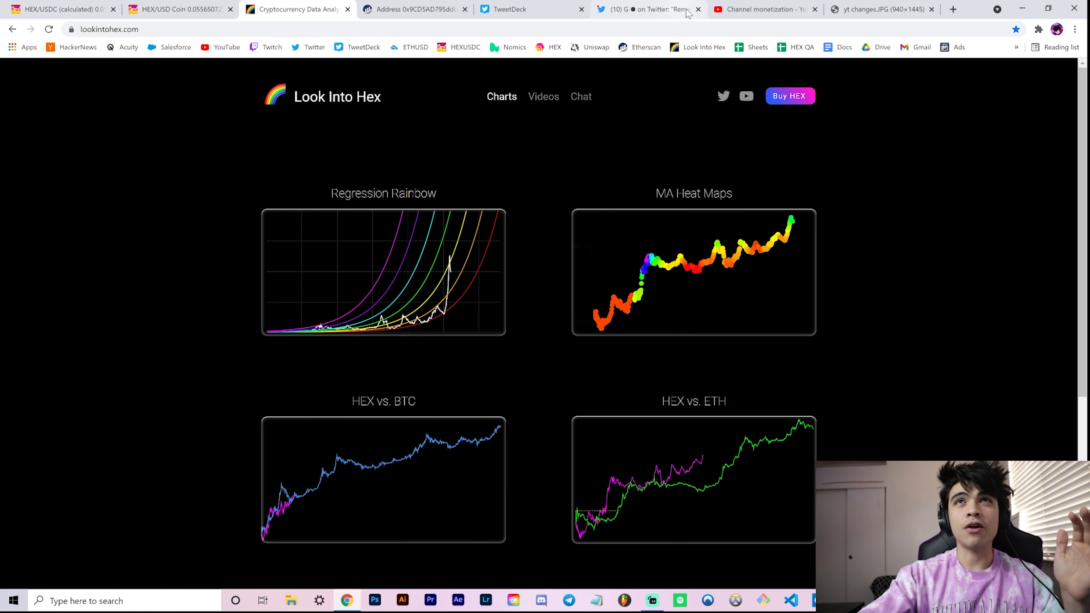
{"action": "mouse_move", "coordinate": [762, 9]}
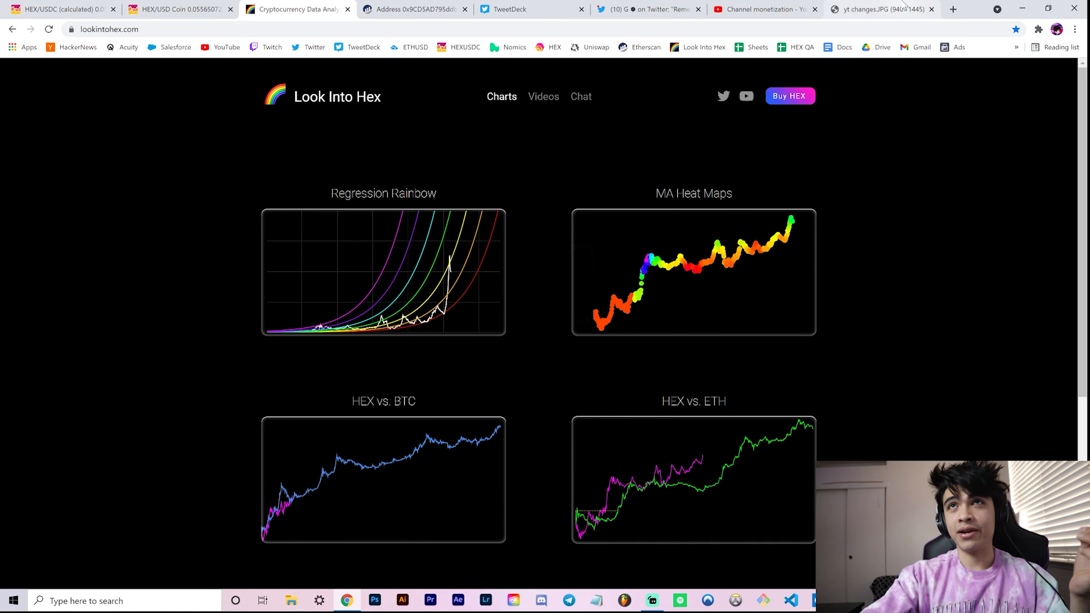
Step: View the yt changes.JPG image of YouTube's Terms of Service email, zooming in and back out
{"action": "left_click", "coordinate": [876, 9]}
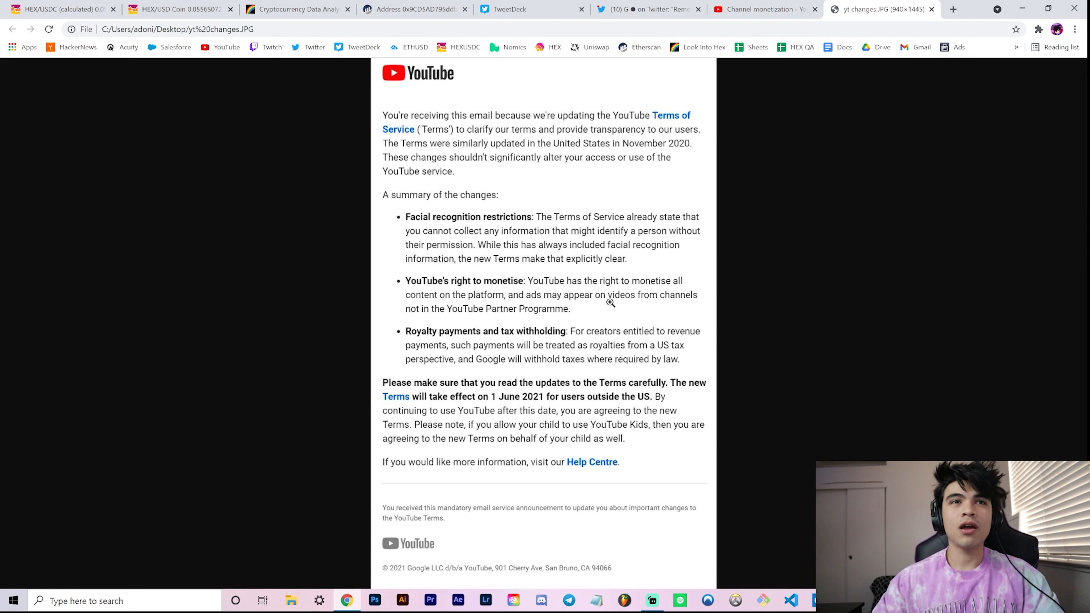
{"action": "mouse_move", "coordinate": [498, 222]}
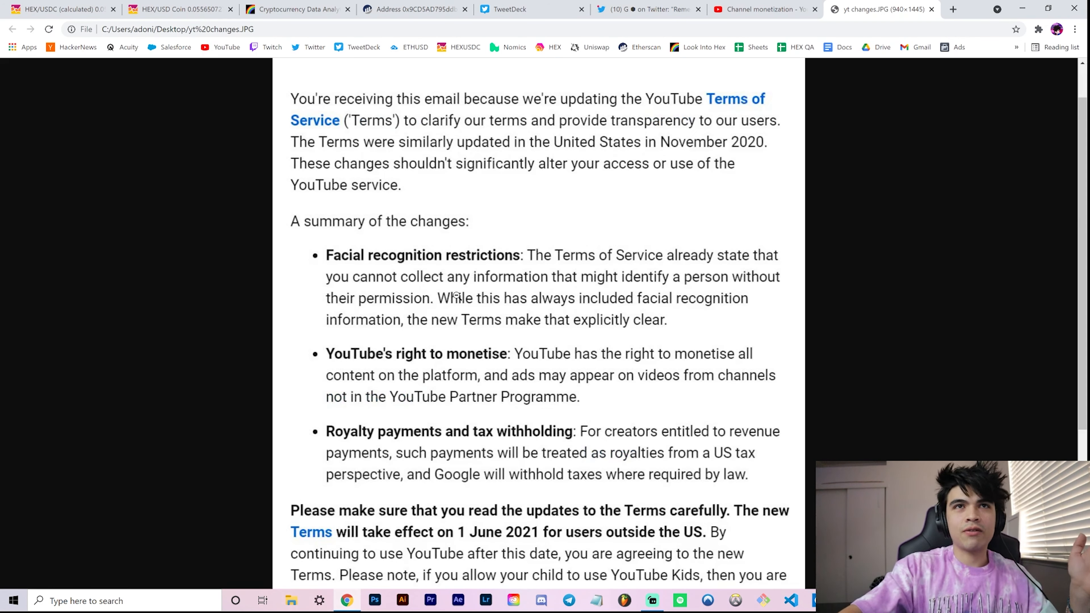
{"action": "mouse_move", "coordinate": [714, 336]}
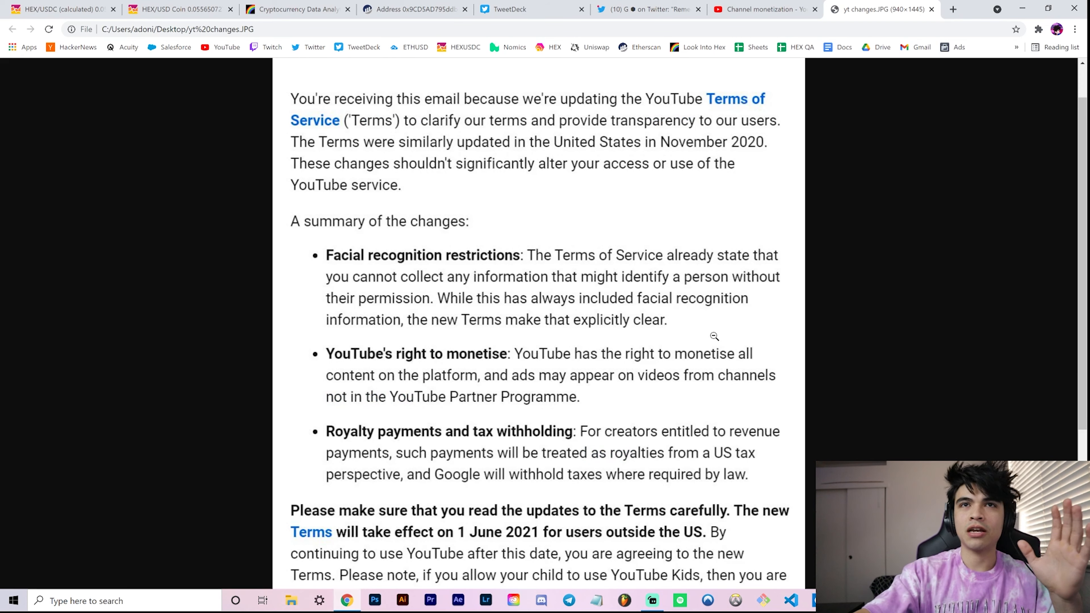
{"action": "scroll", "scroll_direction": "down", "scroll_amount": 3}
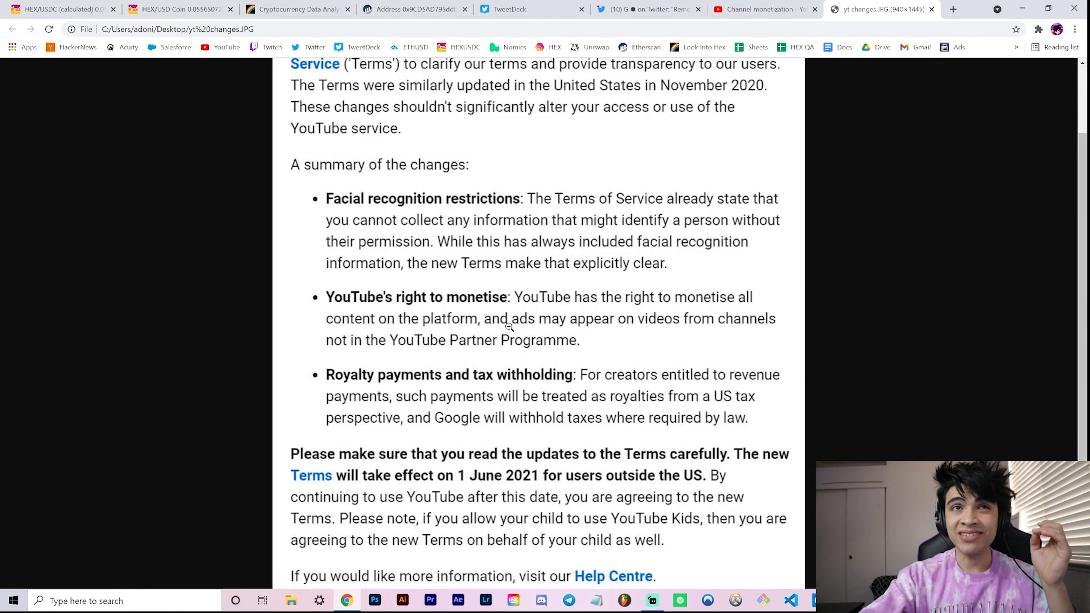
{"action": "mouse_move", "coordinate": [527, 343]}
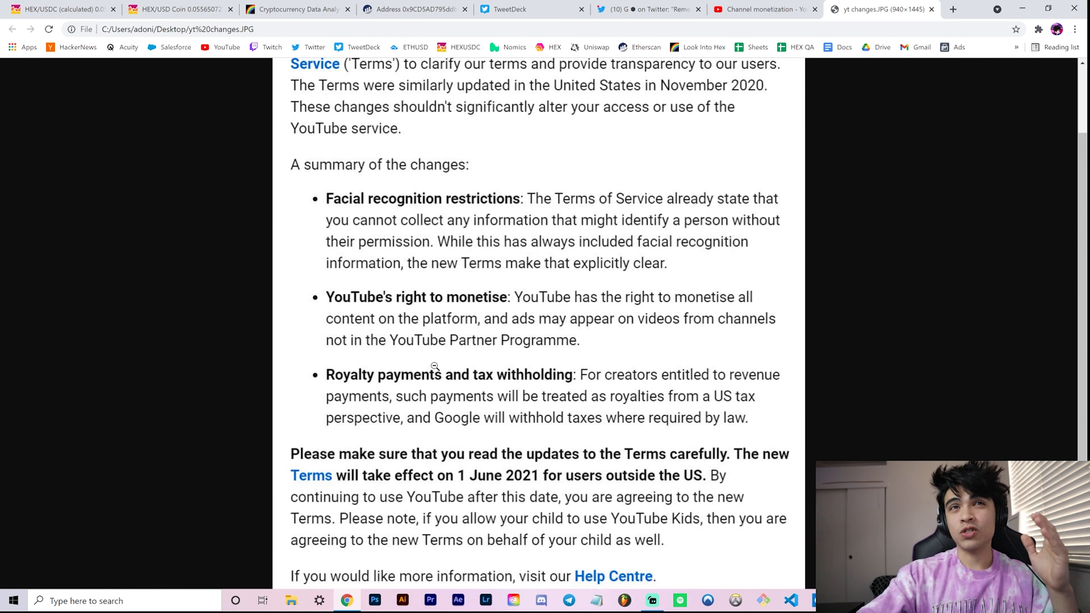
{"action": "mouse_move", "coordinate": [505, 321]}
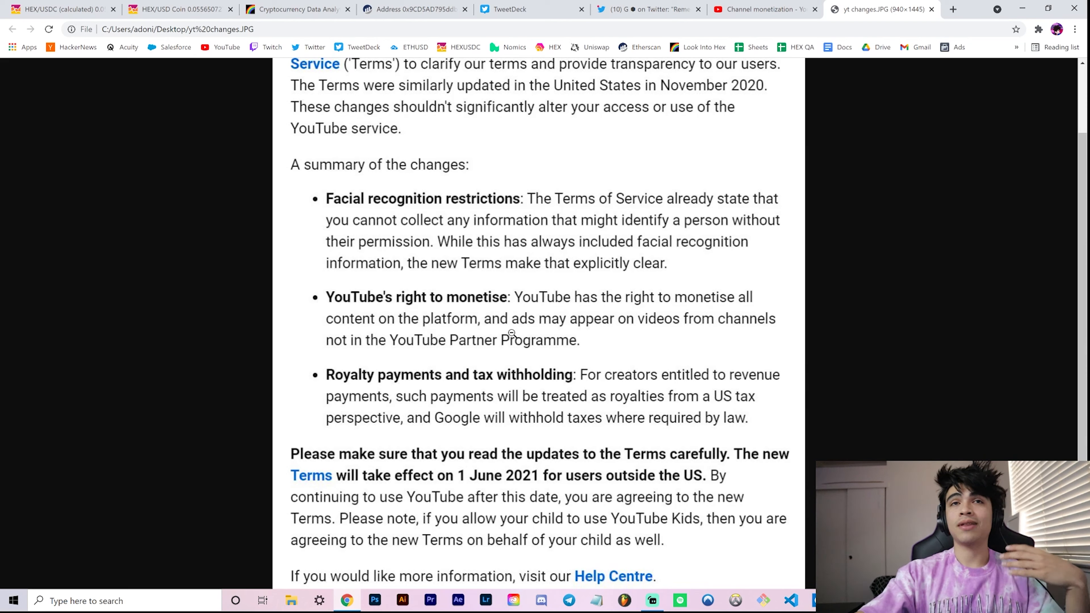
{"action": "scroll", "scroll_direction": "up", "scroll_amount": 3}
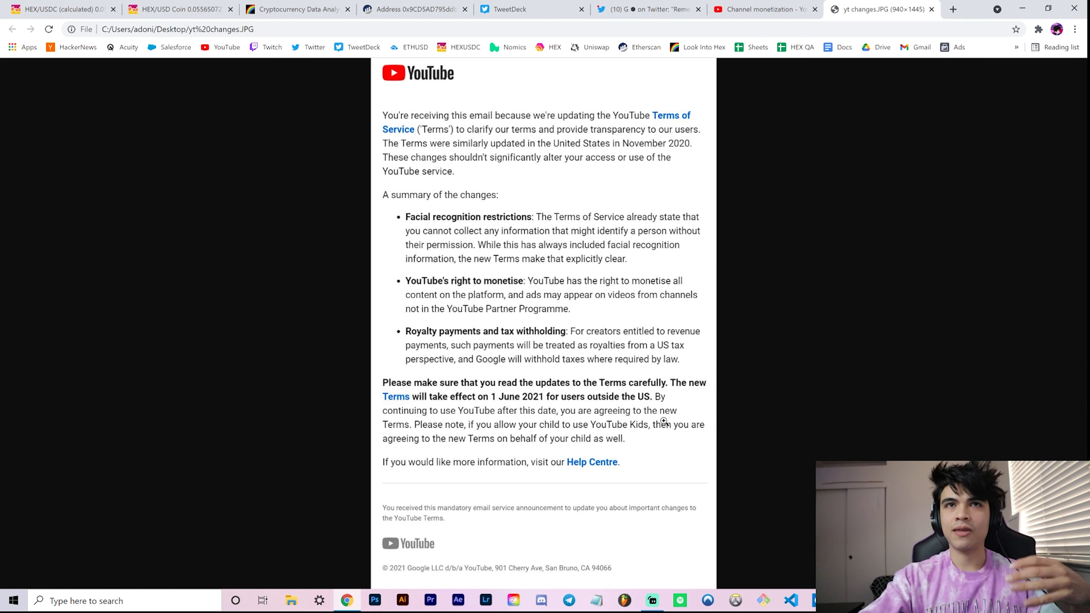
{"action": "mouse_move", "coordinate": [574, 445]}
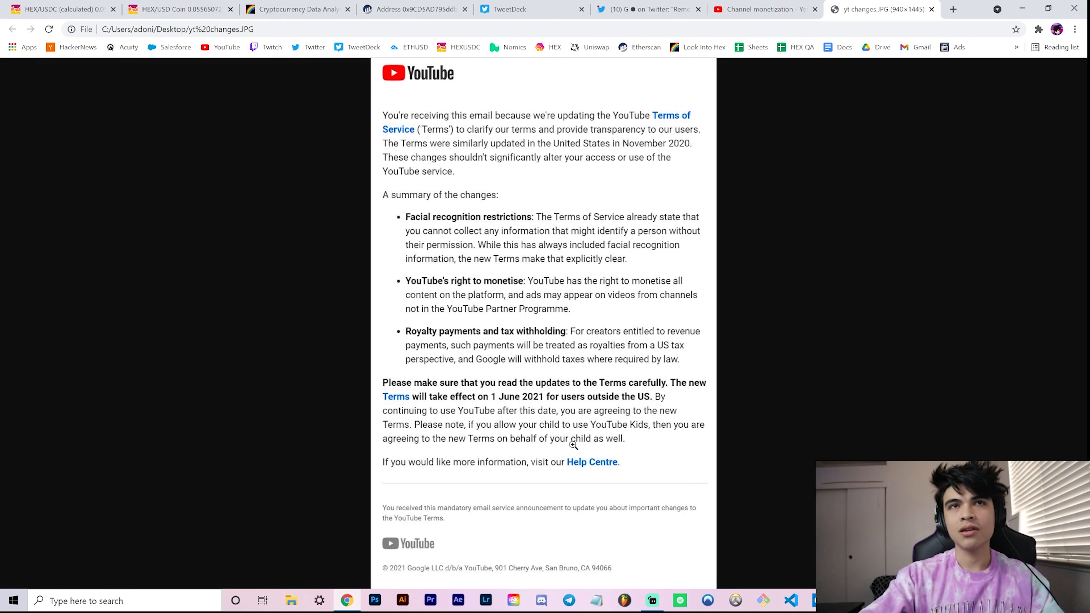
{"action": "mouse_move", "coordinate": [576, 324]}
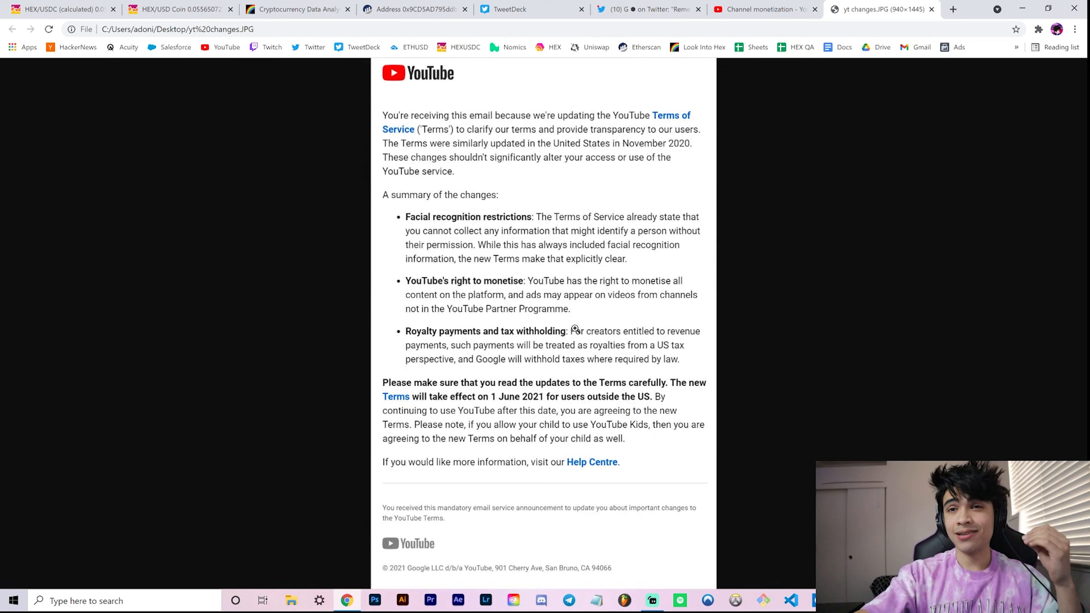
{"action": "mouse_move", "coordinate": [564, 379]}
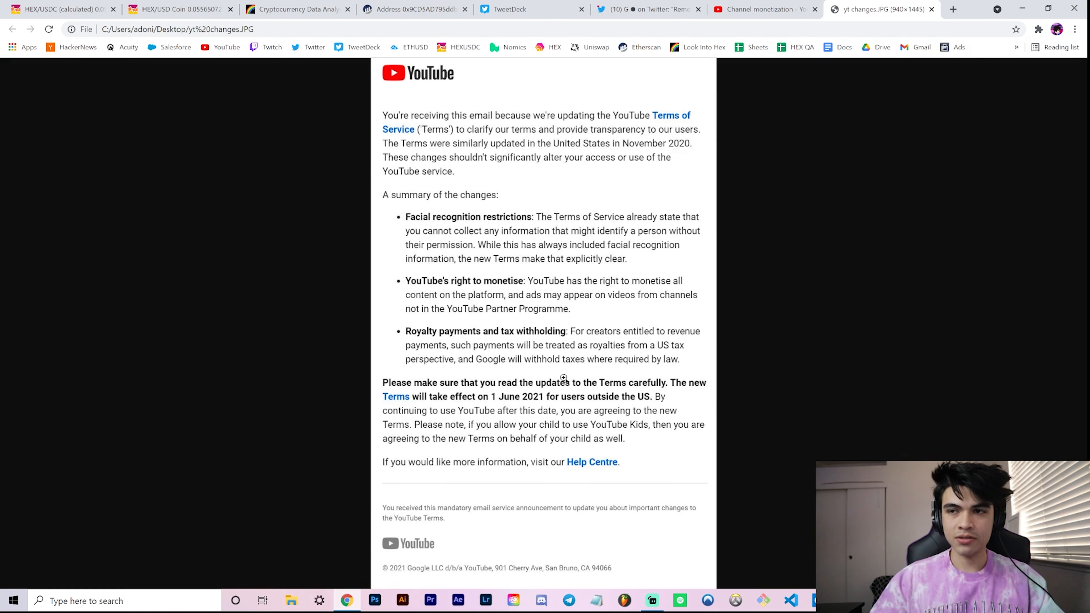
{"action": "mouse_move", "coordinate": [577, 314]}
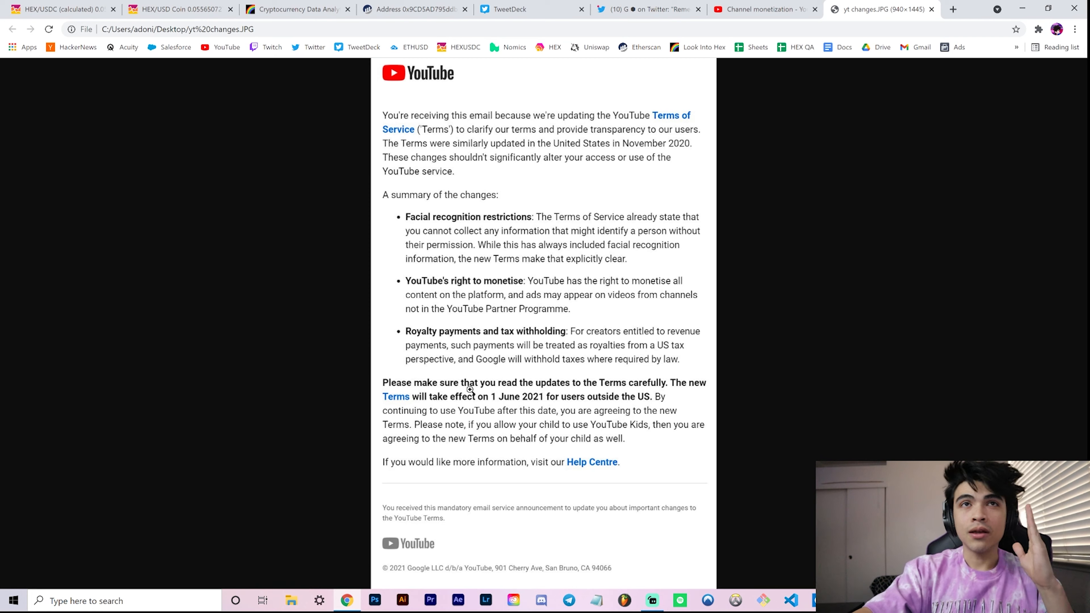
Step: Show the Channel monetization page with 1,890 subscribers and 3,582 of 4,000 watch hours
{"action": "left_click", "coordinate": [761, 9]}
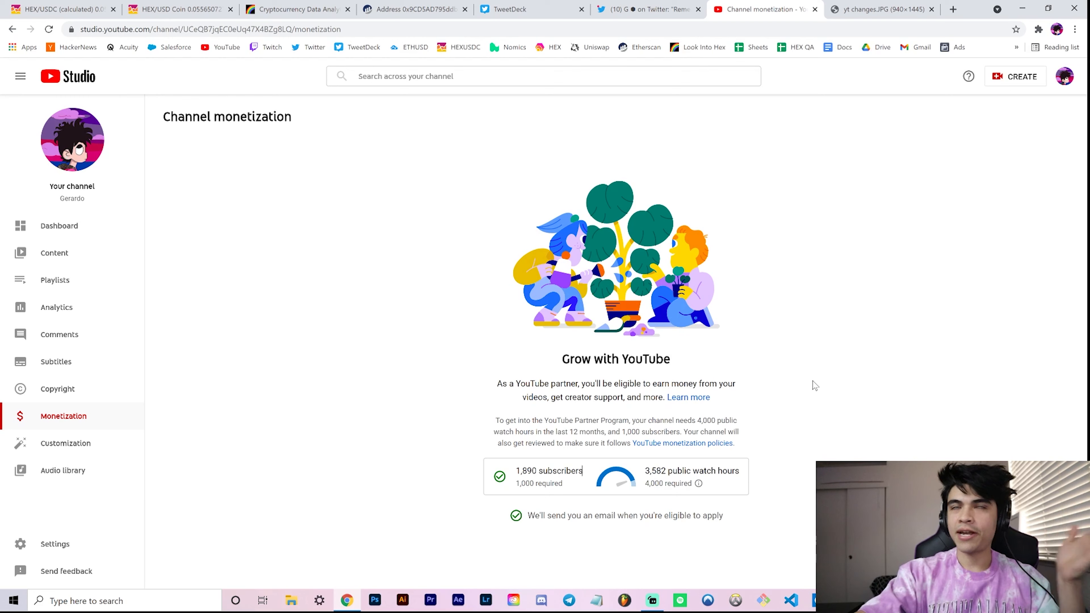
{"action": "mouse_move", "coordinate": [817, 383]}
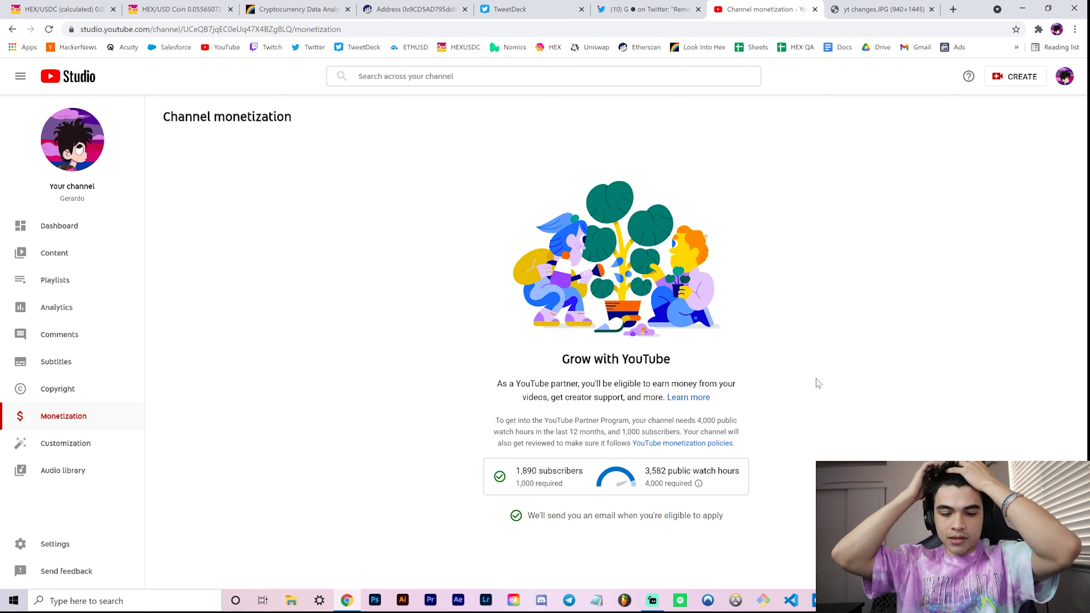
{"action": "mouse_move", "coordinate": [654, 112]}
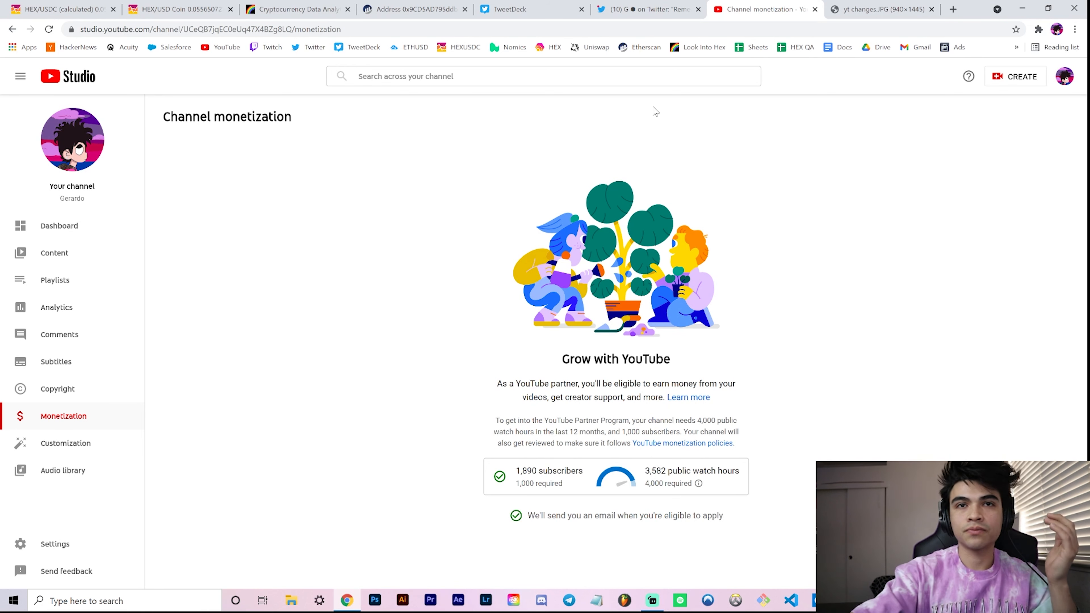
{"action": "mouse_move", "coordinate": [512, 478]}
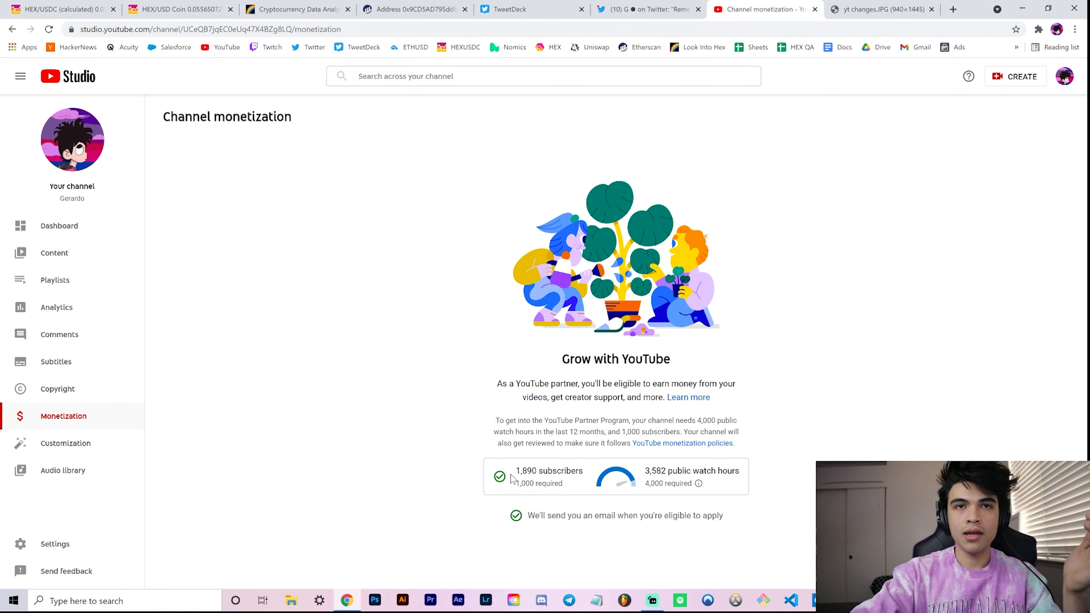
{"action": "mouse_move", "coordinate": [839, 415]}
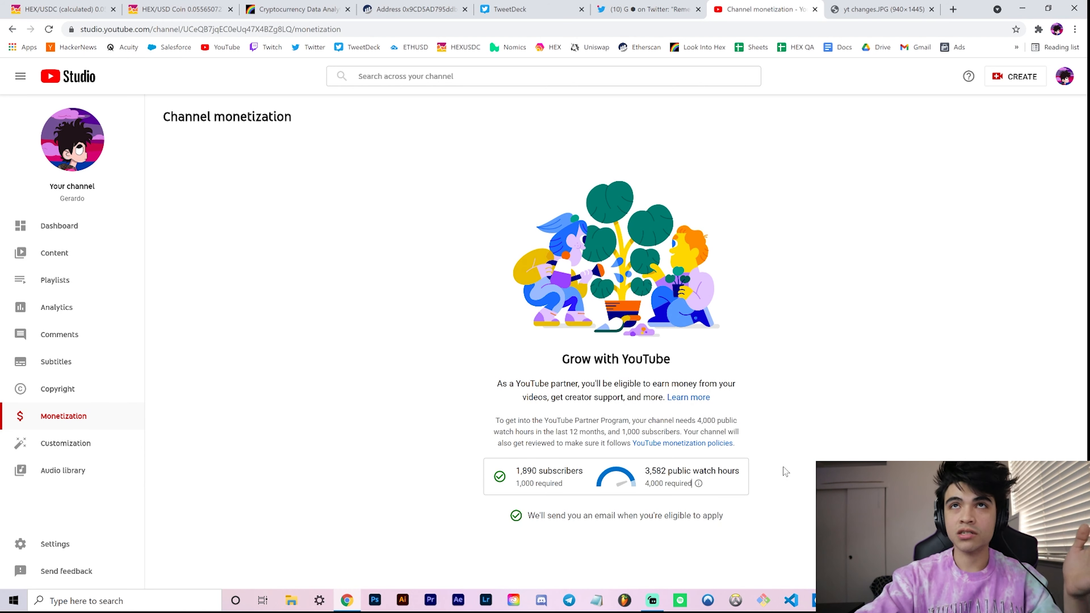
{"action": "mouse_move", "coordinate": [728, 416]}
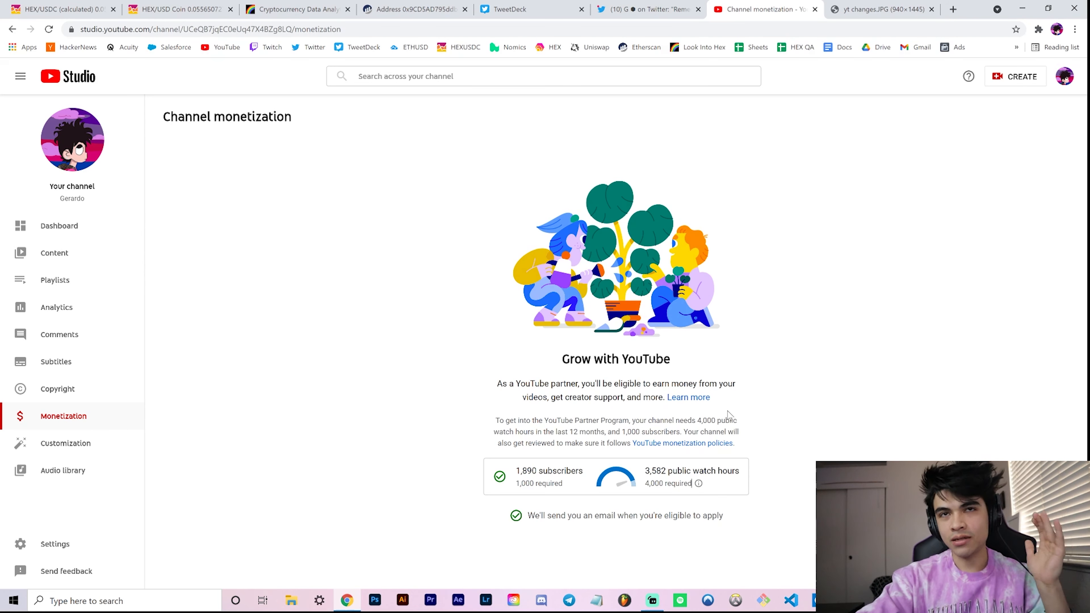
{"action": "mouse_move", "coordinate": [879, 9]}
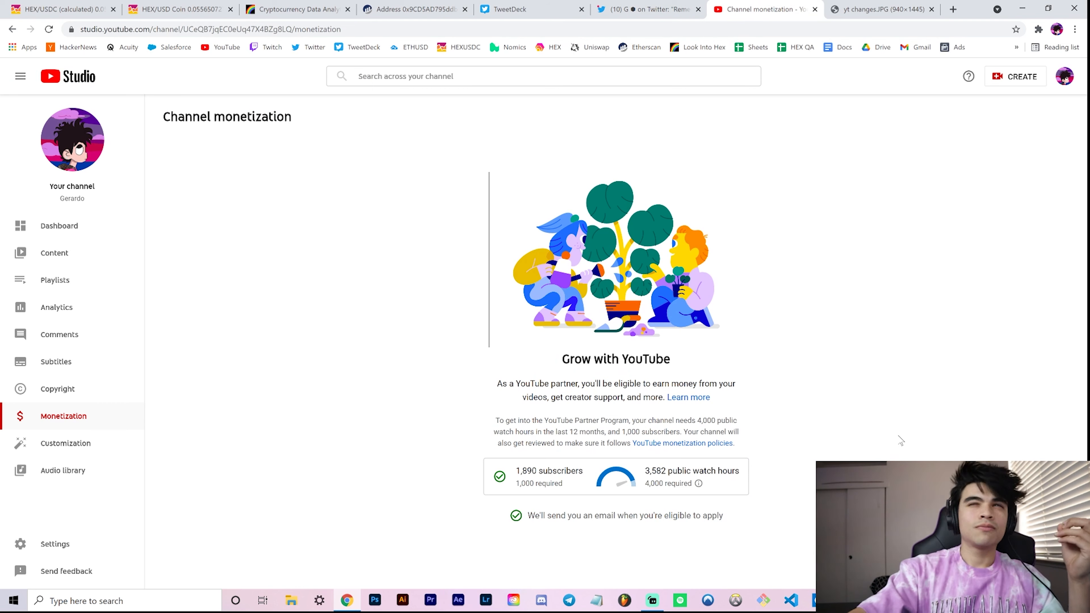
{"action": "mouse_move", "coordinate": [915, 436]}
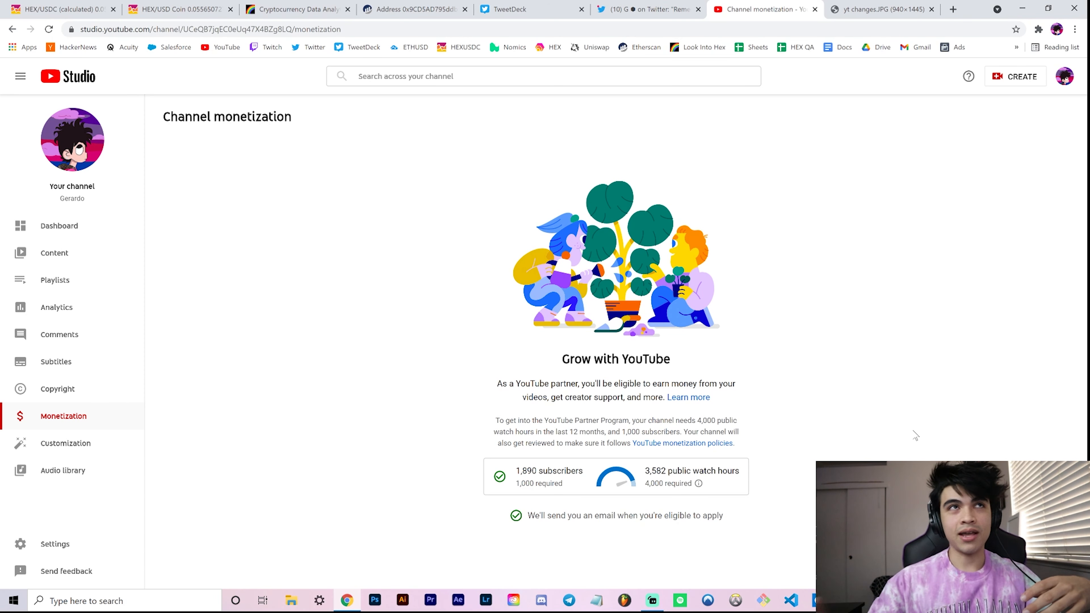
{"action": "mouse_move", "coordinate": [840, 314]}
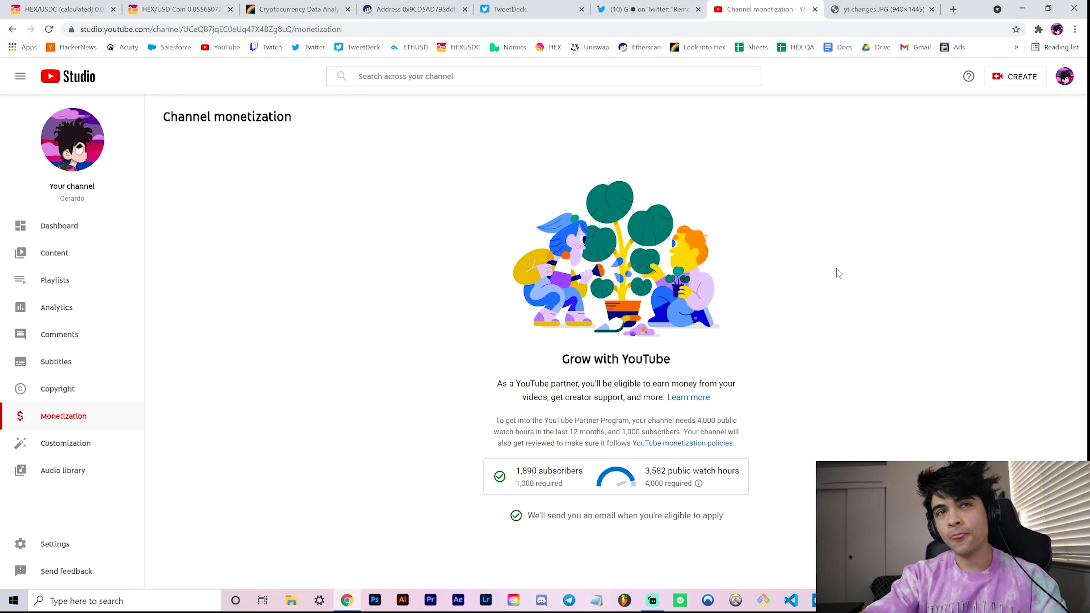
{"action": "mouse_move", "coordinate": [646, 241]}
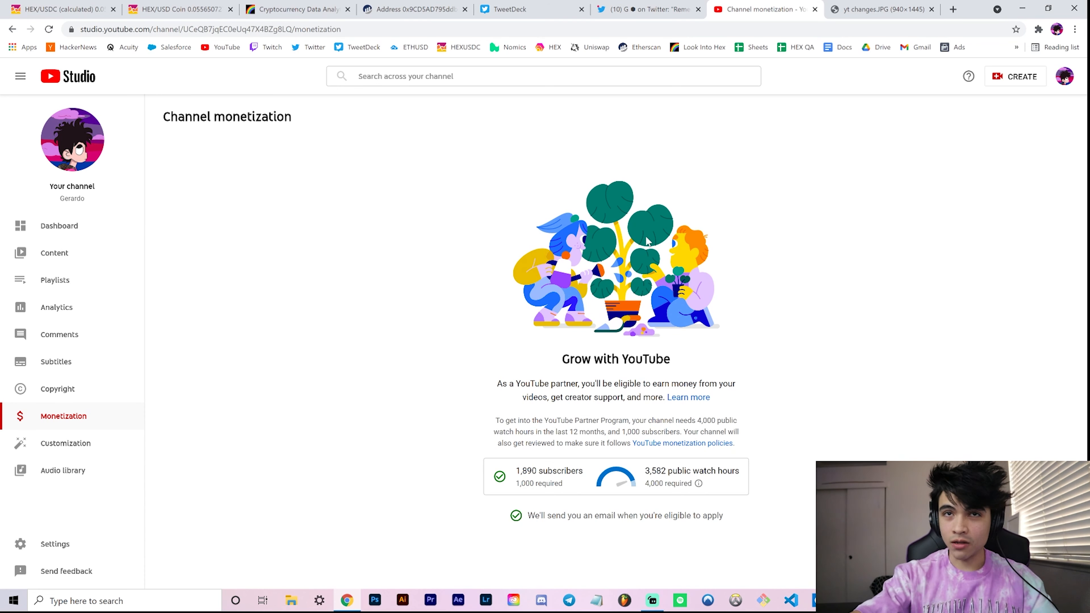
Step: Review the HEX regression rainbow charts, then return to the calculated HEX/USDC price chart
{"action": "left_click", "coordinate": [297, 9]}
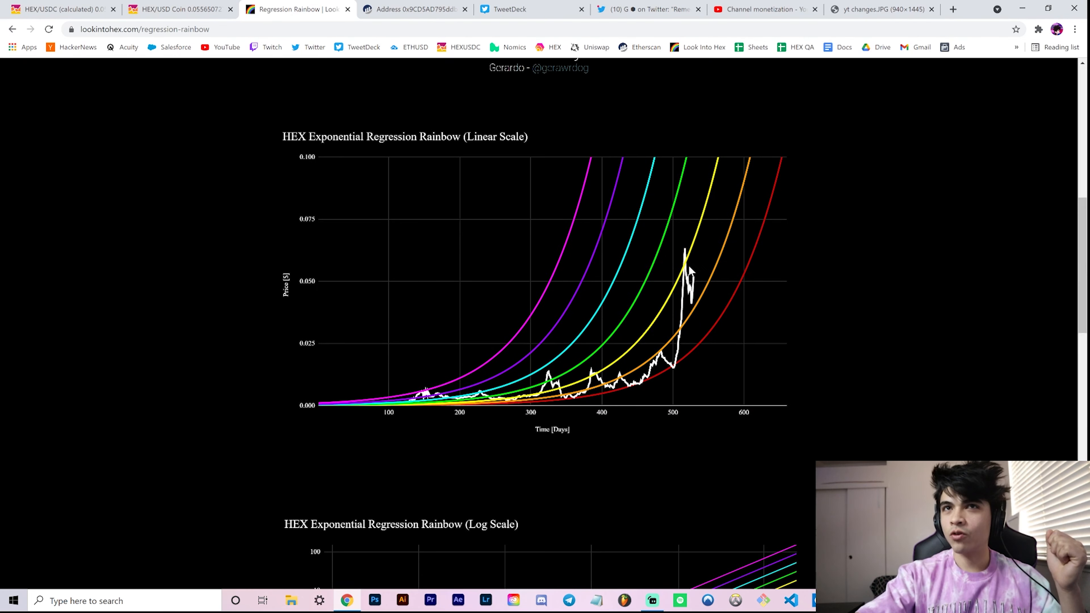
{"action": "mouse_move", "coordinate": [695, 313]}
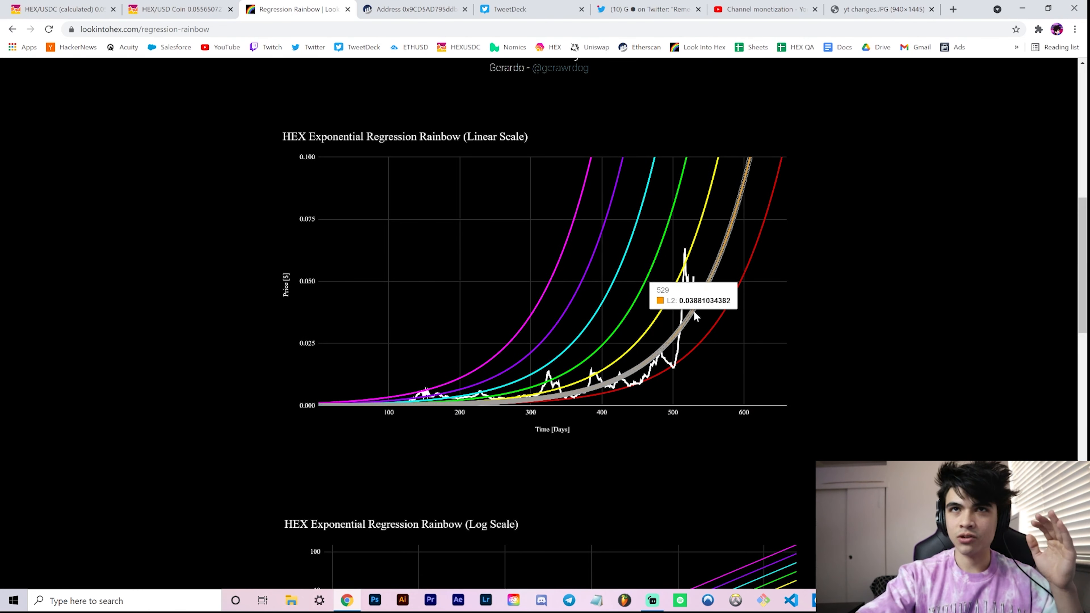
{"action": "scroll", "scroll_direction": "down", "scroll_amount": 3}
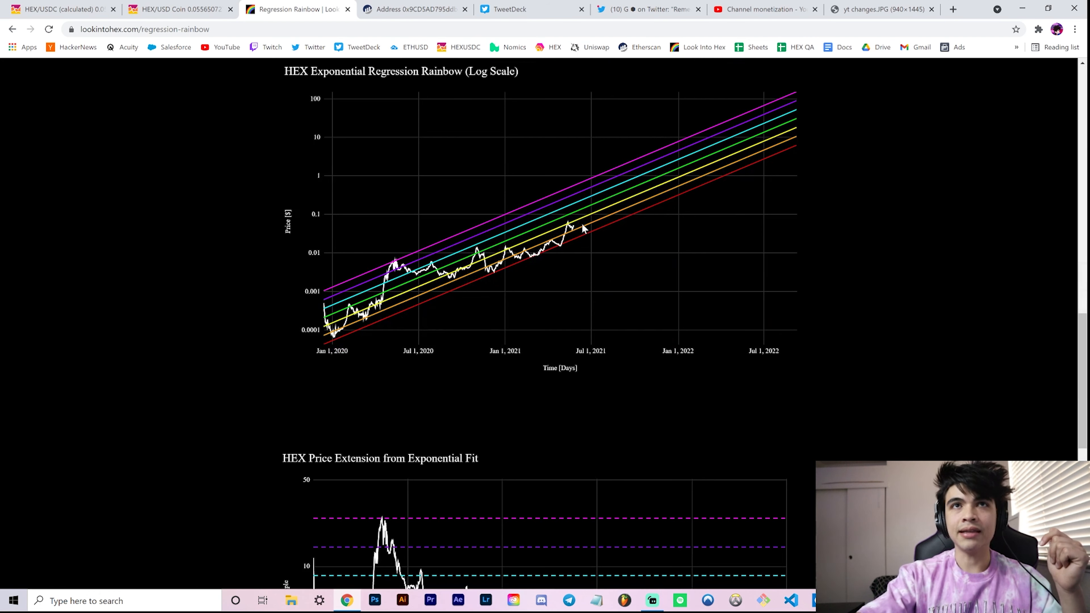
{"action": "mouse_move", "coordinate": [580, 226]}
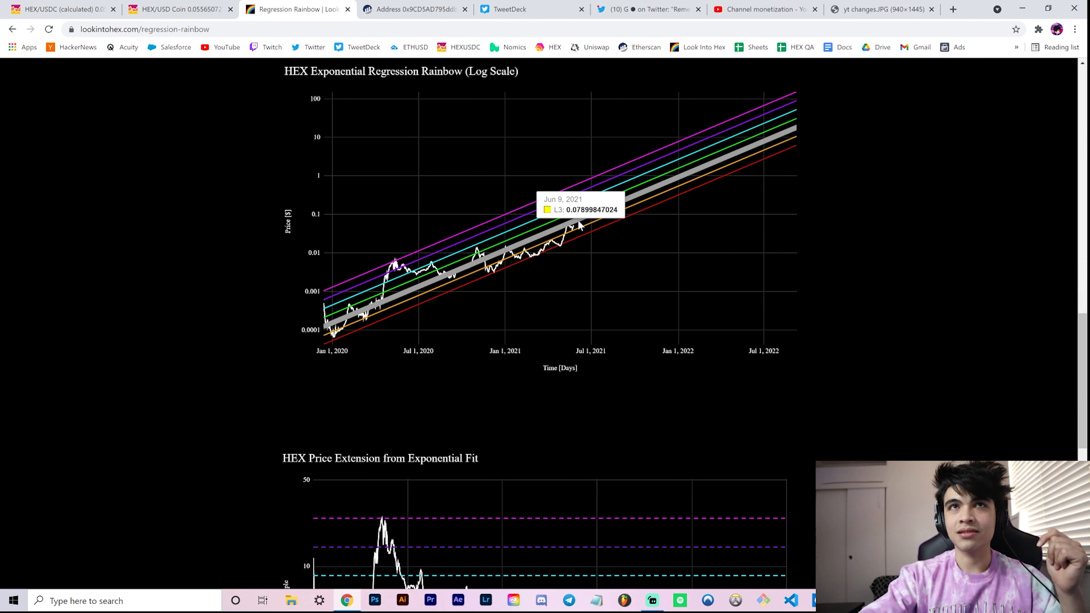
{"action": "mouse_move", "coordinate": [591, 241]}
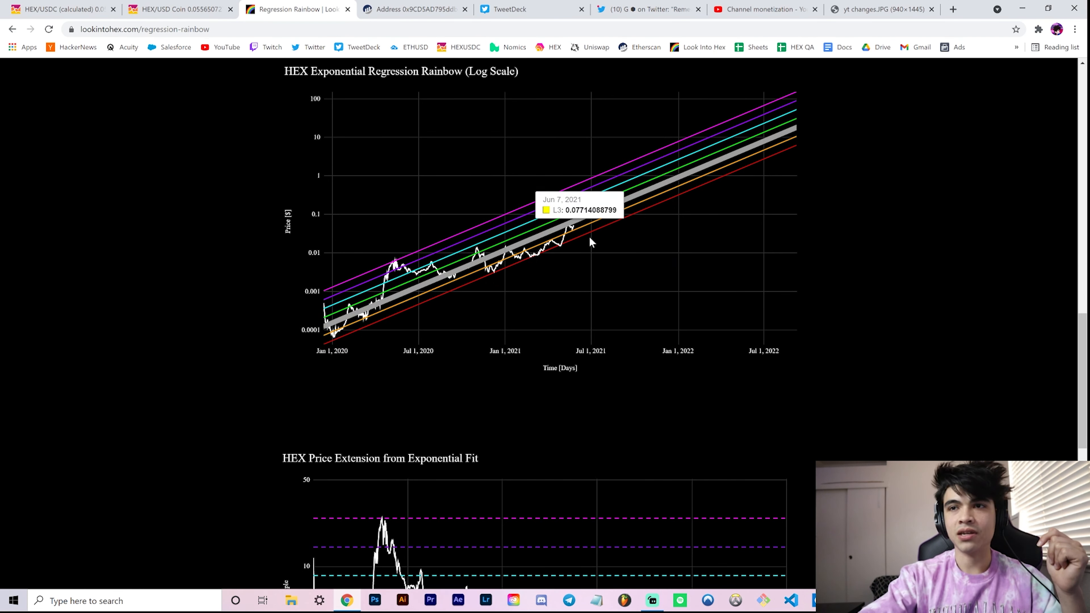
{"action": "mouse_move", "coordinate": [618, 240]}
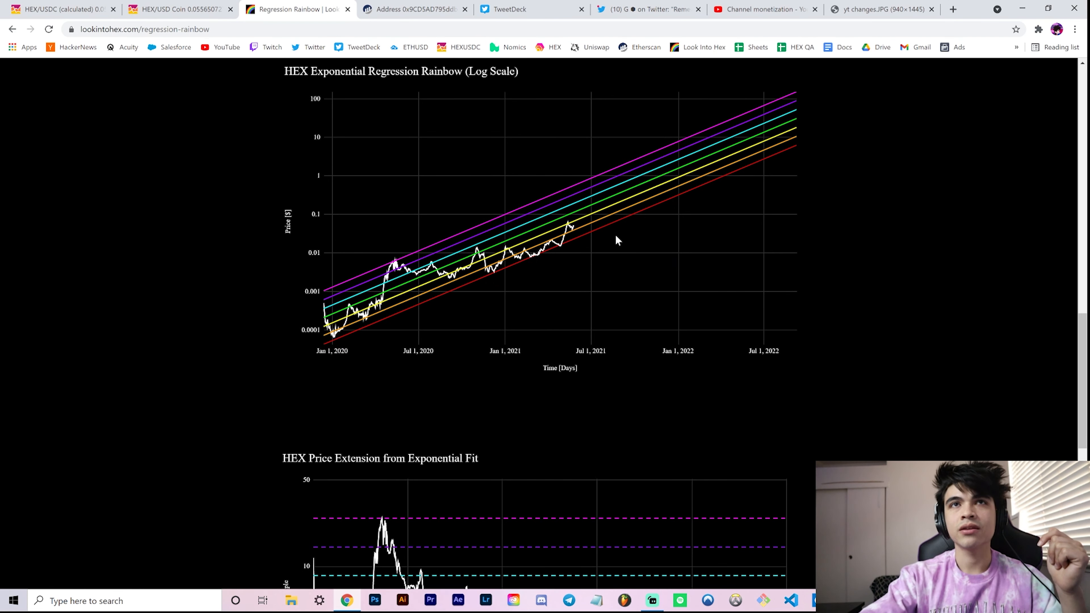
{"action": "scroll", "scroll_direction": "down", "scroll_amount": 3}
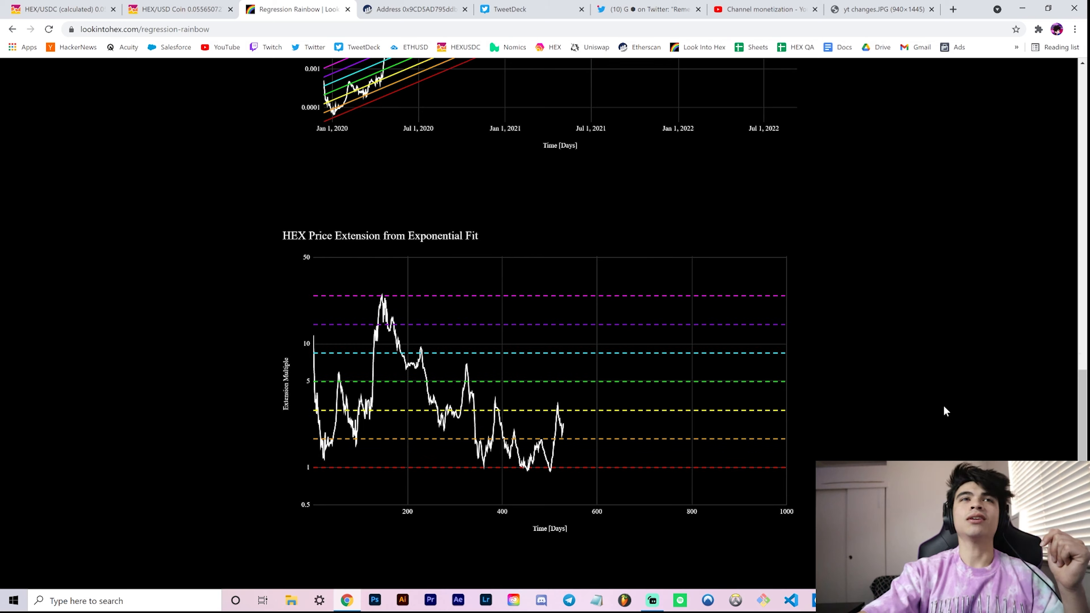
{"action": "scroll", "scroll_direction": "up", "scroll_amount": 3}
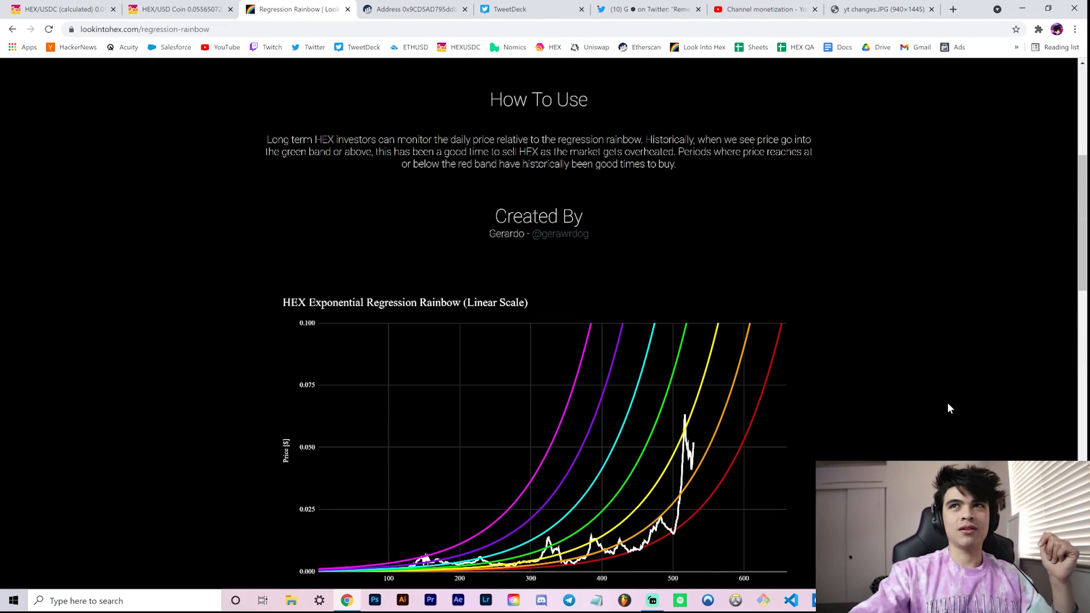
{"action": "scroll", "scroll_direction": "down", "scroll_amount": 3}
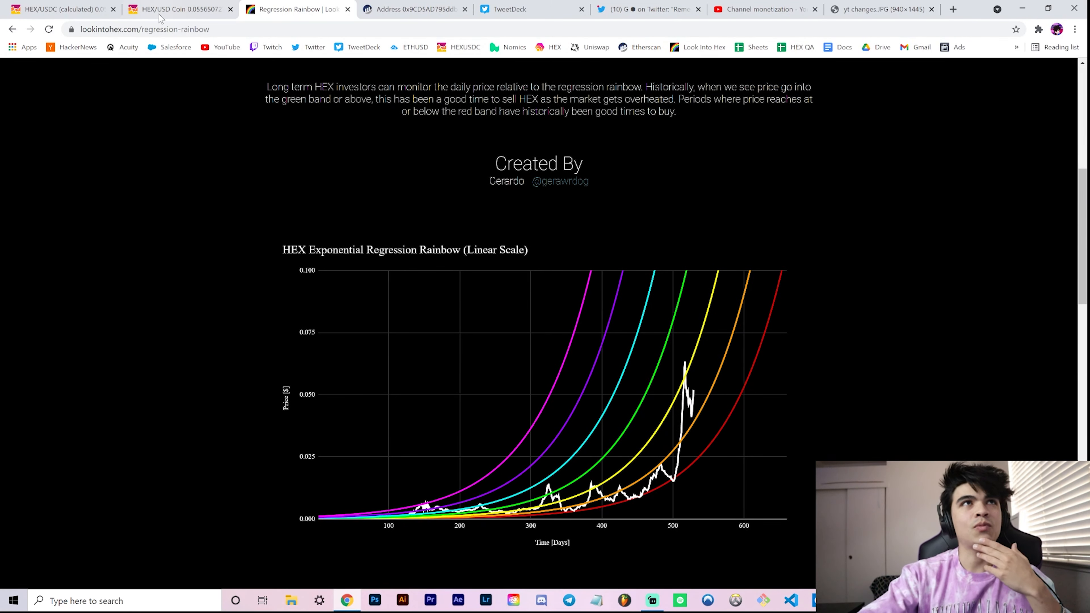
{"action": "left_click", "coordinate": [59, 9]}
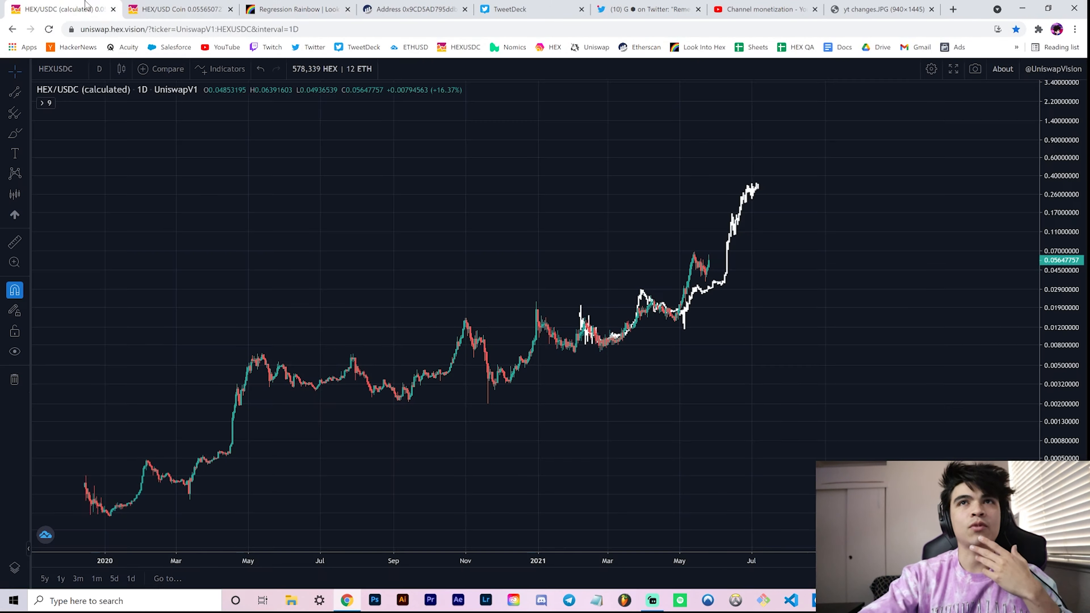